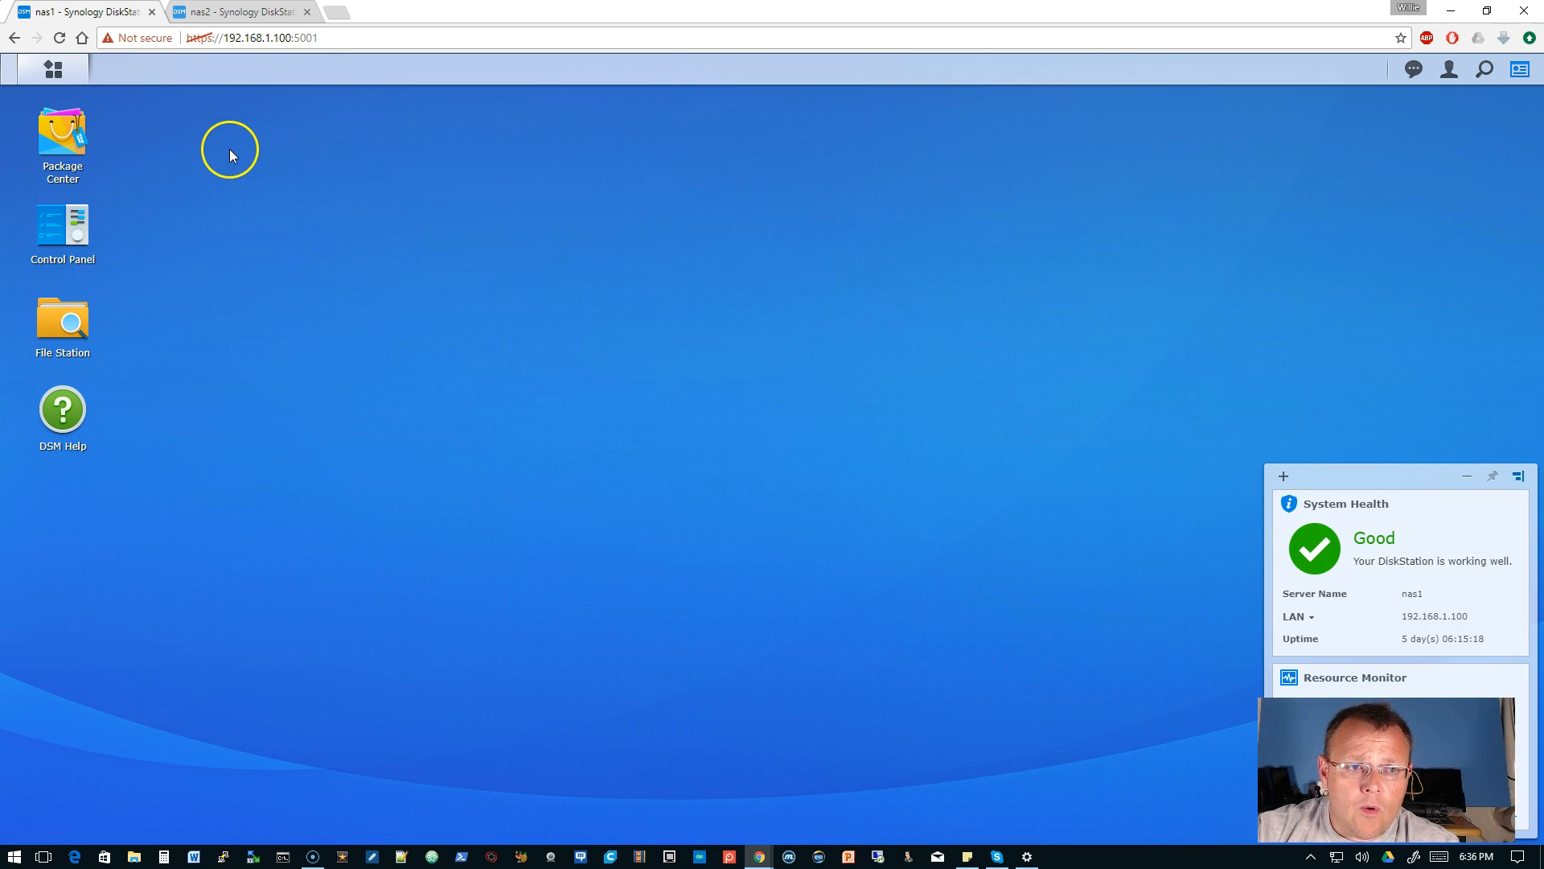
pyautogui.moveTo(267, 115)
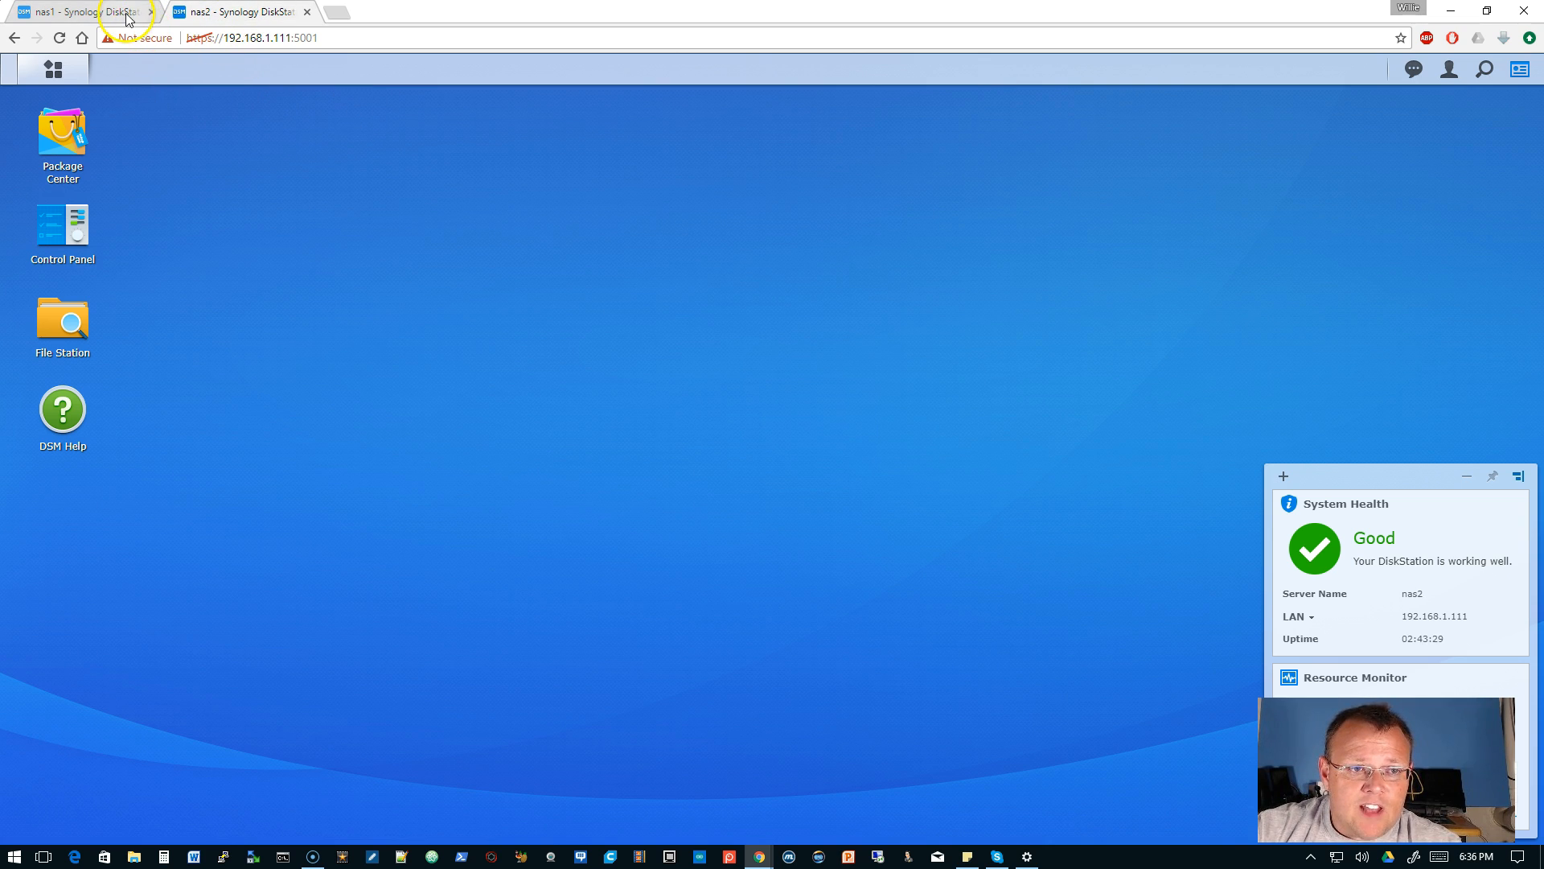
# Step: Open File Station on nas1 and view the backup share's #recycle and Shares folders
pyautogui.click(78, 11)
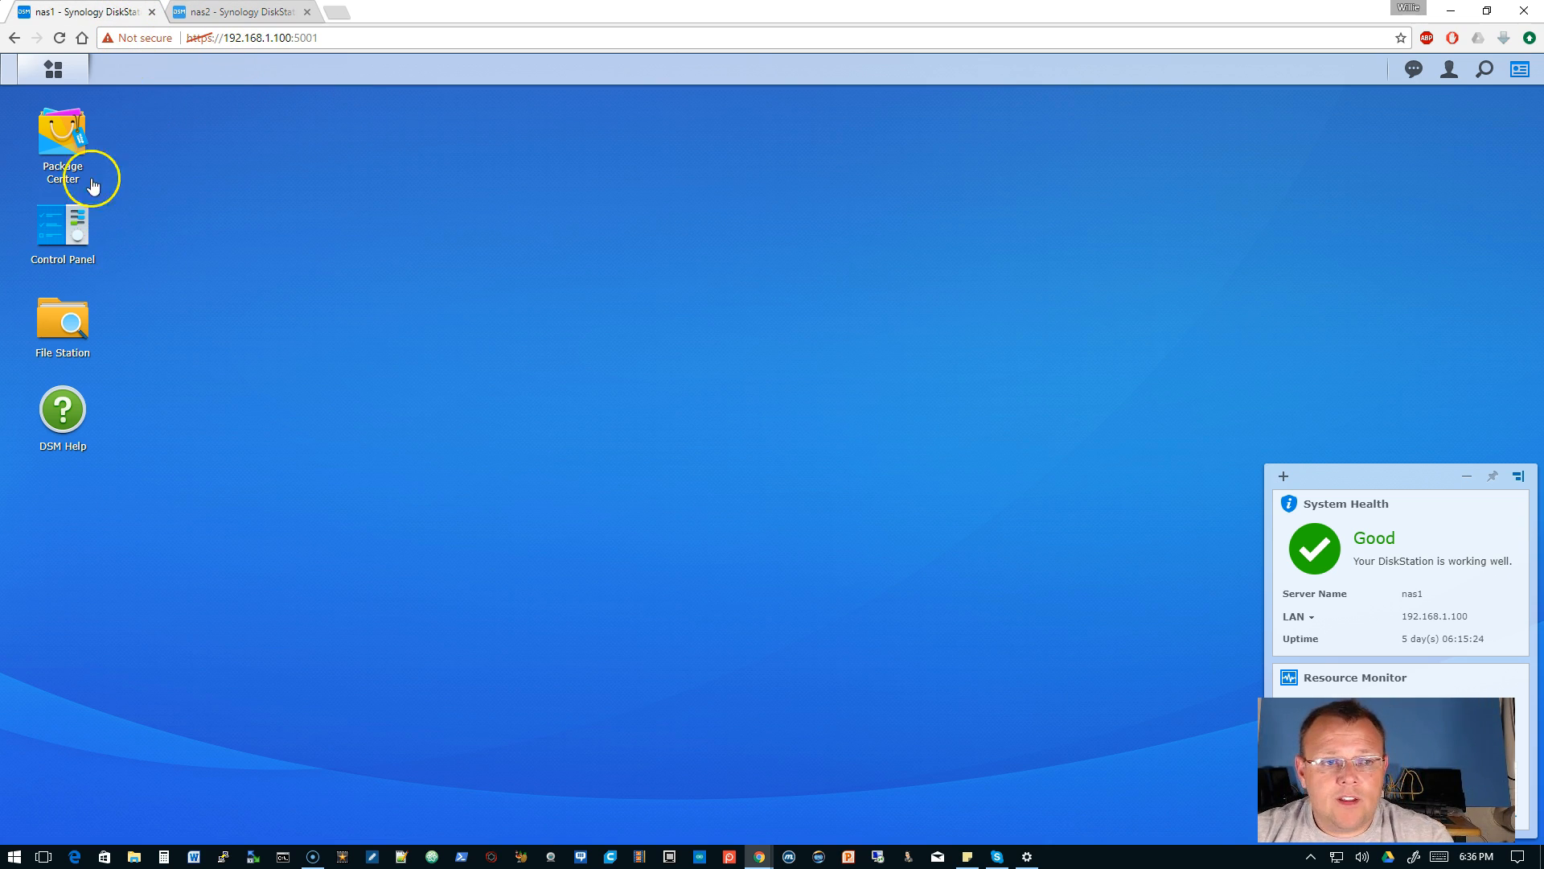
pyautogui.click(53, 69)
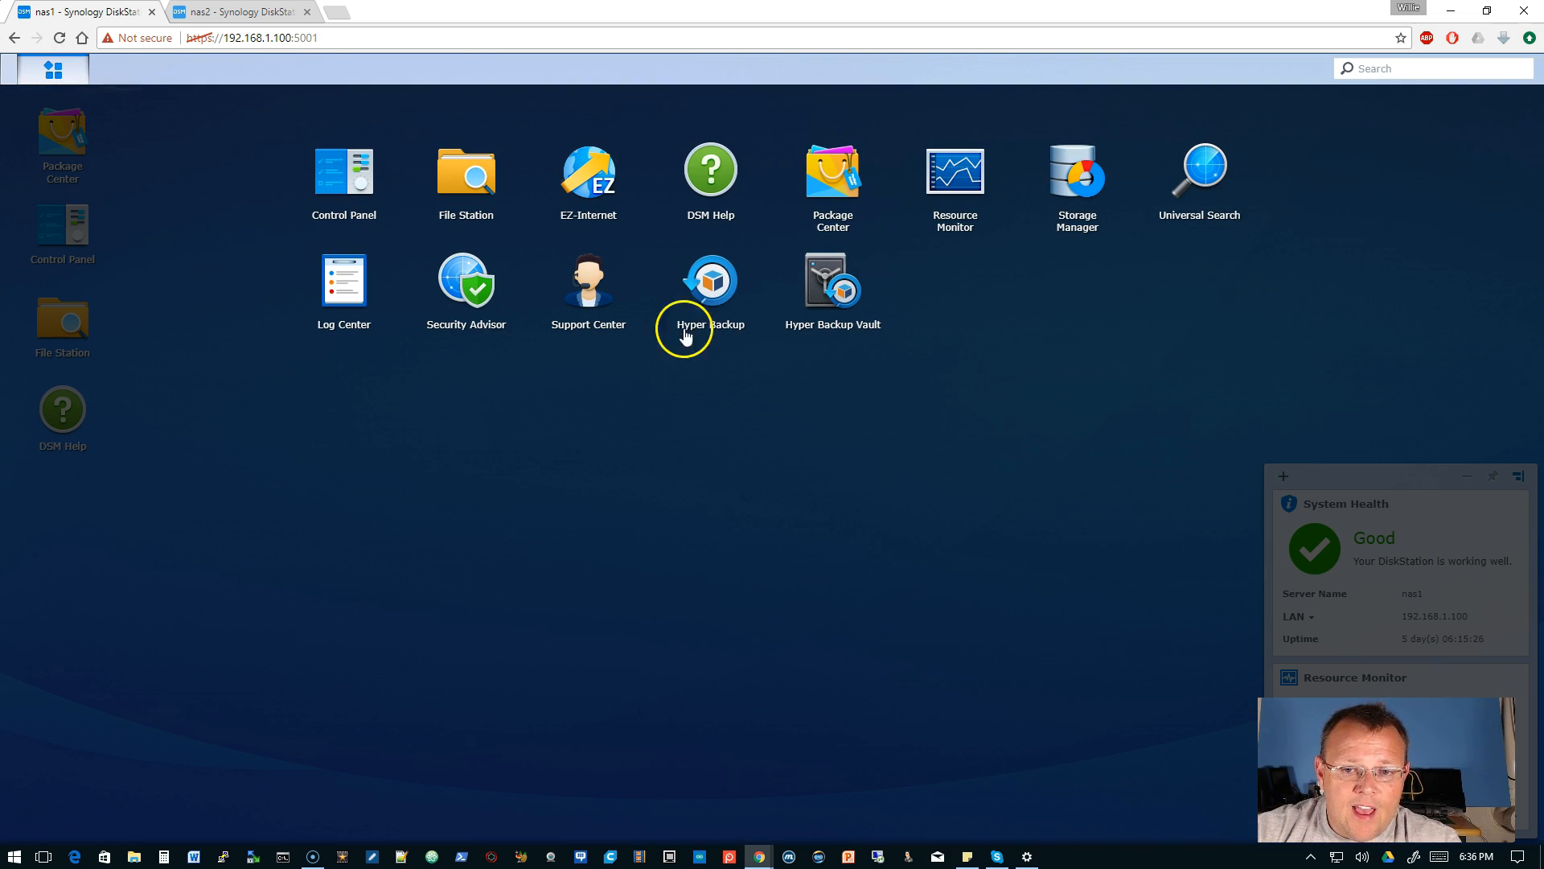
pyautogui.moveTo(884, 347)
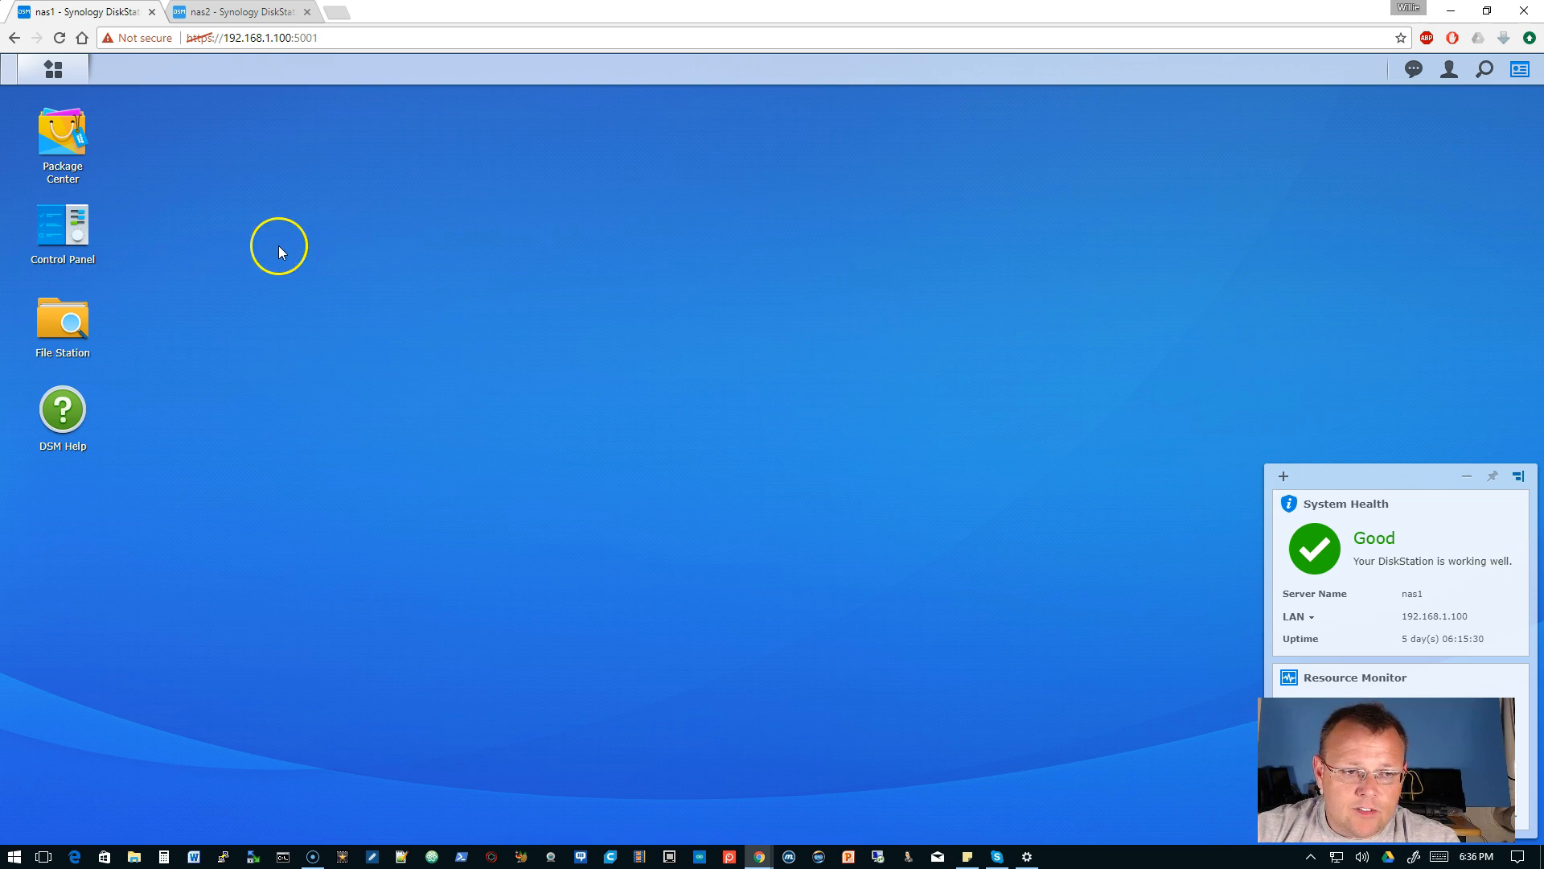
pyautogui.doubleClick(61, 324)
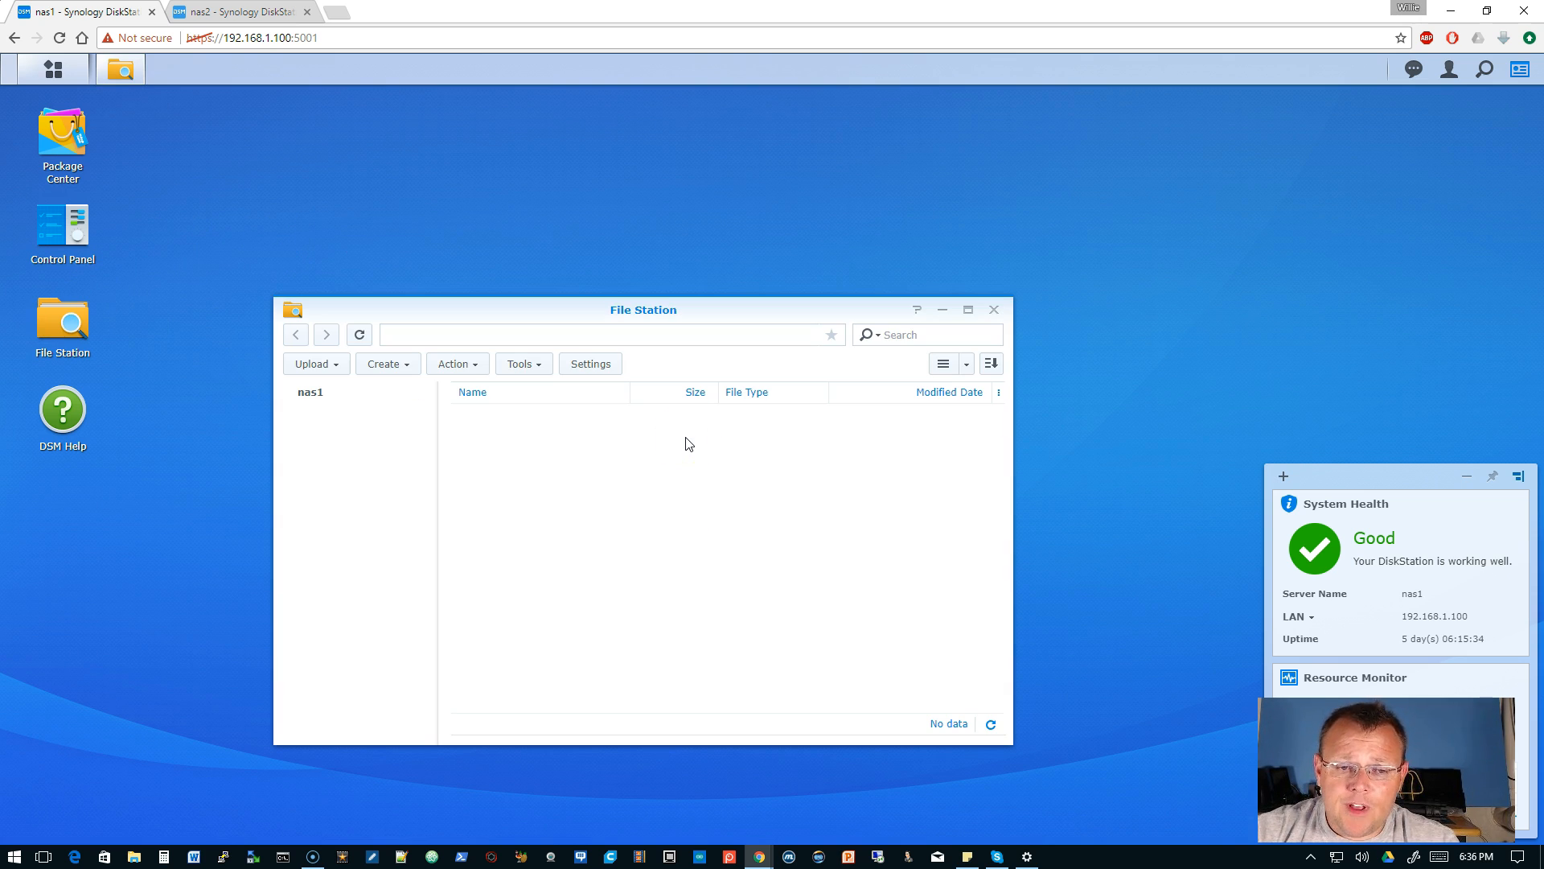
pyautogui.click(354, 286)
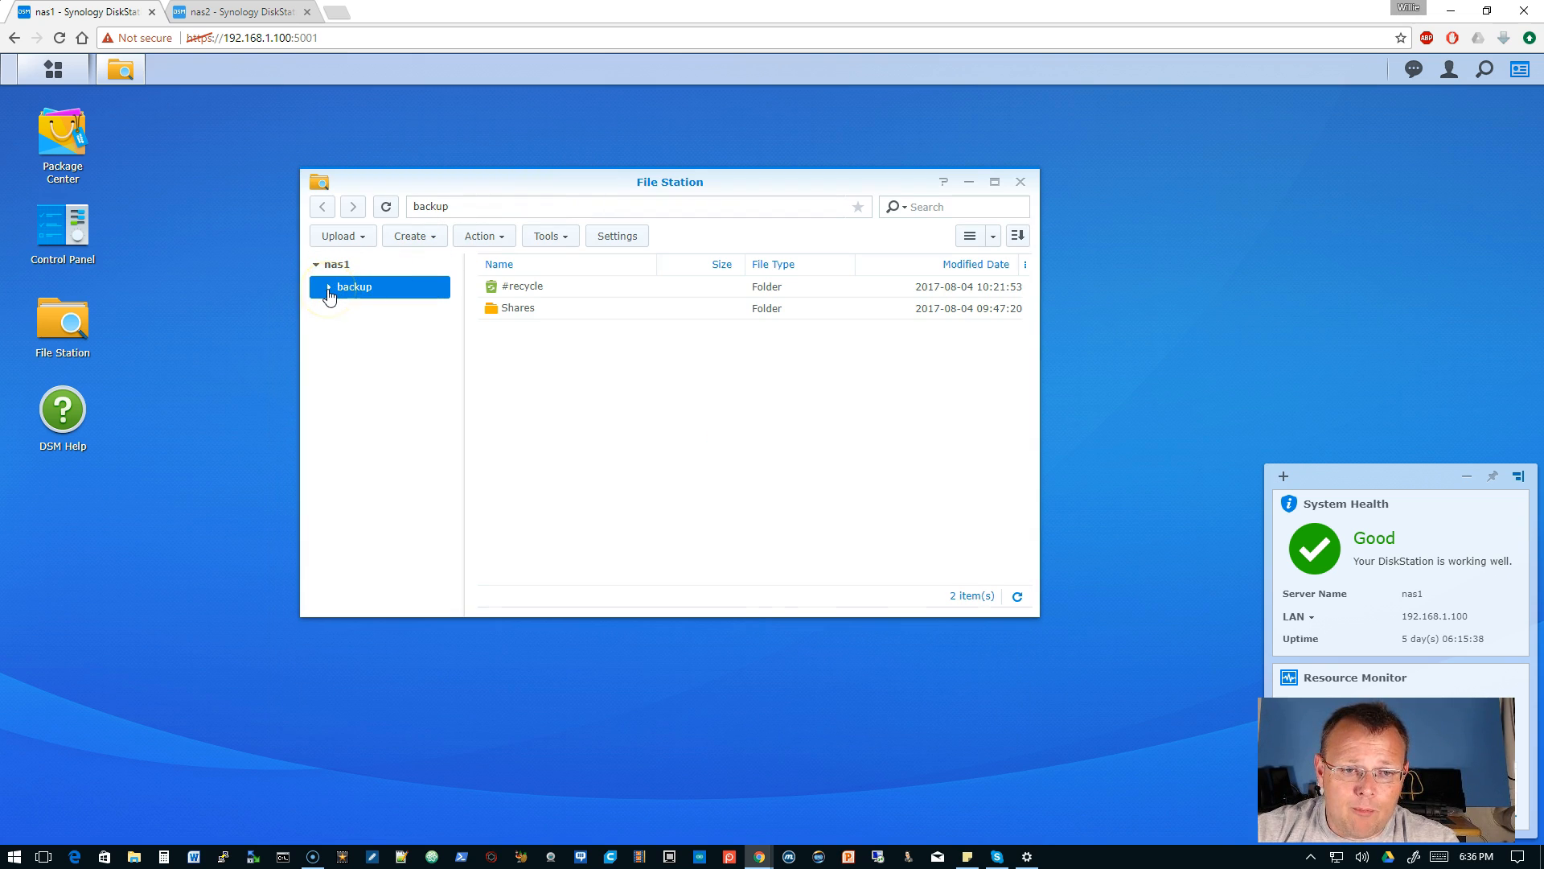
pyautogui.moveTo(587, 311)
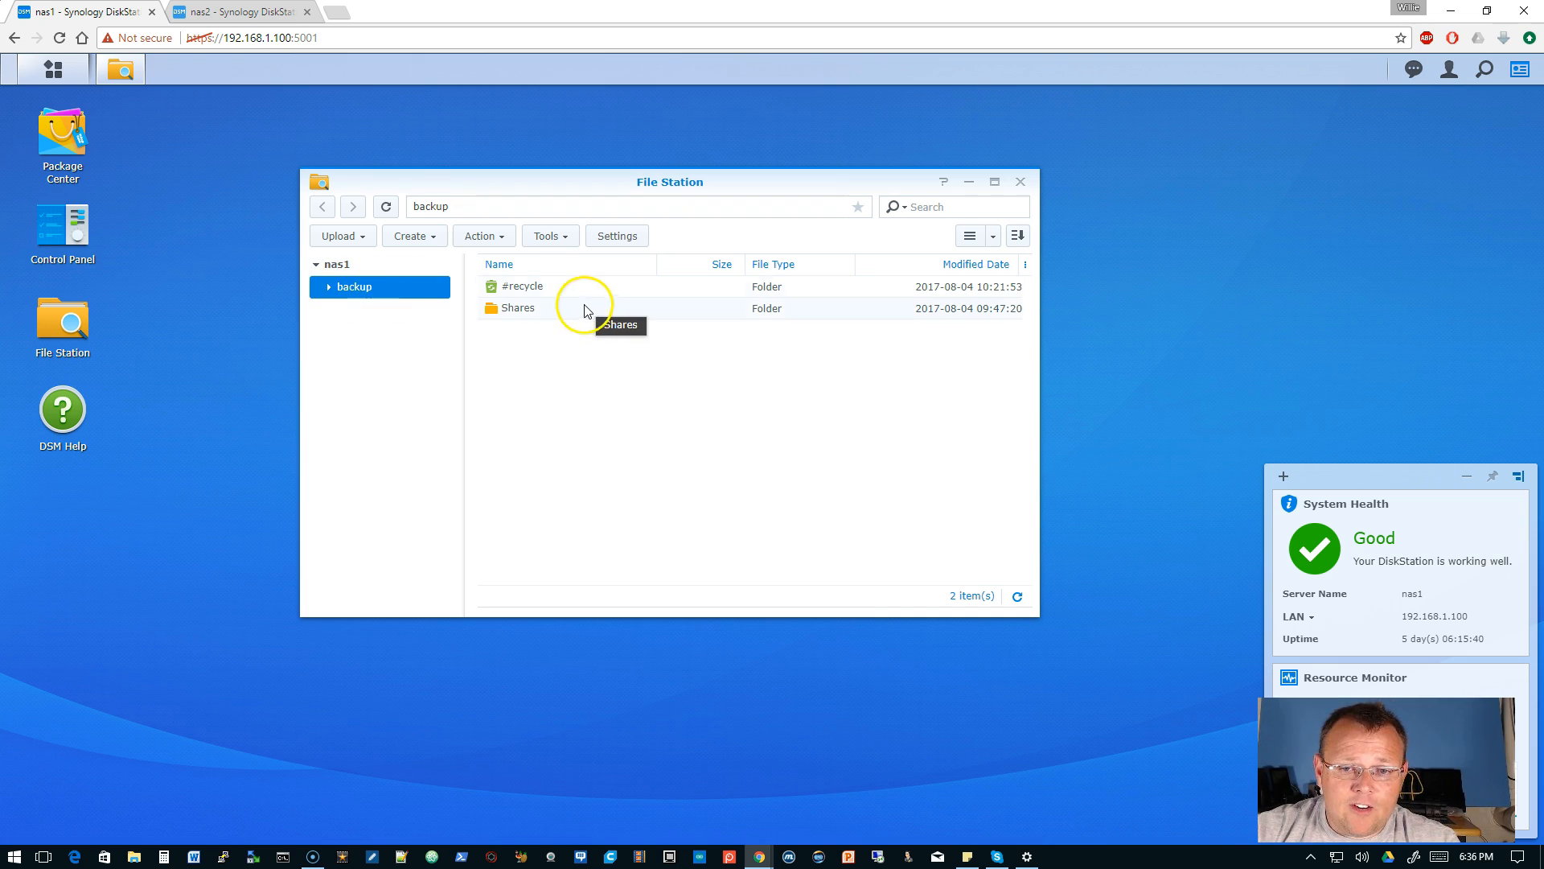
pyautogui.moveTo(534, 311)
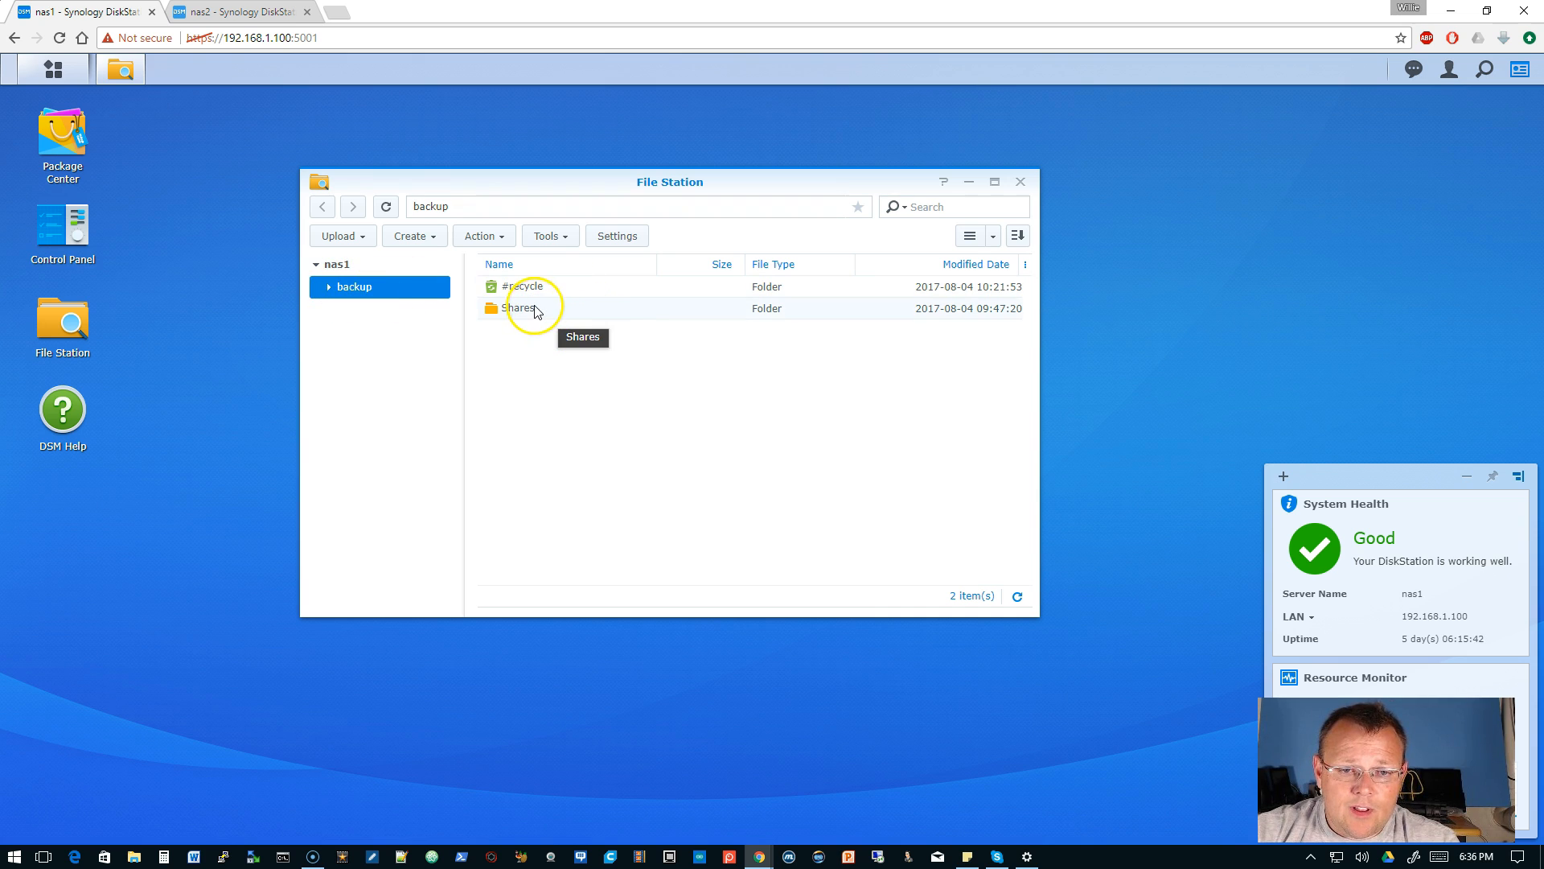
pyautogui.moveTo(565, 315)
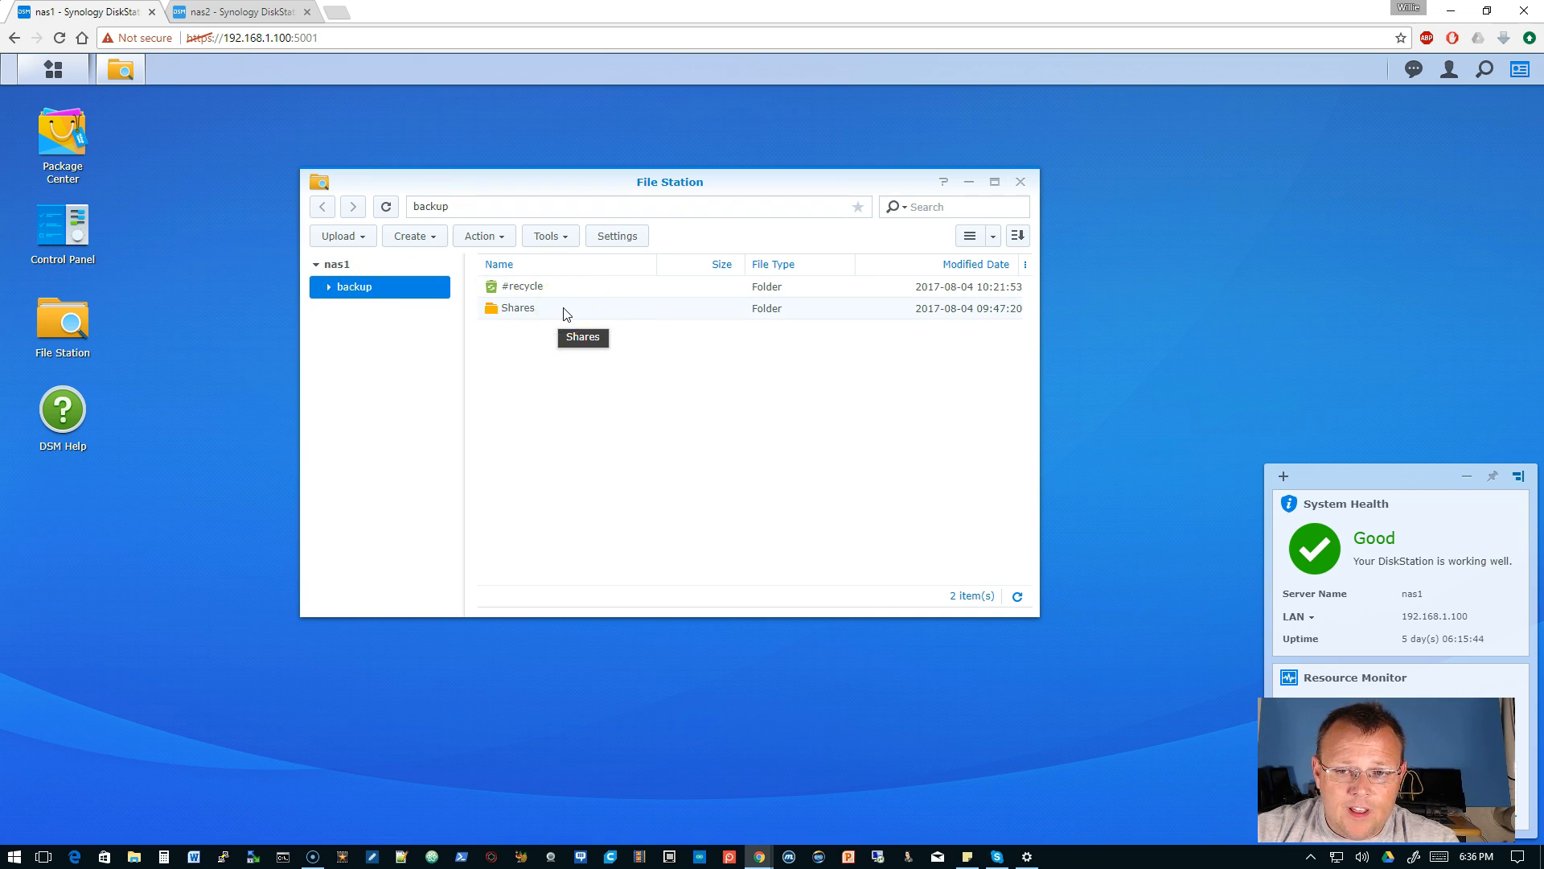
pyautogui.moveTo(952, 317)
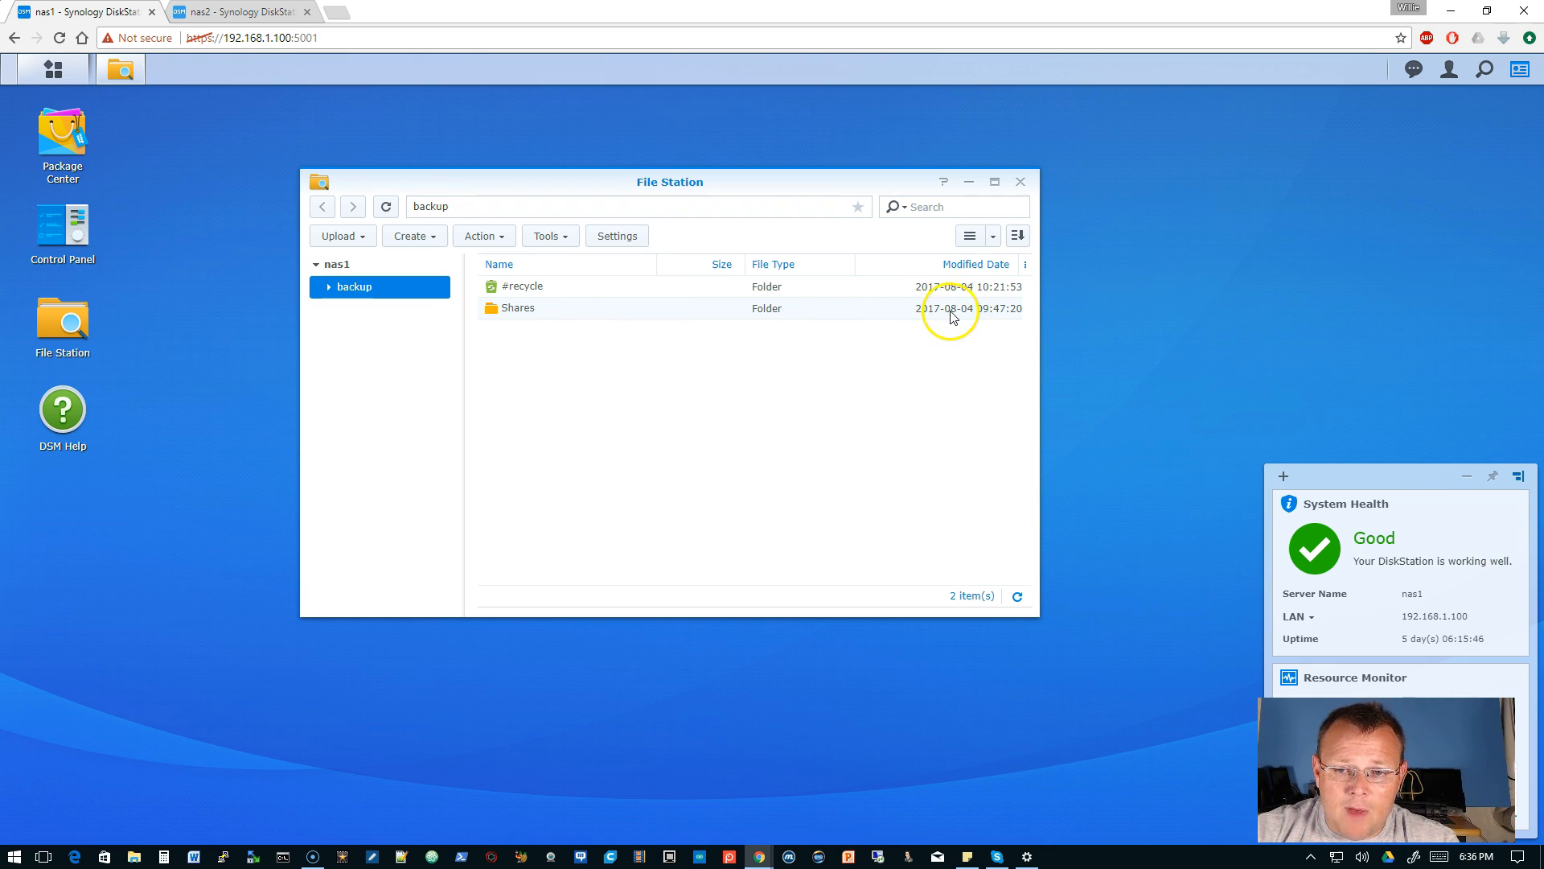
pyautogui.moveTo(995, 321)
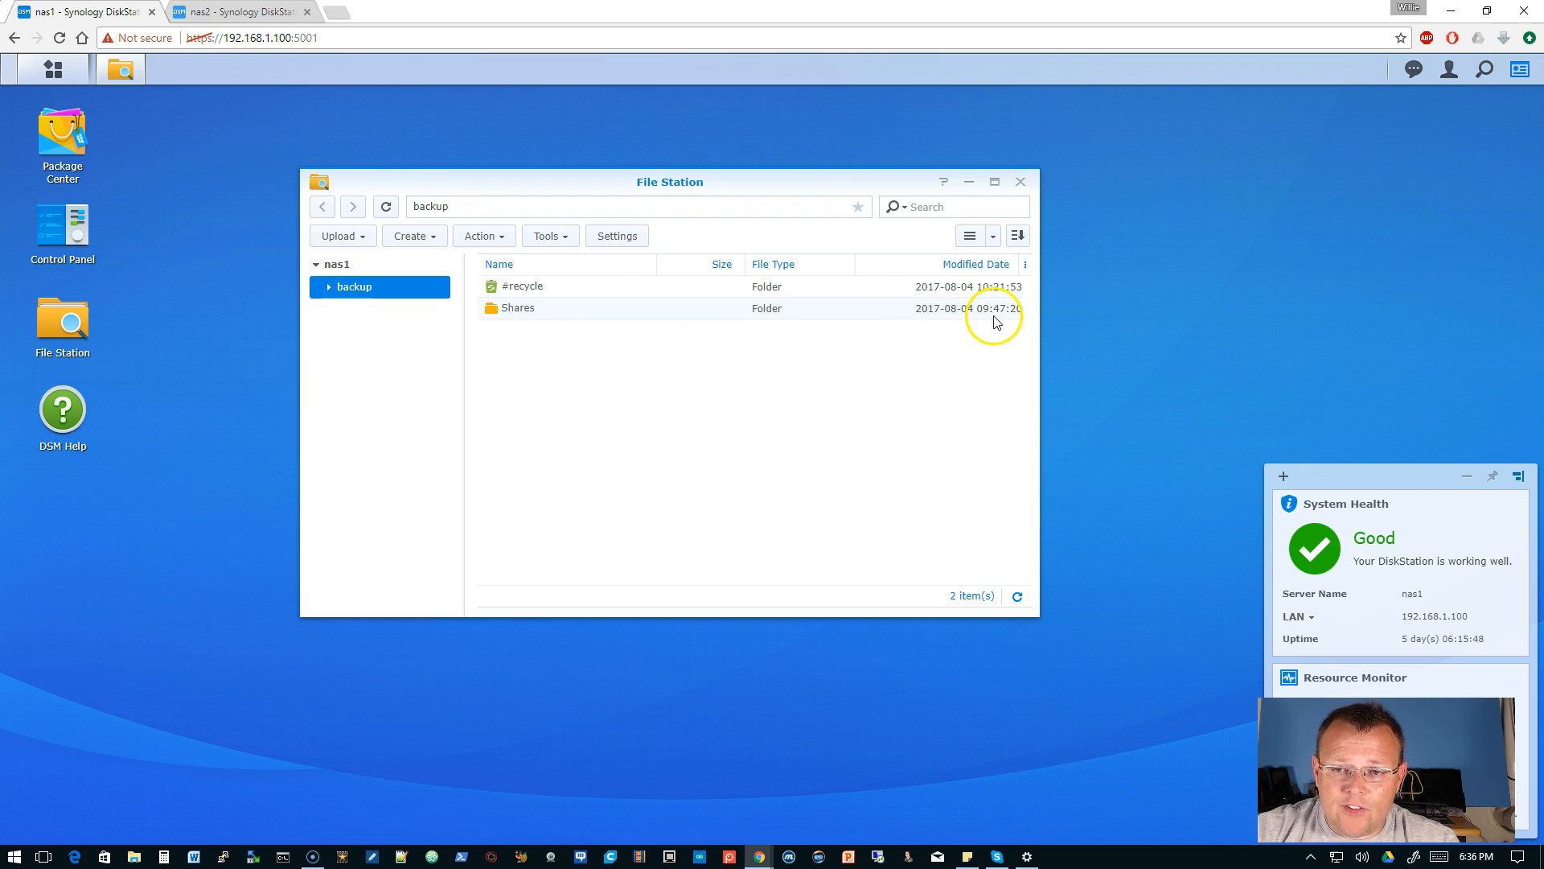
pyautogui.moveTo(674, 367)
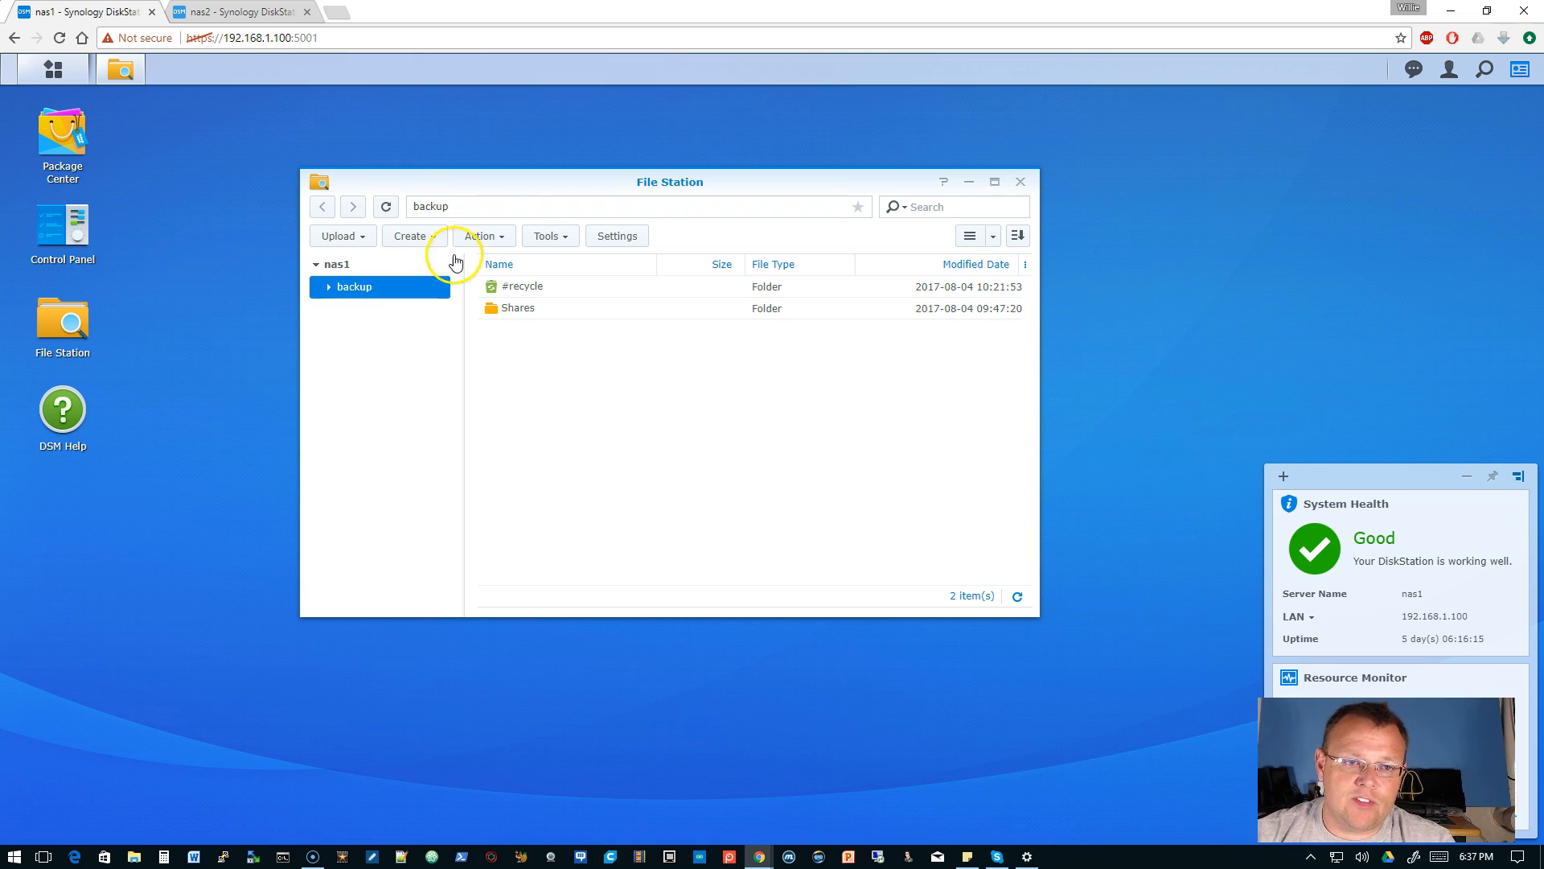
pyautogui.moveTo(154, 137)
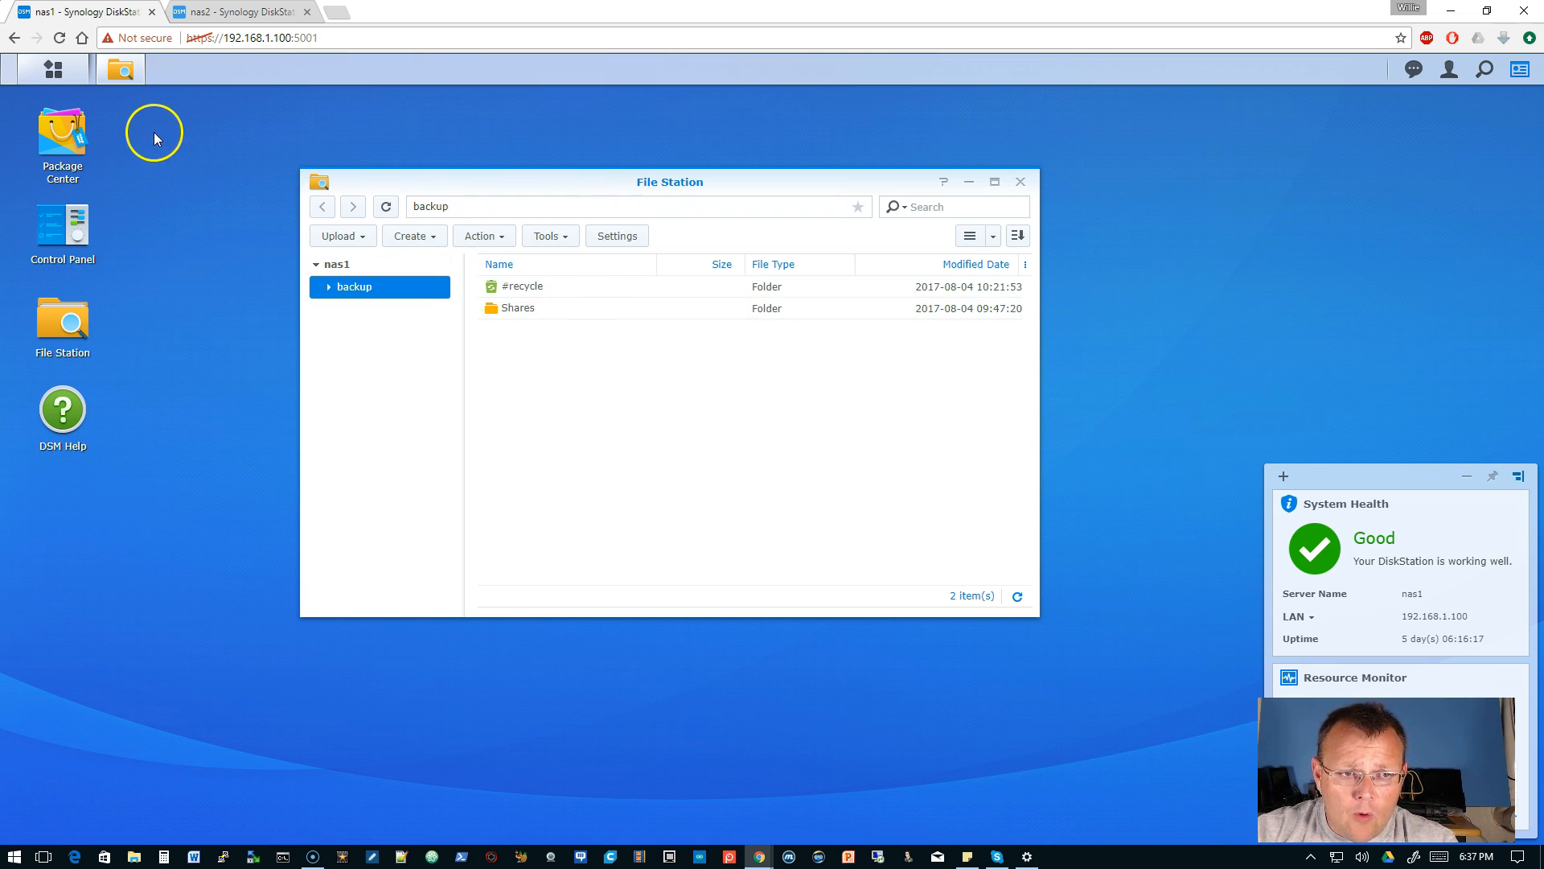
pyautogui.moveTo(204, 150)
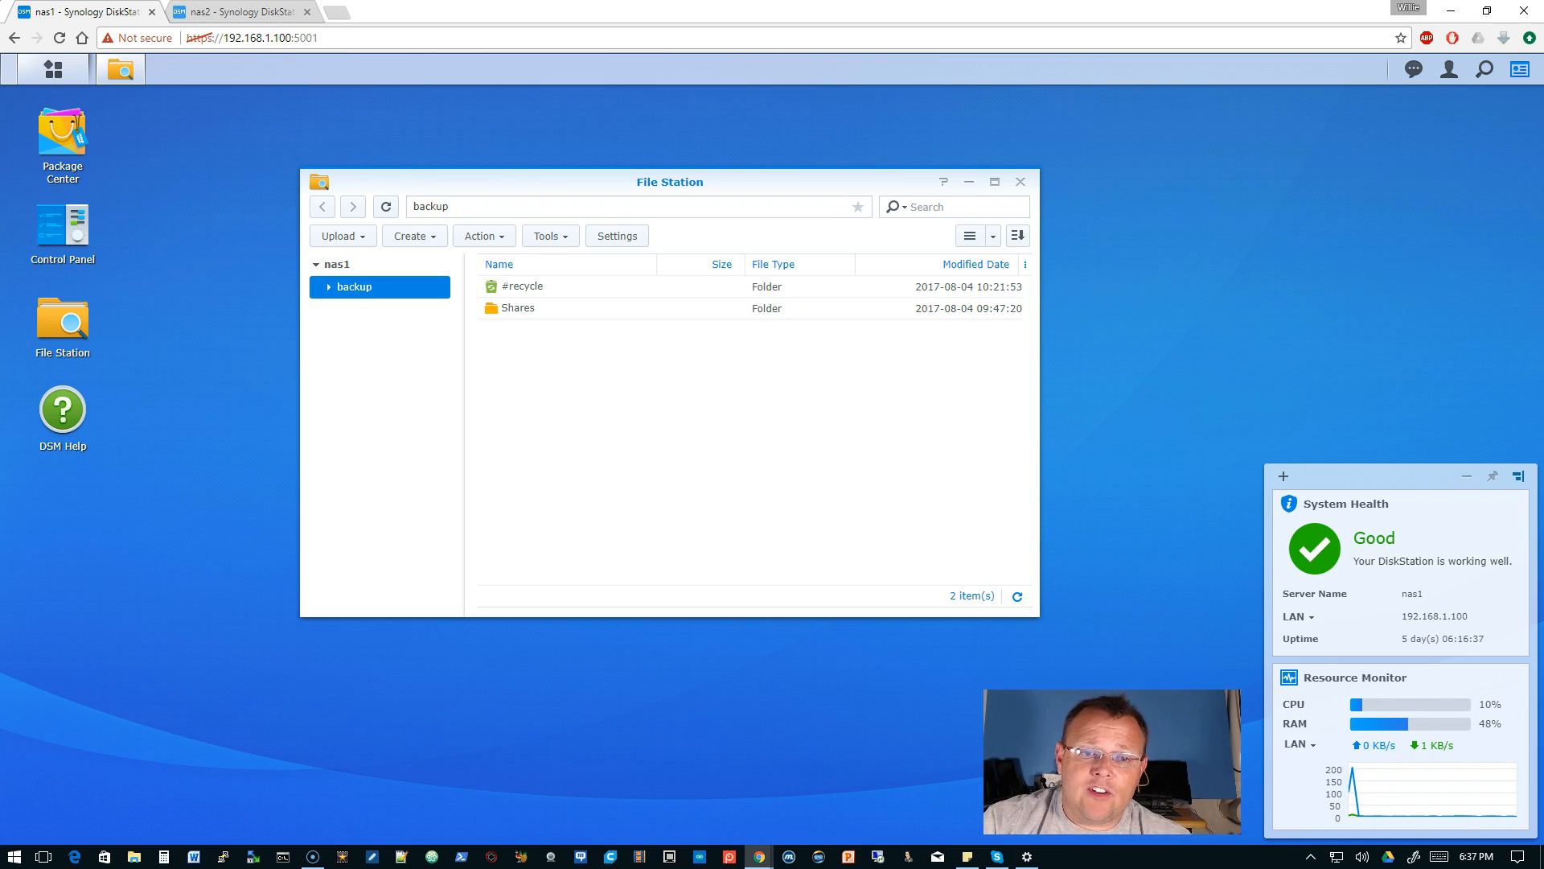
pyautogui.moveTo(62, 234)
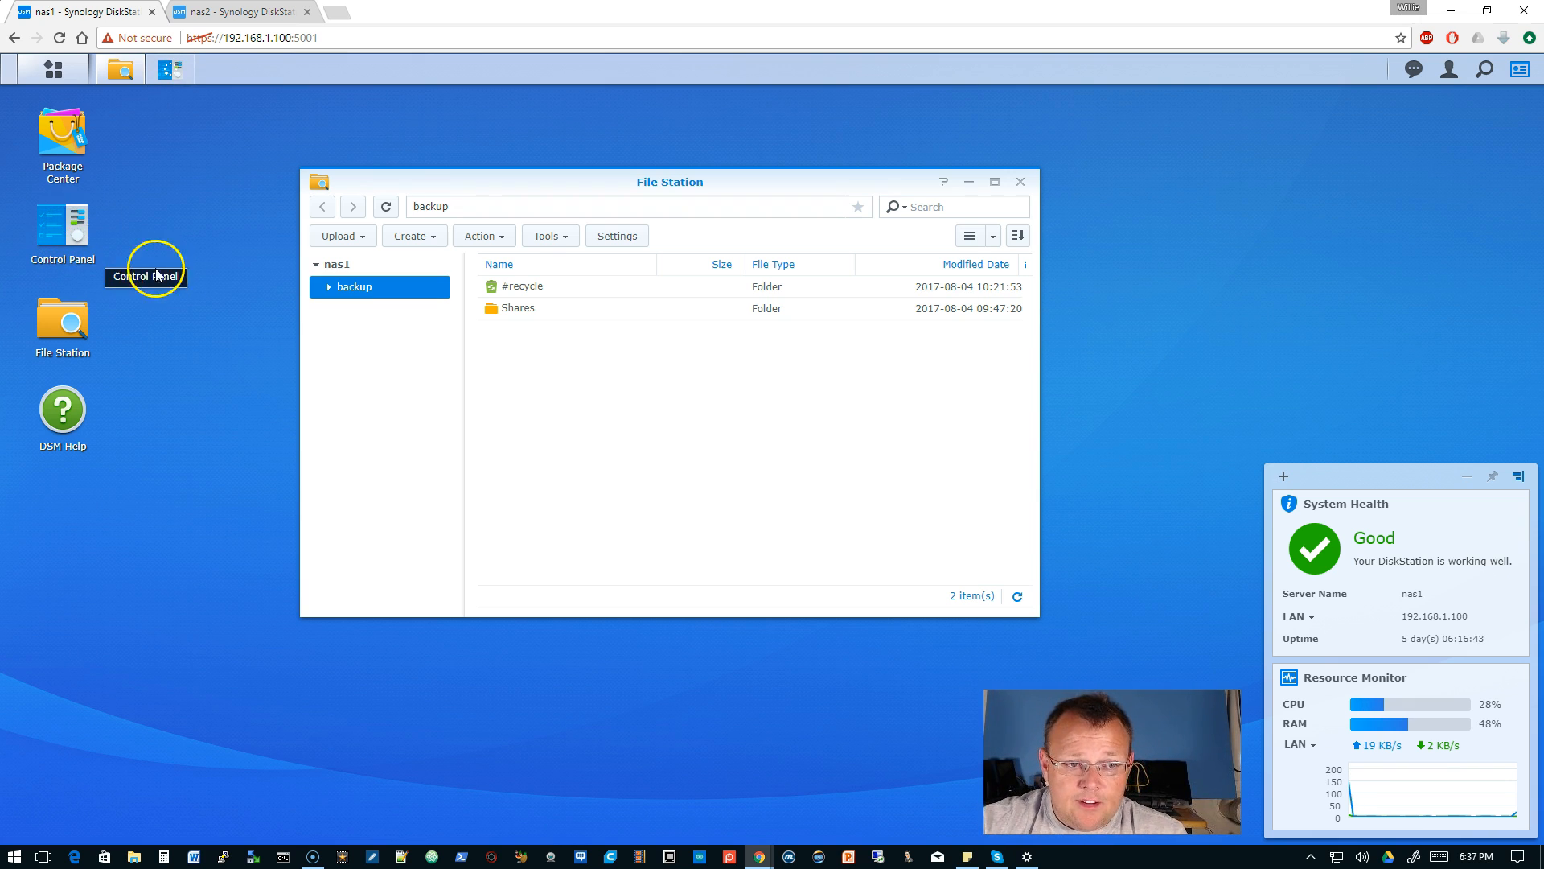
# Step: Show nas1's Control Panel Network > Traffic Control page, which has no LAN rules
pyautogui.click(61, 227)
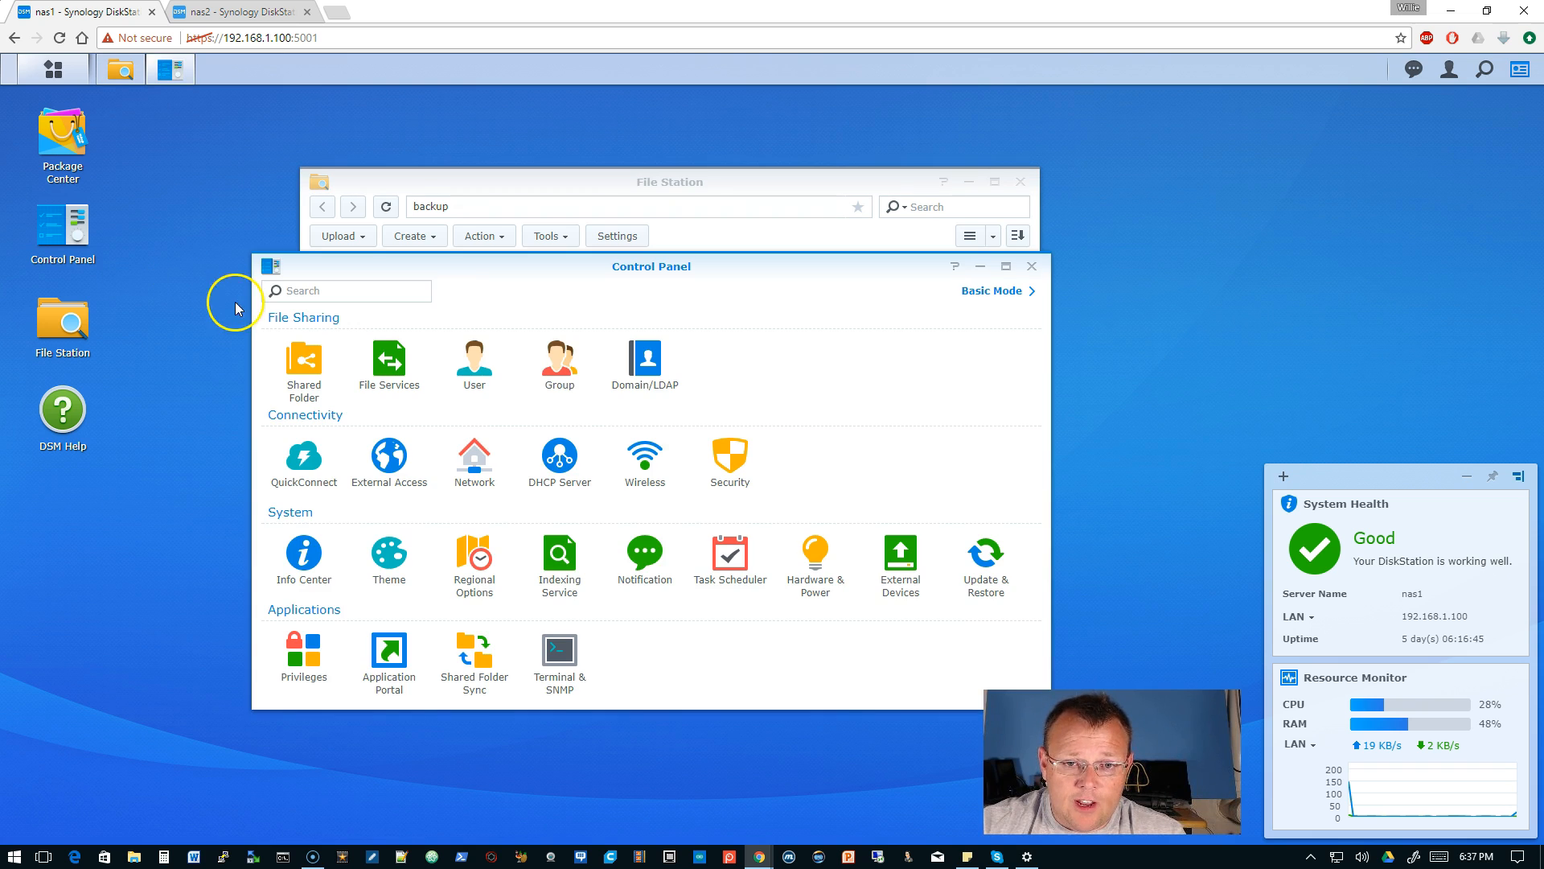
pyautogui.click(473, 460)
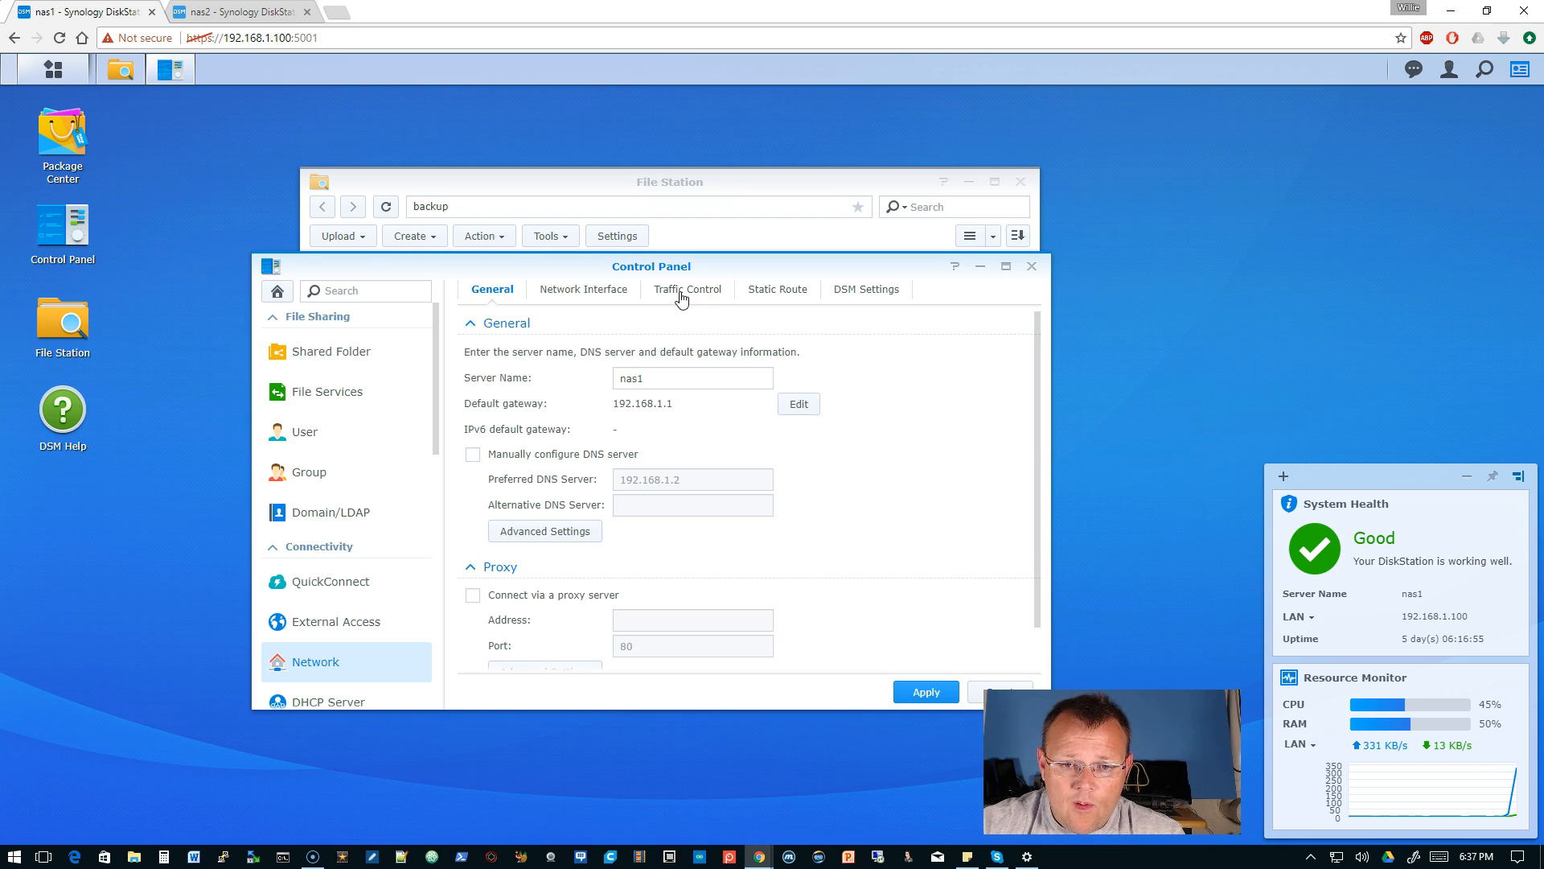
pyautogui.click(687, 288)
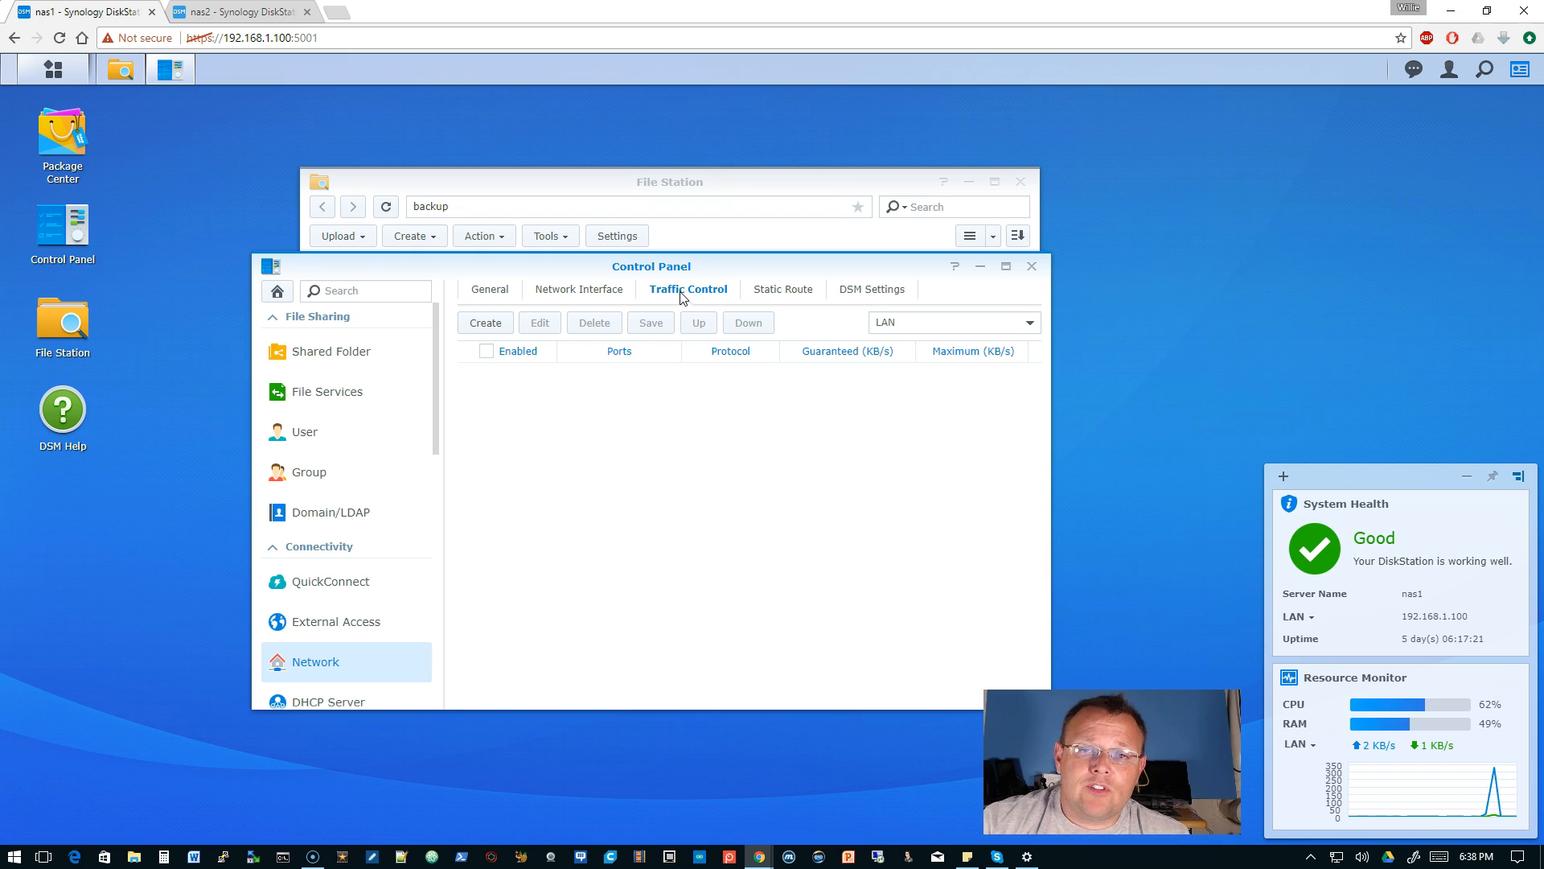
pyautogui.moveTo(786, 72)
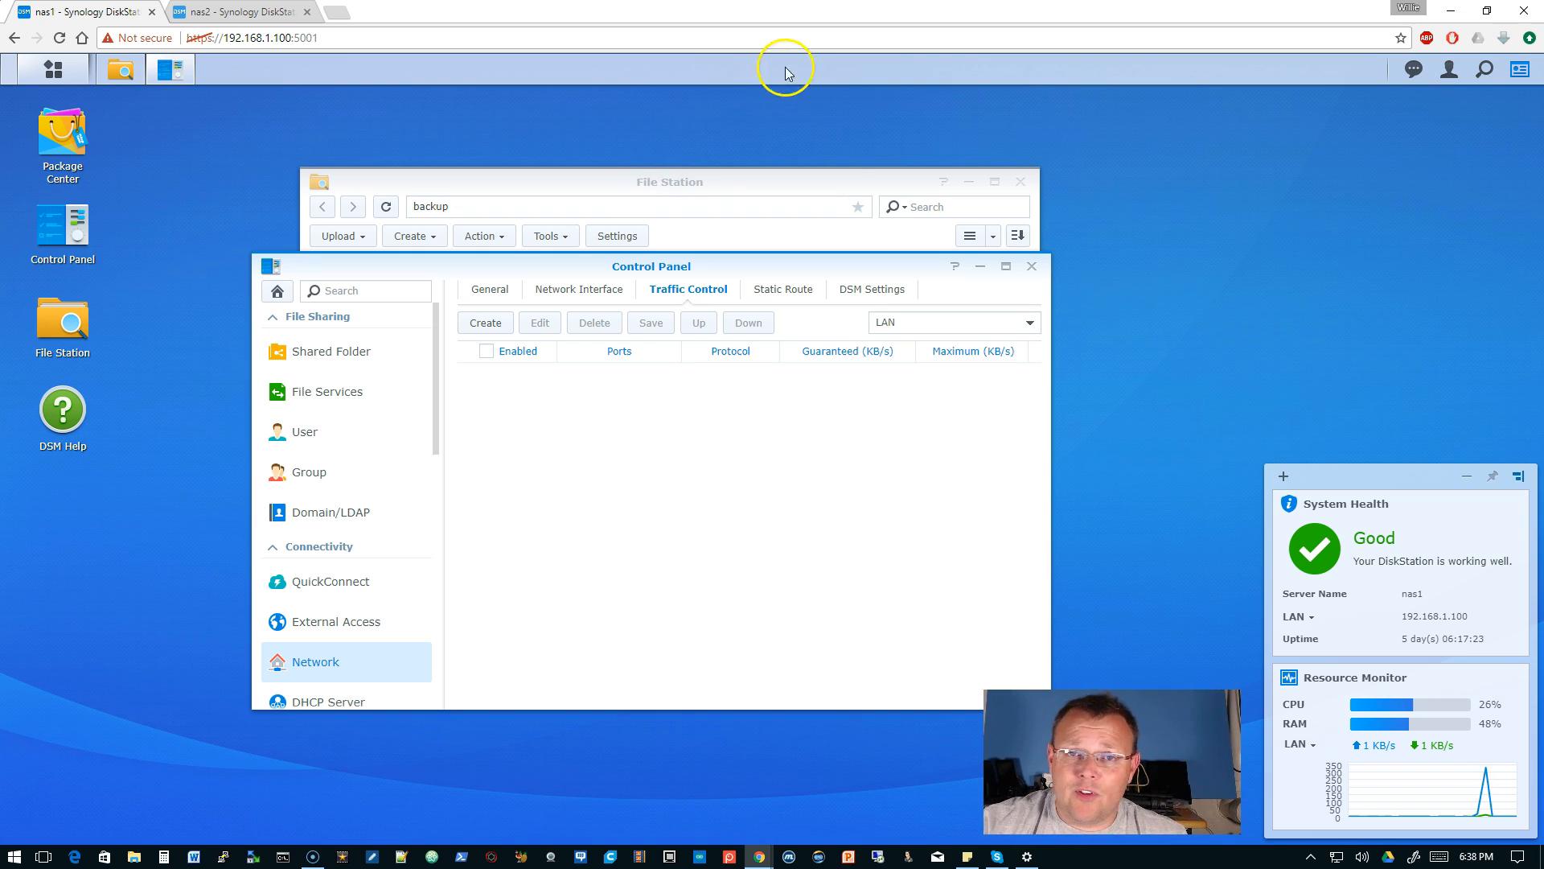
pyautogui.moveTo(943, 276)
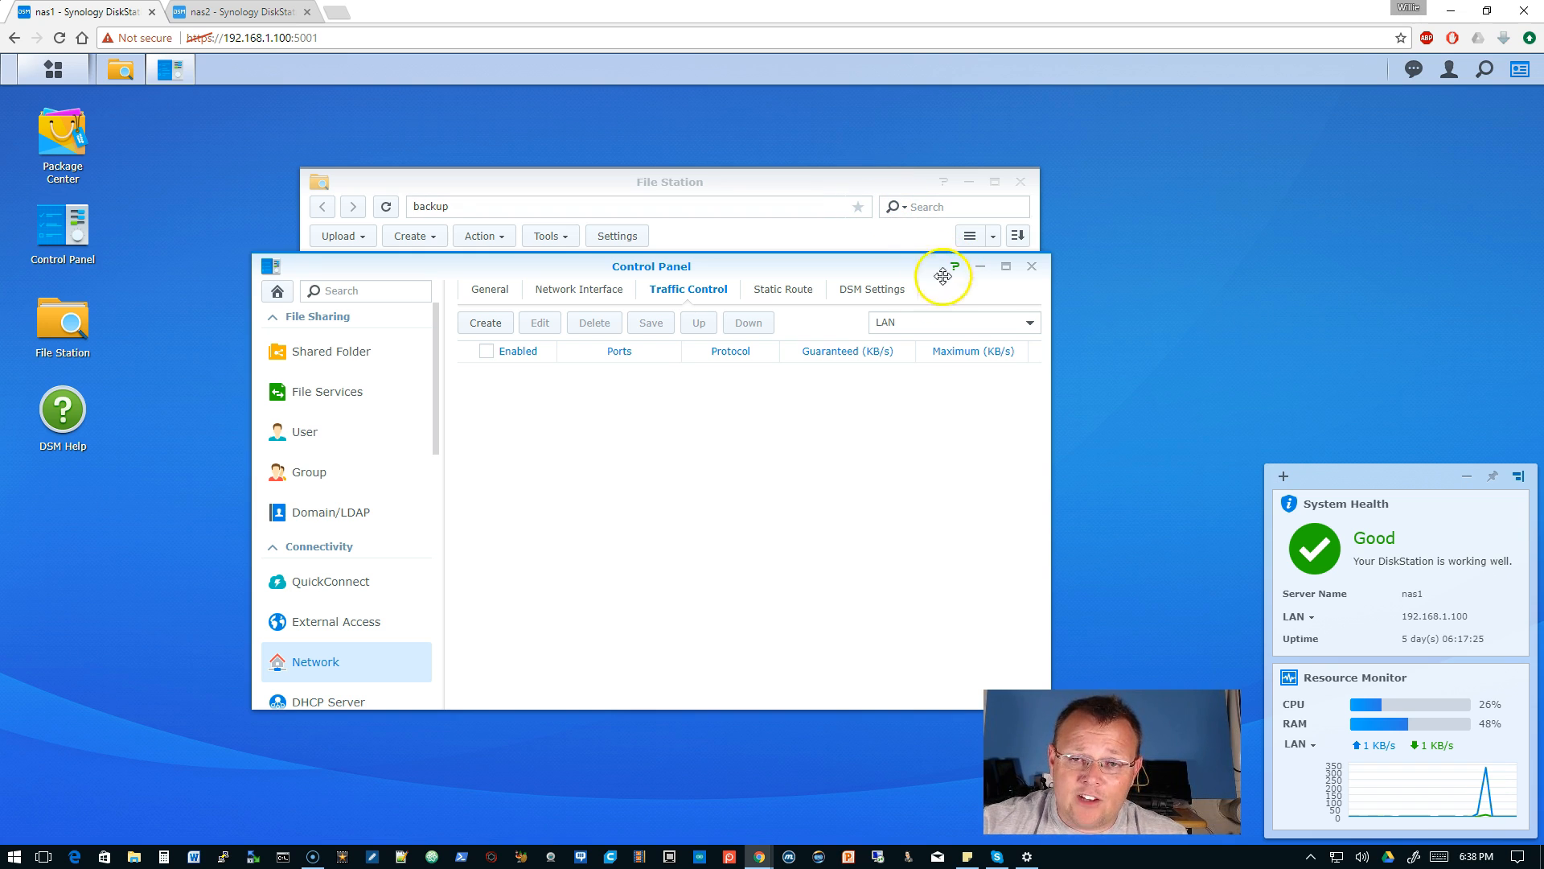
pyautogui.moveTo(847, 351)
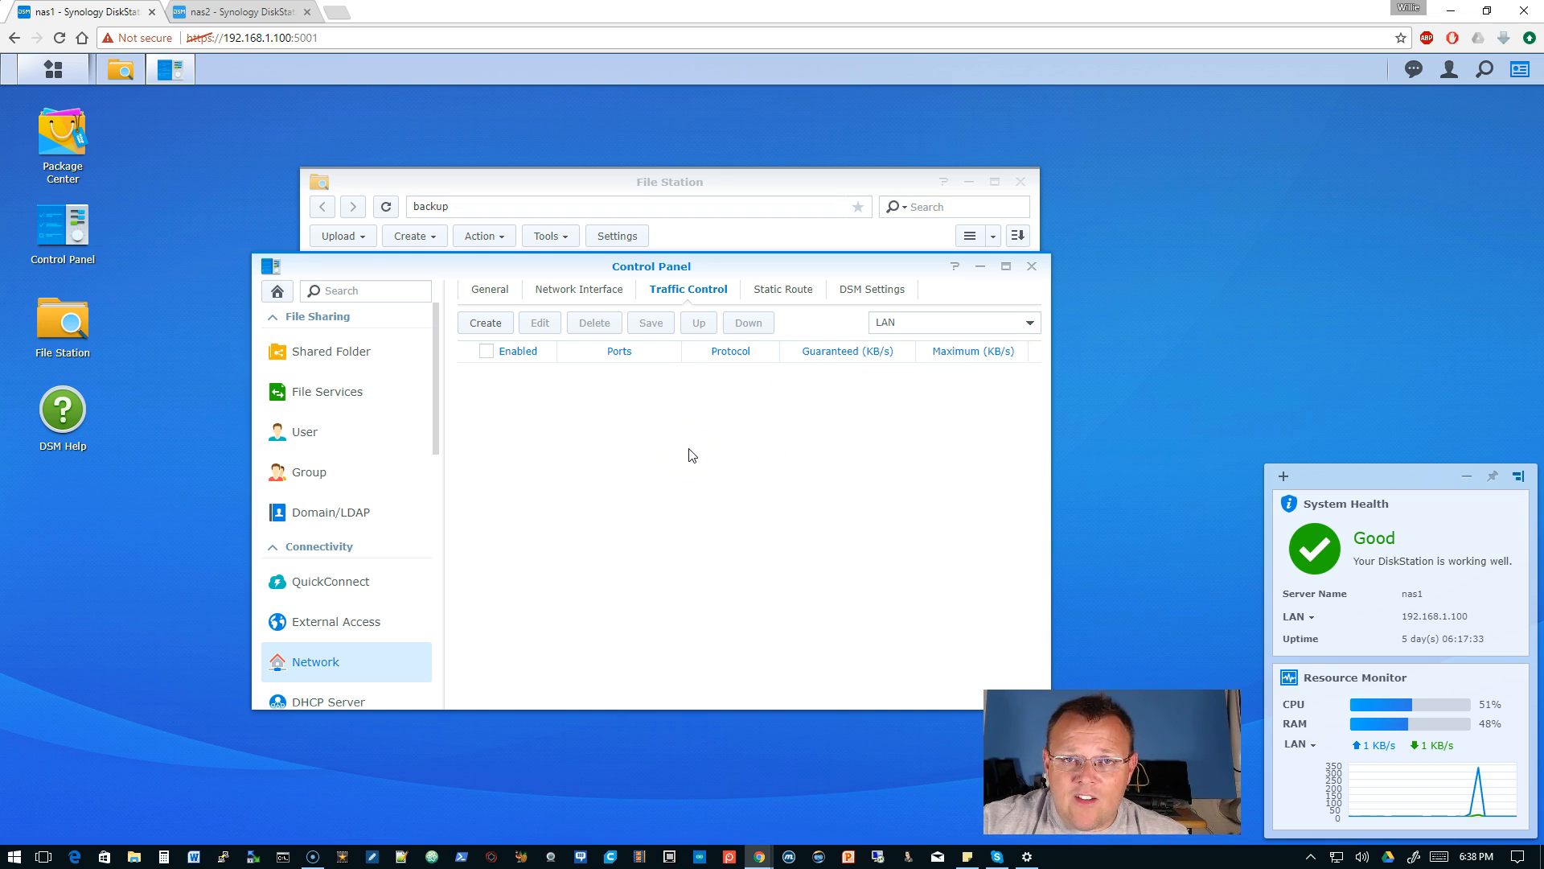
pyautogui.moveTo(1114, 223)
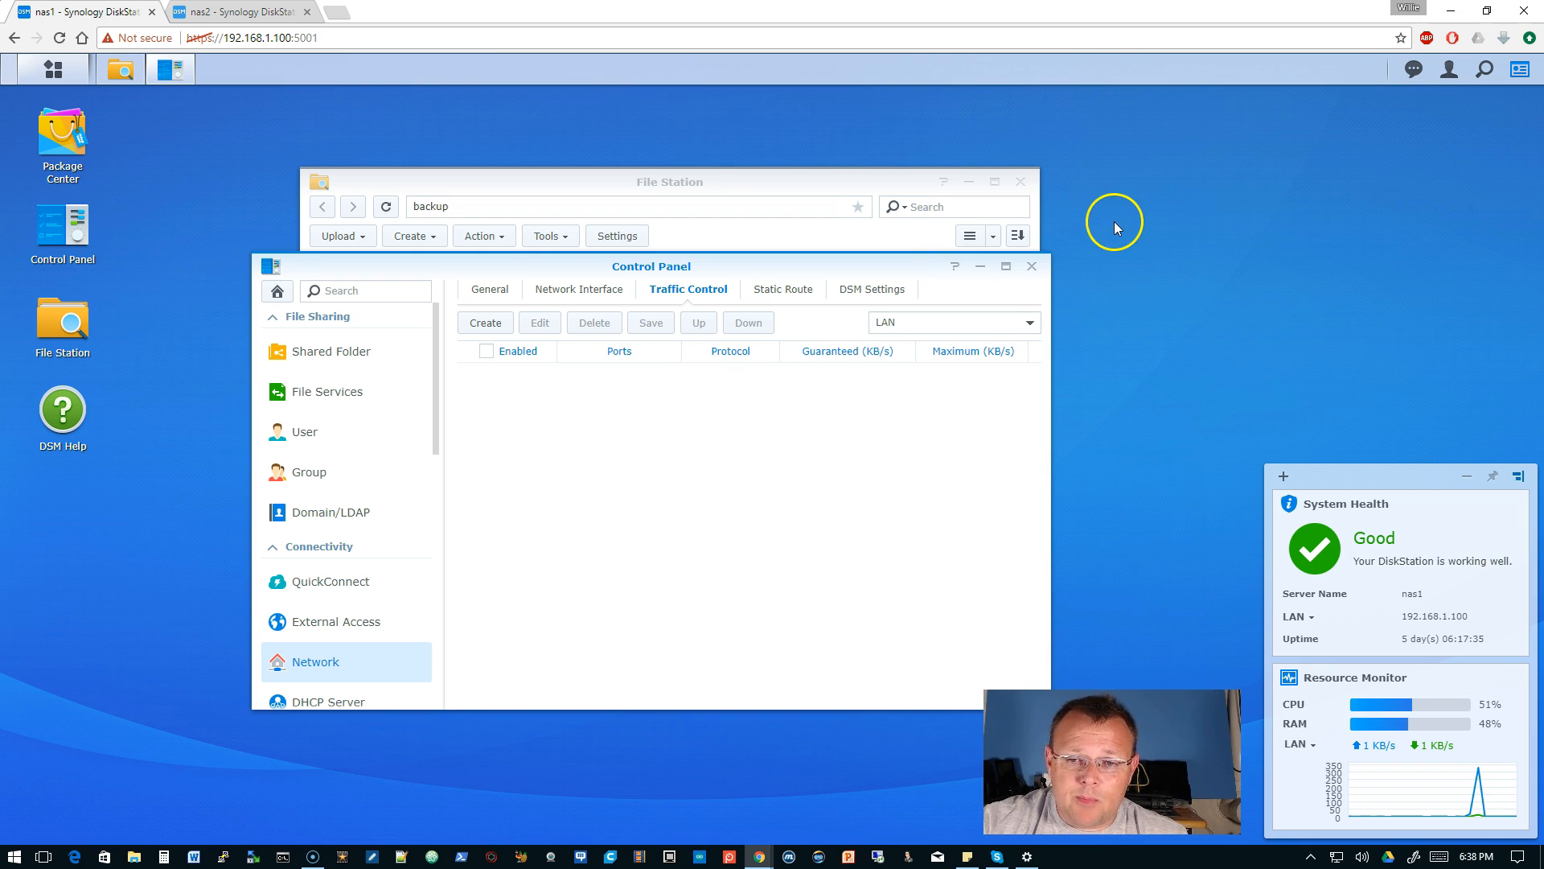
pyautogui.moveTo(1031, 268)
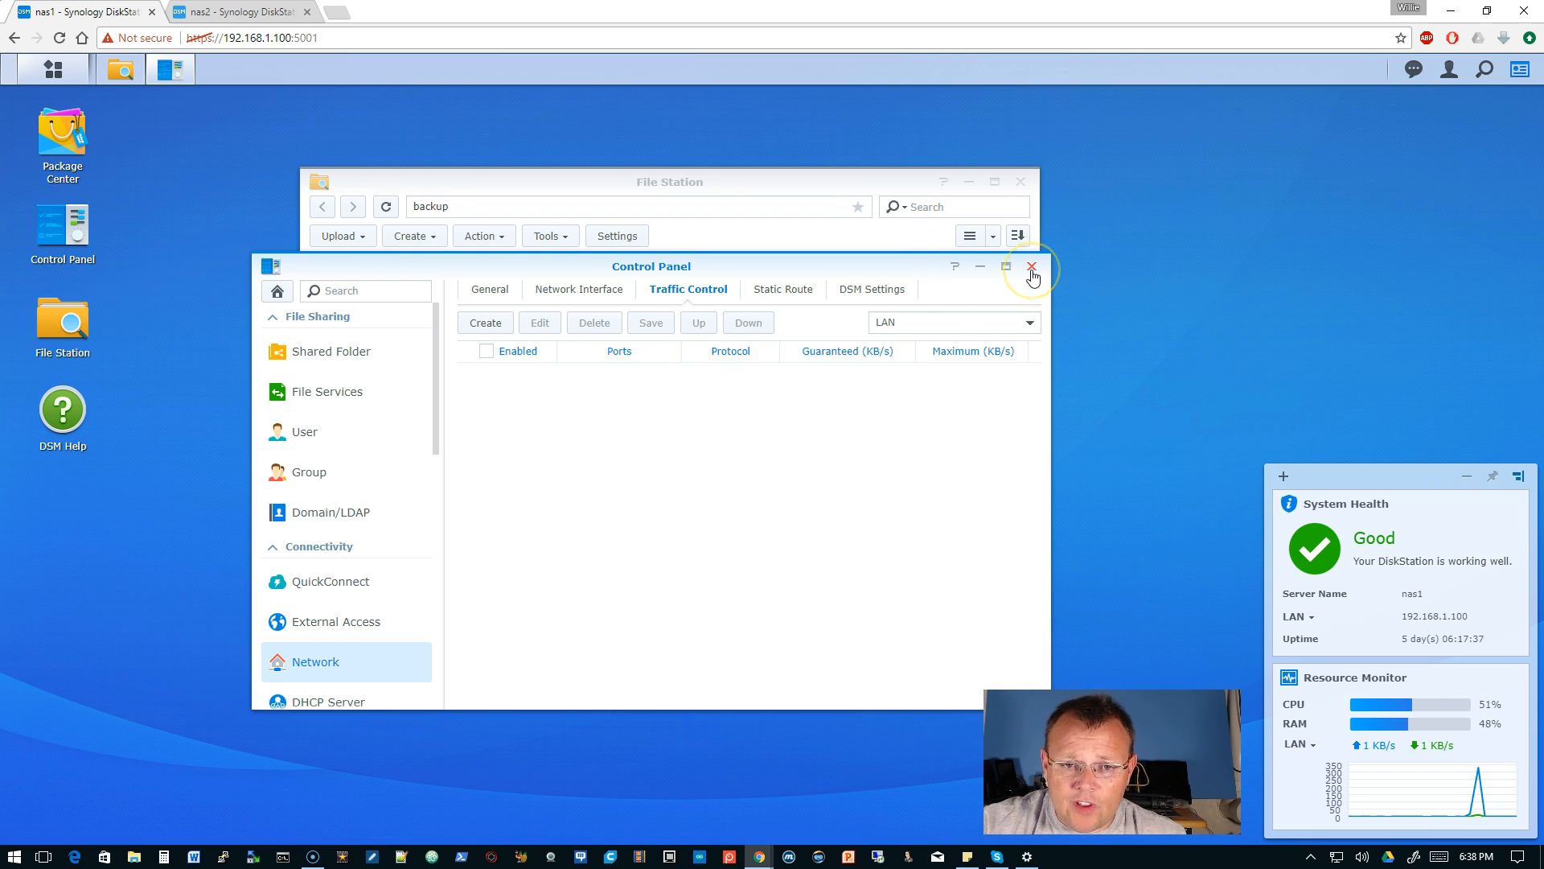
# Step: Close Control Panel, then open File Station on nas2 and dismiss the no-shared-folder notice
pyautogui.click(1031, 267)
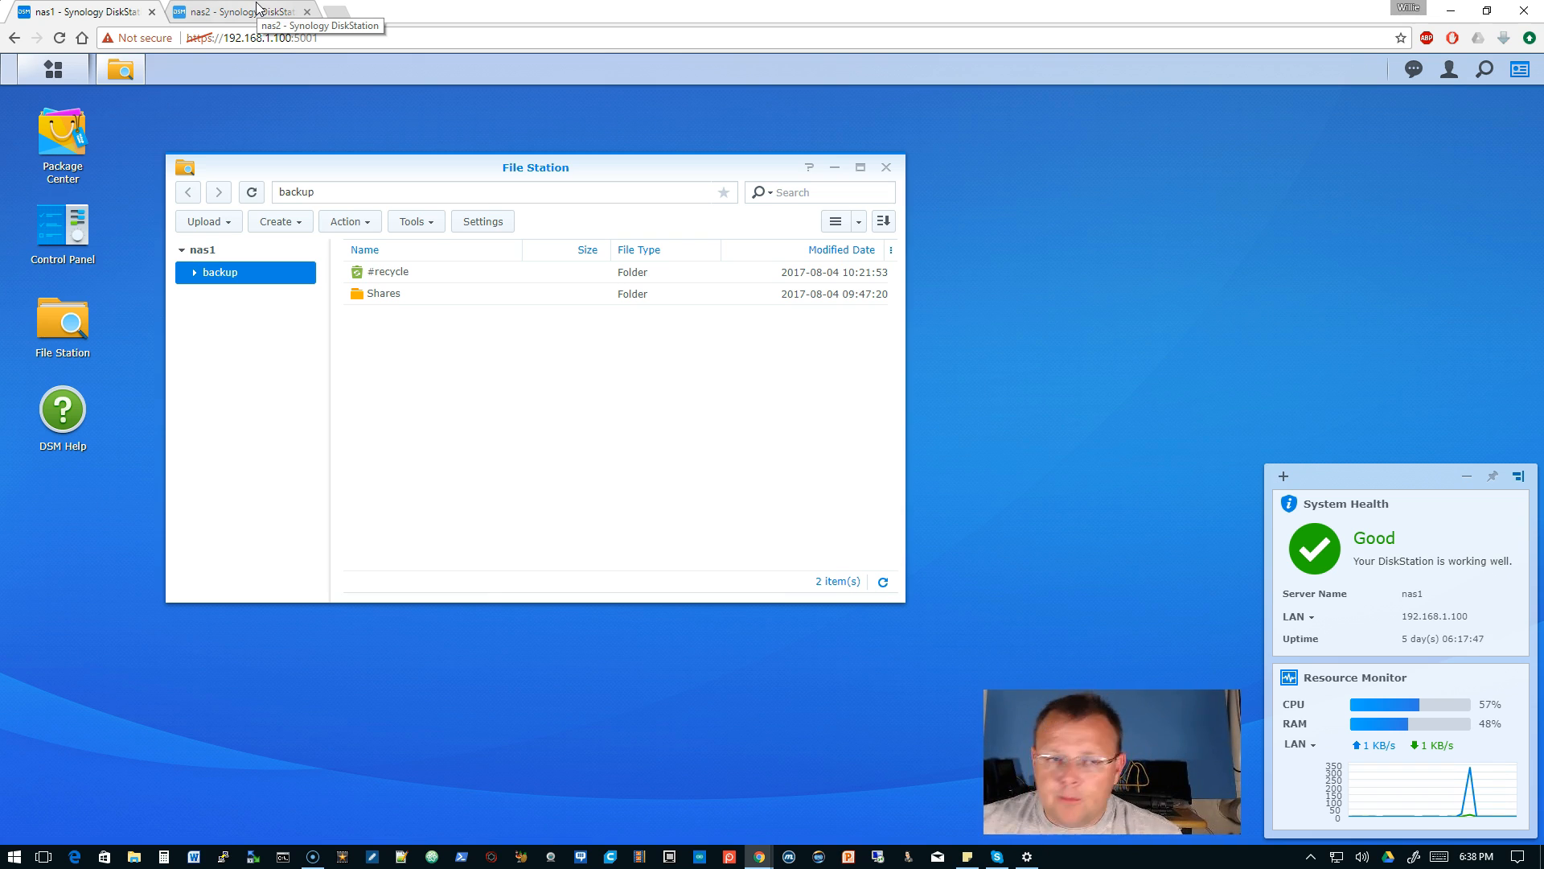
pyautogui.click(237, 10)
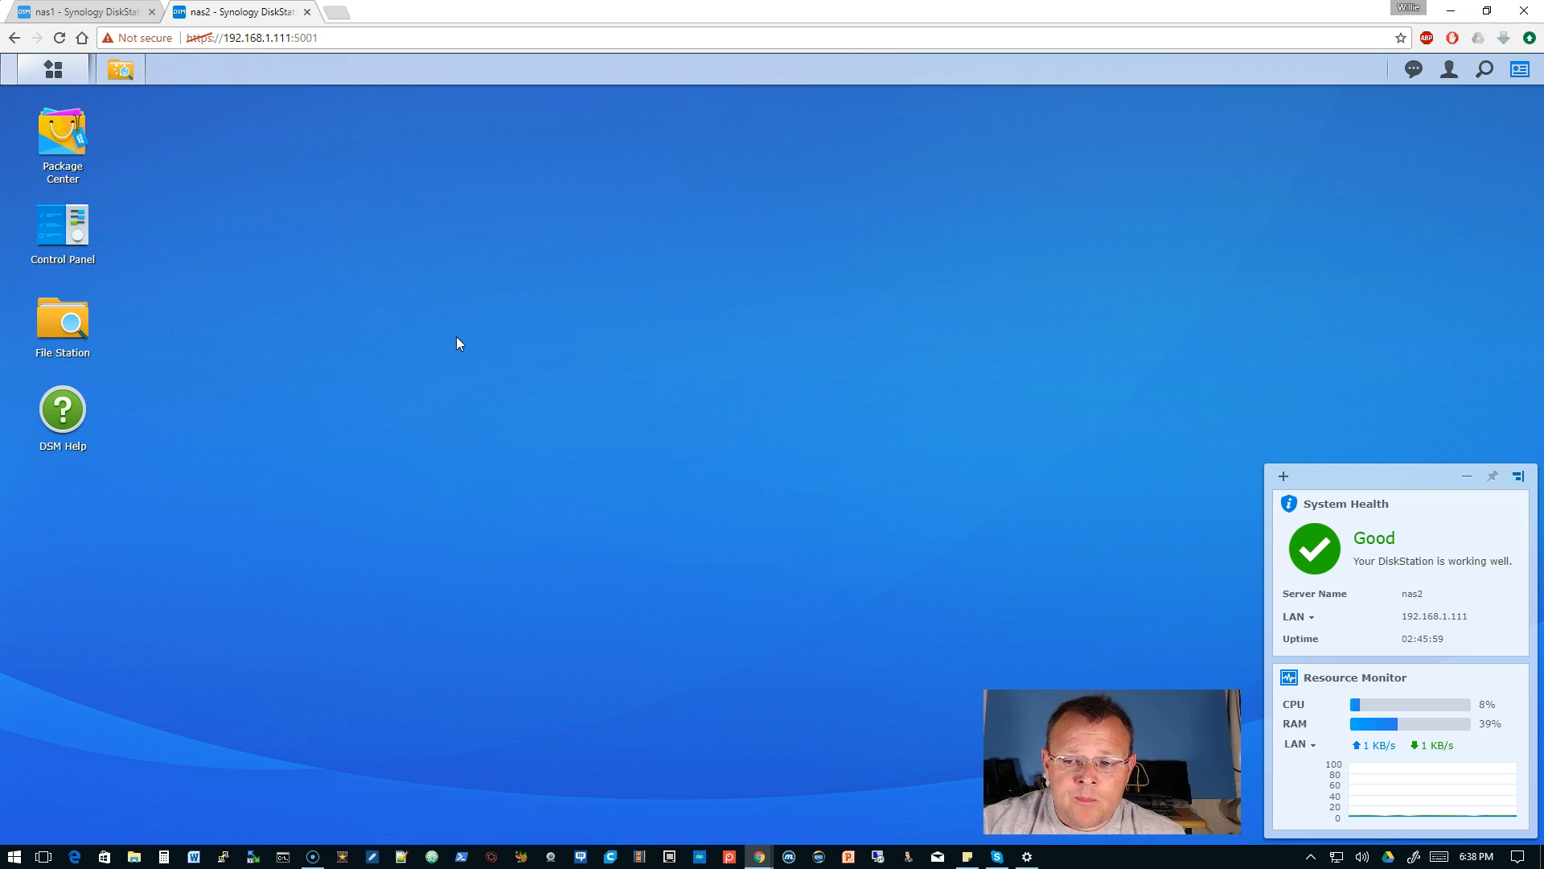
pyautogui.doubleClick(62, 325)
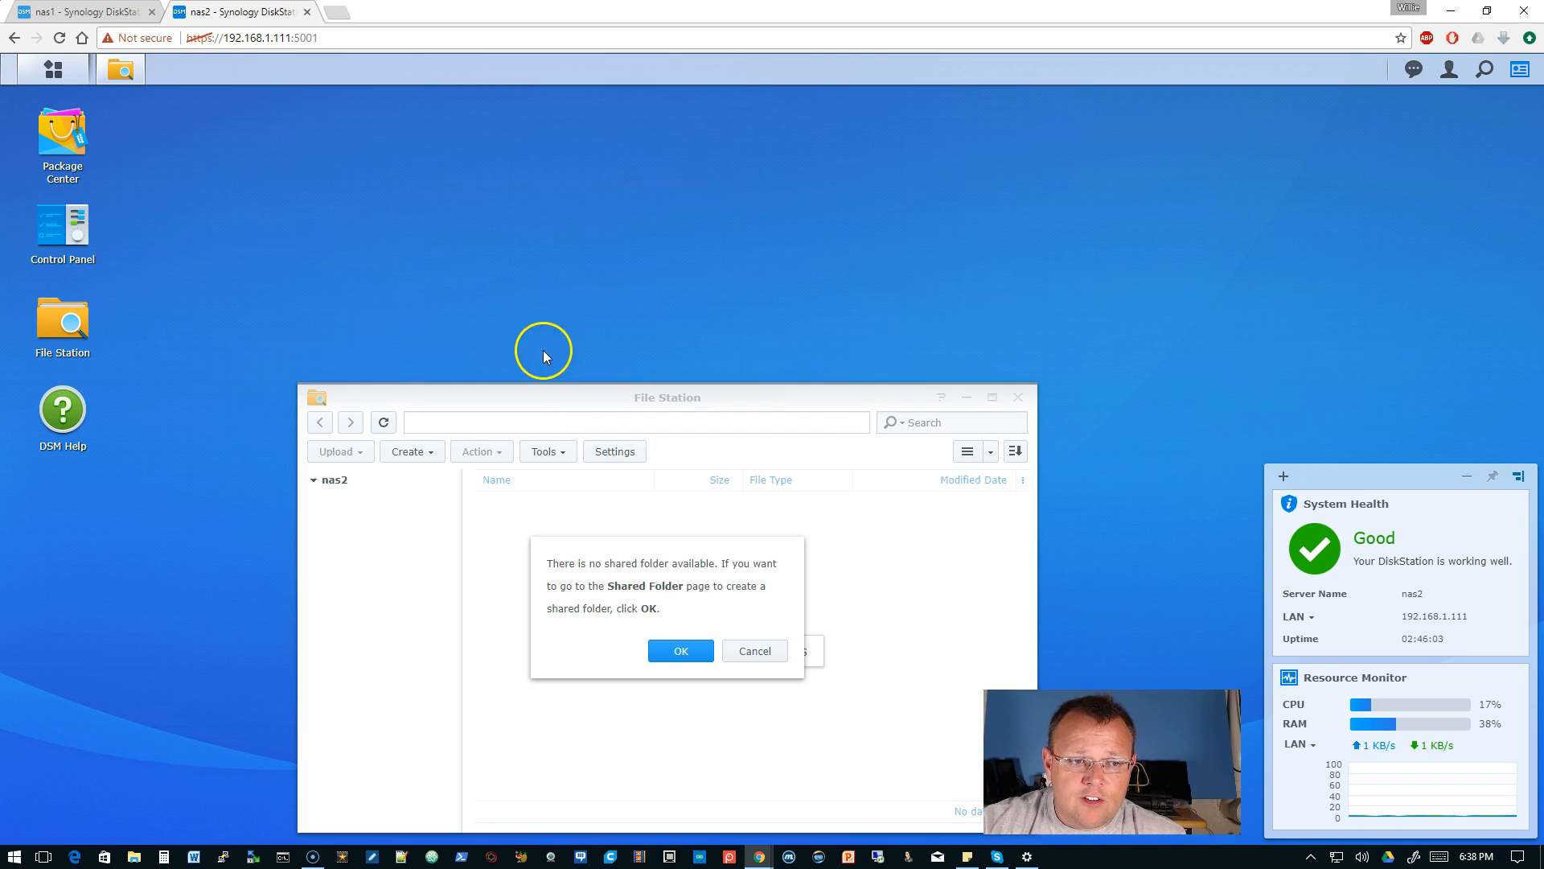
pyautogui.moveTo(751, 579)
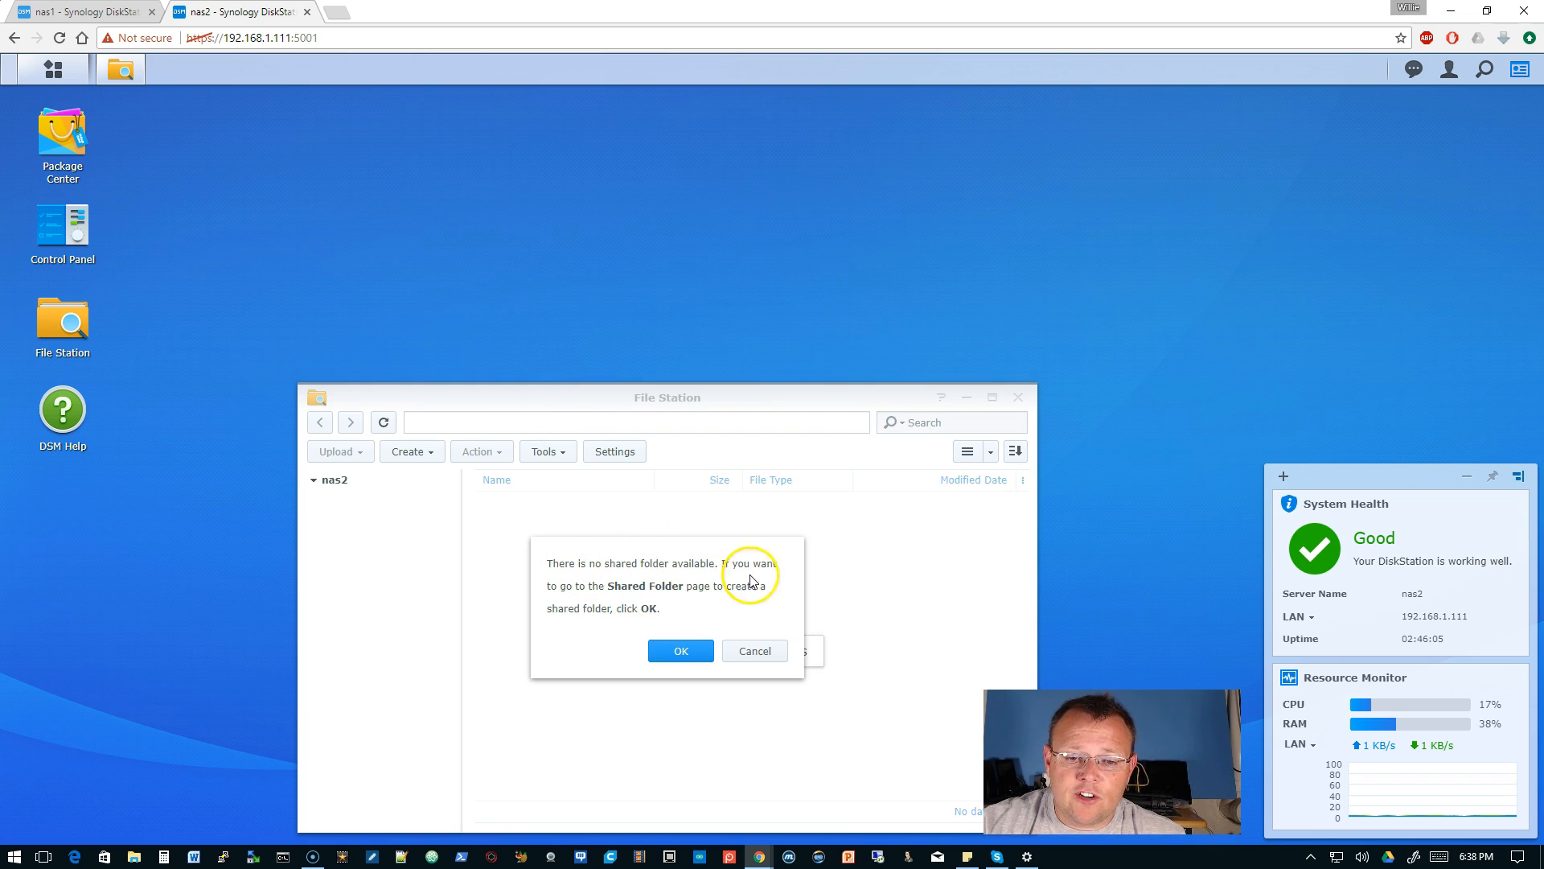
pyautogui.click(754, 650)
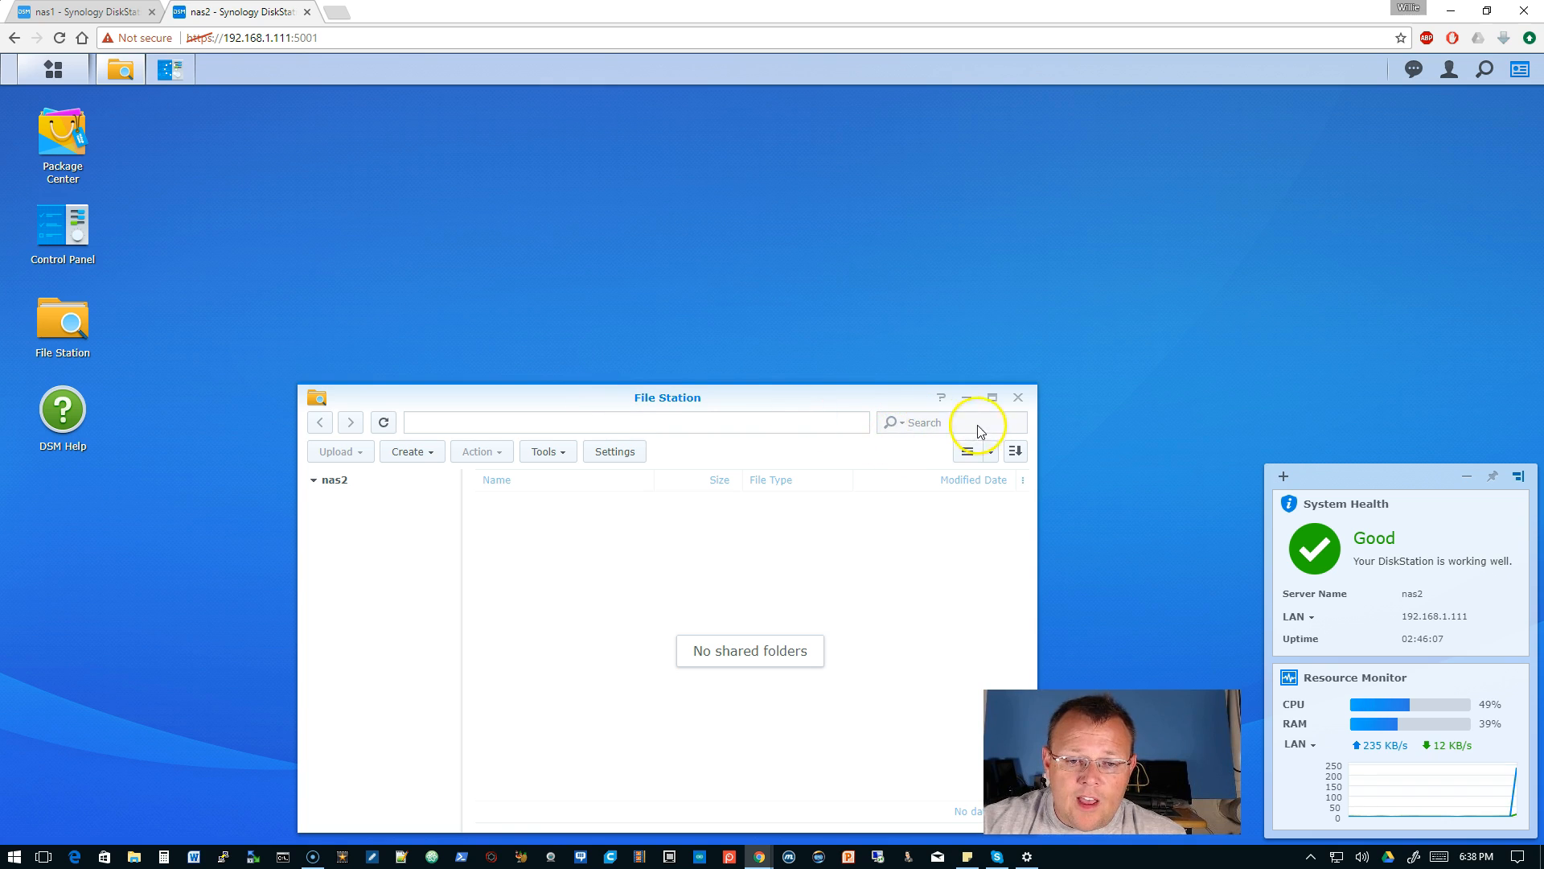
# Step: Create shared folder 'replication' on nas2 with description 'Data Replication'
pyautogui.click(407, 451)
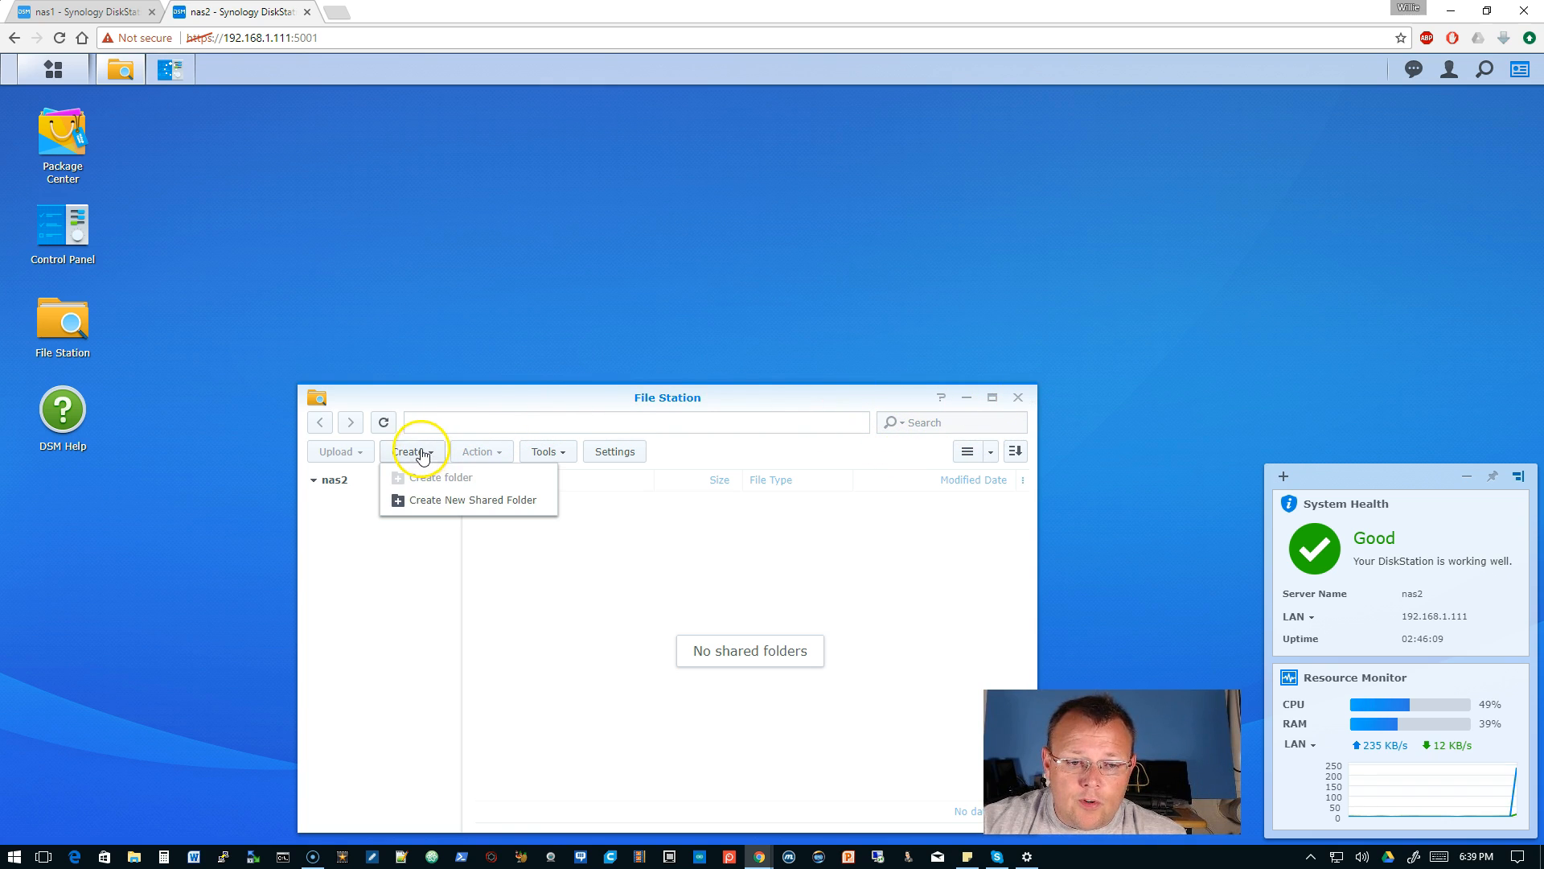
pyautogui.click(473, 500)
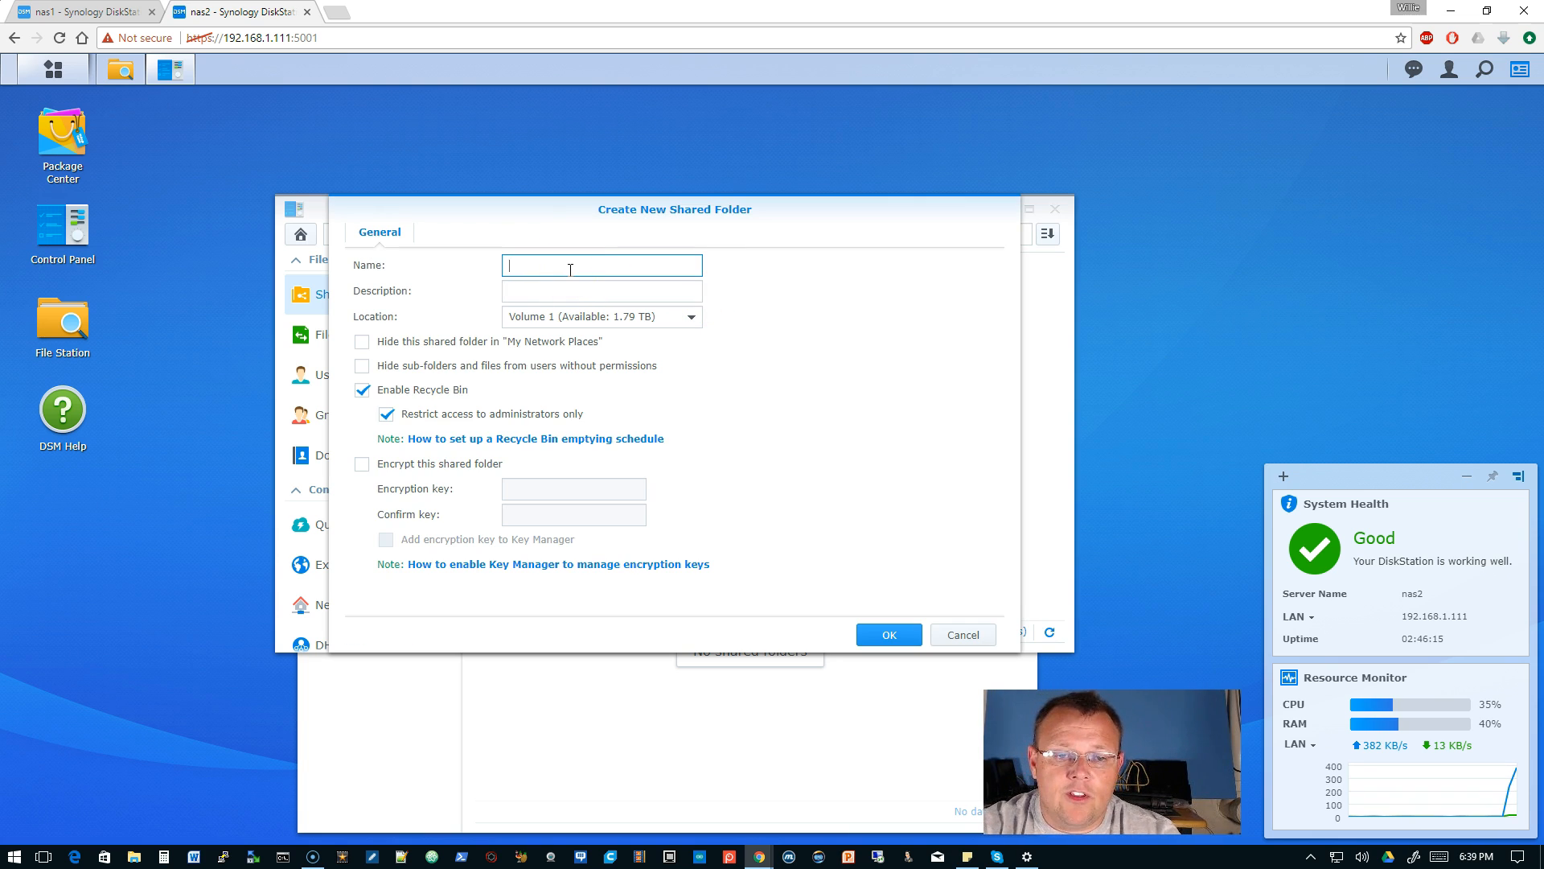
pyautogui.write('replicatio')
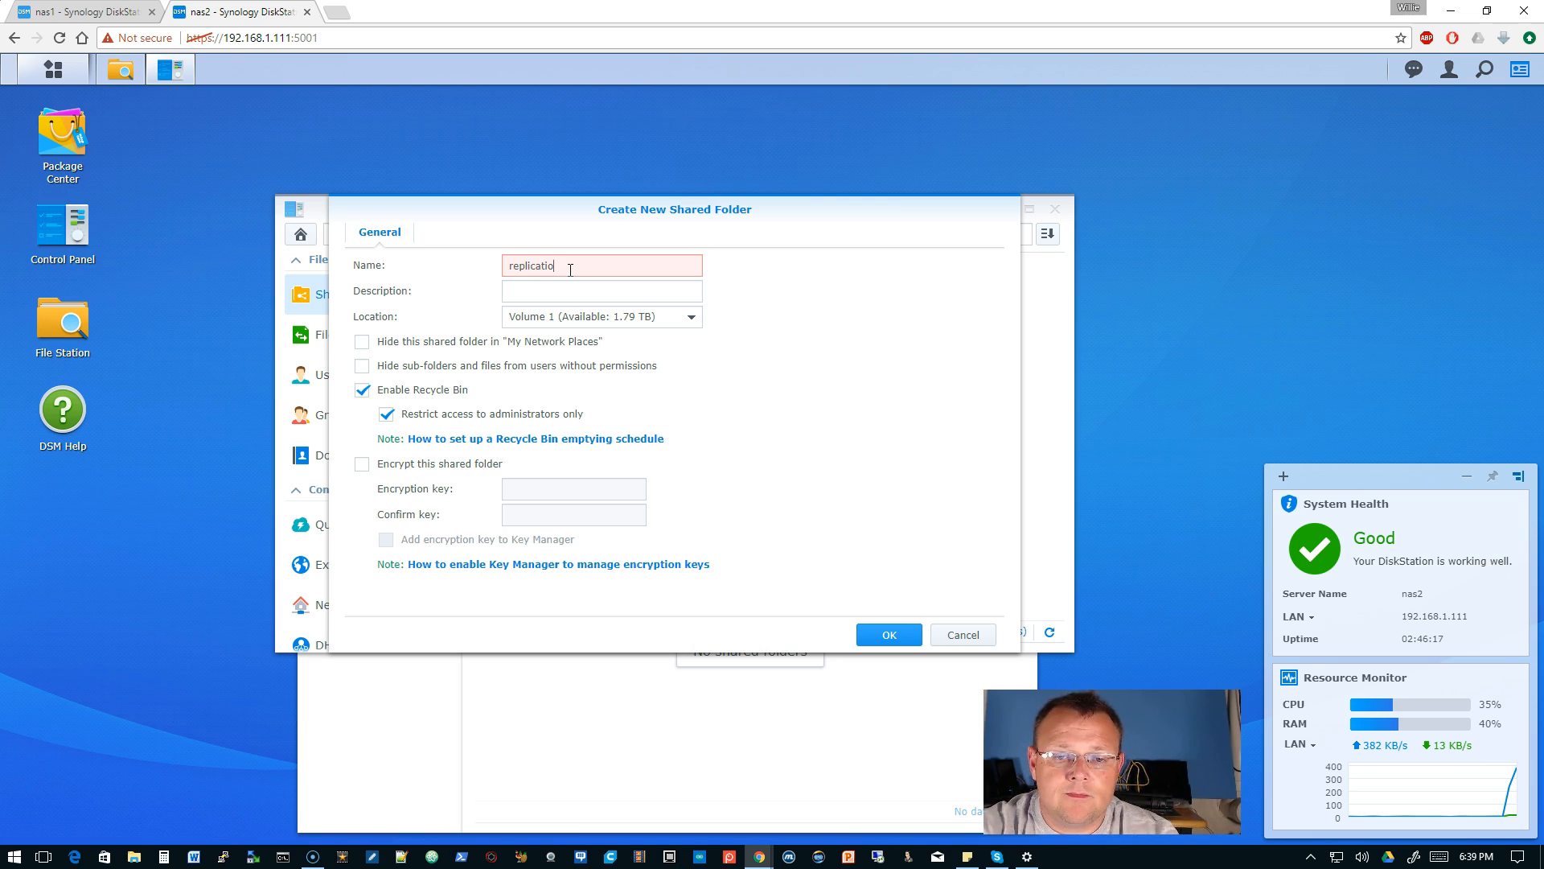
pyautogui.click(601, 291)
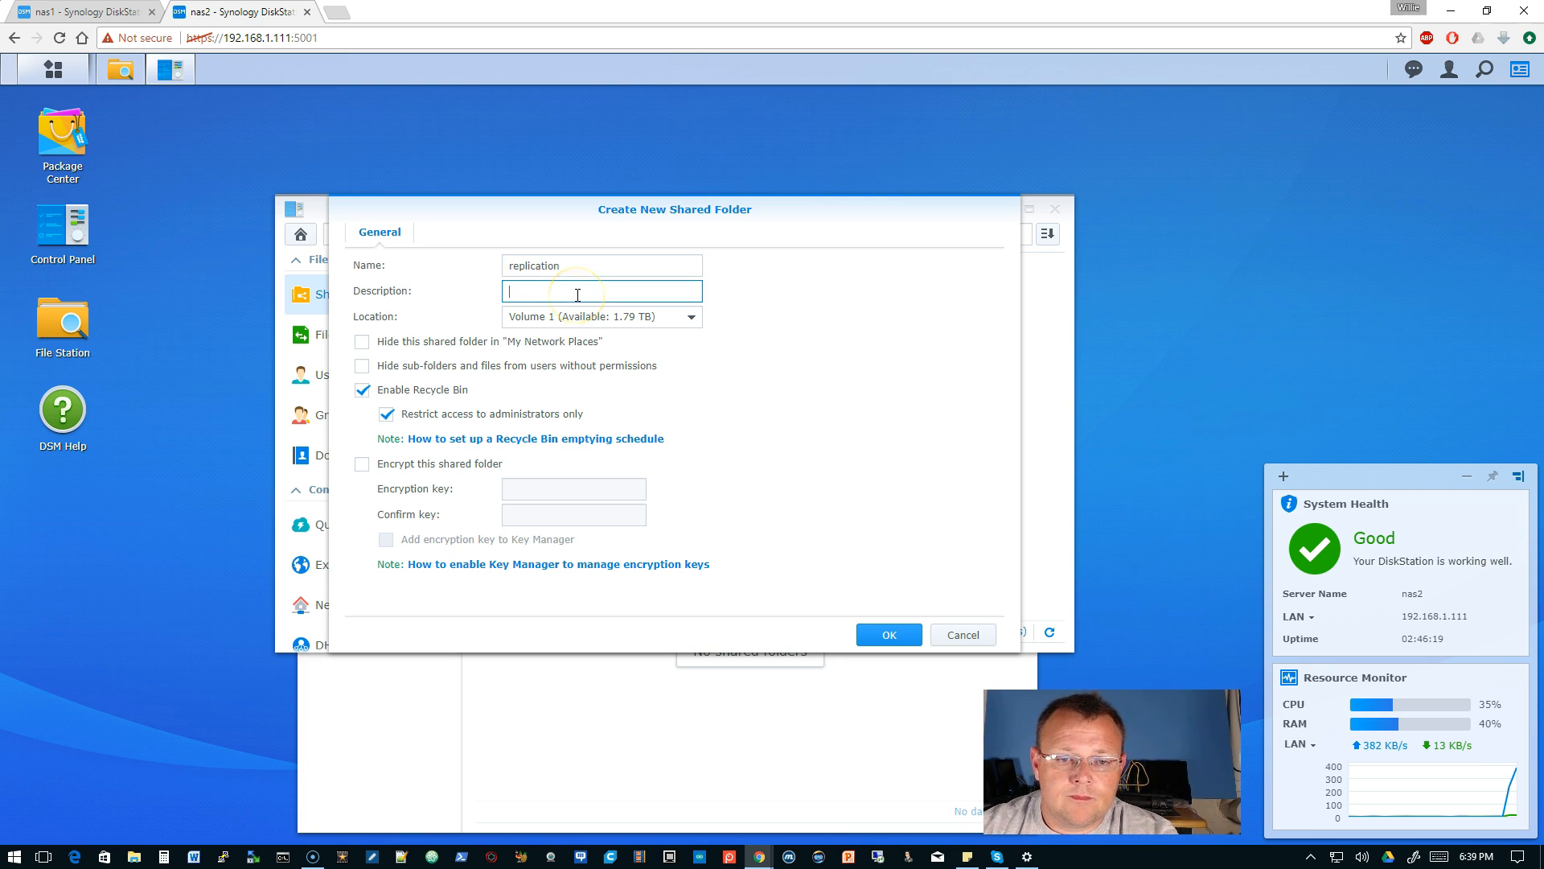
pyautogui.write('Data Replication')
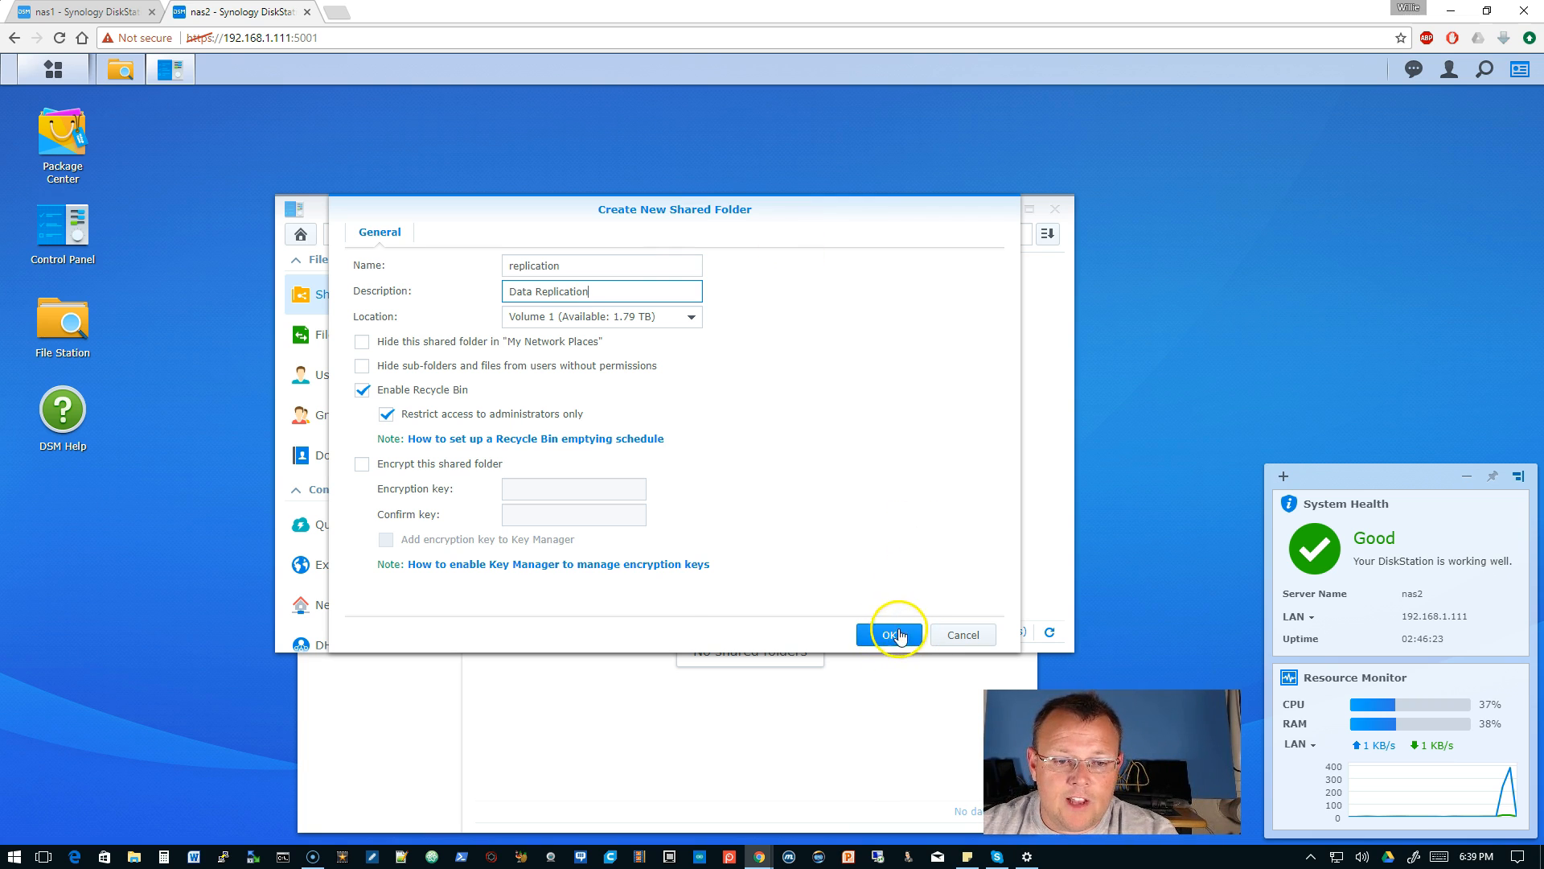
pyautogui.click(887, 635)
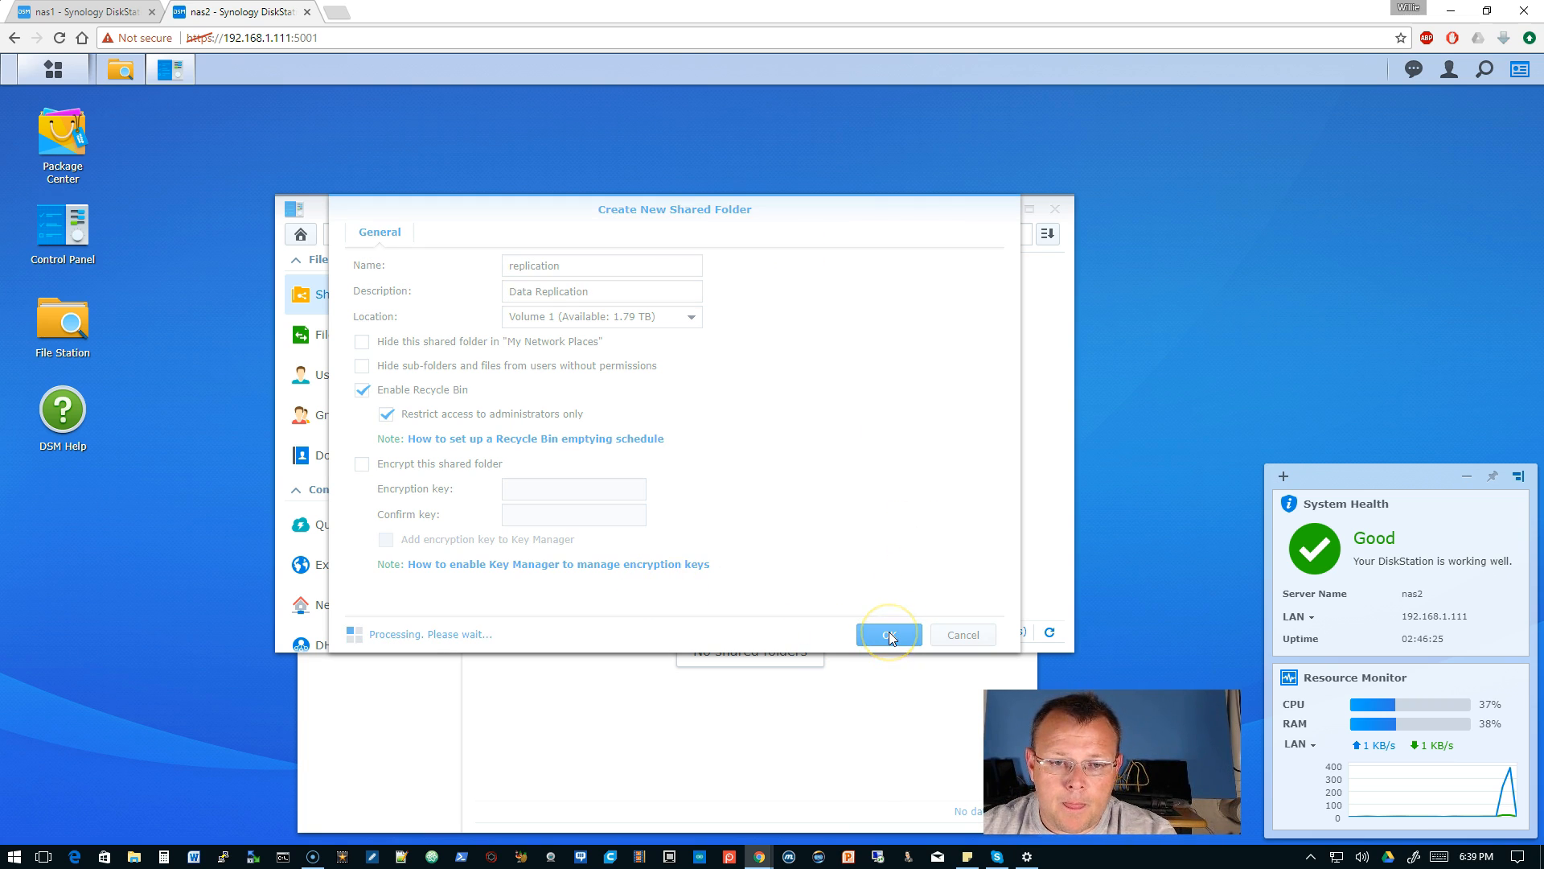
pyautogui.moveTo(411, 525)
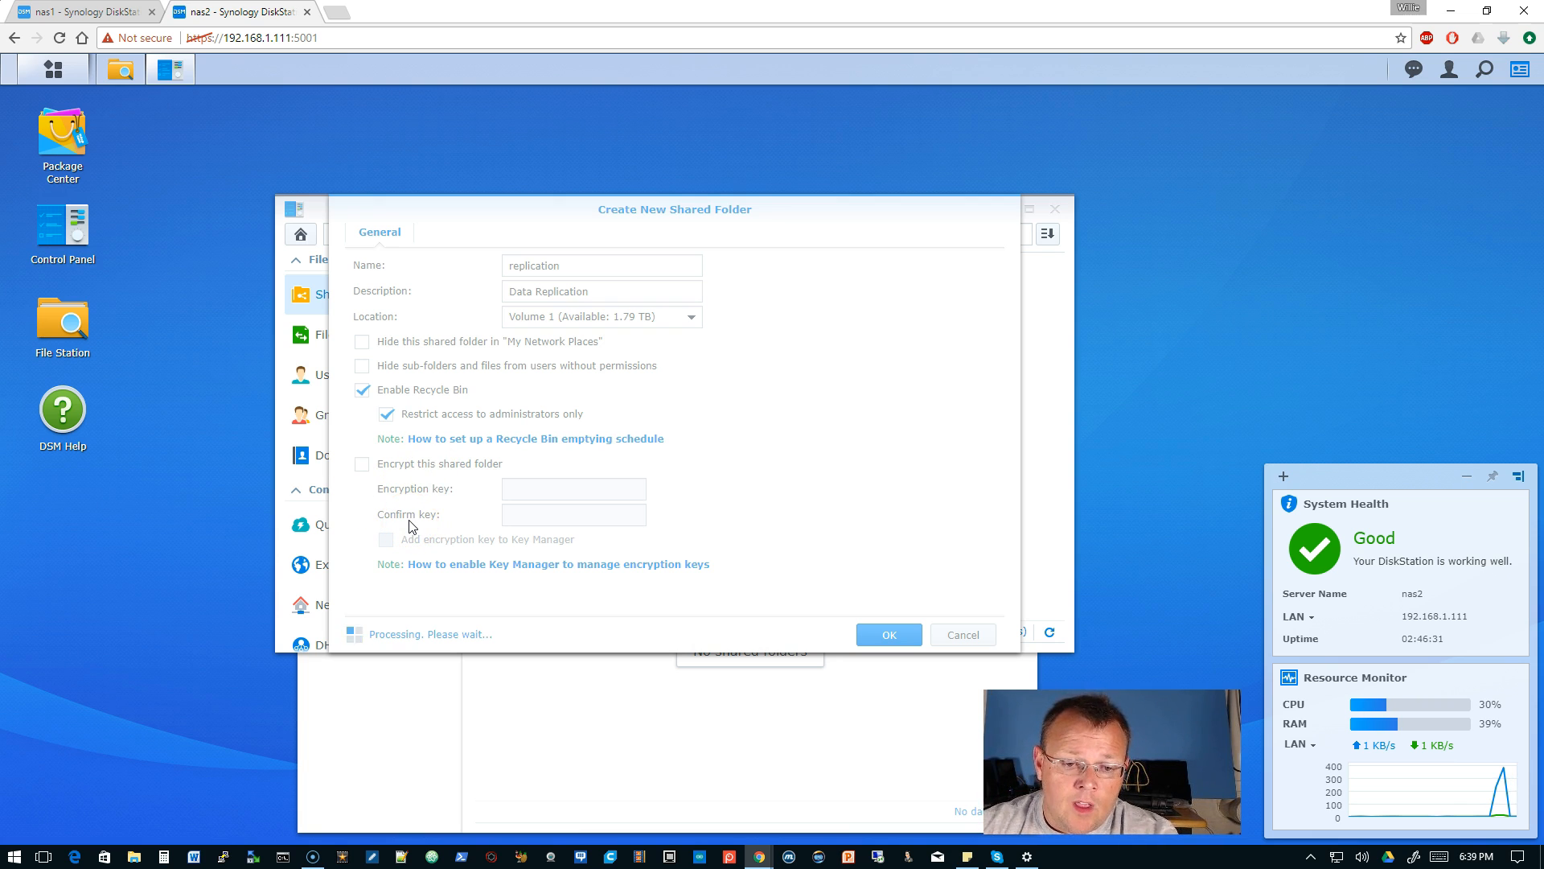
# Step: Grant admin and whowe Read/Write on replication, save, and close File Station
pyautogui.click(885, 633)
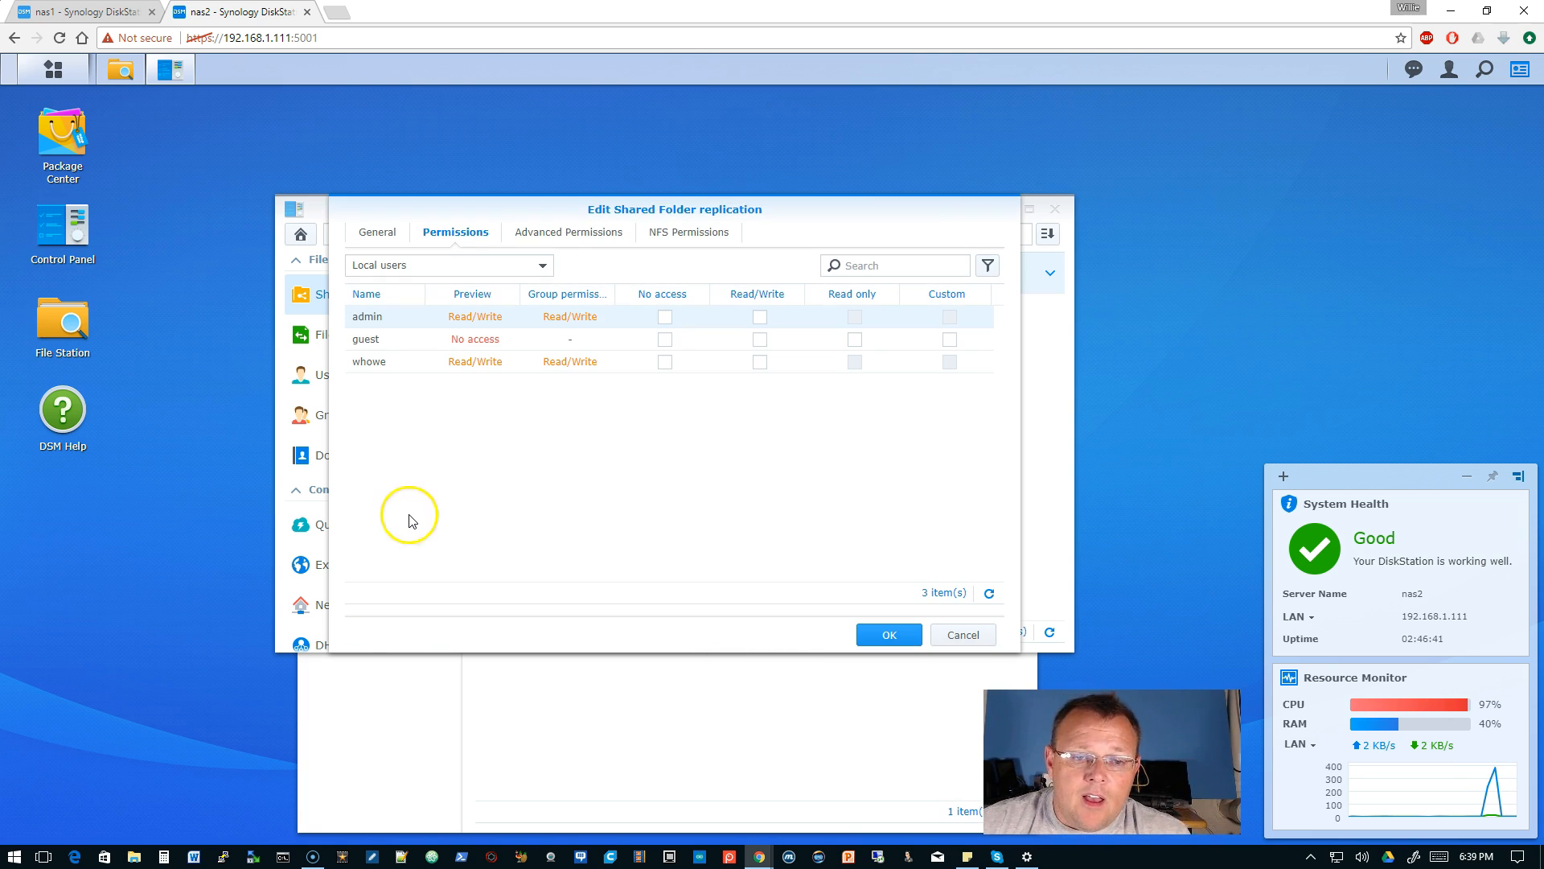
pyautogui.moveTo(402, 412)
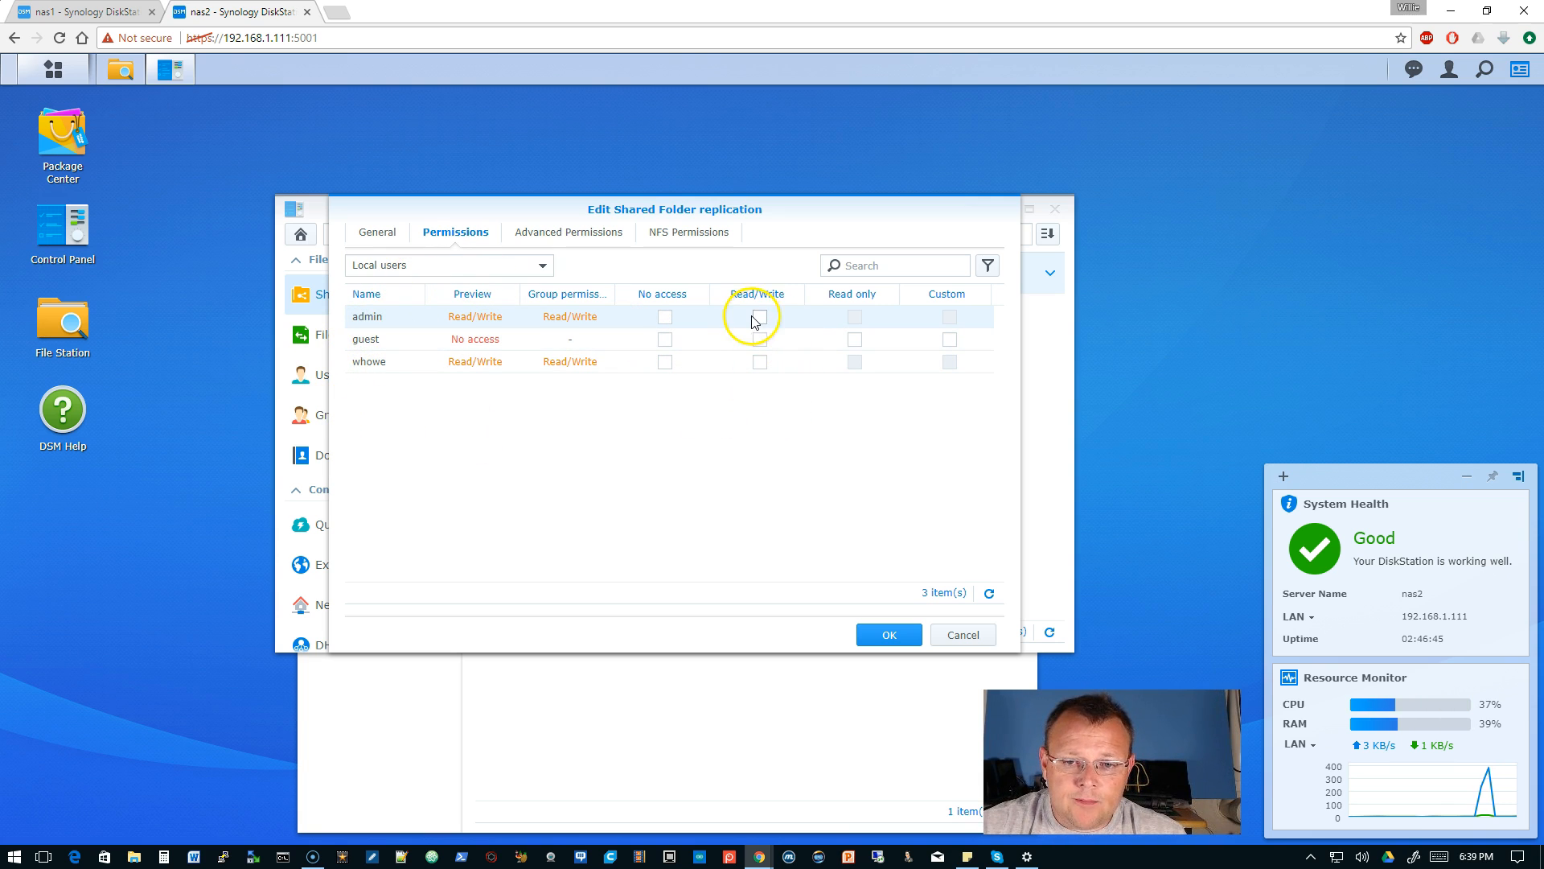
pyautogui.click(760, 316)
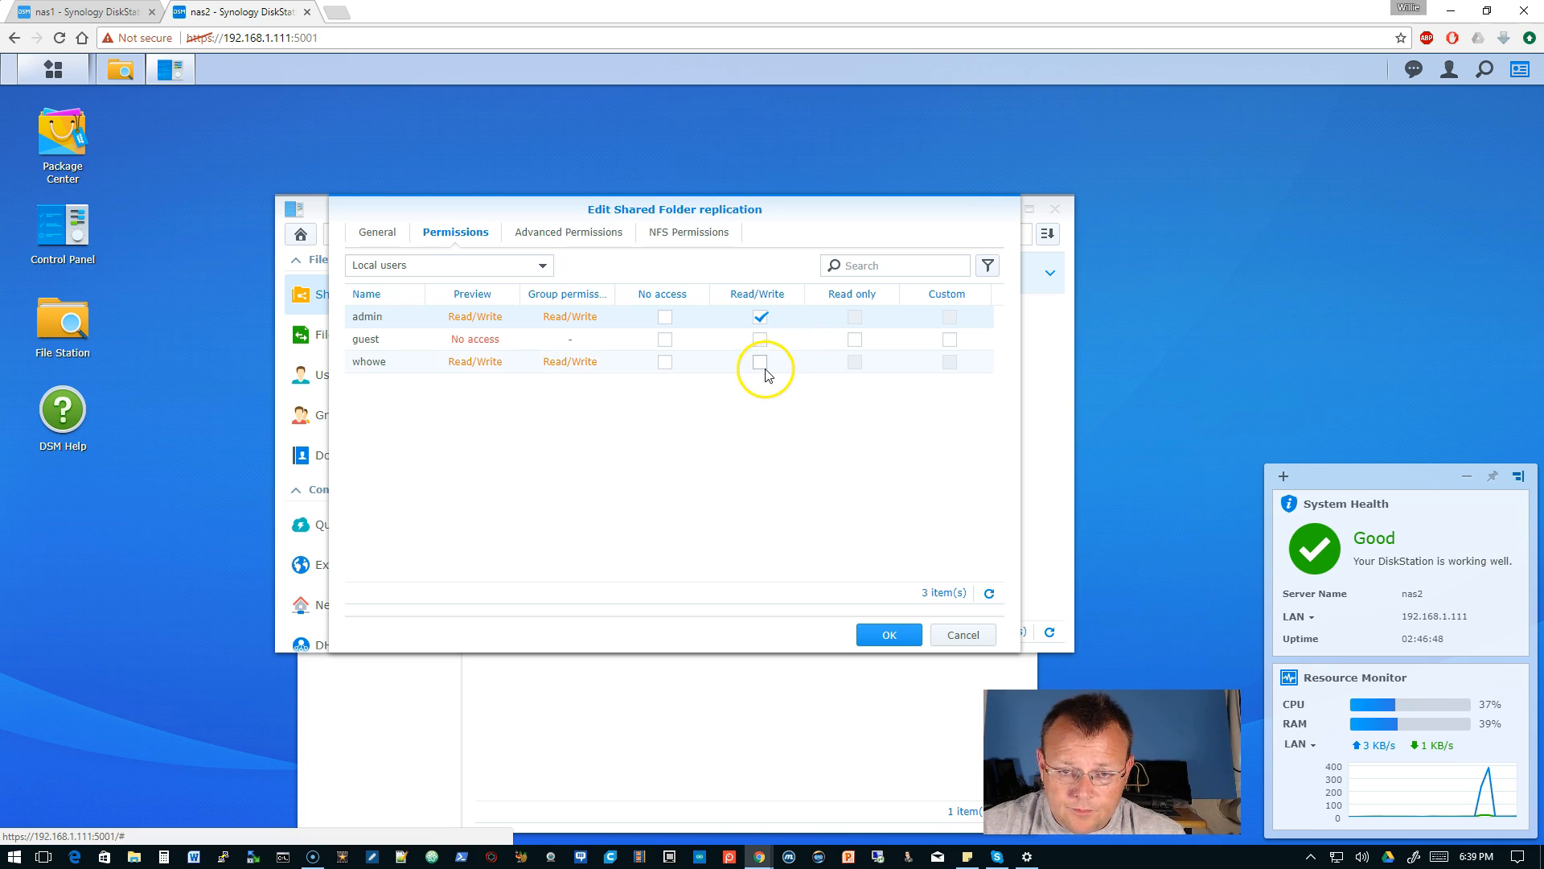
pyautogui.click(760, 361)
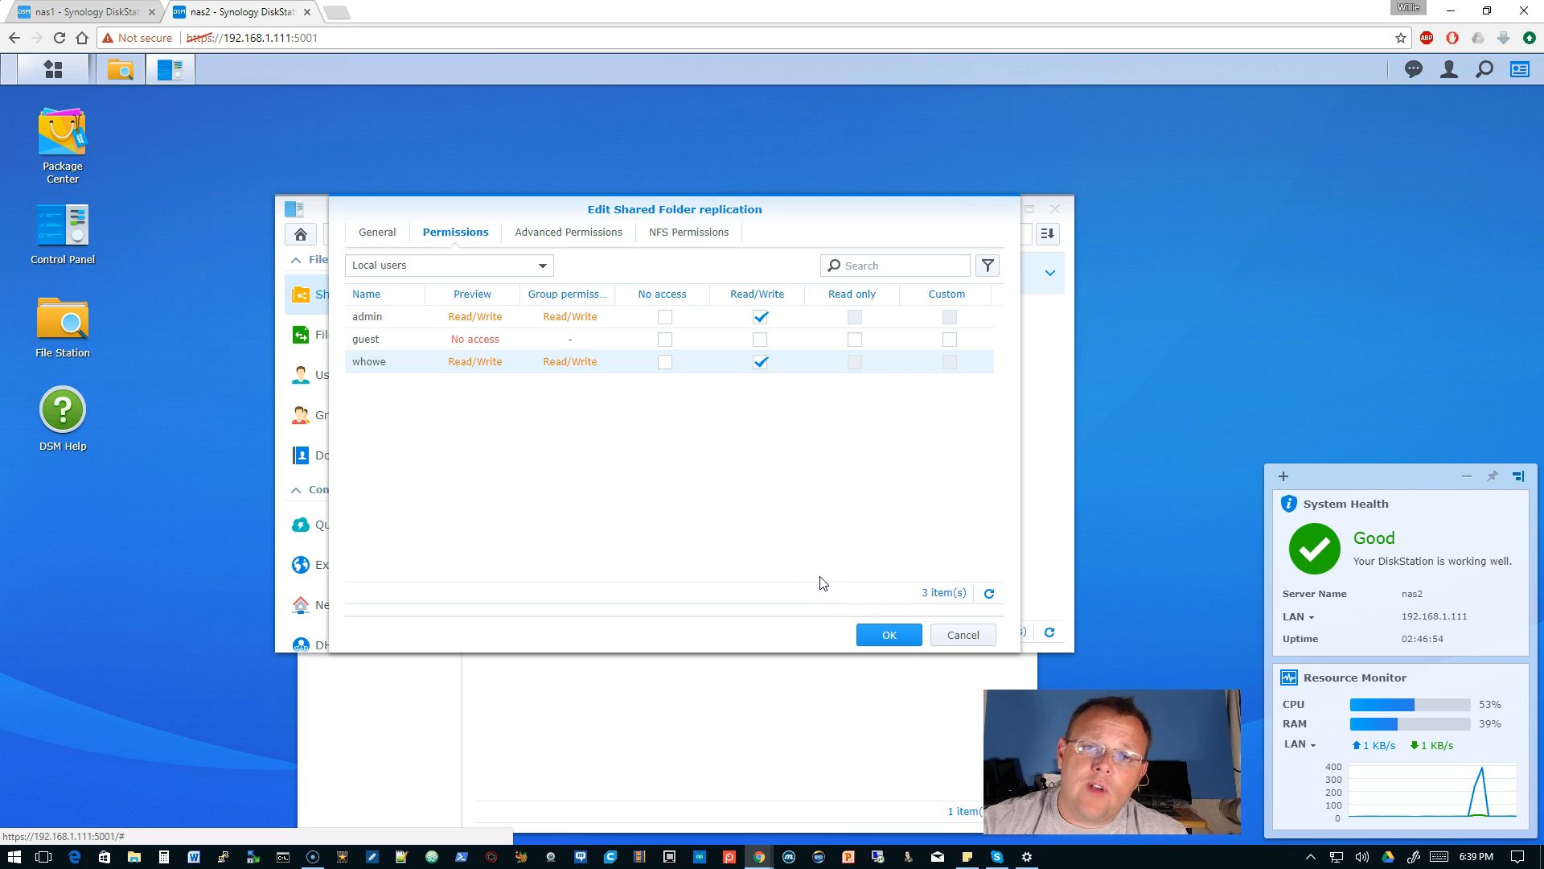
pyautogui.moveTo(724, 522)
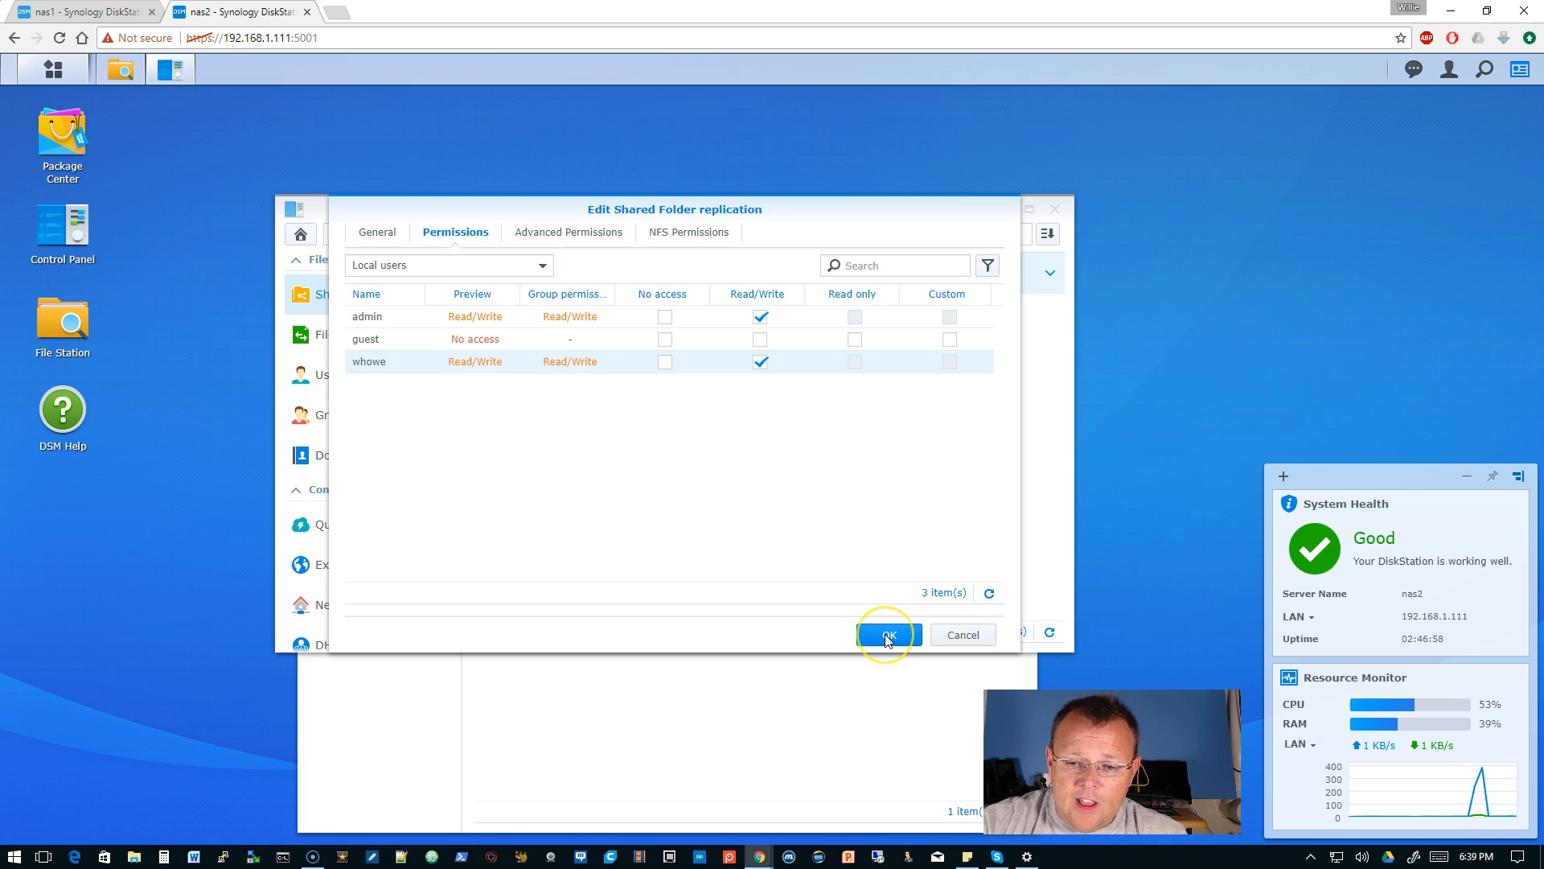
pyautogui.click(886, 634)
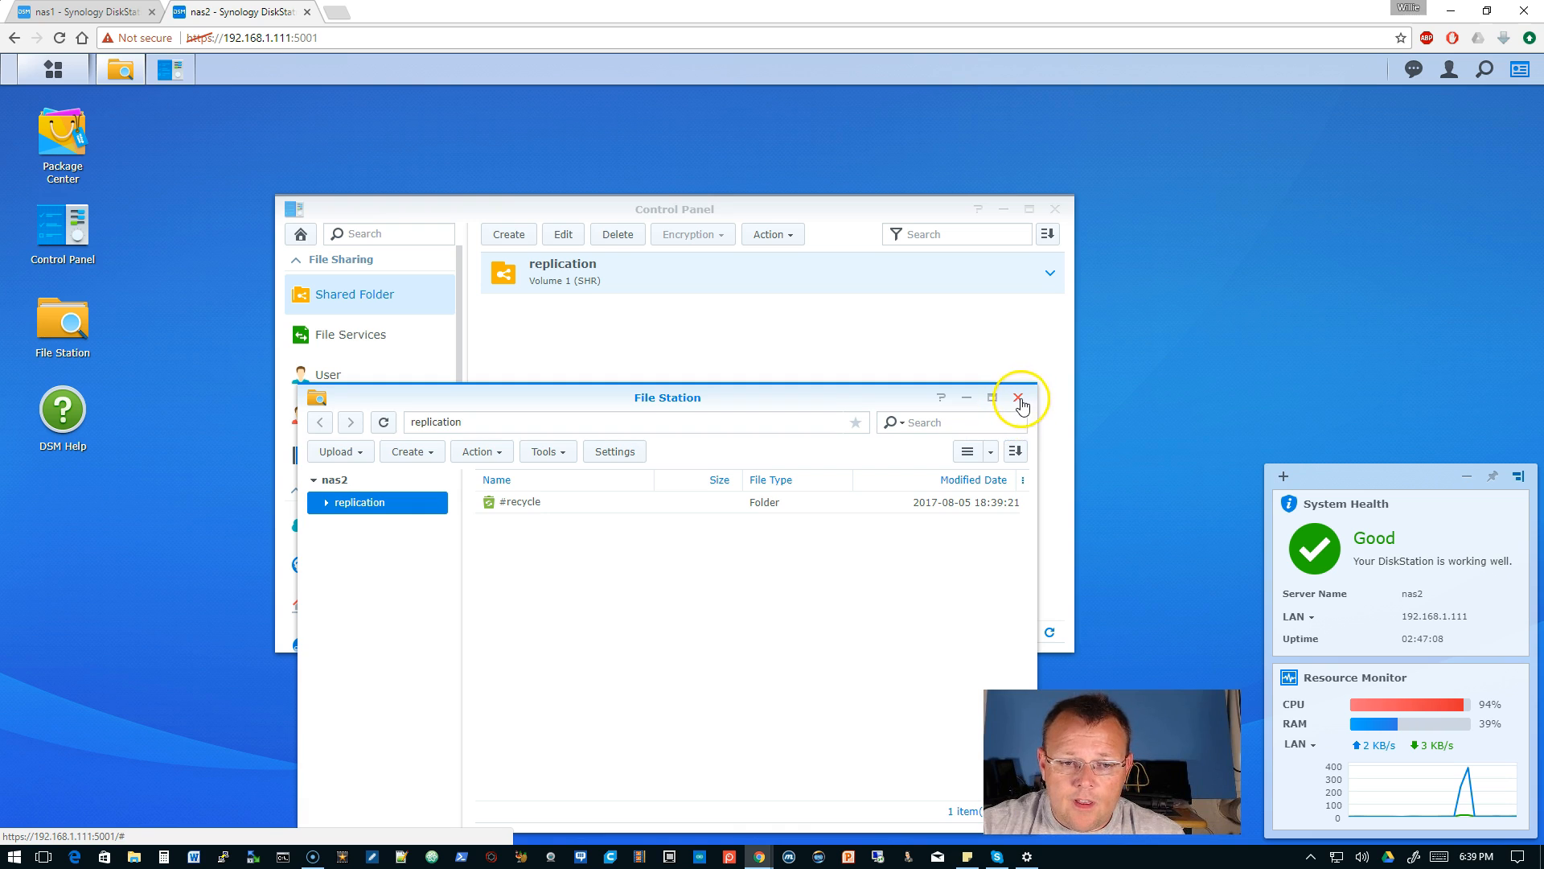
pyautogui.click(1019, 397)
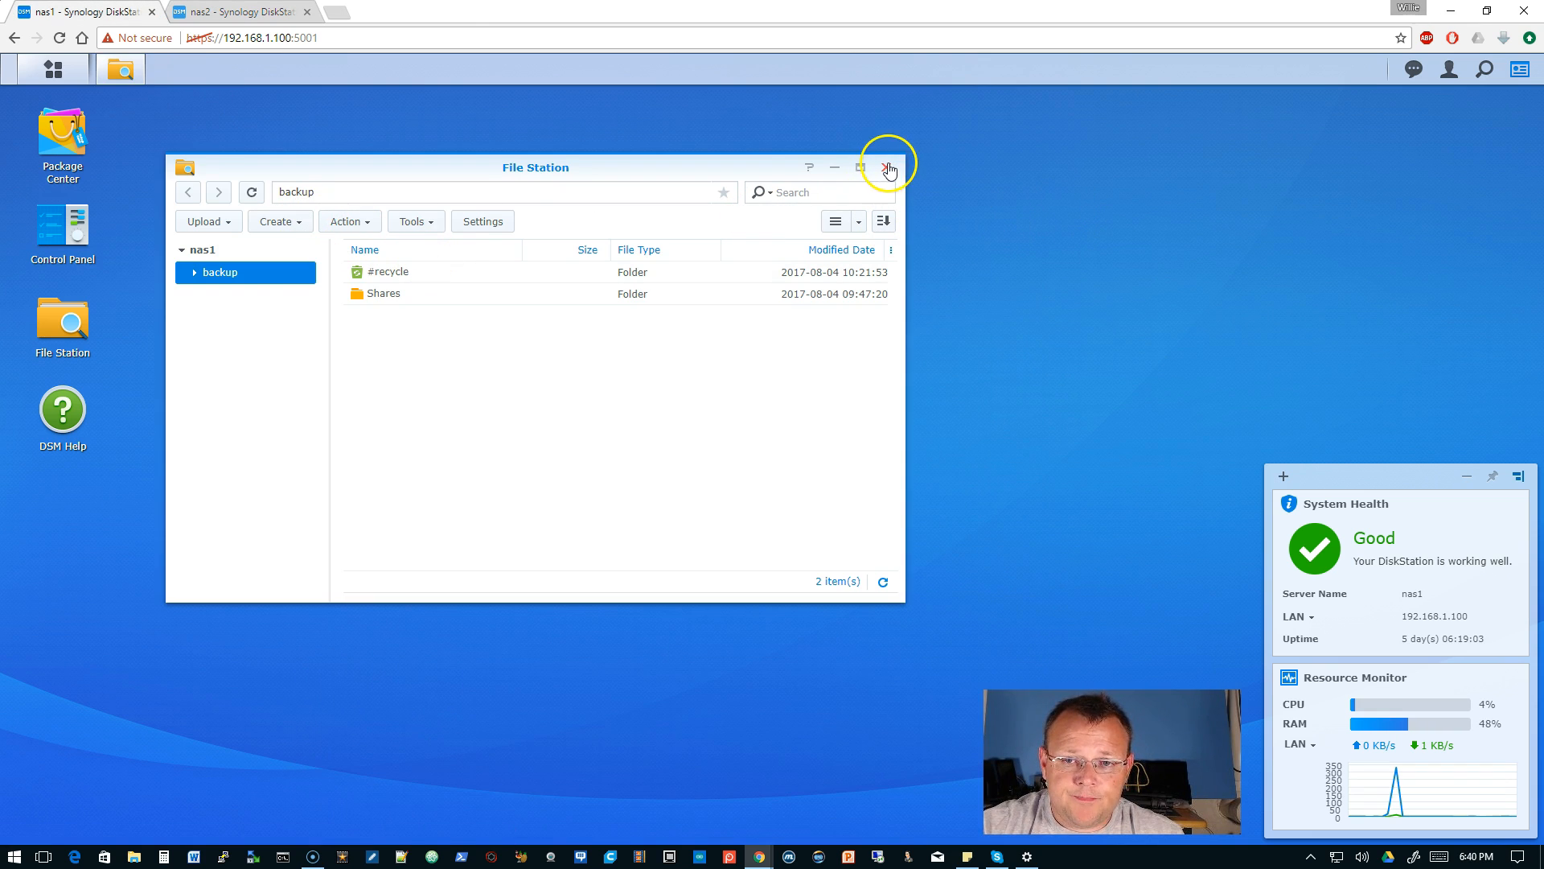
# Step: Close nas1's File Station and launch Hyper Backup from the Main Menu
pyautogui.click(887, 167)
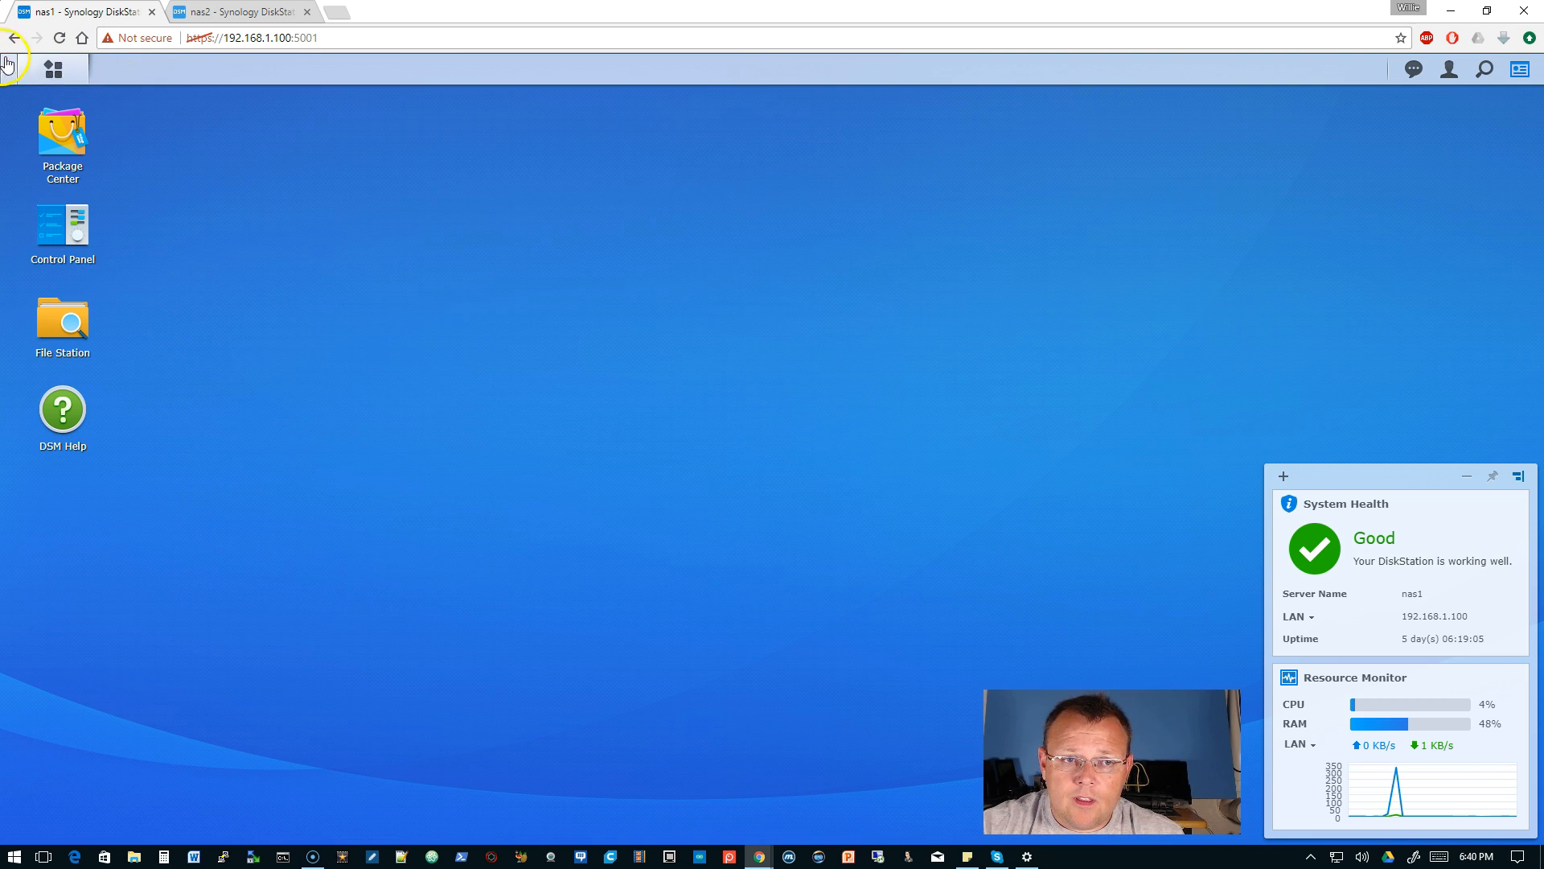
pyautogui.click(53, 67)
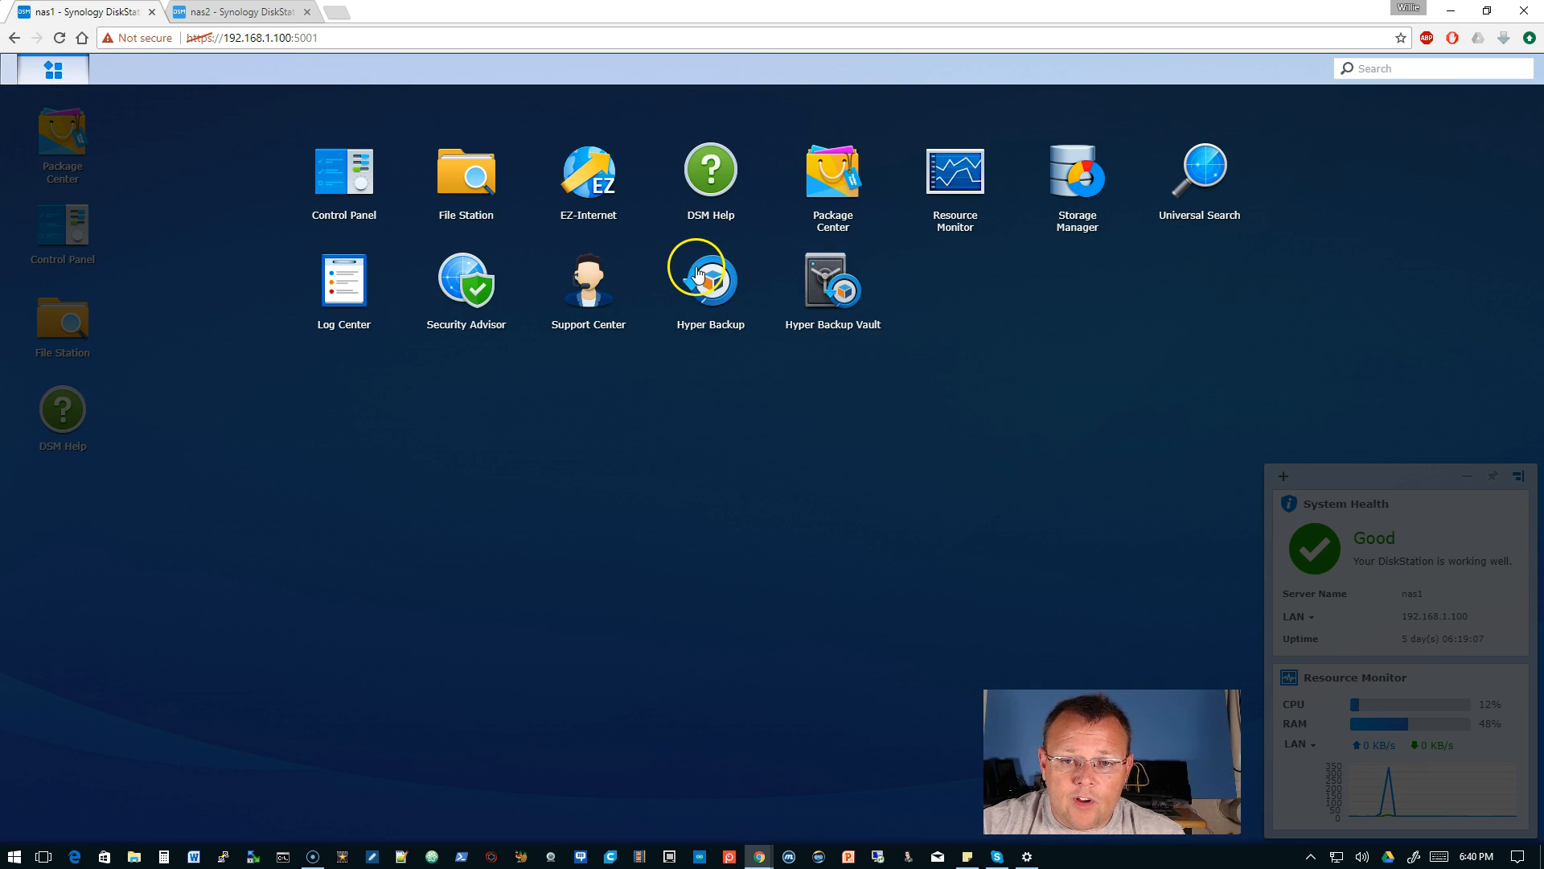
pyautogui.click(708, 273)
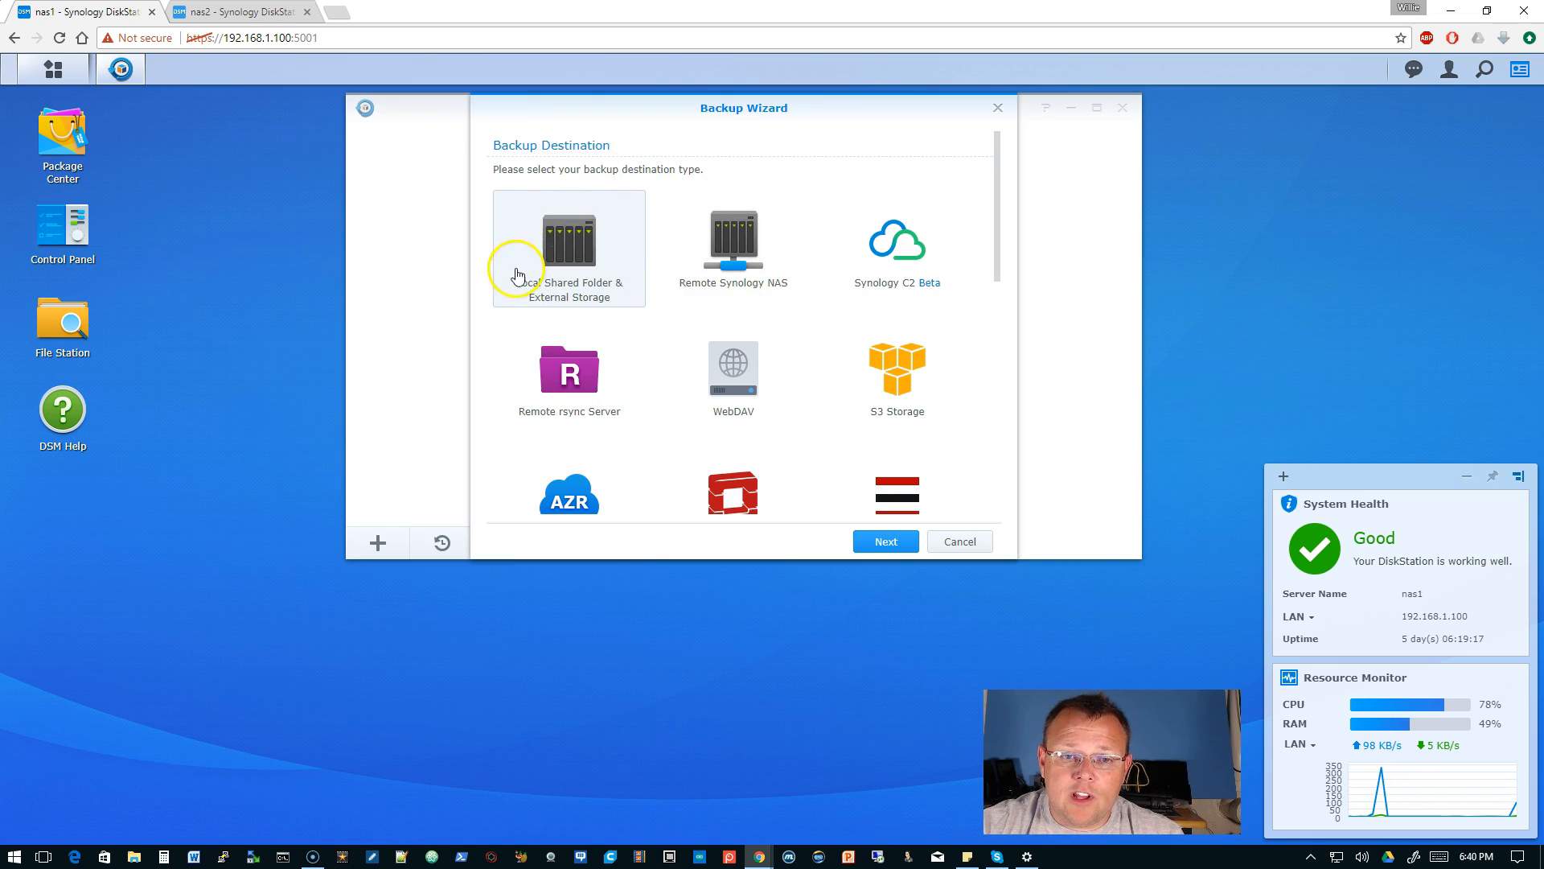
pyautogui.scroll(-3)
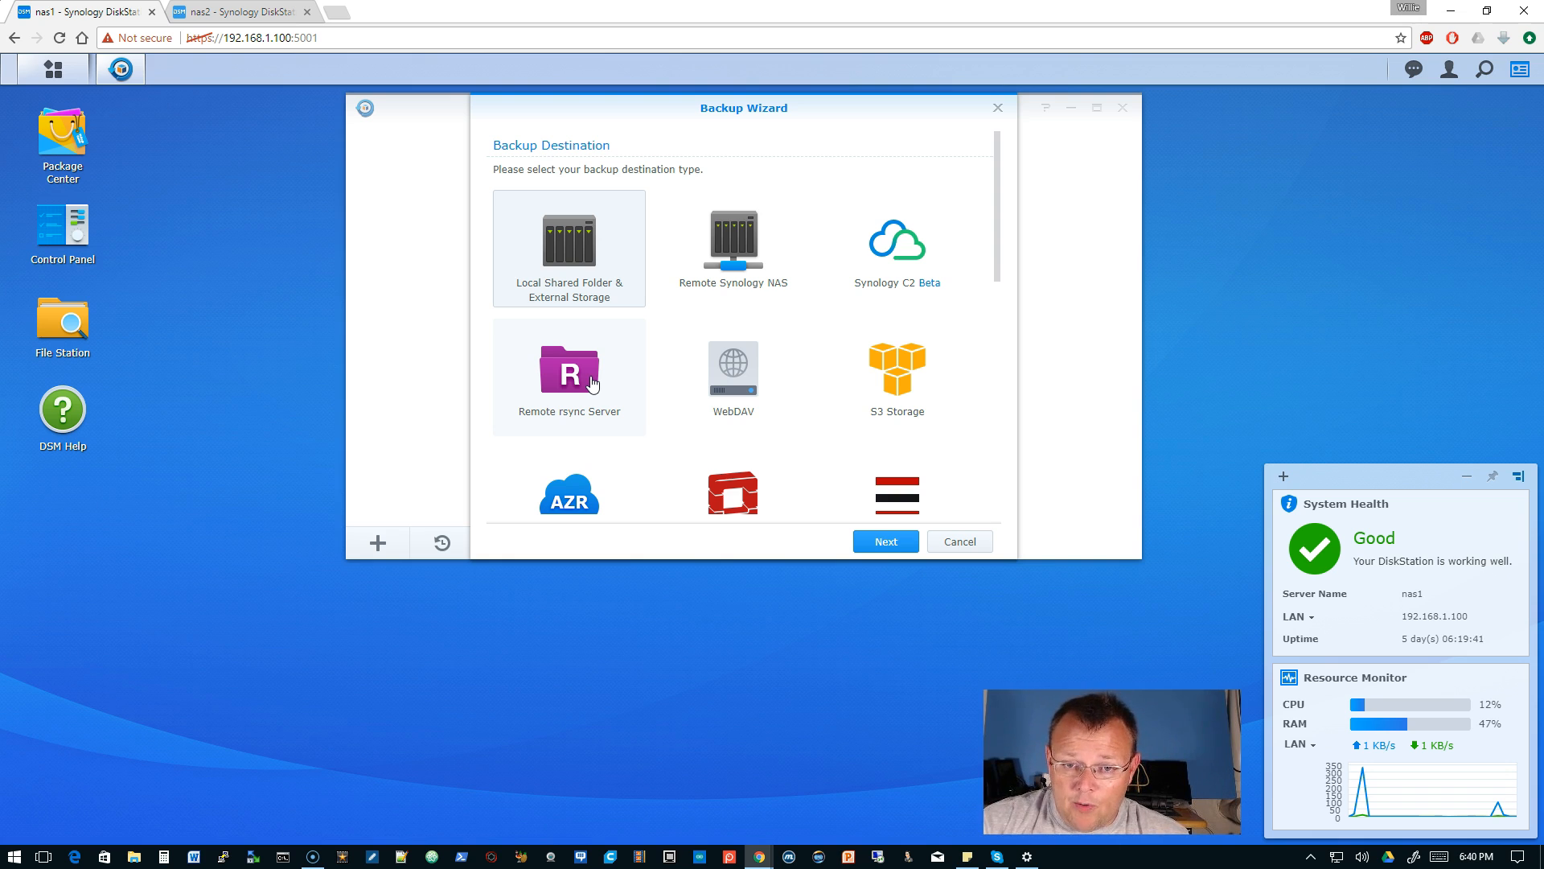
pyautogui.scroll(-3)
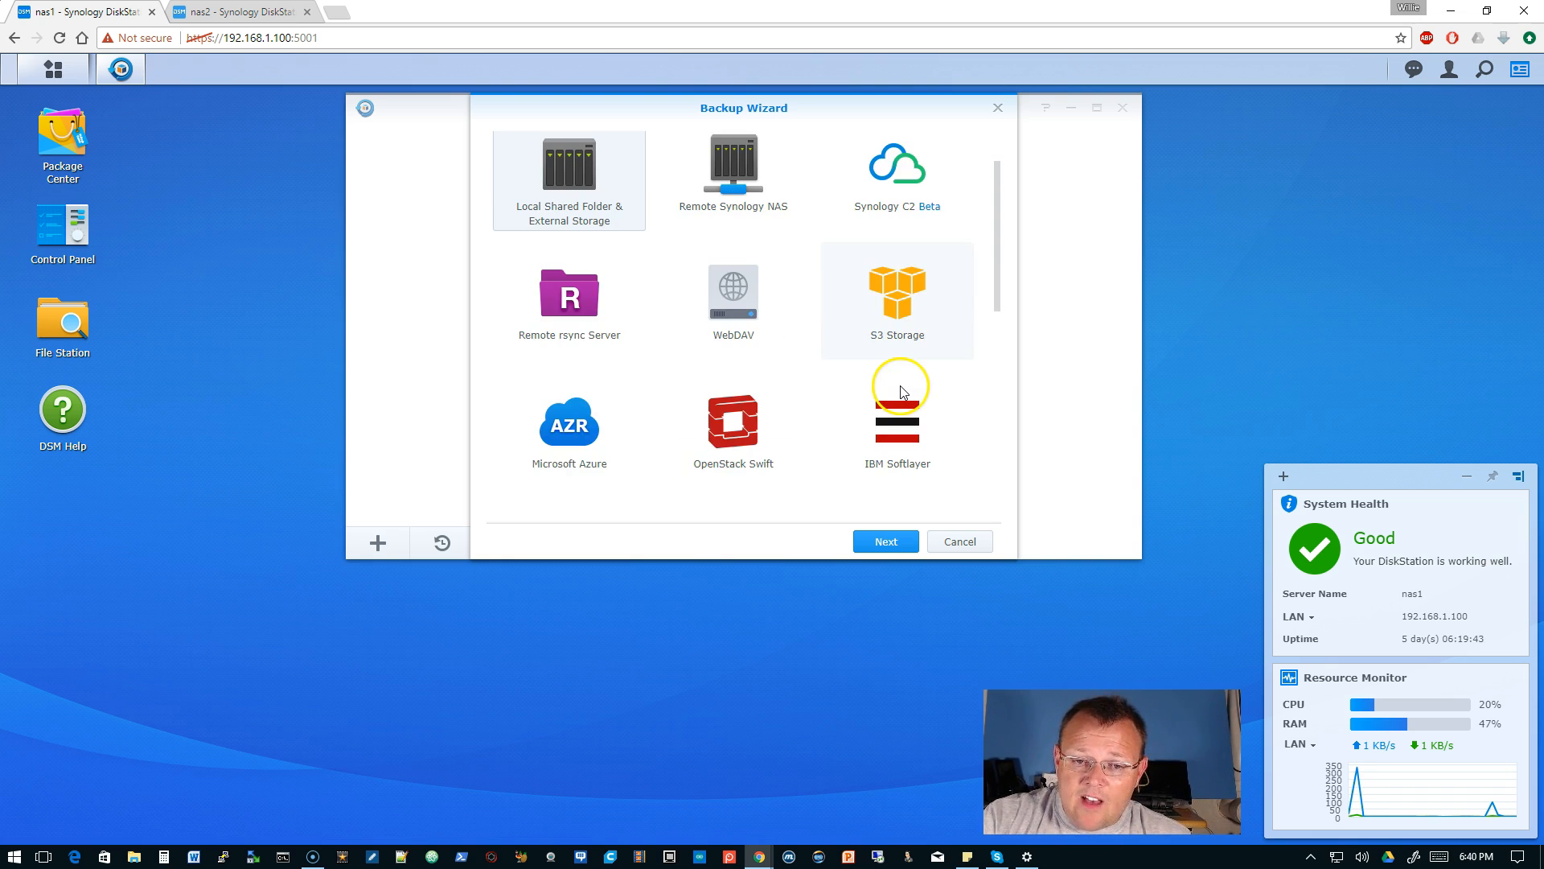
pyautogui.scroll(-3)
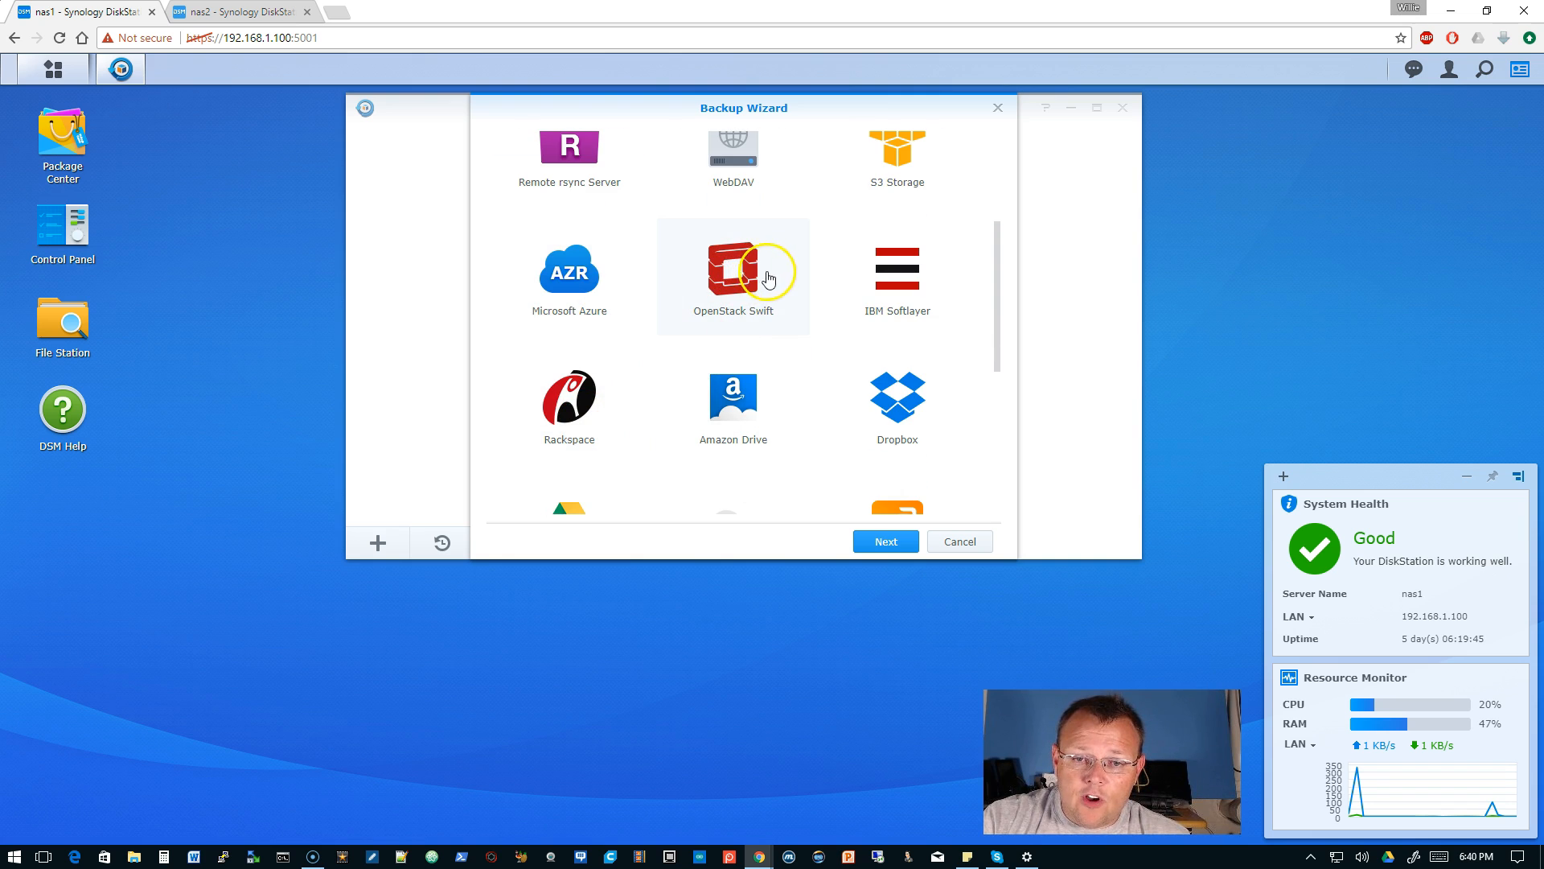
pyautogui.moveTo(710, 382)
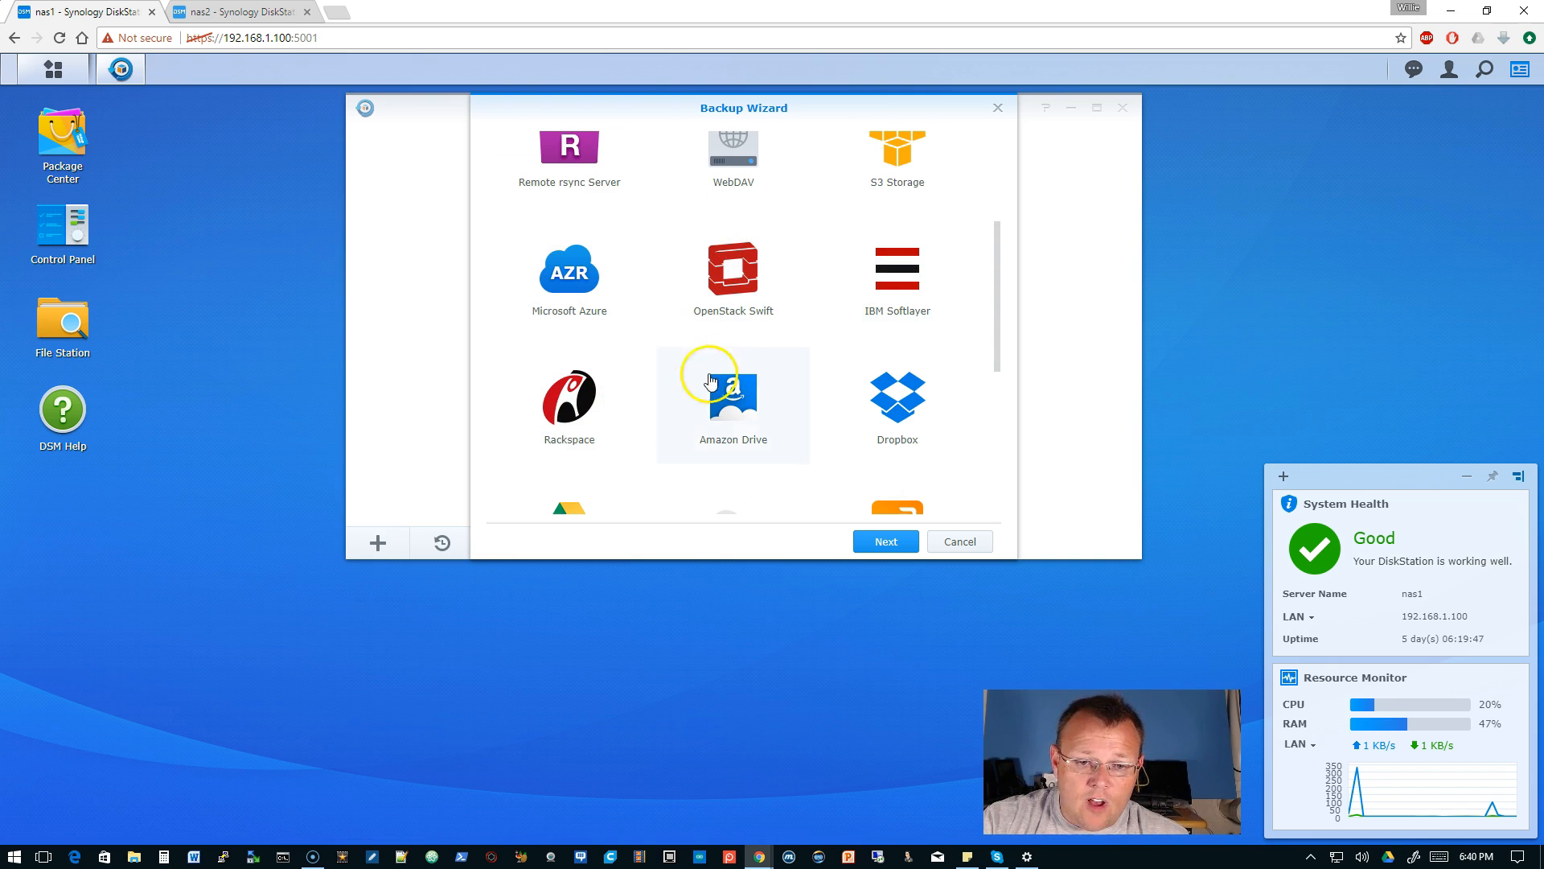
pyautogui.scroll(-3)
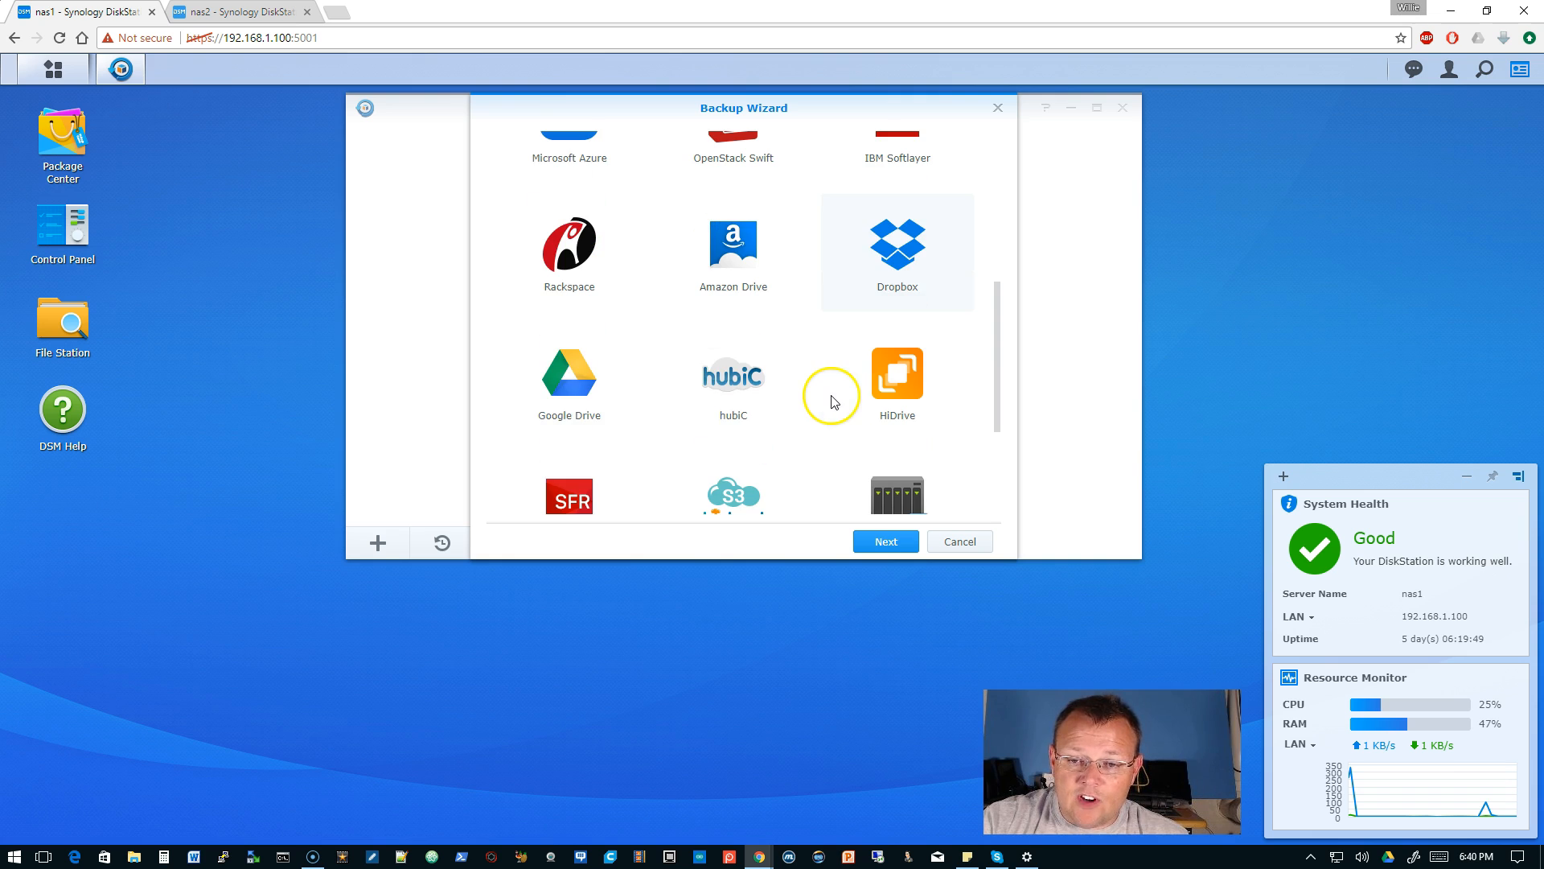
pyautogui.click(732, 372)
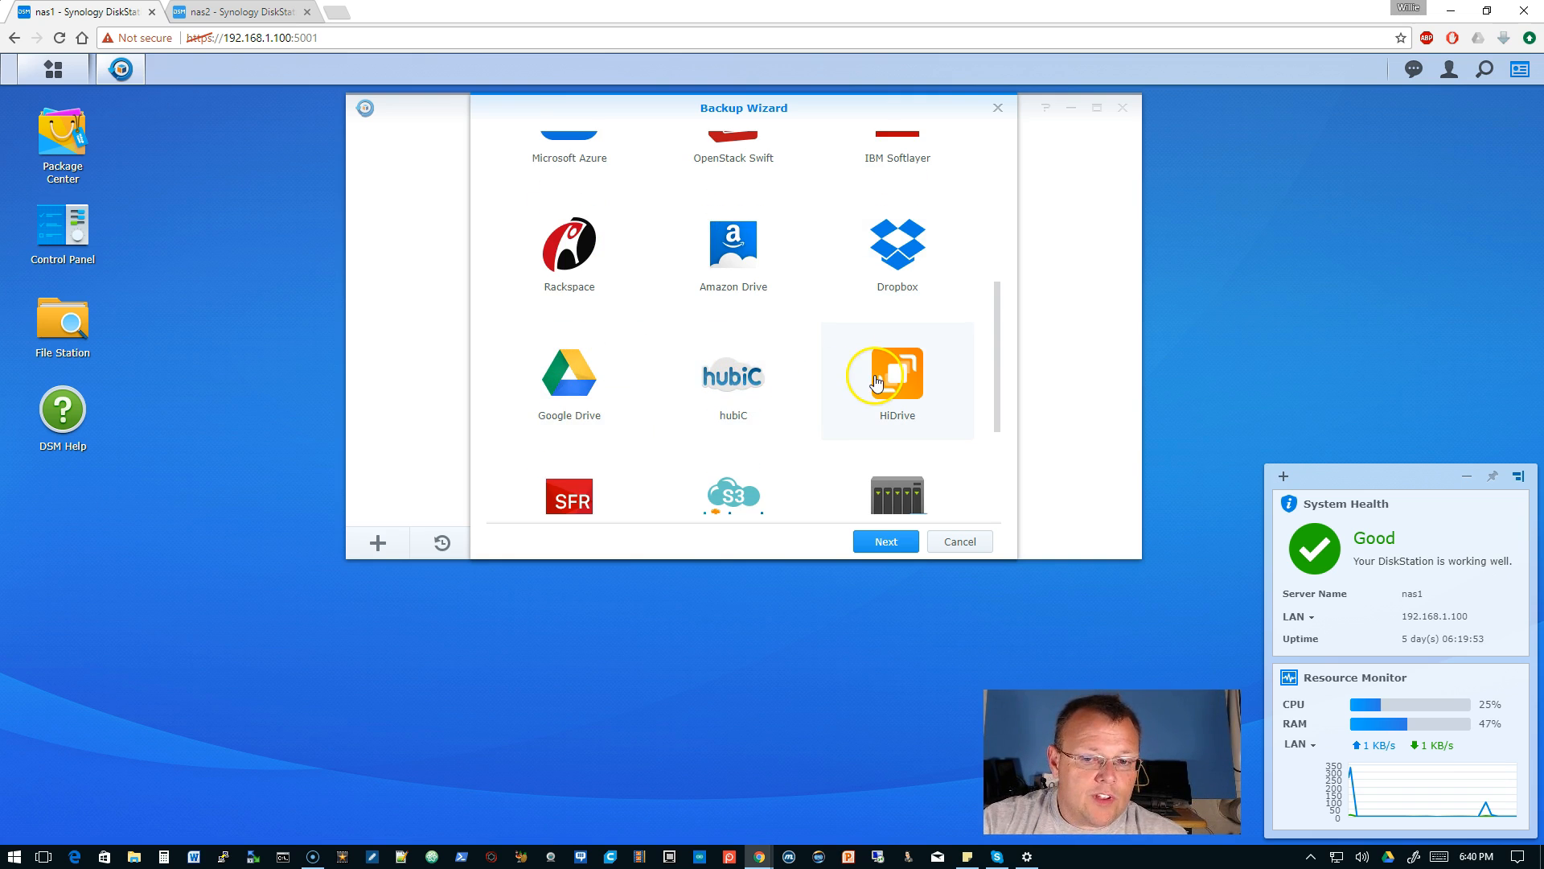
pyautogui.scroll(-3)
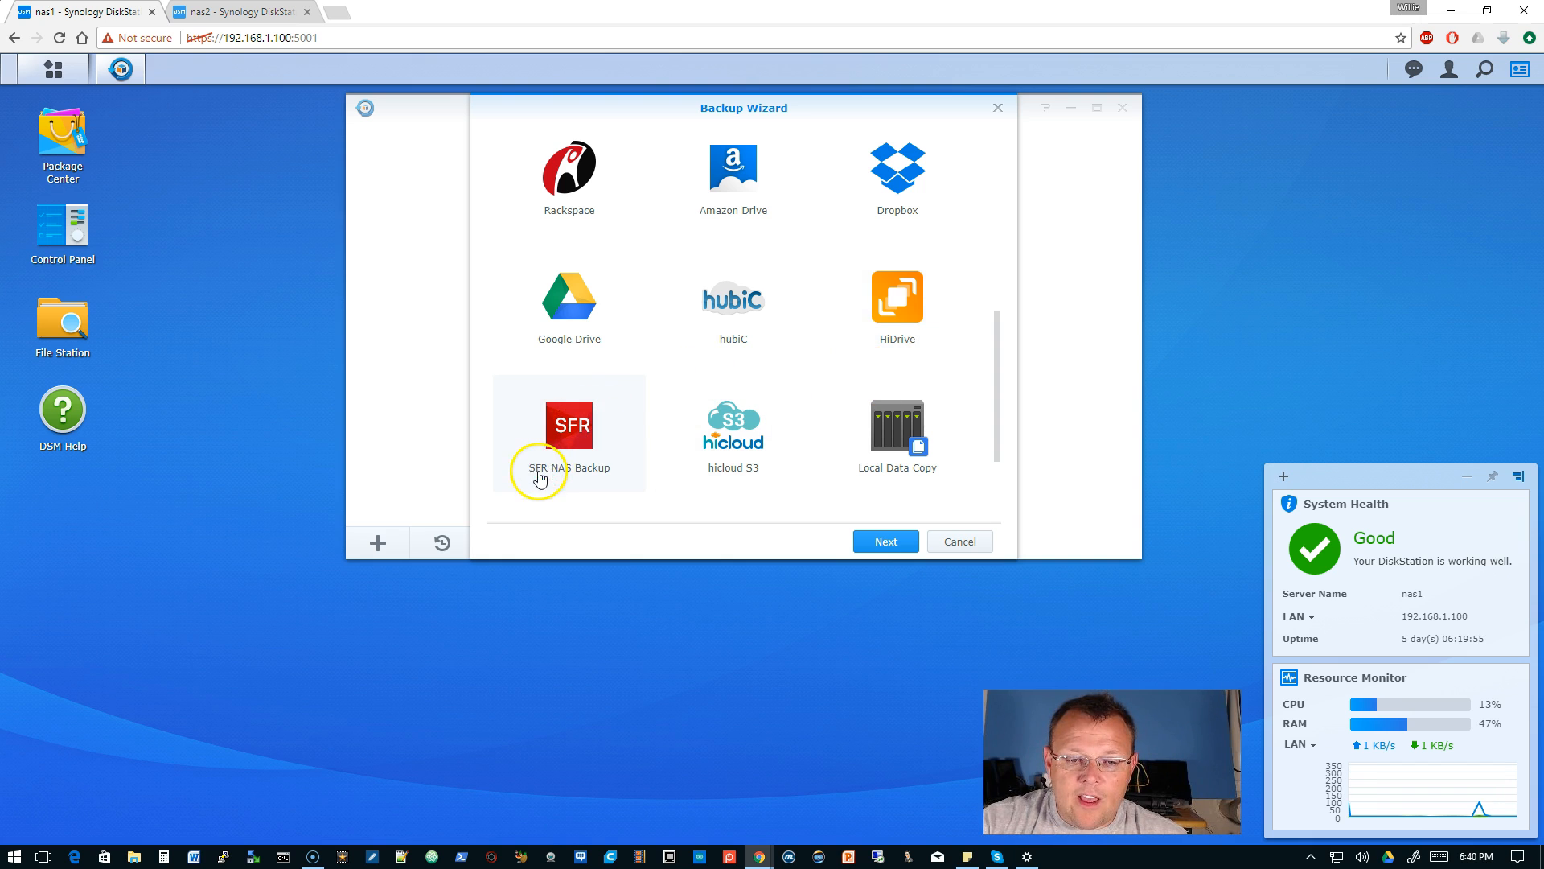
pyautogui.moveTo(600, 408)
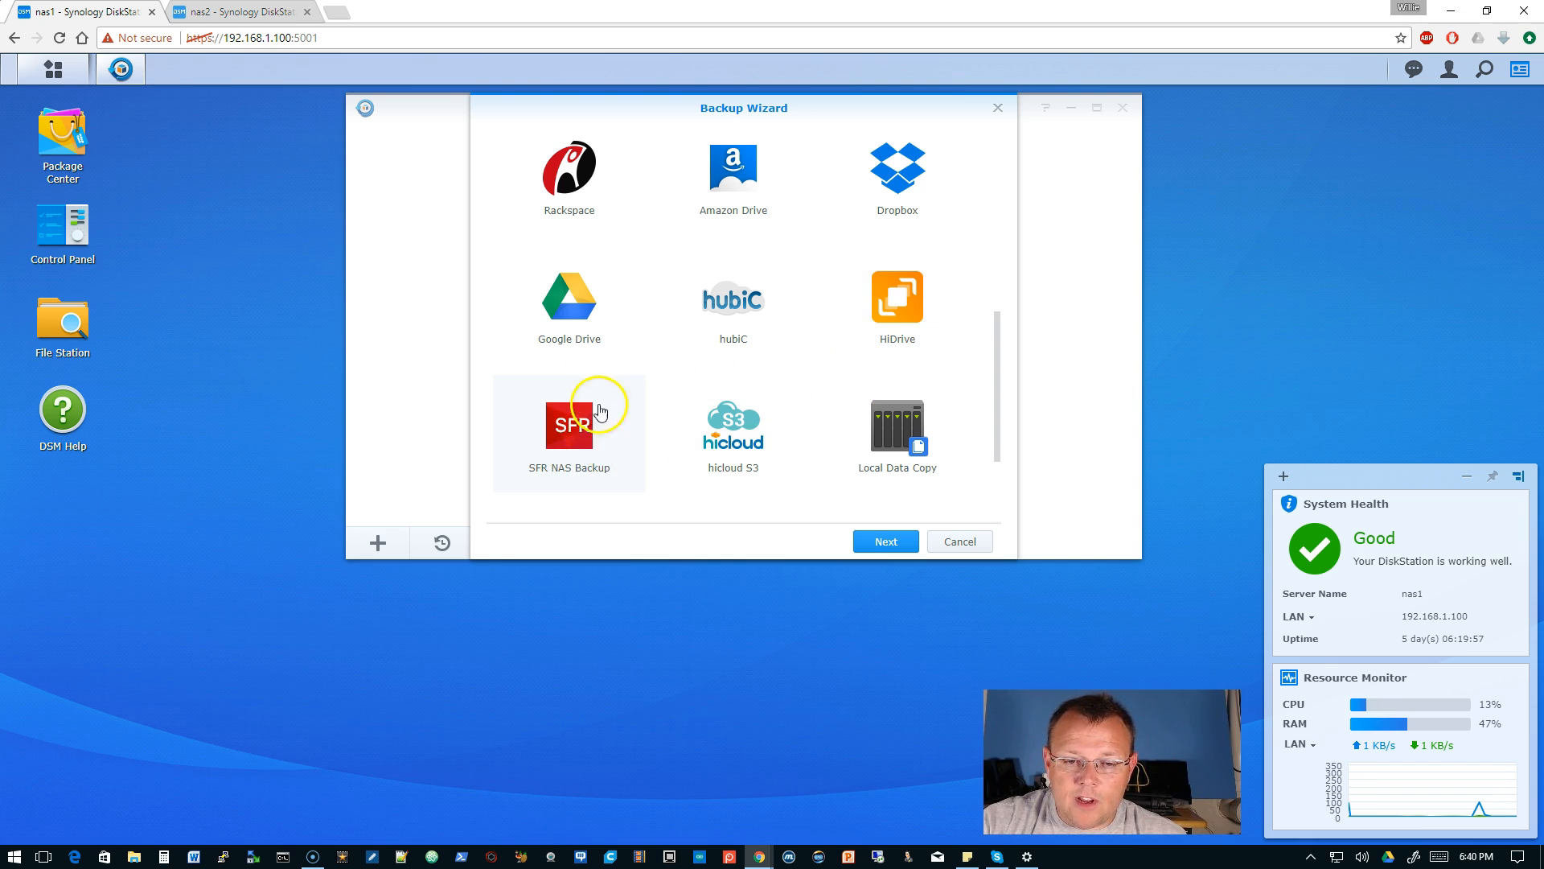
pyautogui.moveTo(648, 461)
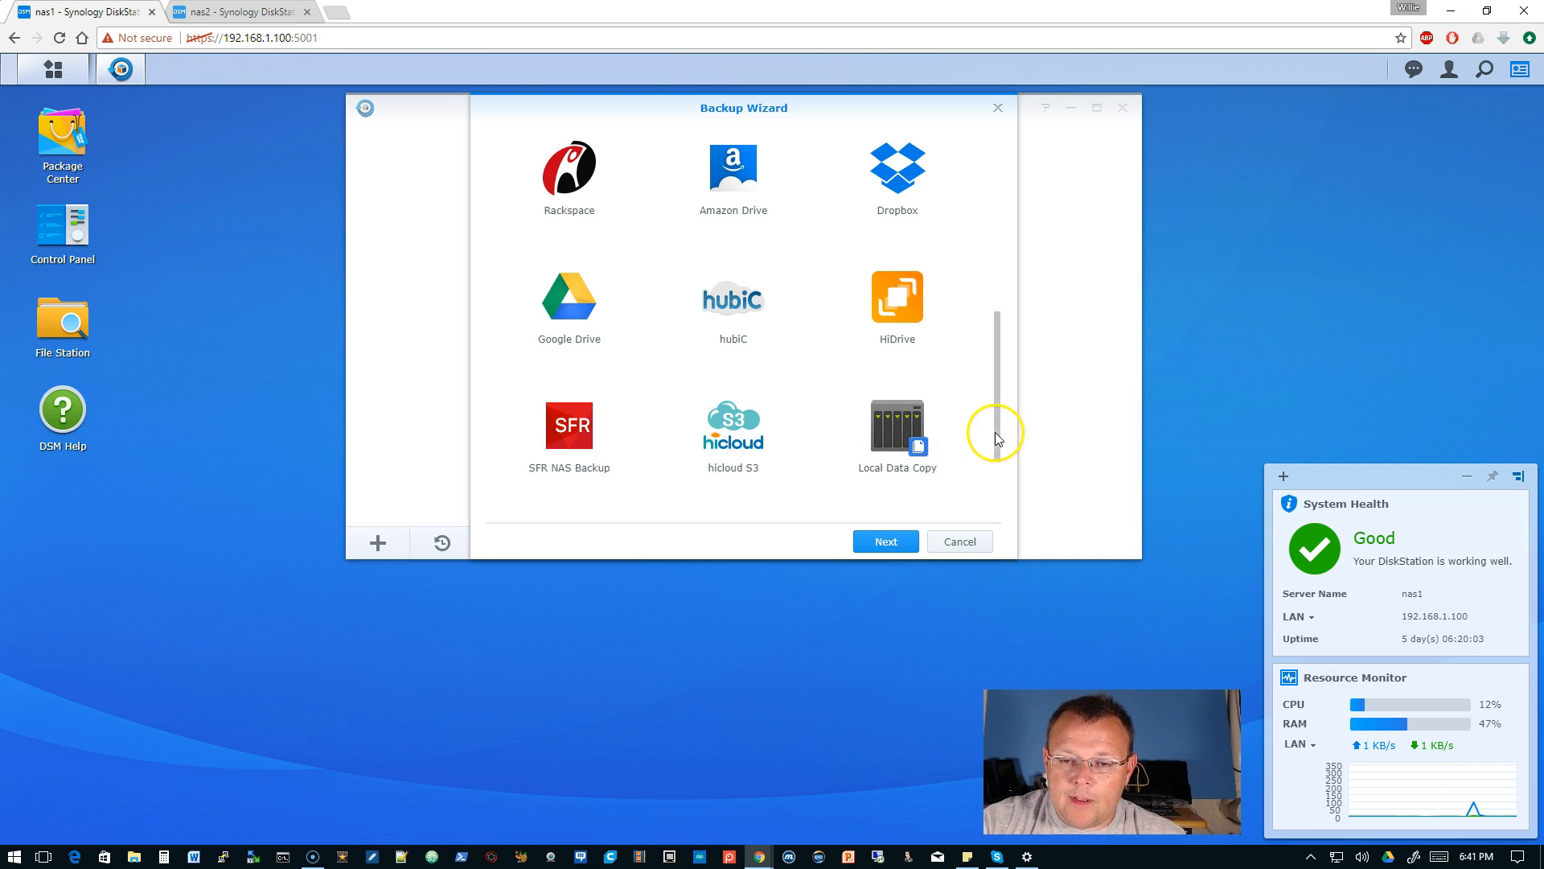
pyautogui.scroll(-3)
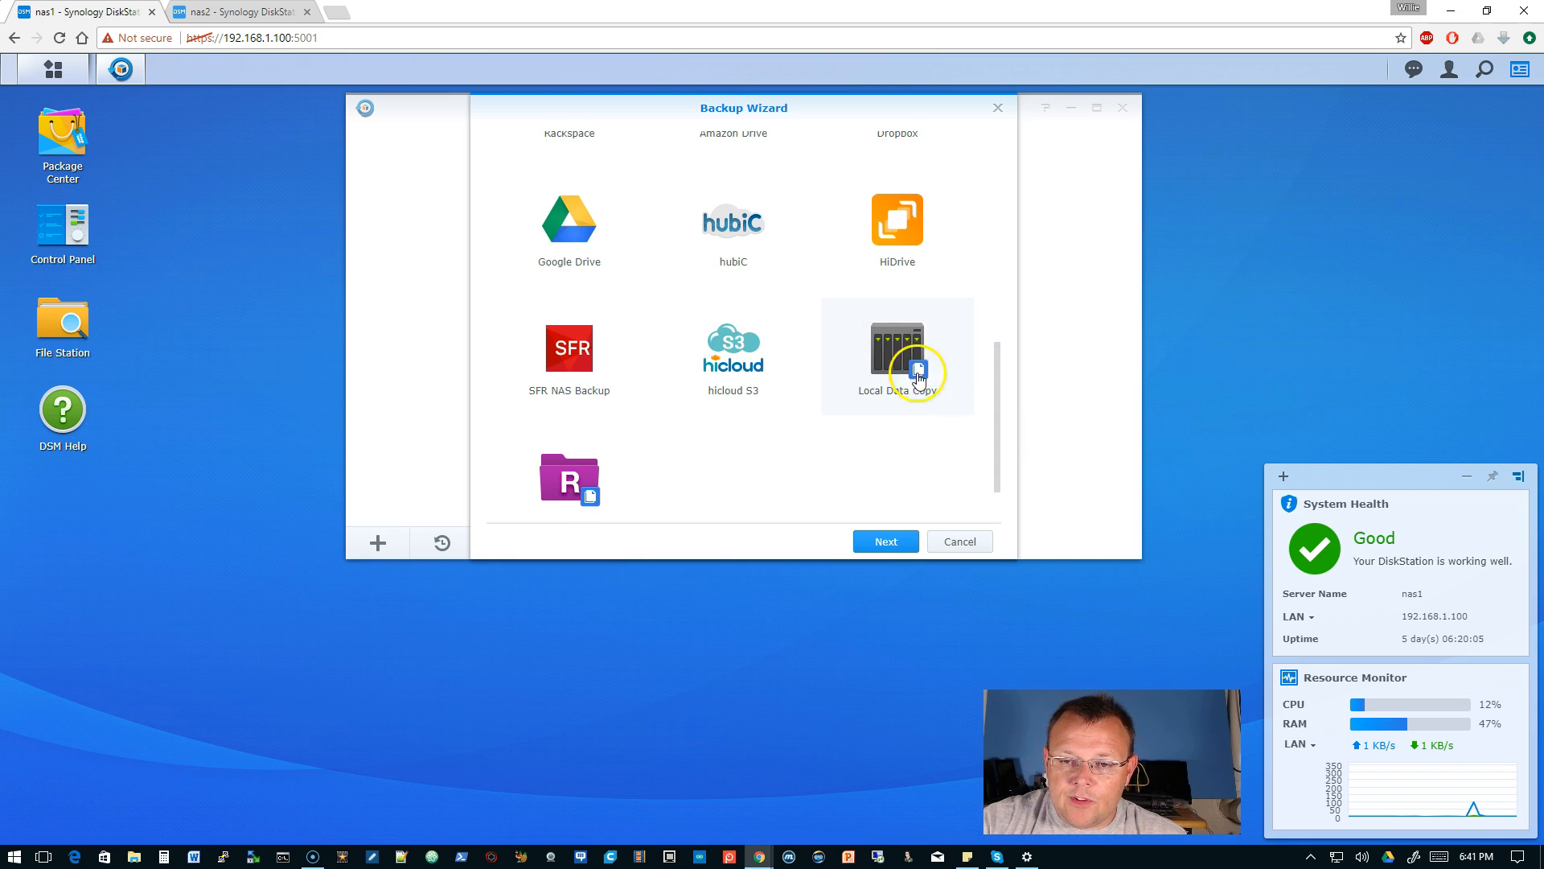
pyautogui.moveTo(1001, 373)
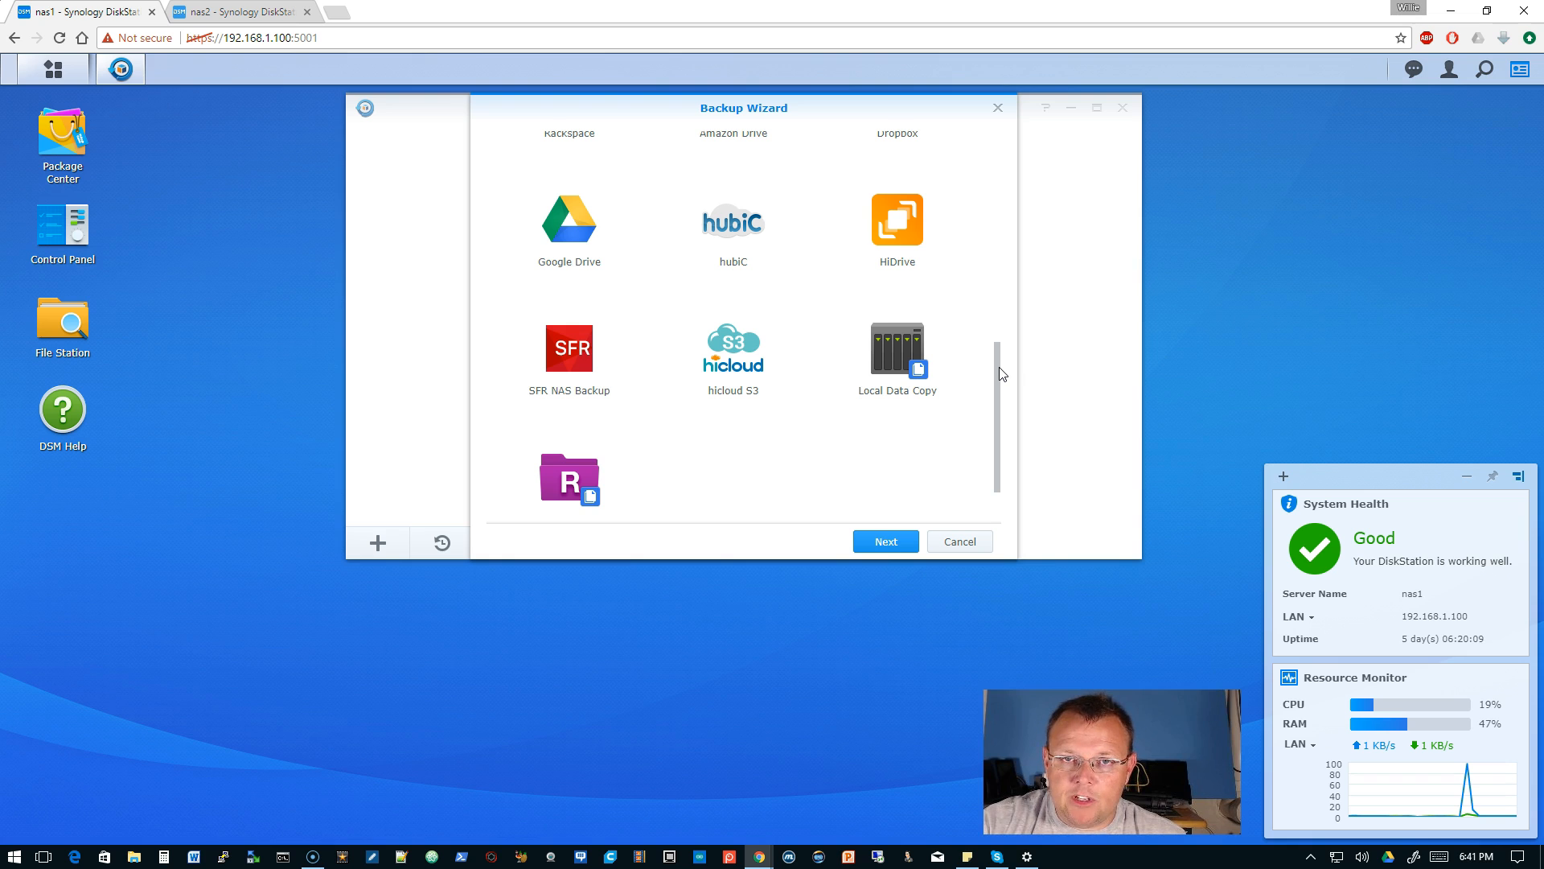
pyautogui.scroll(-3)
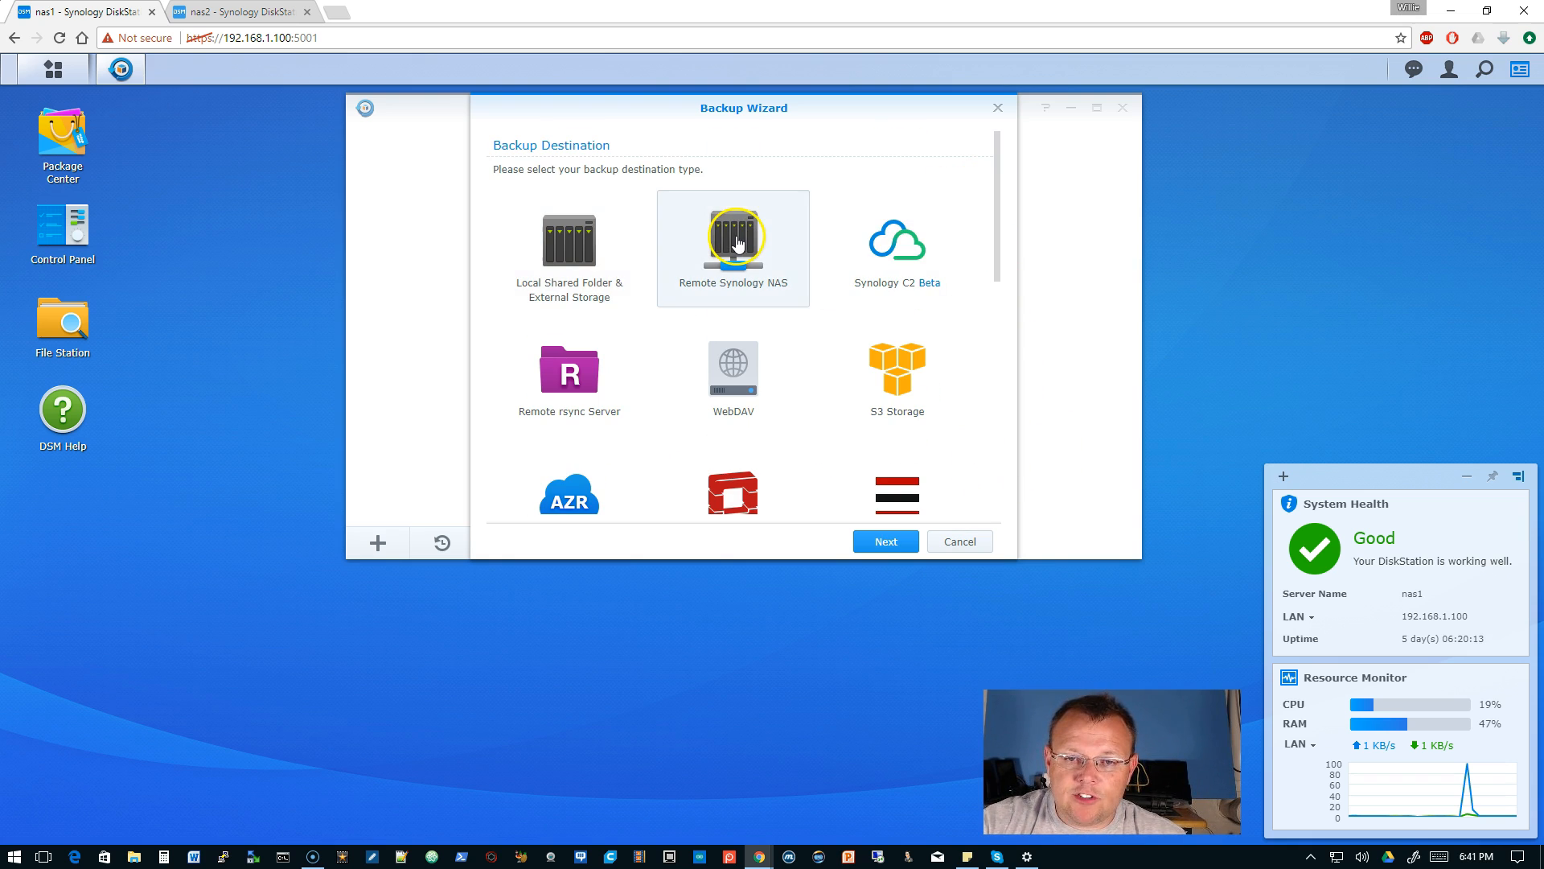
# Step: Choose a remote Synology NAS at 192.168.1.111 as destination with transfer encryption on
pyautogui.click(883, 541)
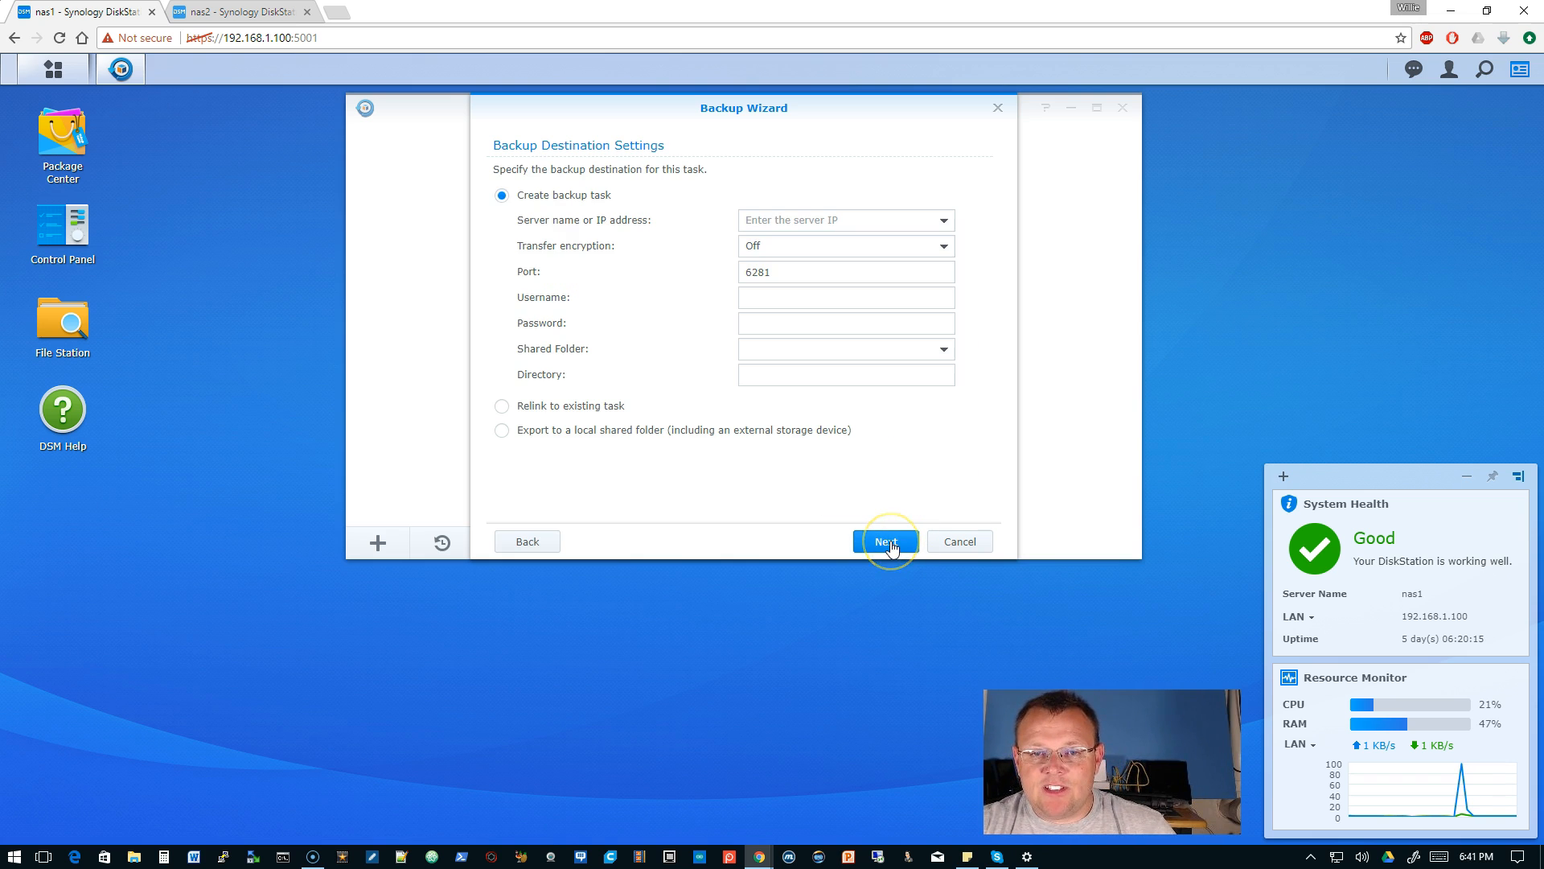
pyautogui.moveTo(768, 333)
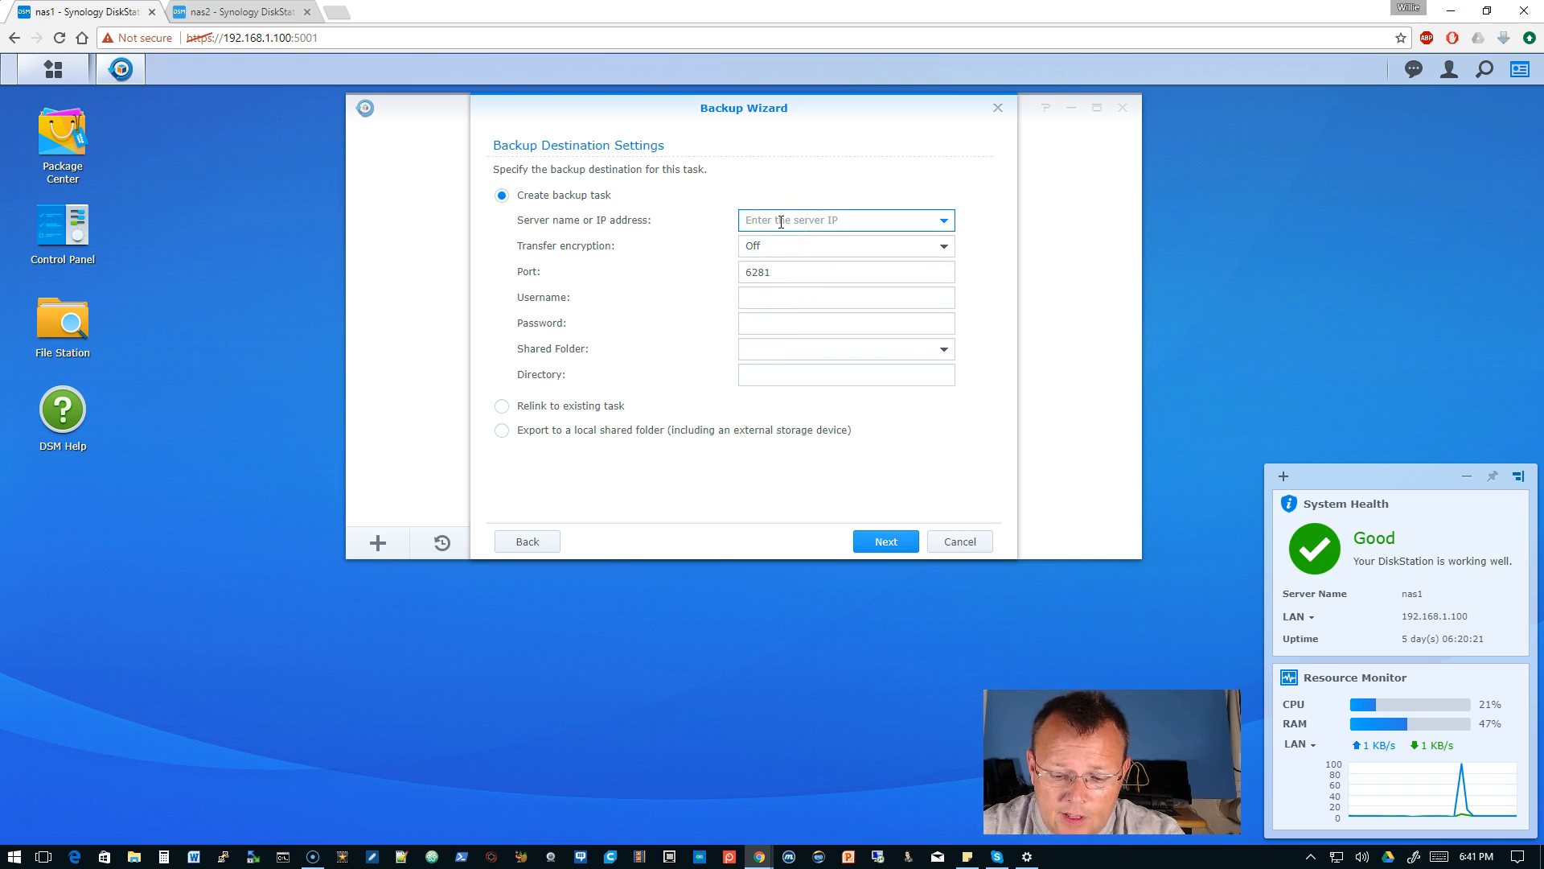
pyautogui.write('192.168.1.111')
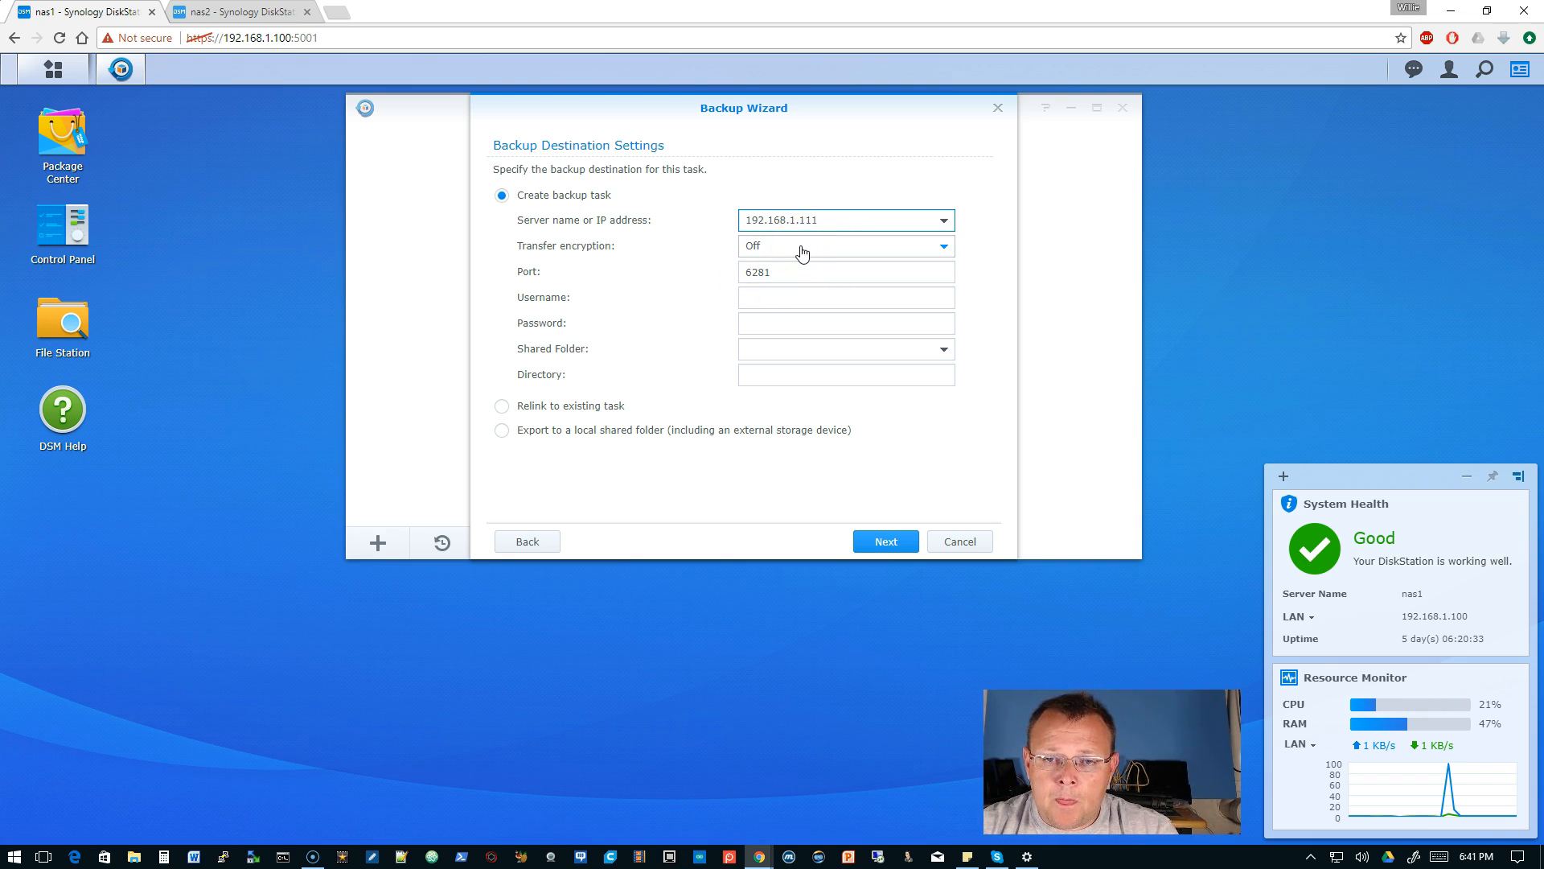
pyautogui.click(844, 245)
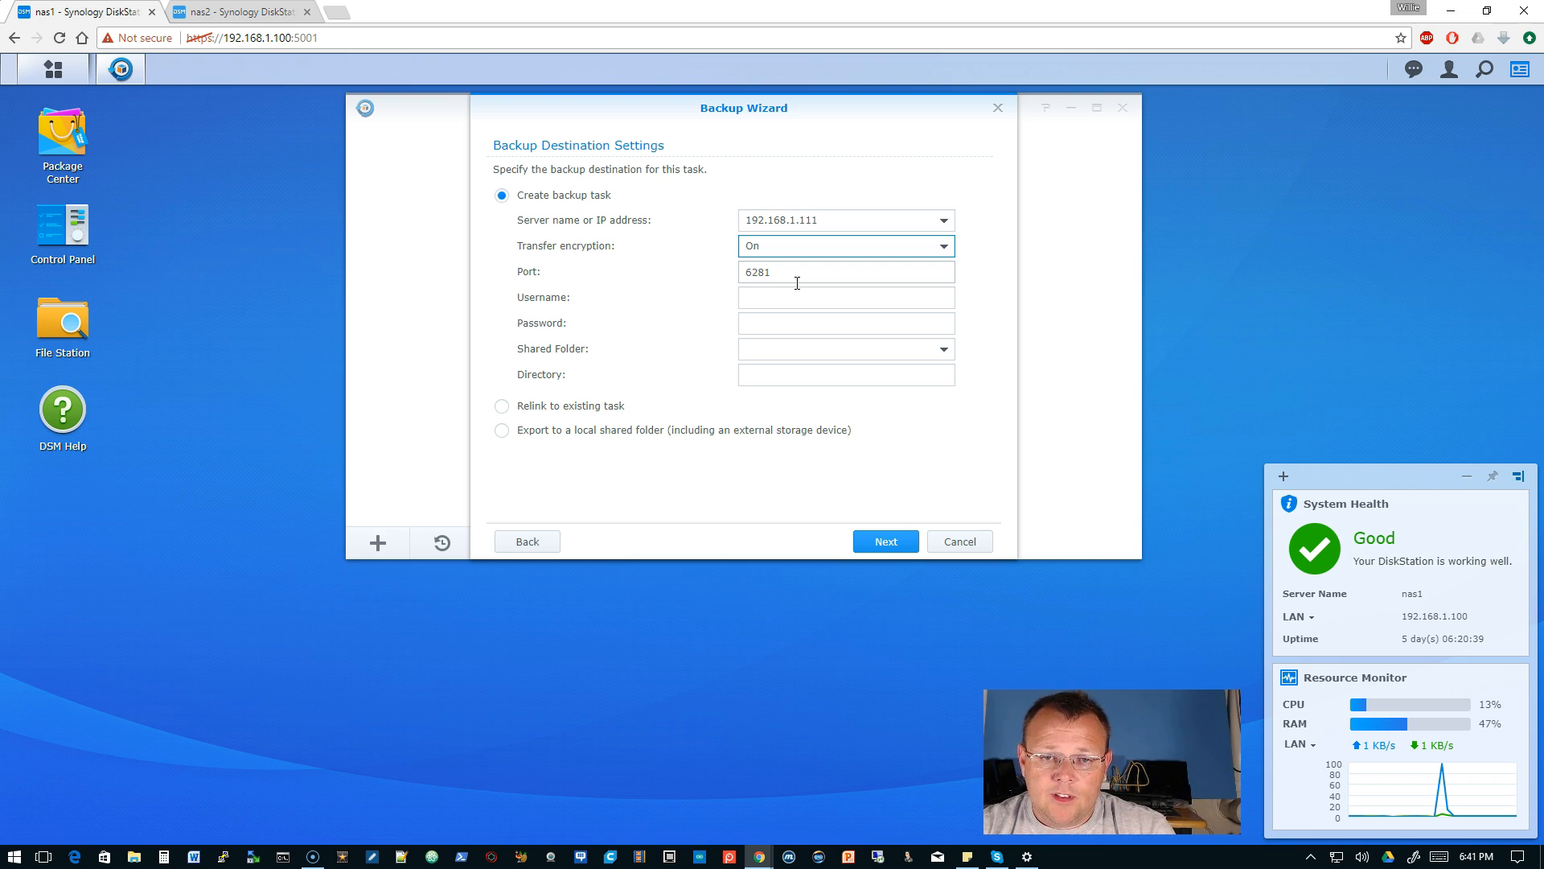
pyautogui.moveTo(801, 308)
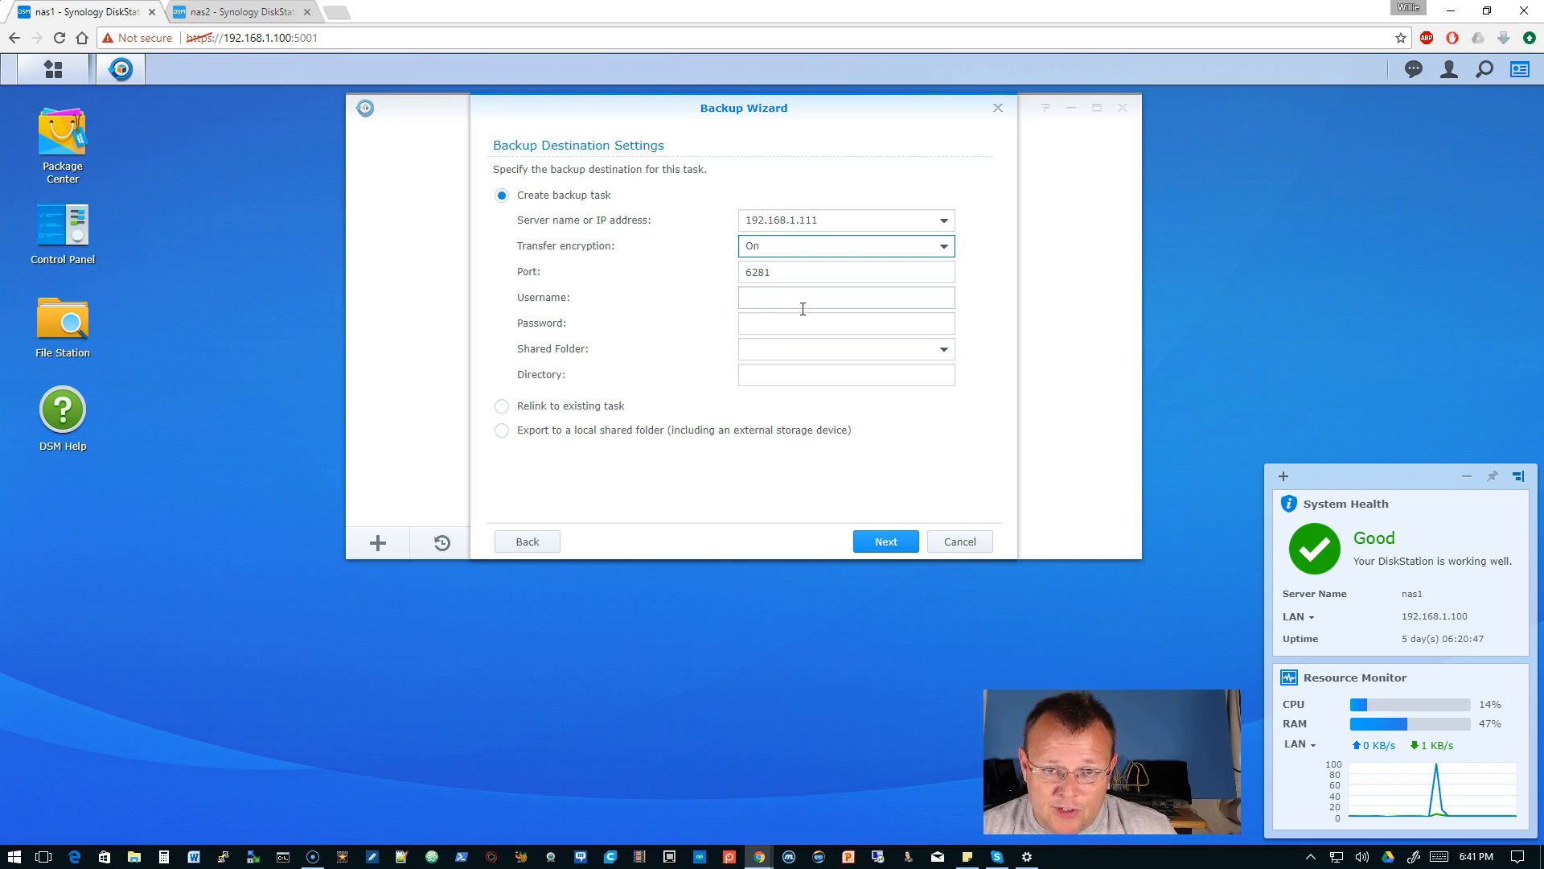
# Step: Enter user whowe and pick the replication shared folder, directory nas1_1
pyautogui.click(843, 297)
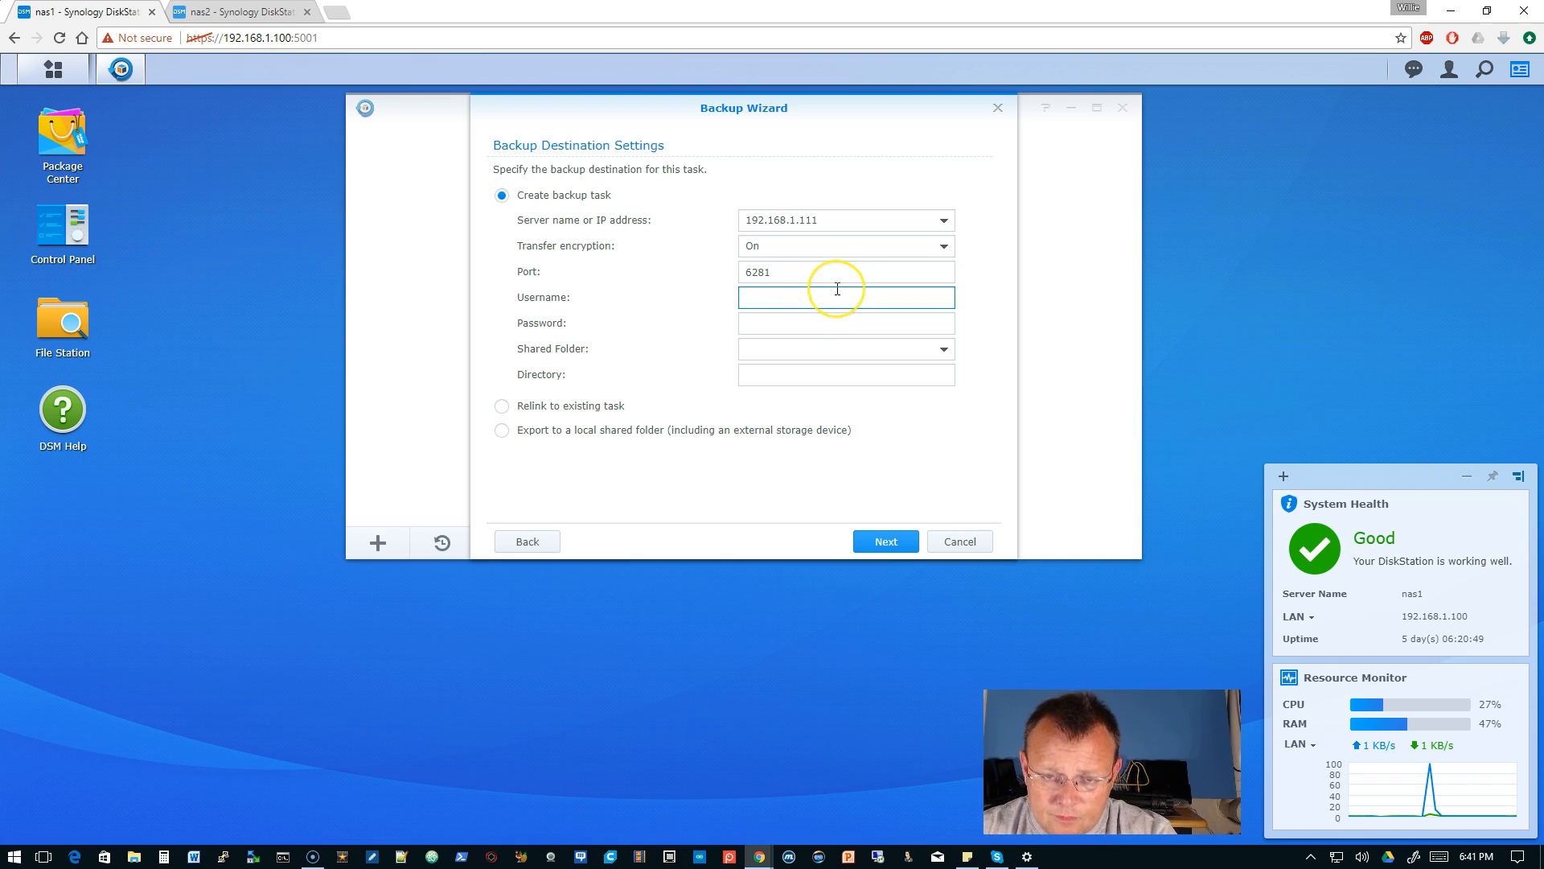
pyautogui.write('whowe')
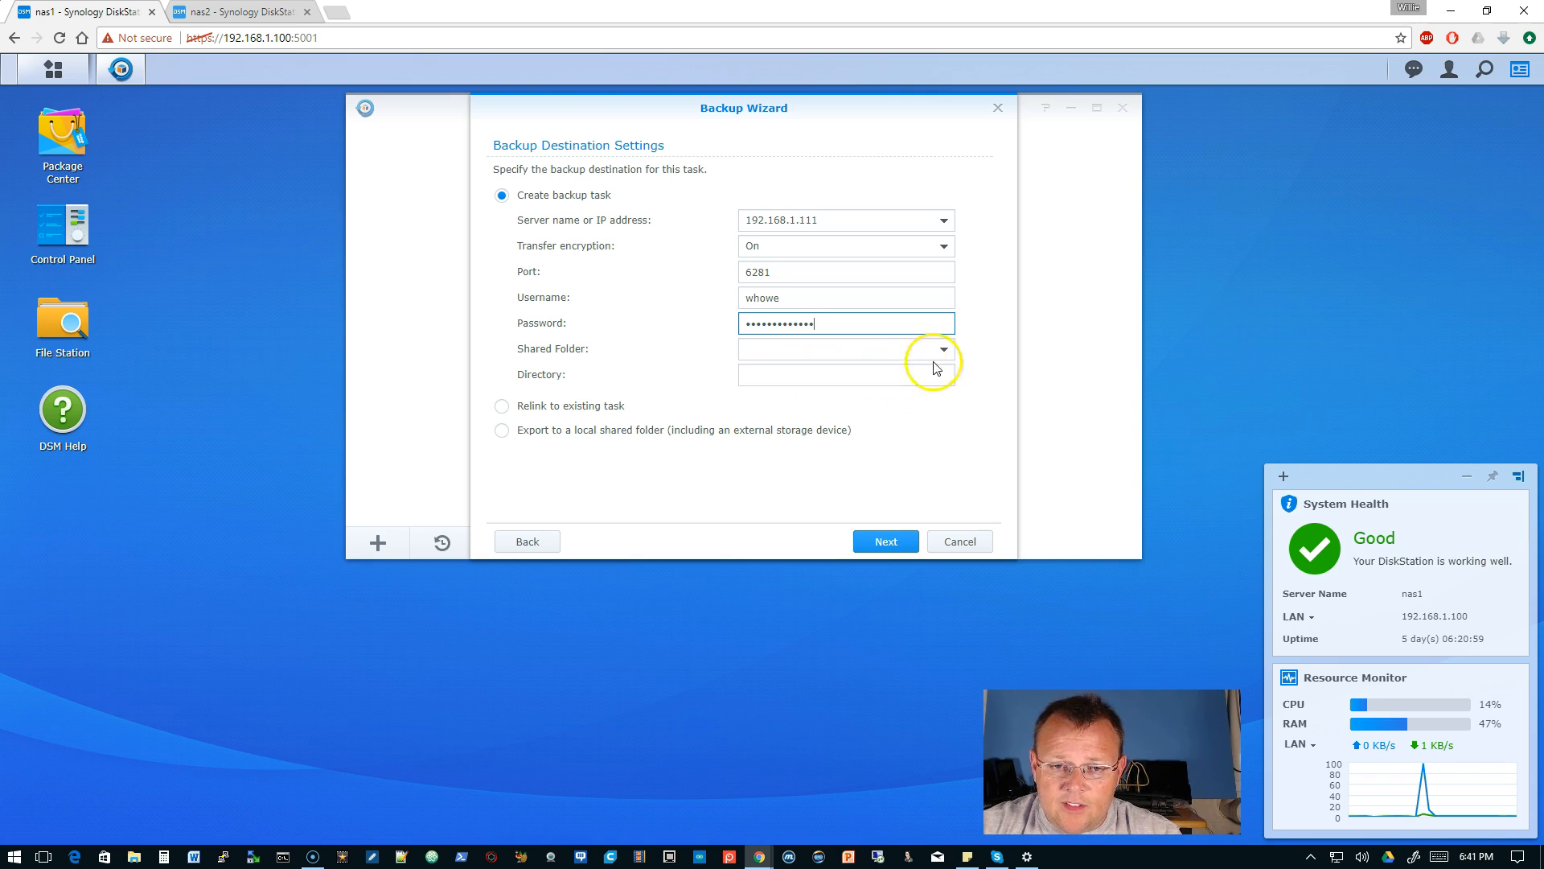
pyautogui.click(942, 348)
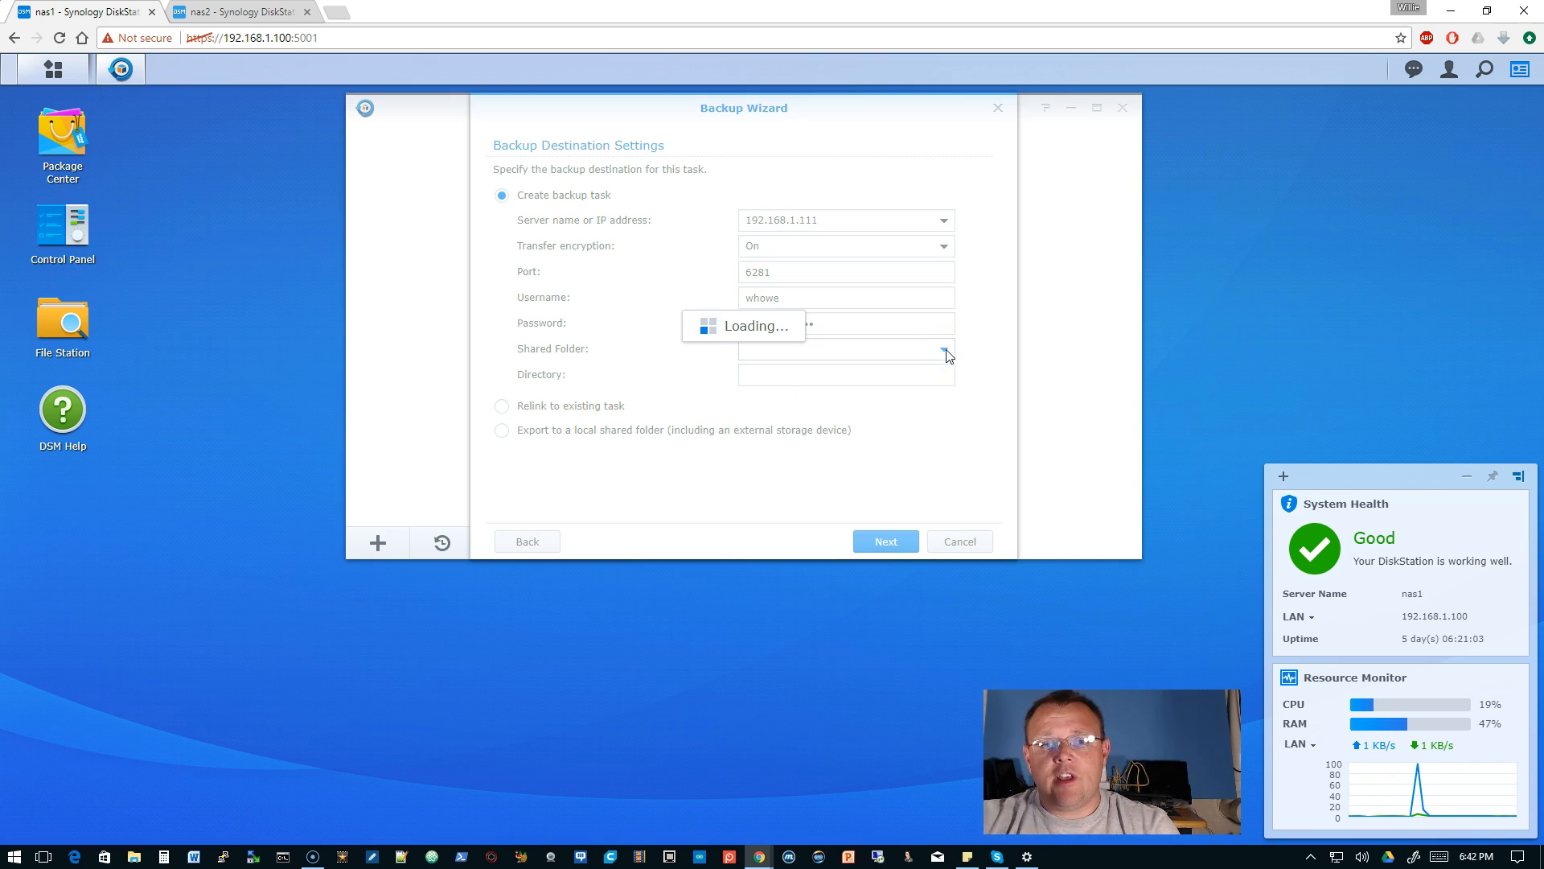
pyautogui.click(944, 355)
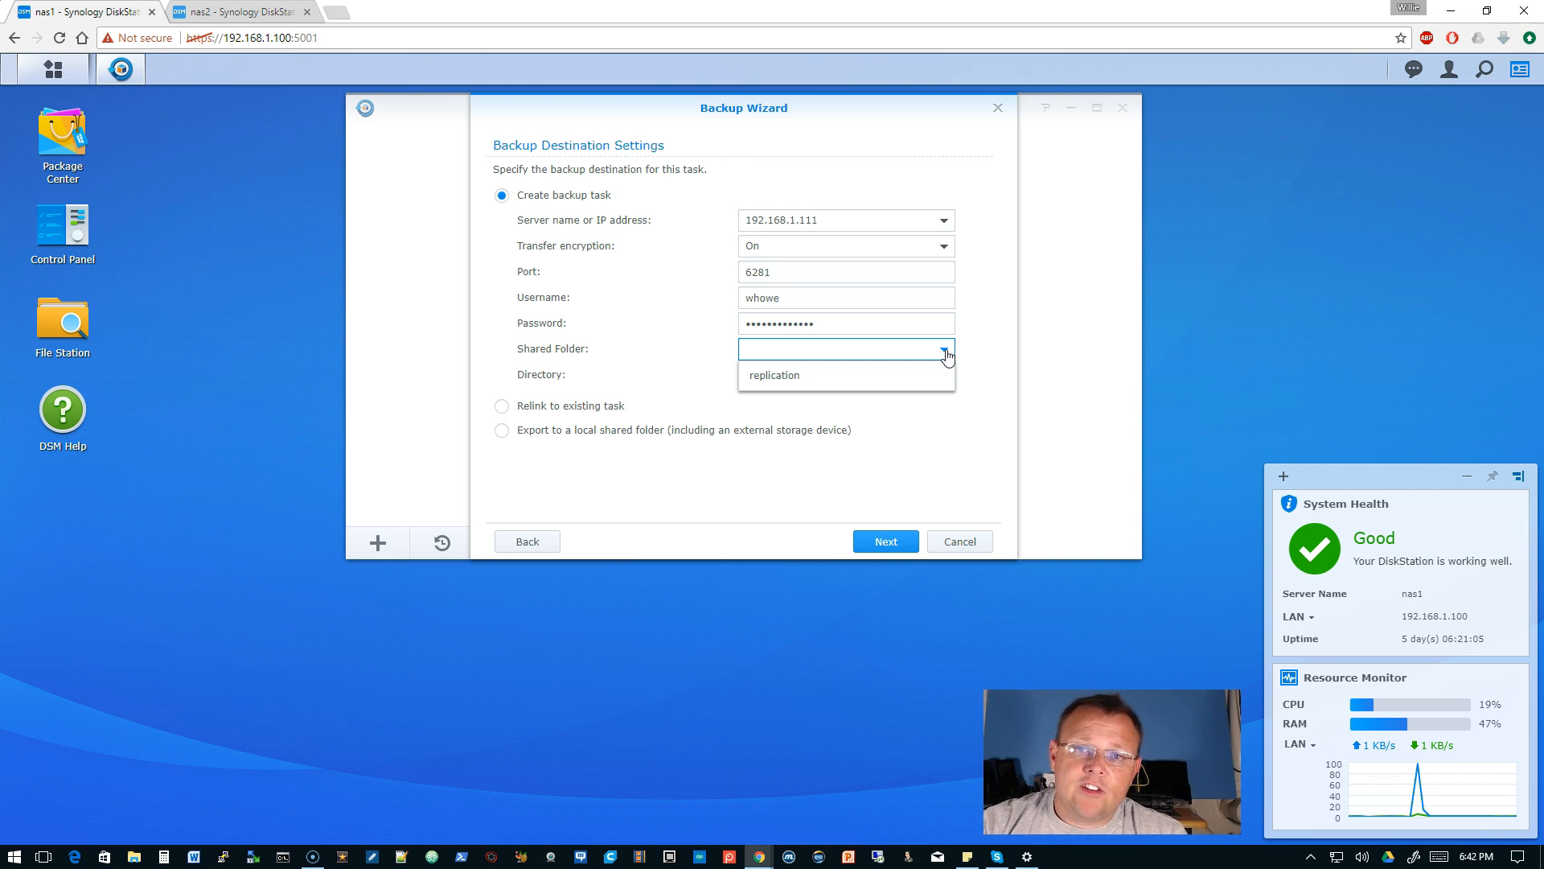
pyautogui.click(774, 375)
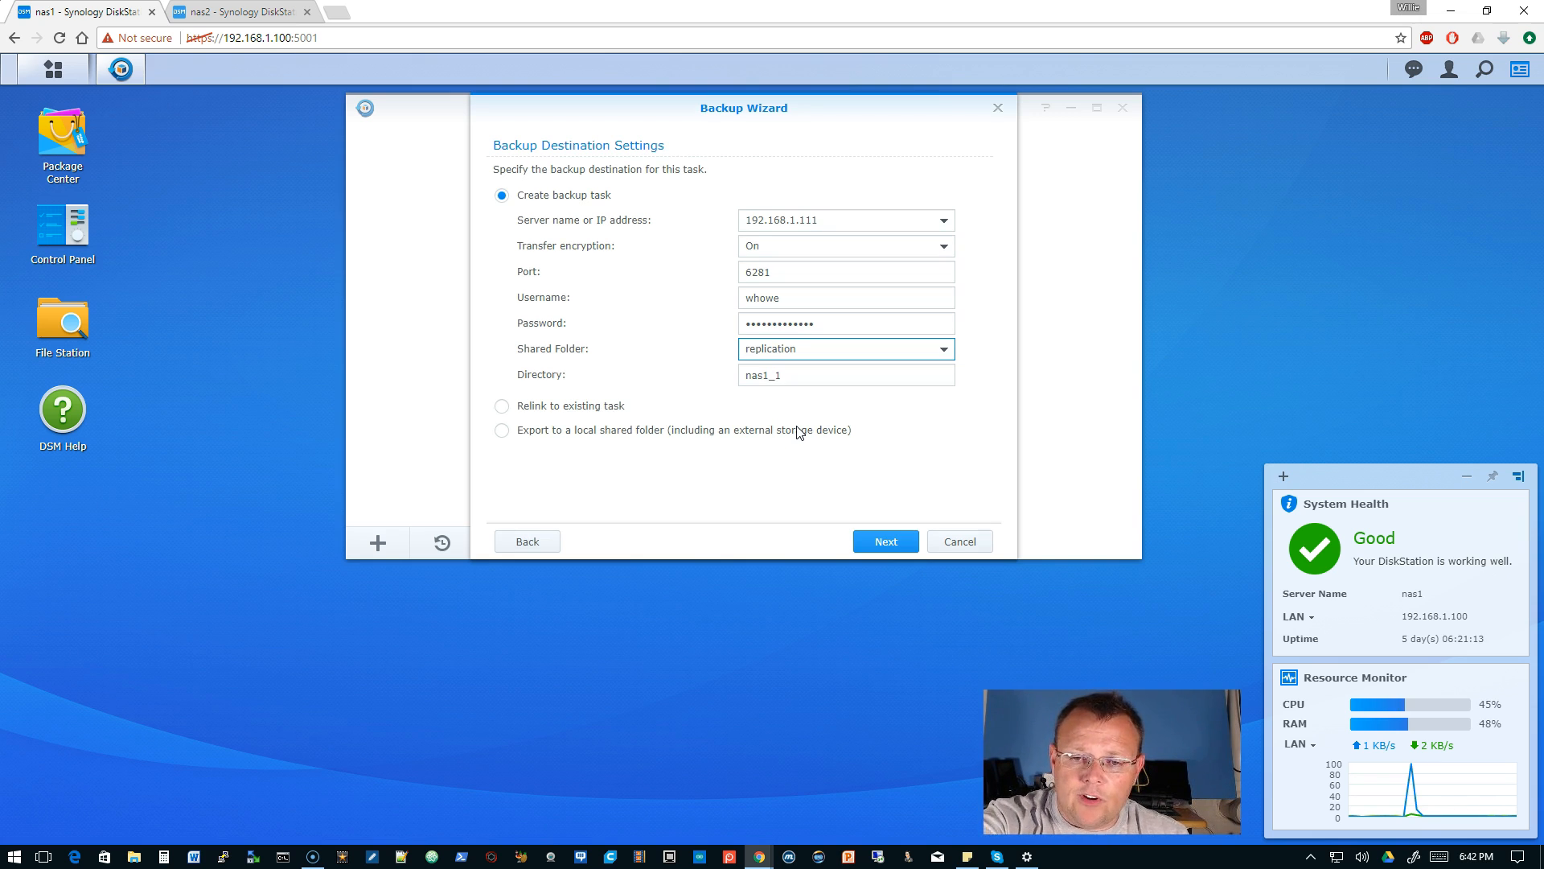
pyautogui.moveTo(807, 452)
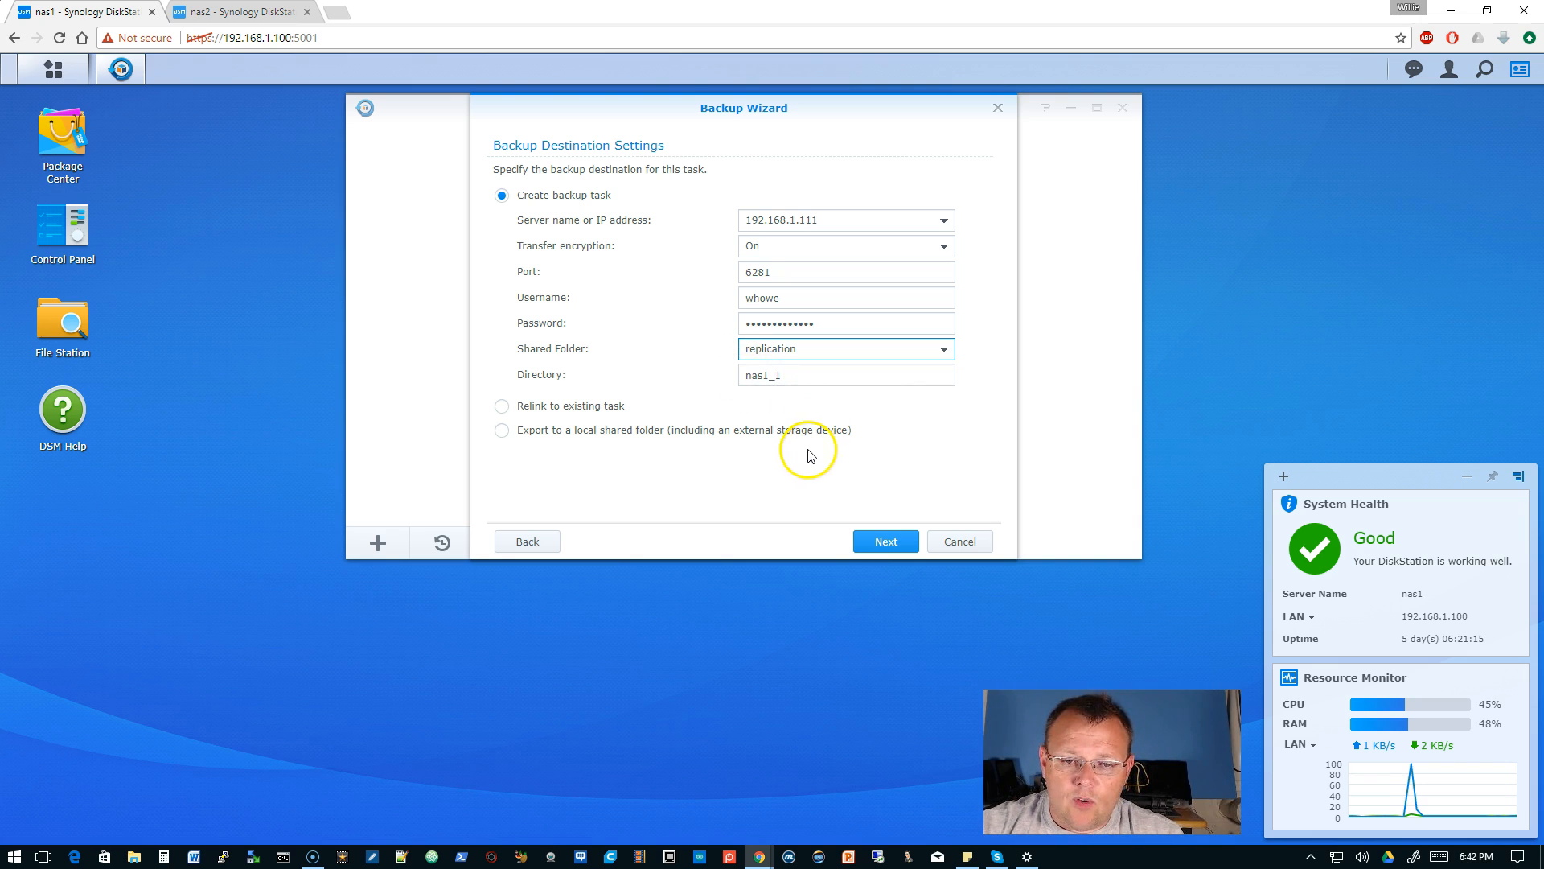
pyautogui.moveTo(686, 470)
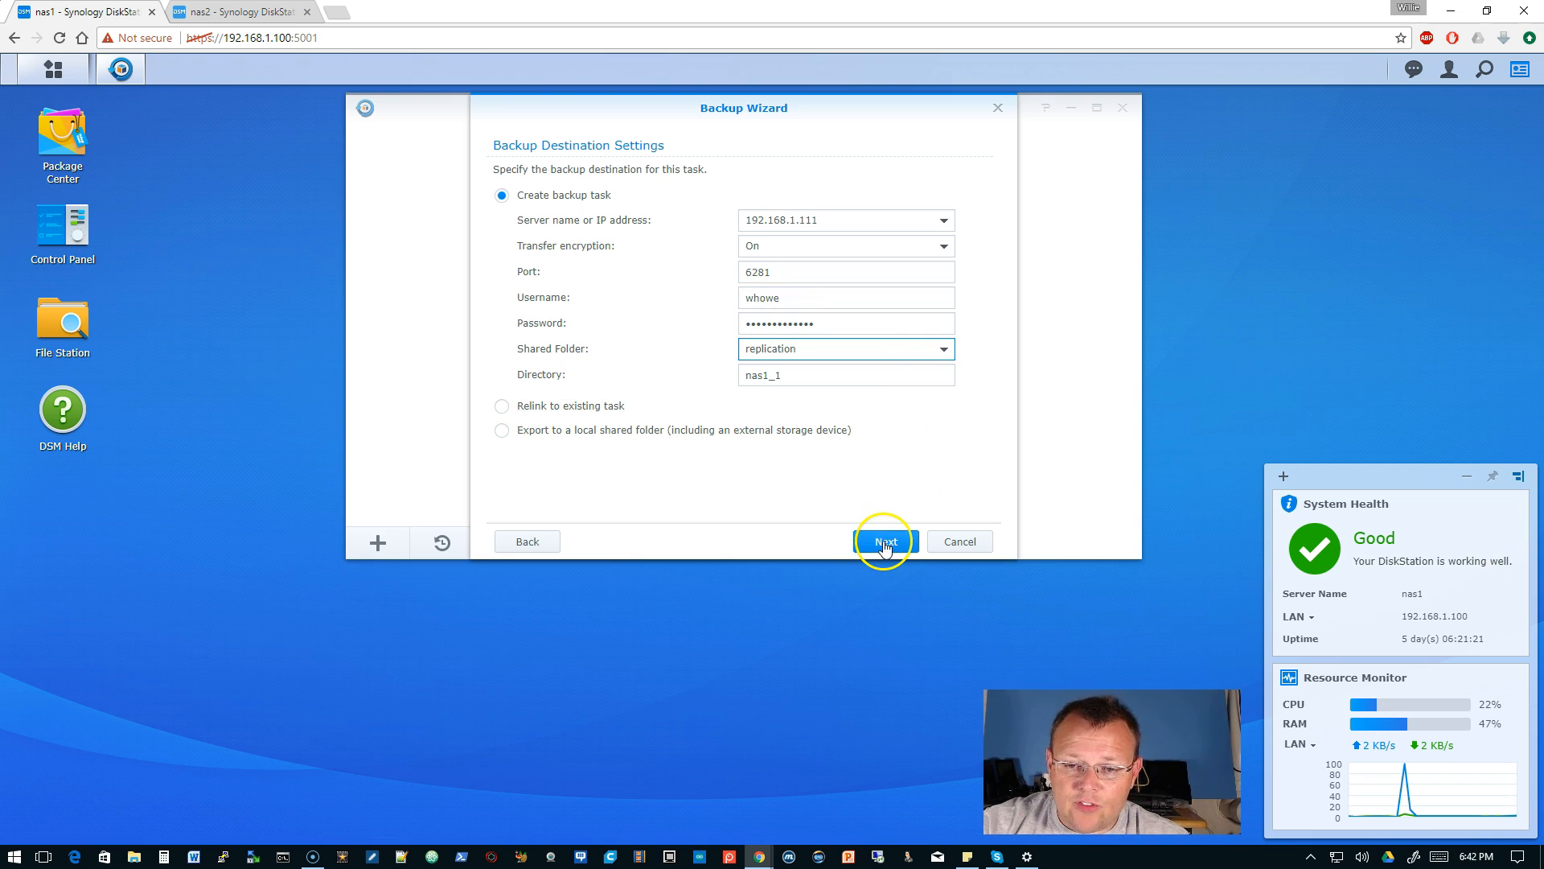
# Step: Tick the backup share under Volume 1, including its Shares subfolder, and continue
pyautogui.click(884, 540)
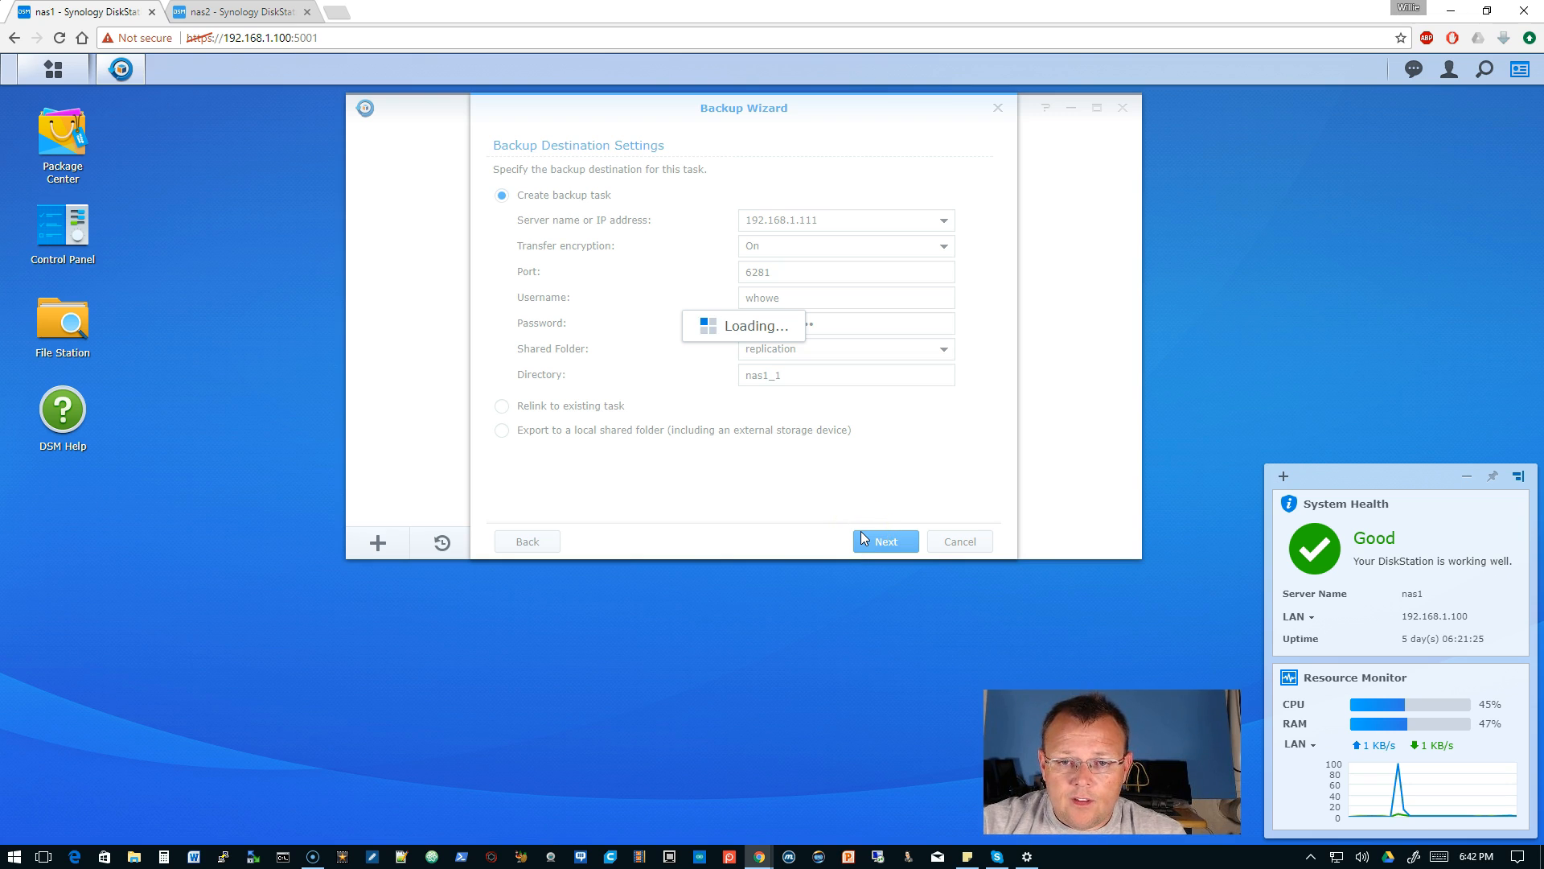
pyautogui.click(885, 540)
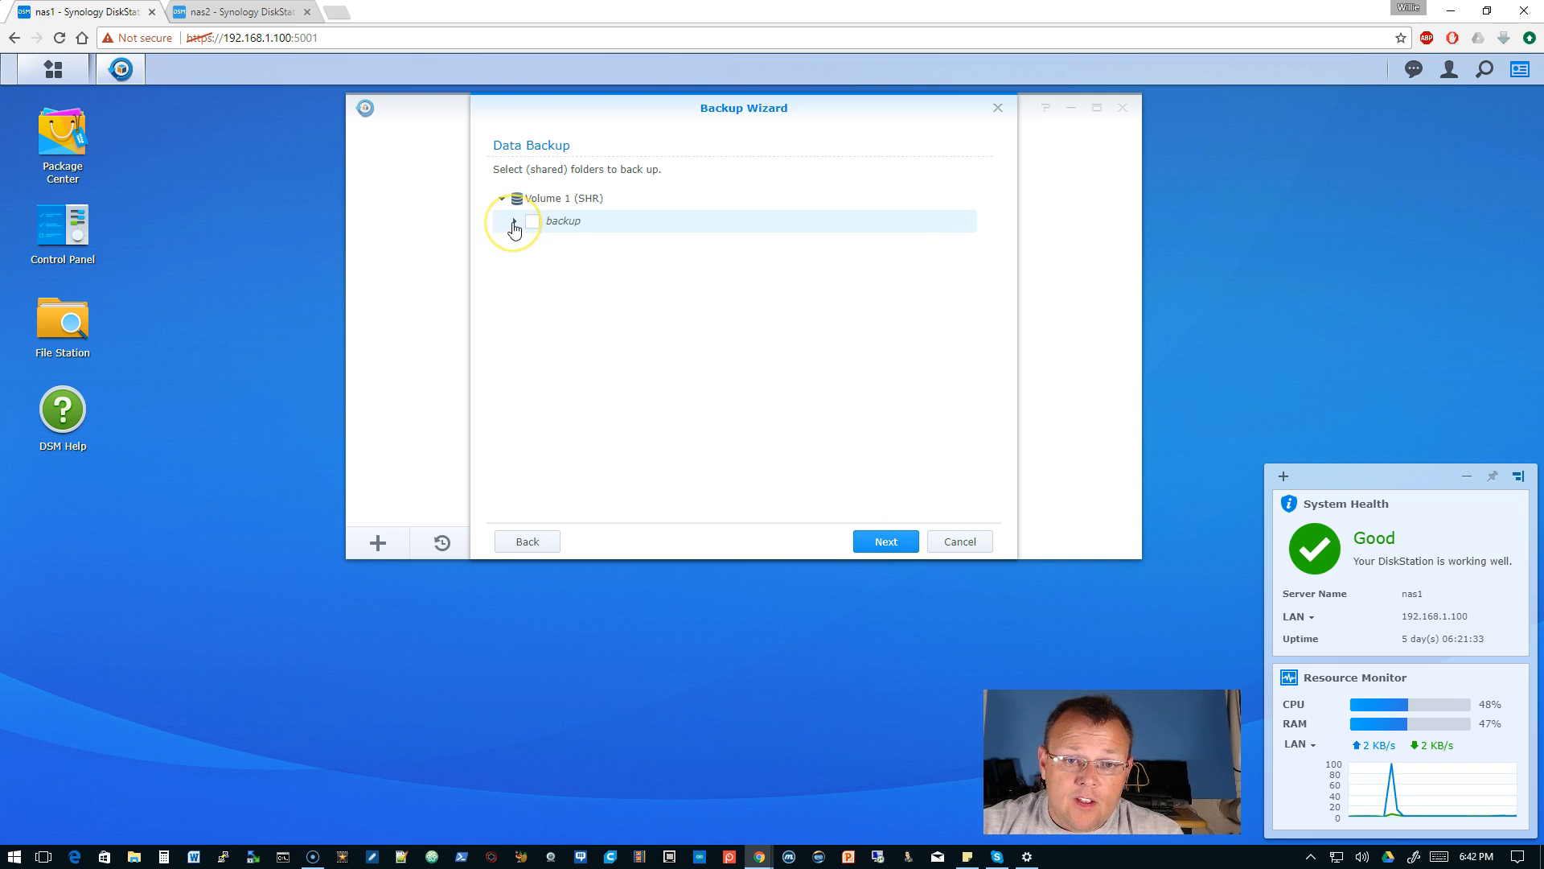
pyautogui.click(513, 221)
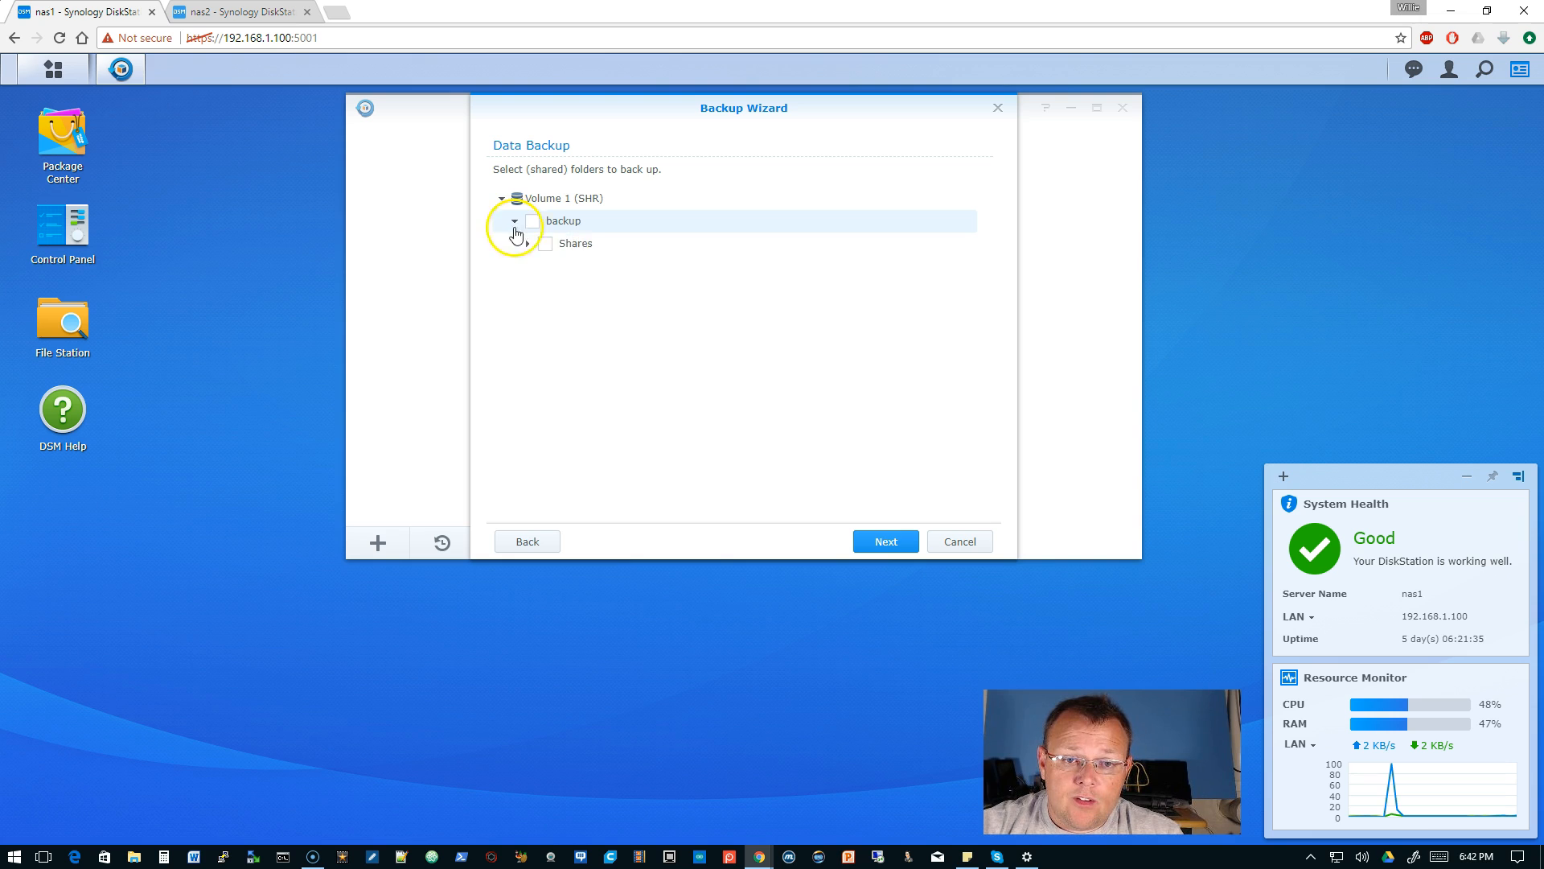
pyautogui.click(531, 220)
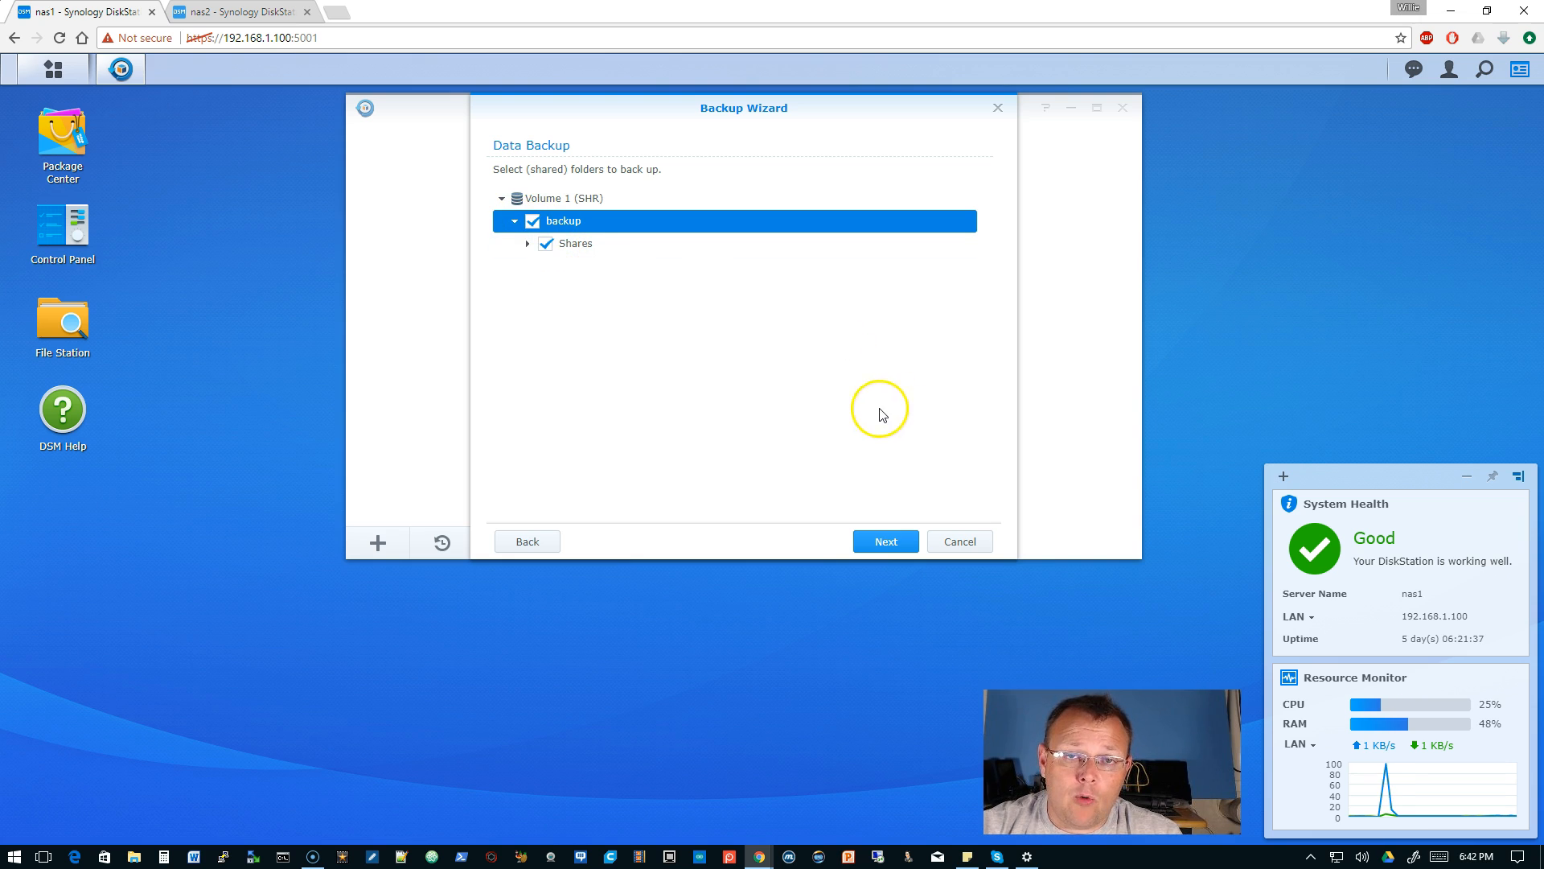
pyautogui.moveTo(660, 356)
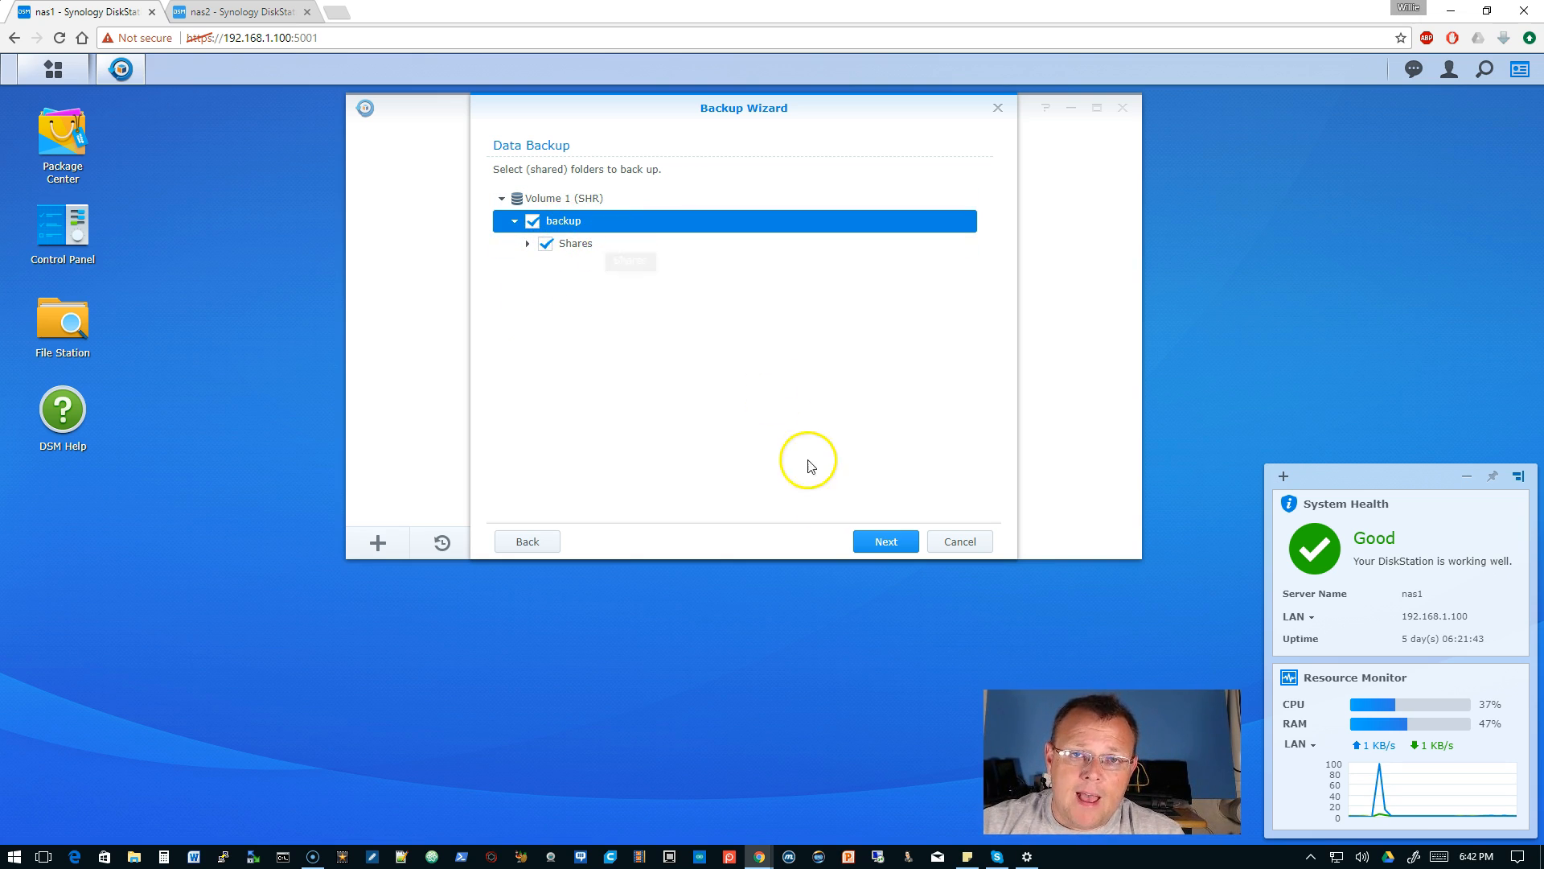
pyautogui.click(883, 541)
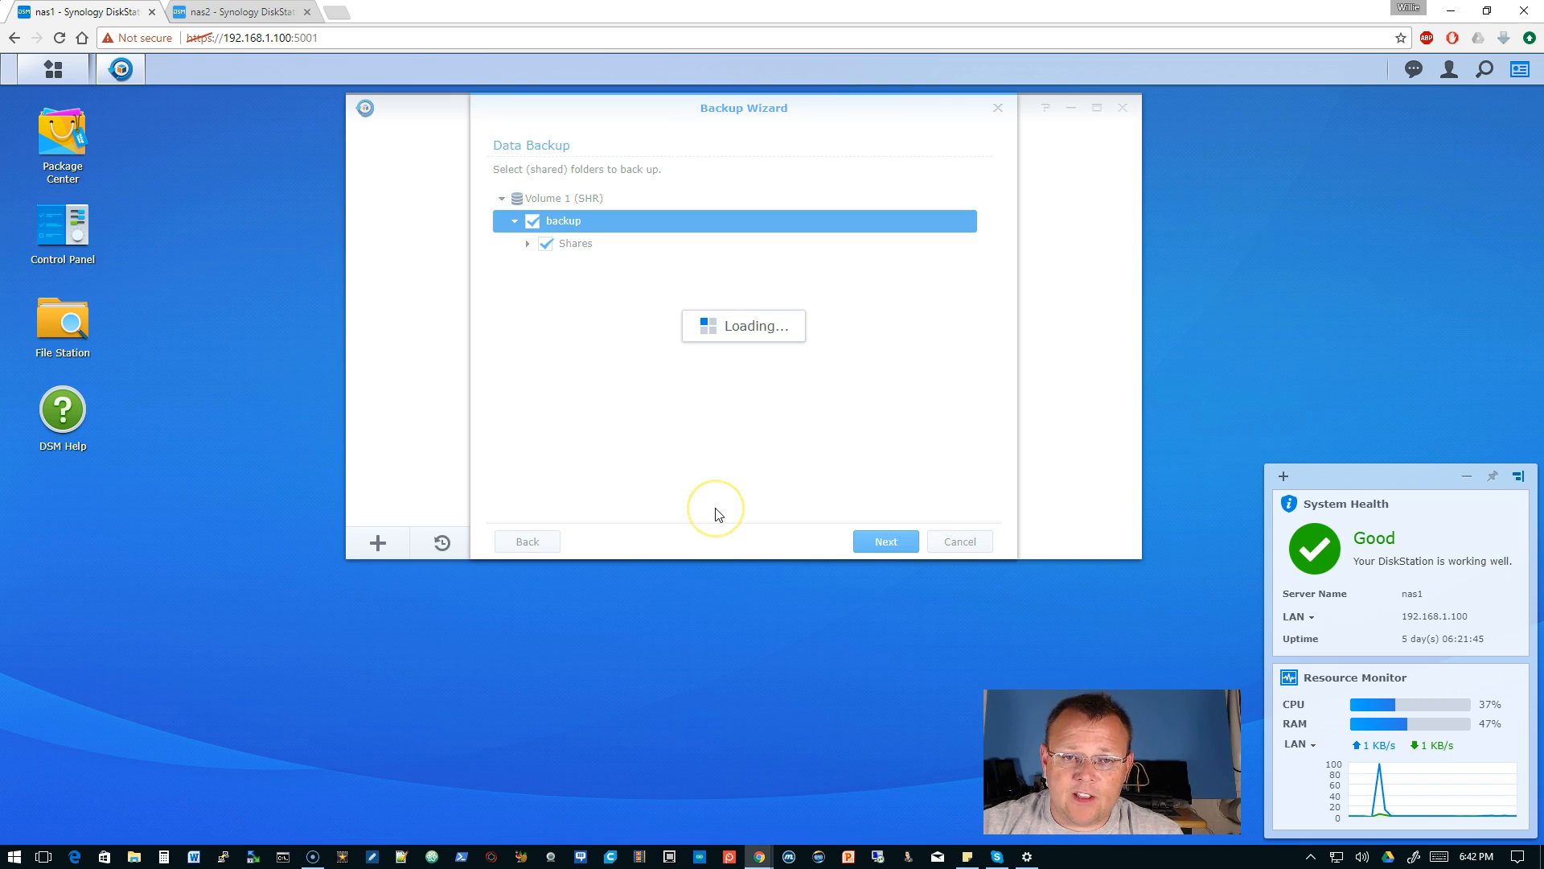
# Step: Replace the default task name with 'NAS Replication', leaving the daily schedule enabled
pyautogui.click(883, 540)
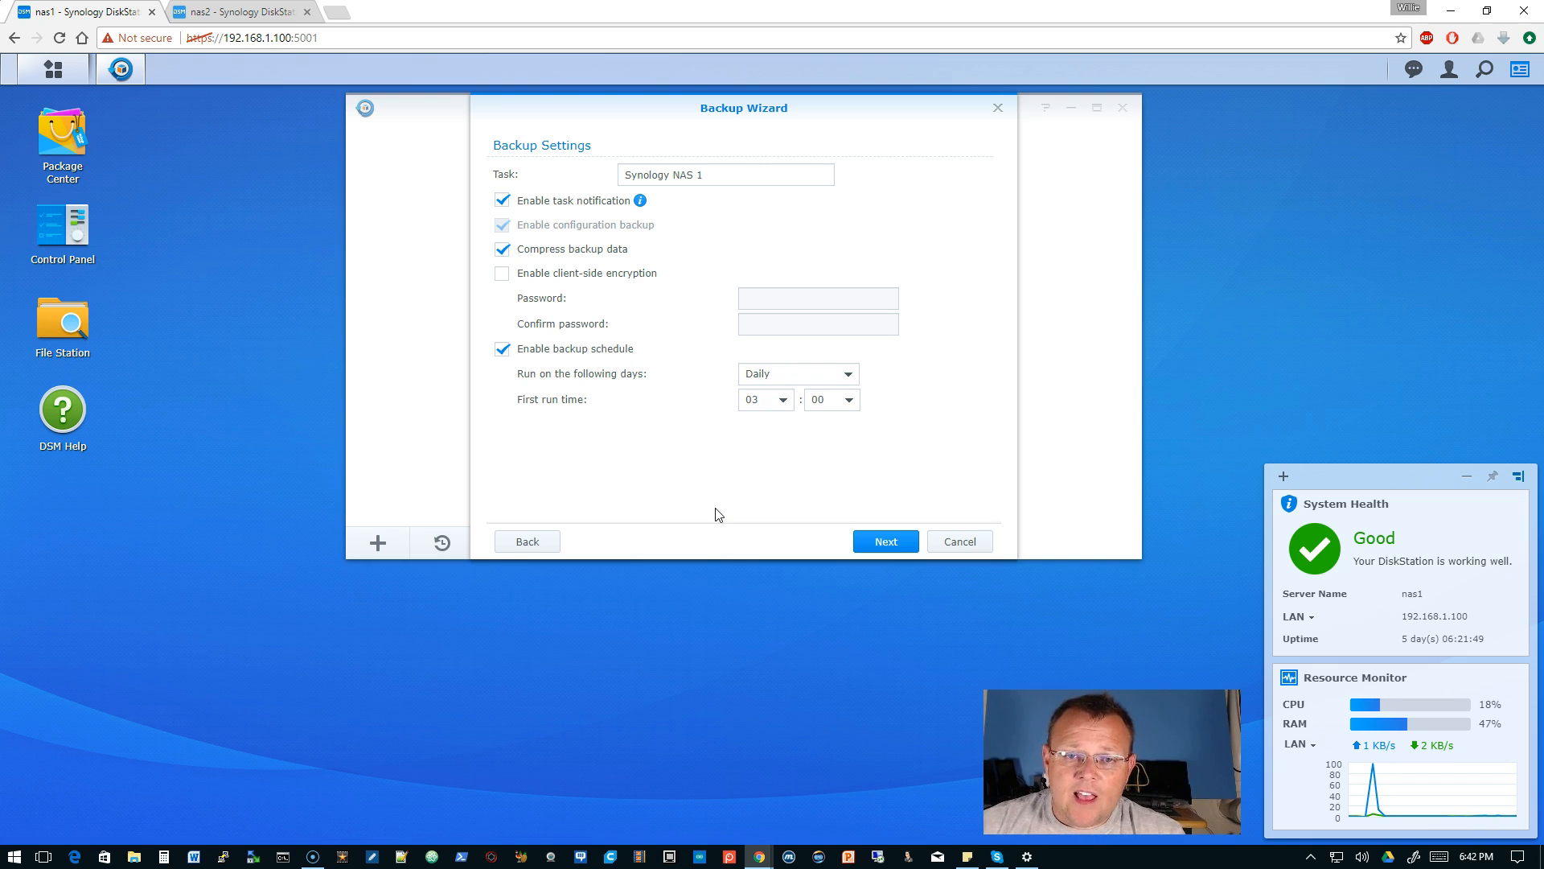
pyautogui.tripleClick(725, 174)
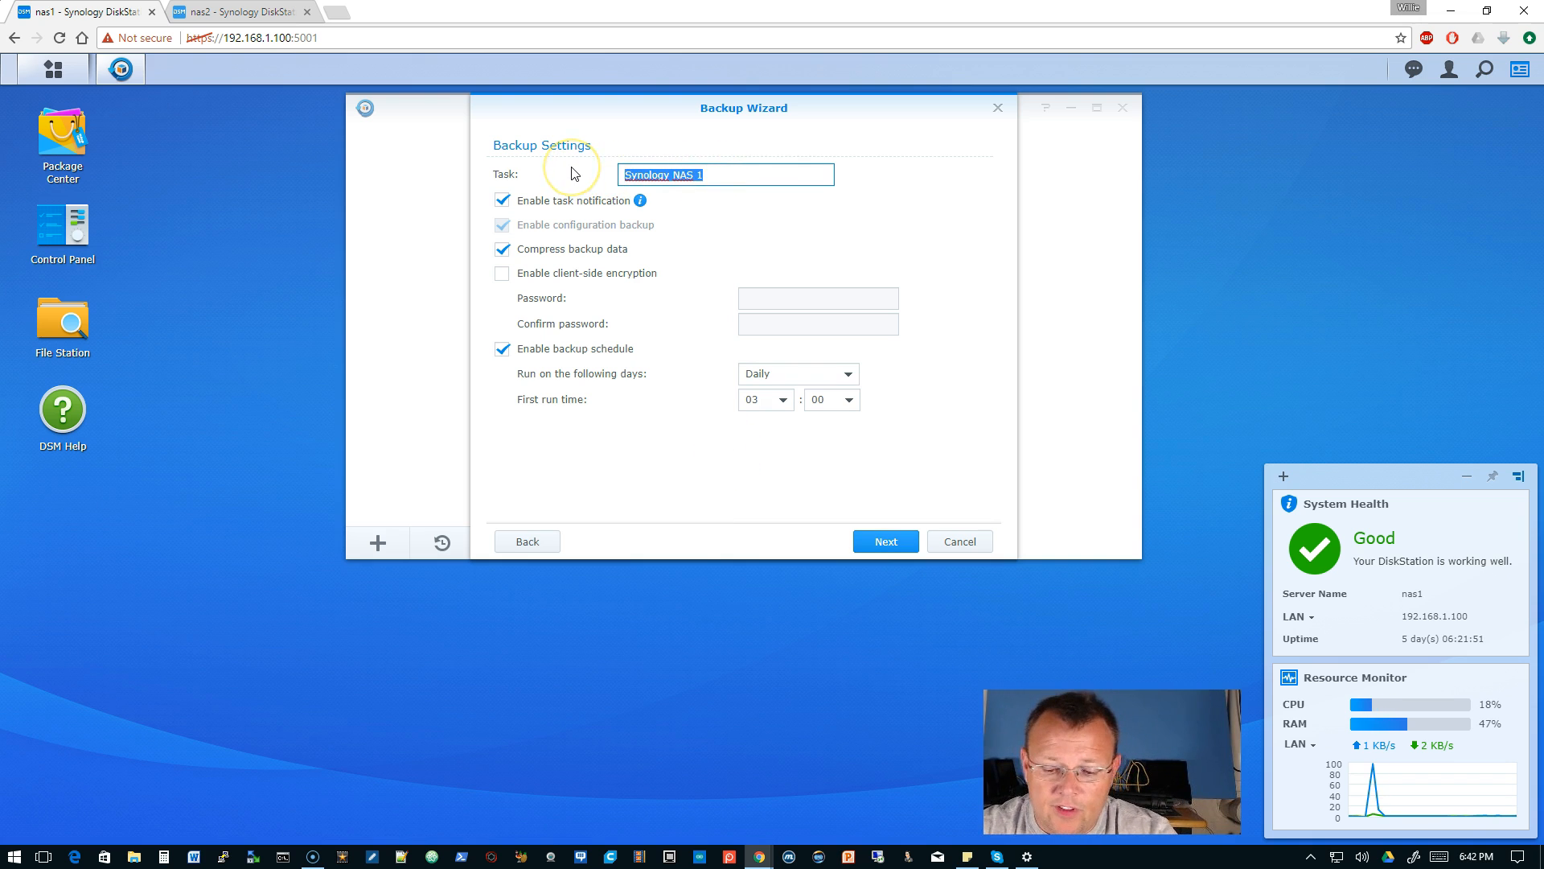
pyautogui.write('NAS')
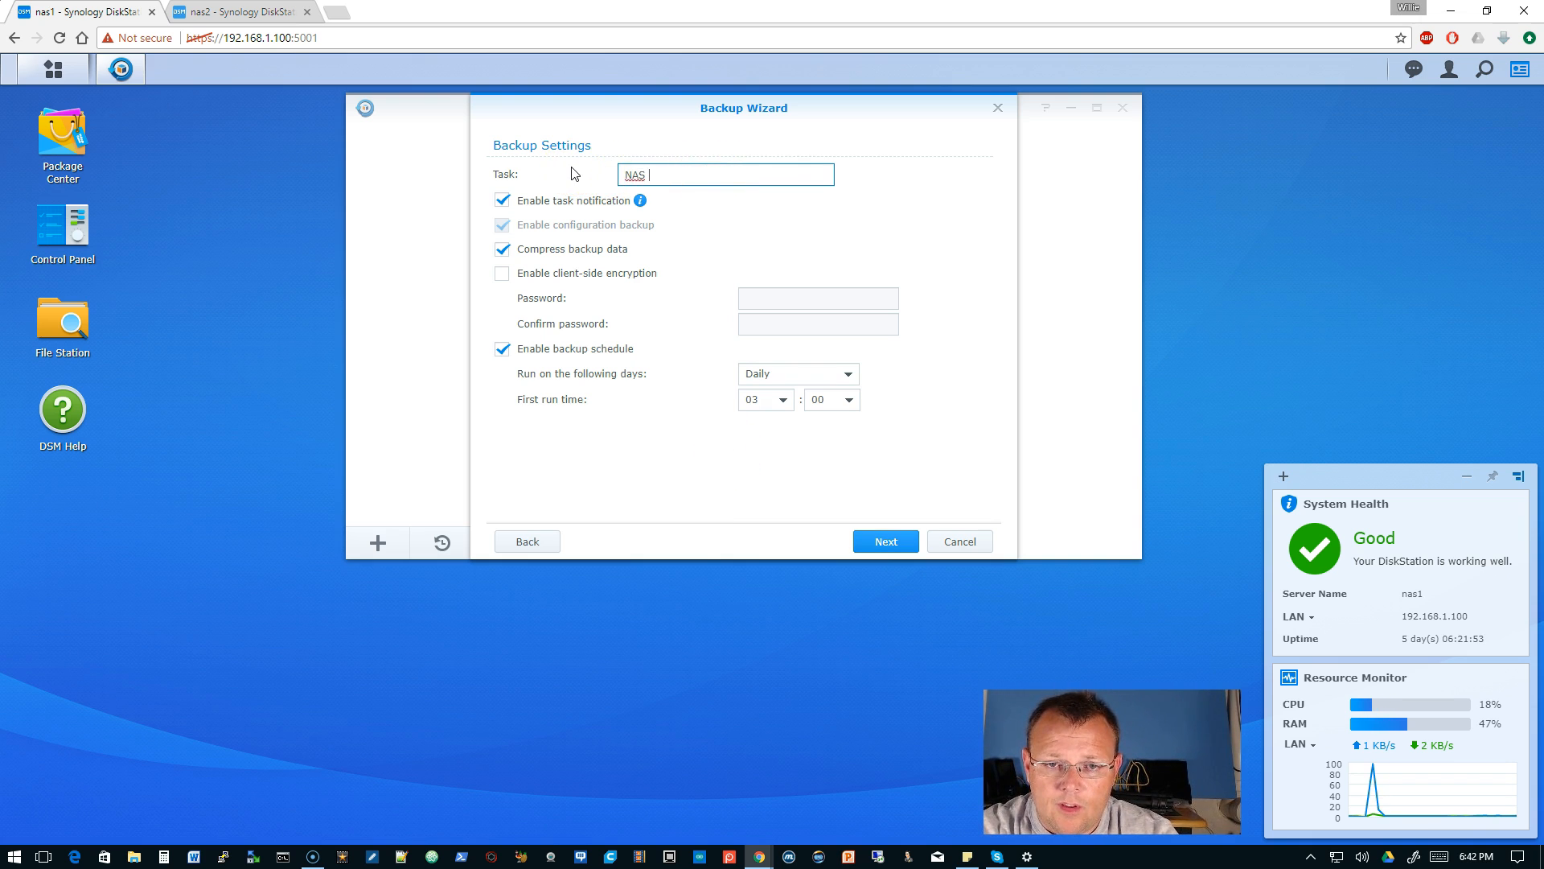
pyautogui.write('Replication')
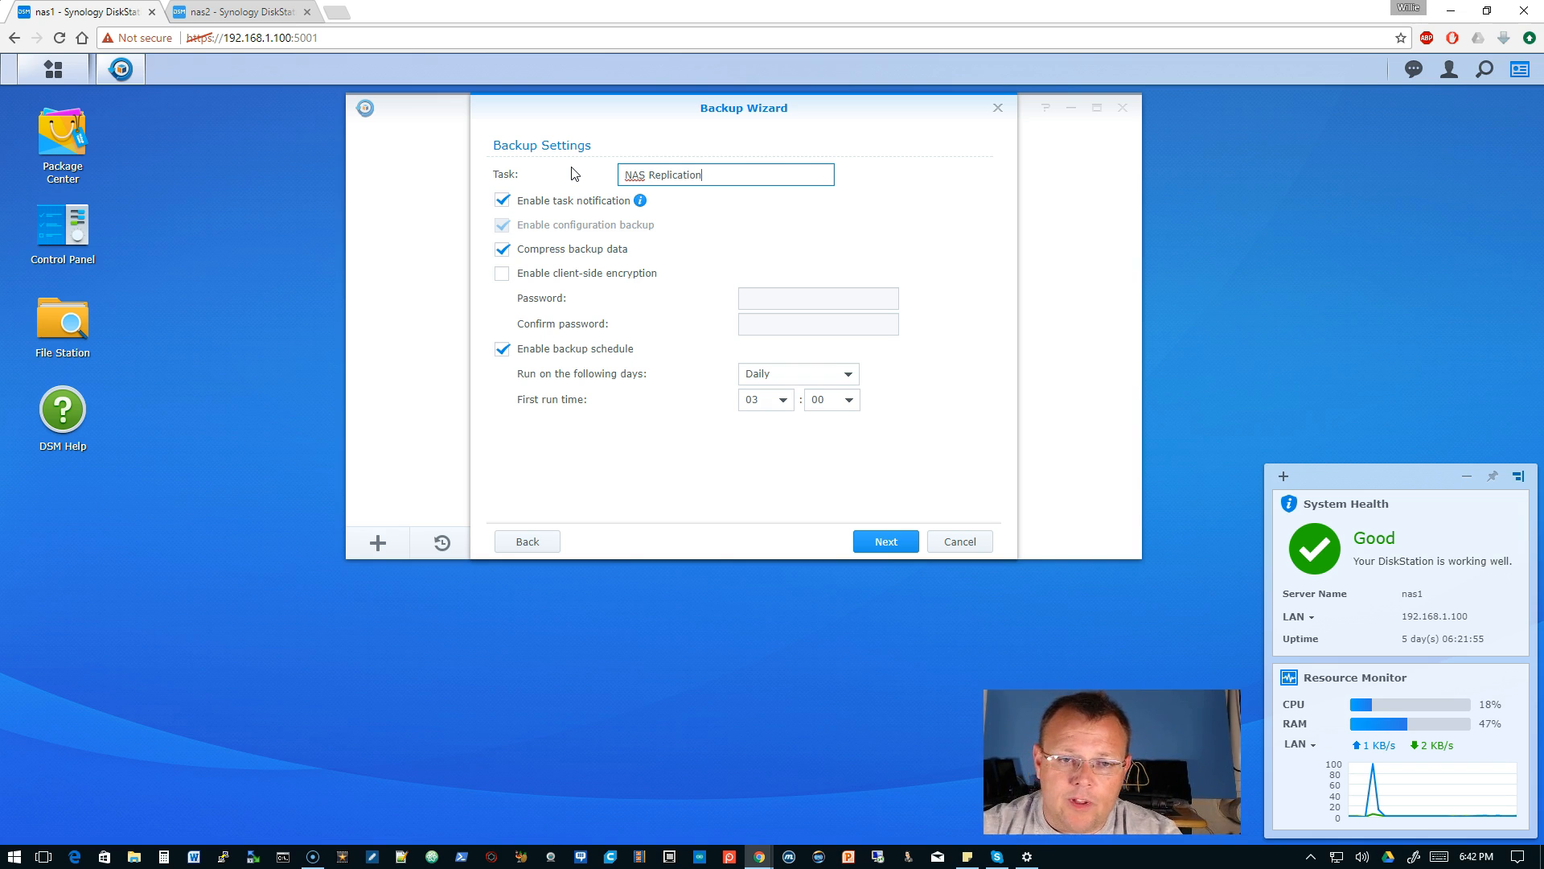
pyautogui.moveTo(593, 243)
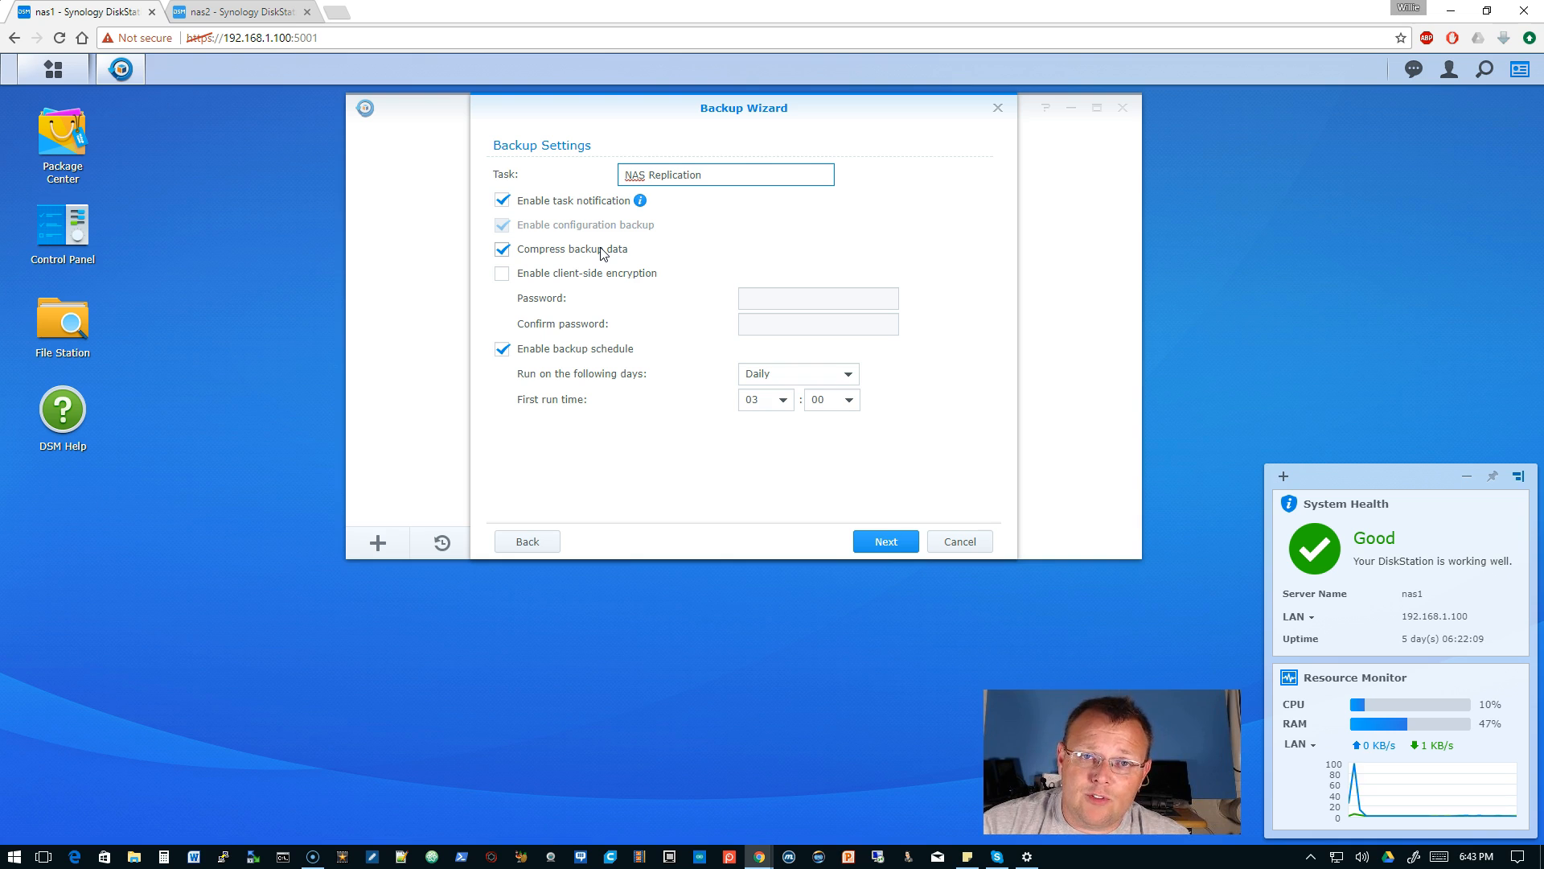
pyautogui.moveTo(610, 248)
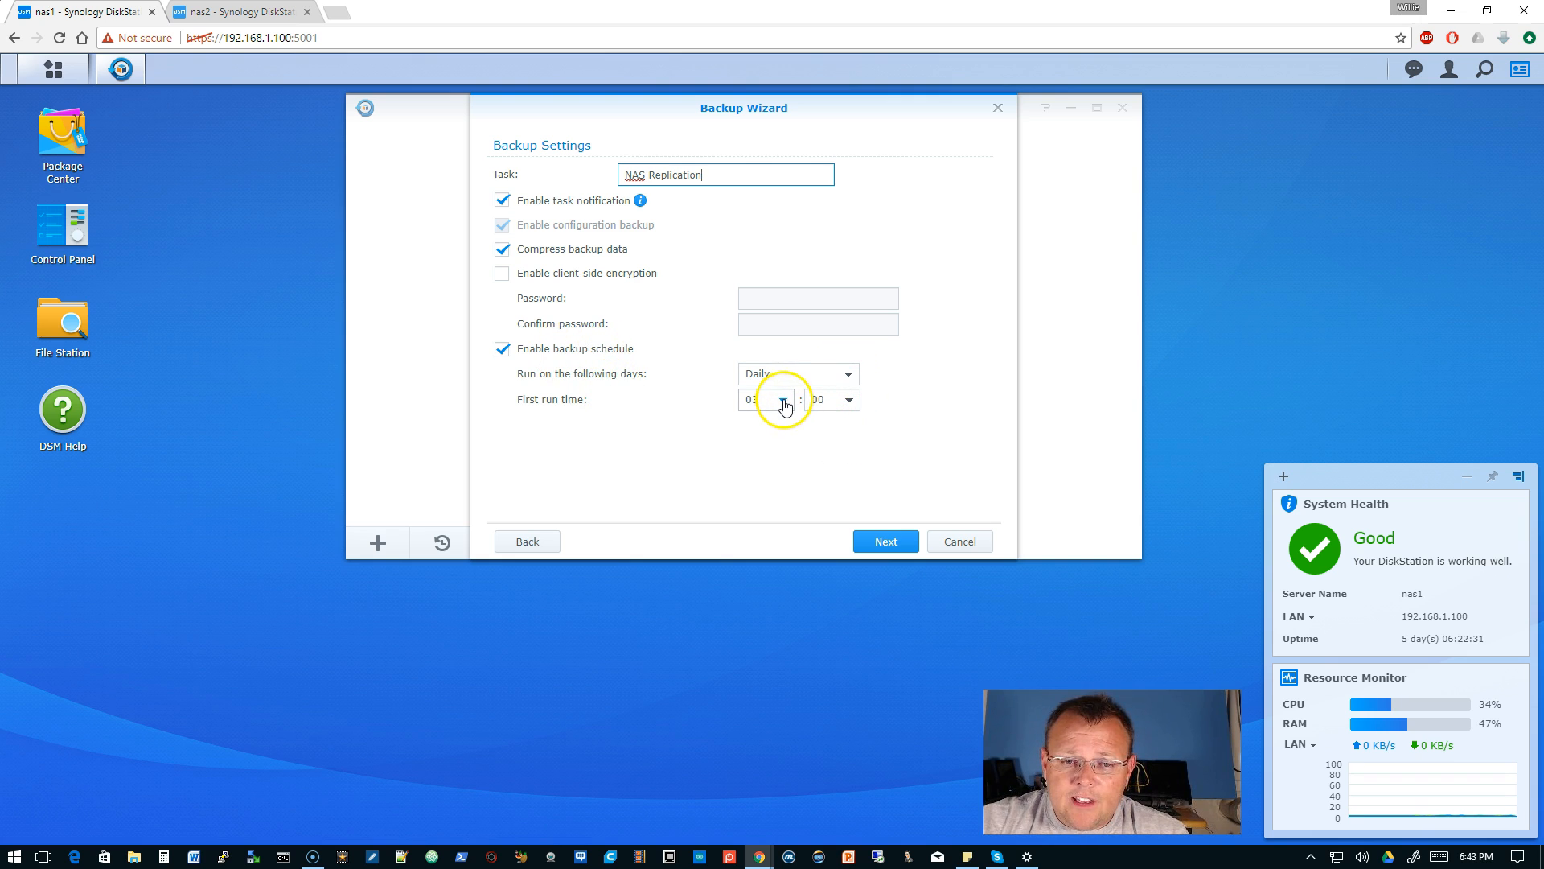
# Step: Set the daily first run hour to 08 and advance to Rotation Settings
pyautogui.click(763, 399)
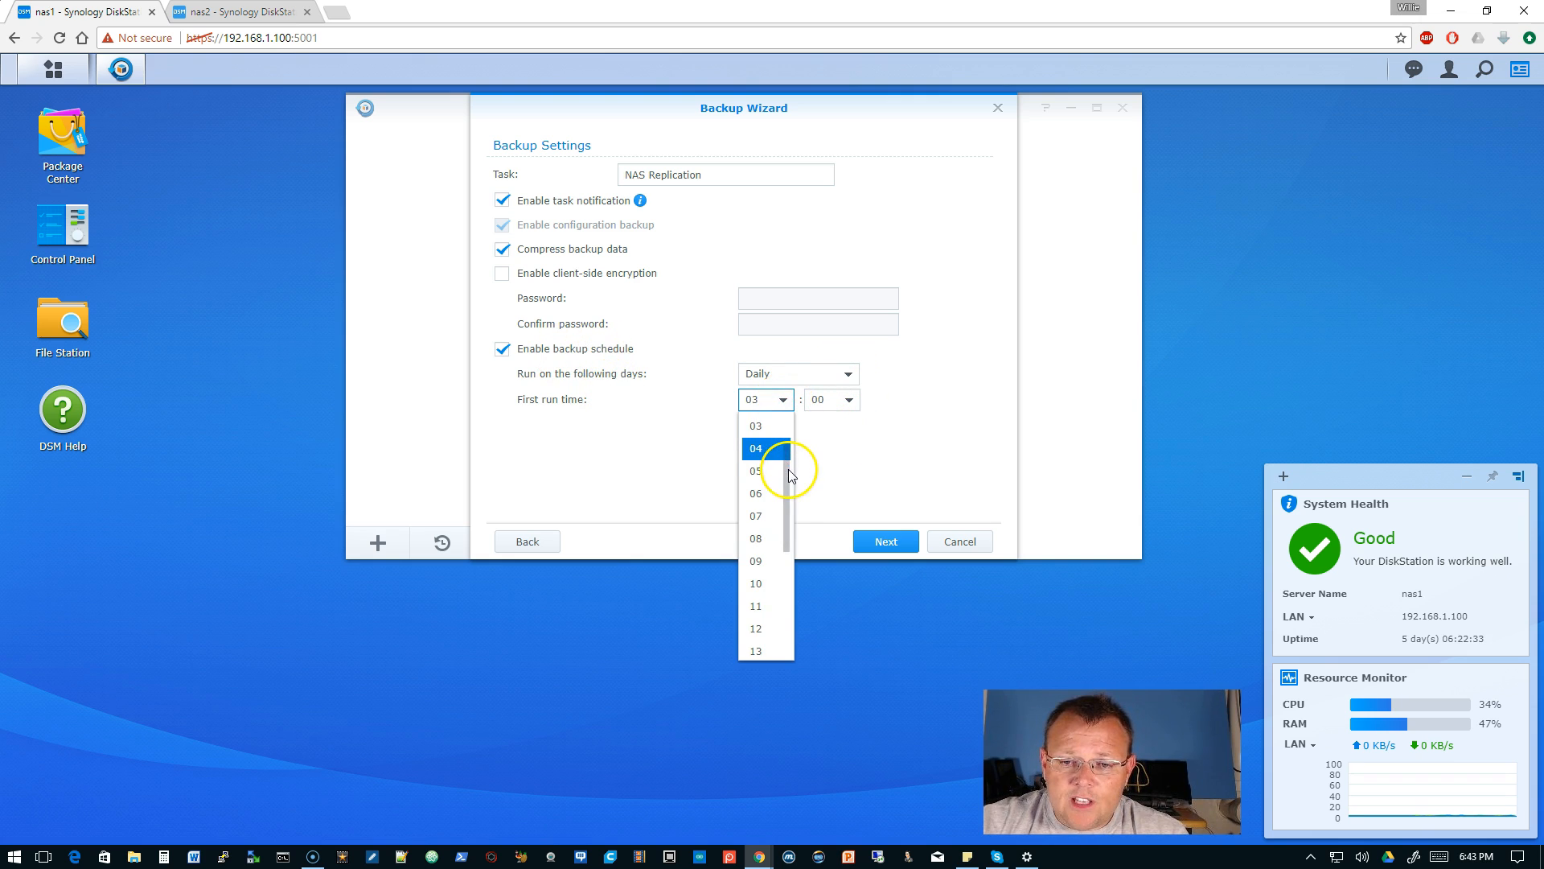
pyautogui.scroll(3)
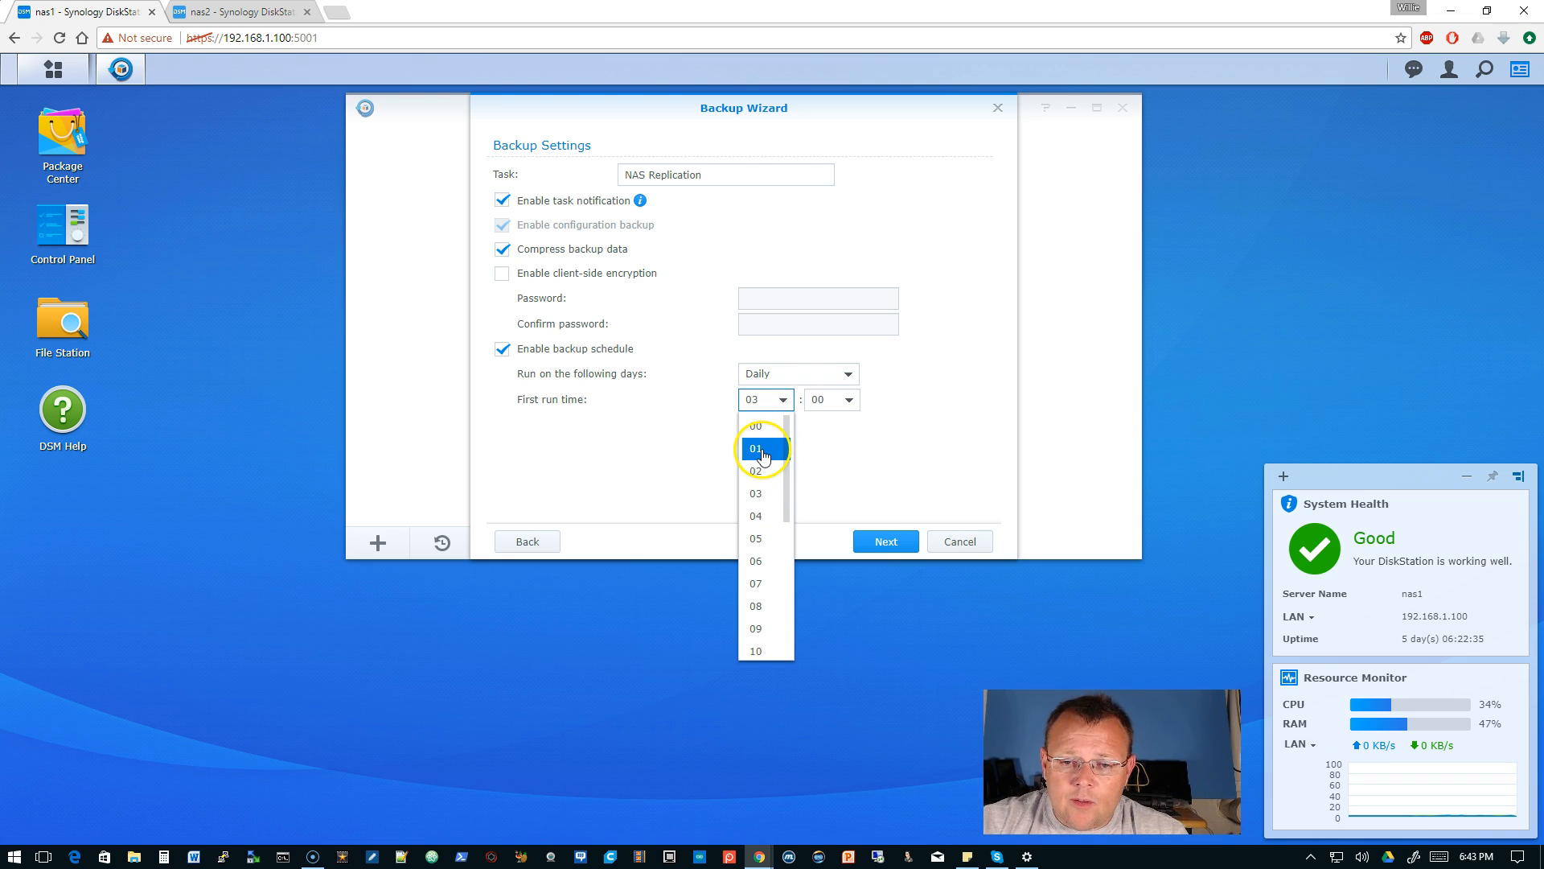
pyautogui.scroll(-3)
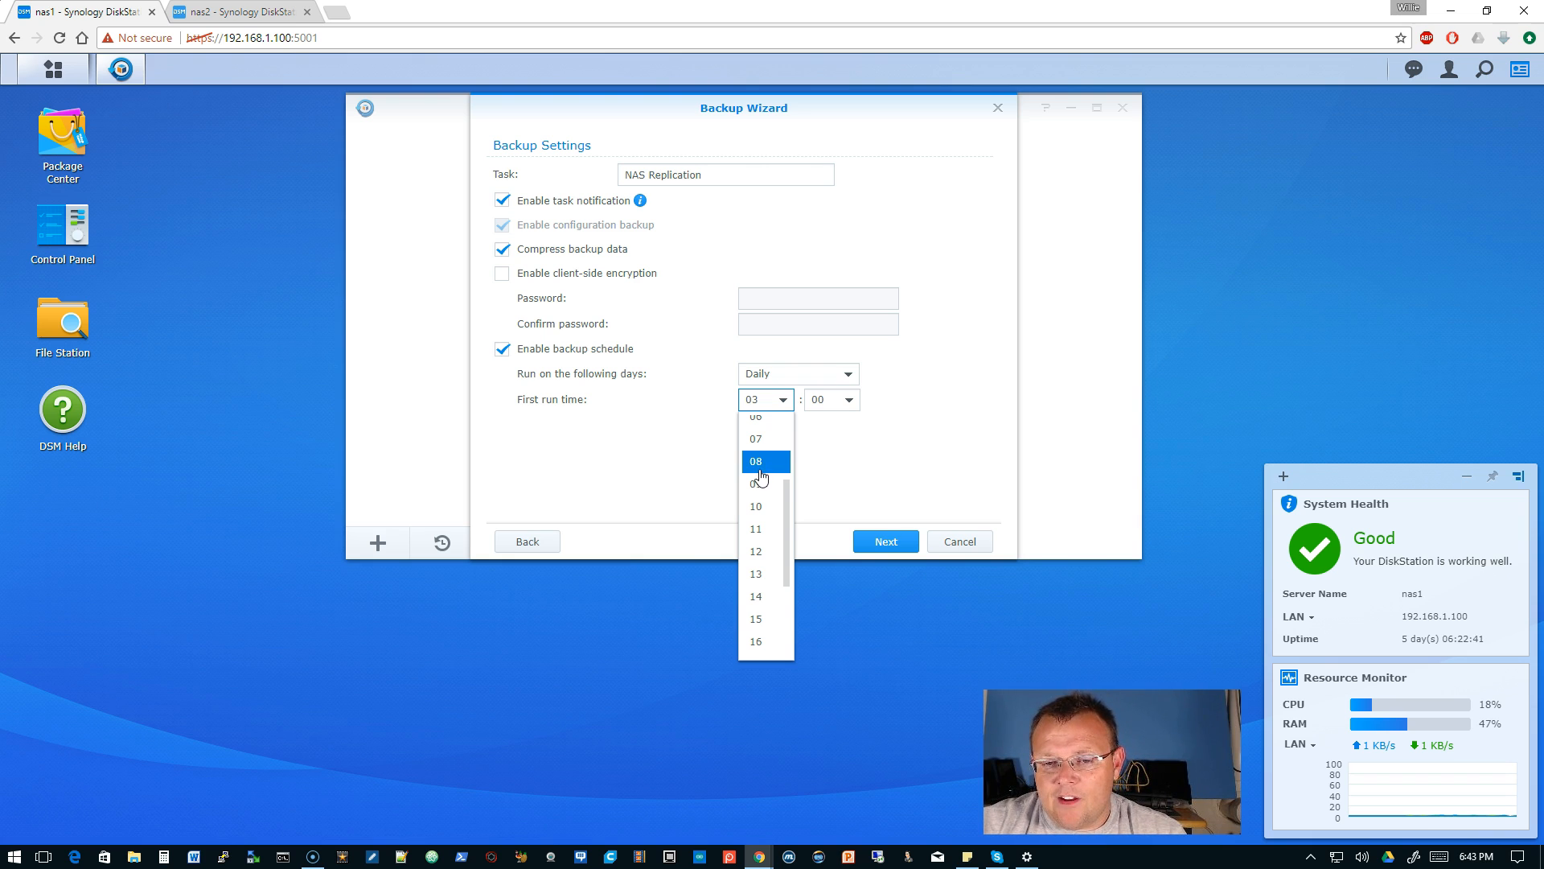
pyautogui.click(756, 461)
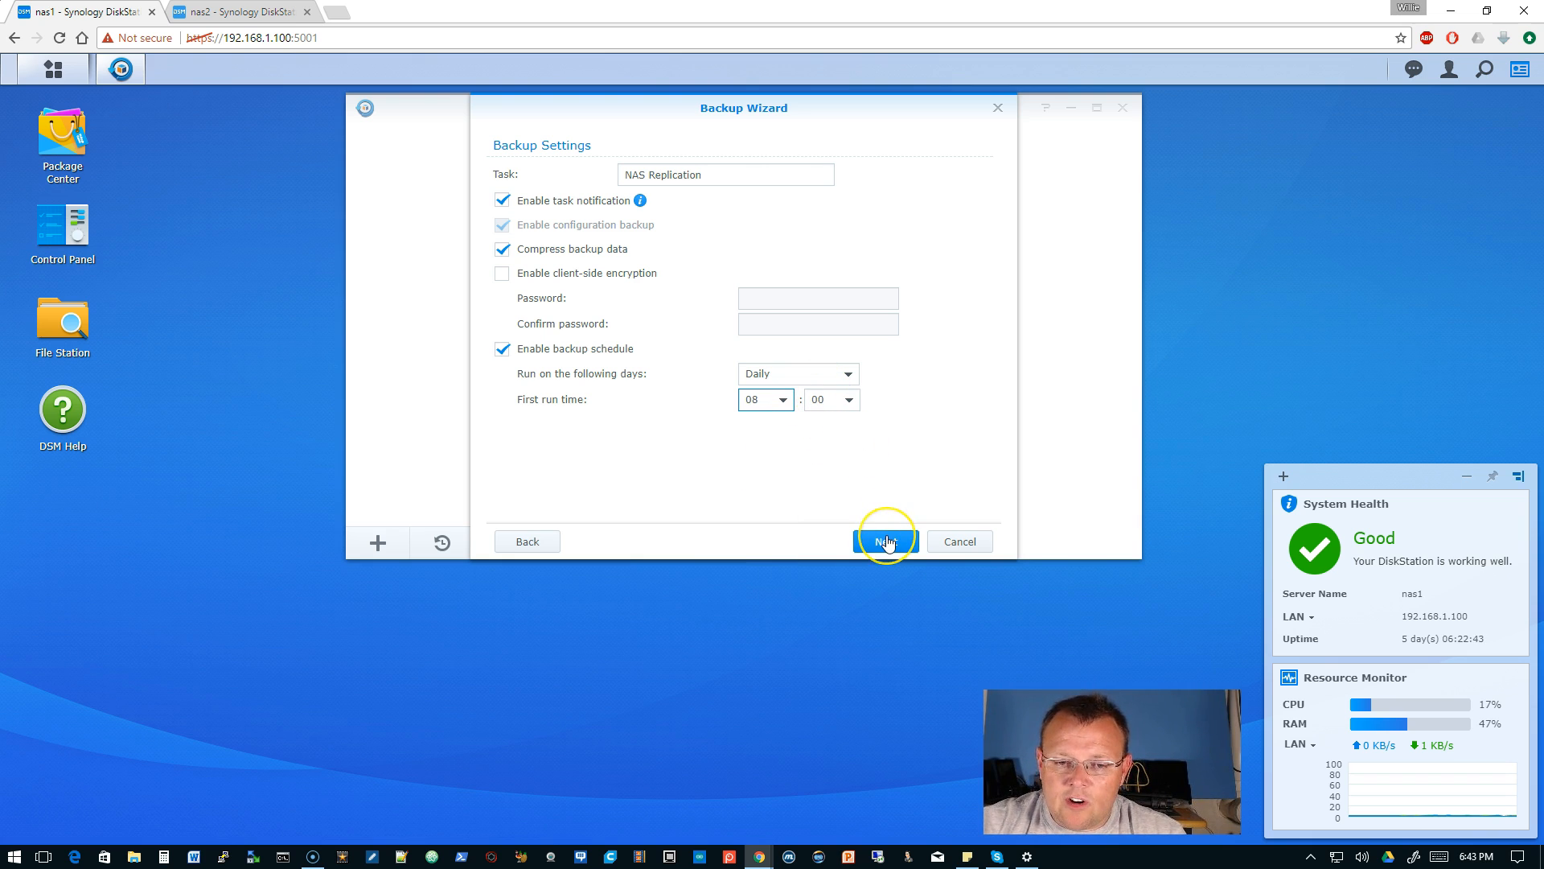
pyautogui.click(885, 540)
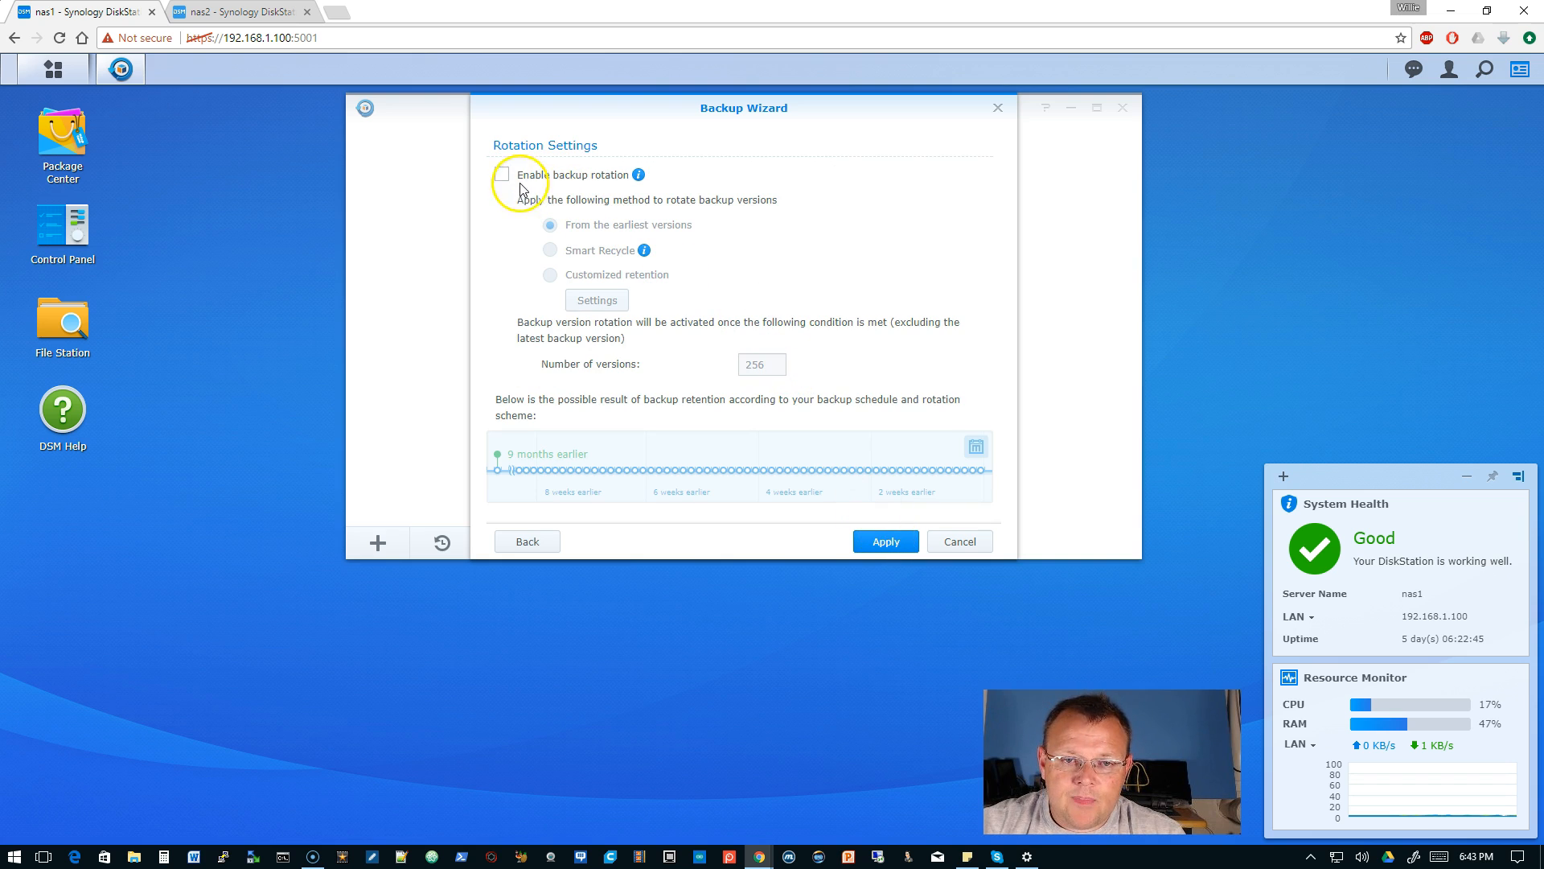
# Step: Enable rotation from the earliest versions, keep 90 versions, and apply
pyautogui.click(502, 174)
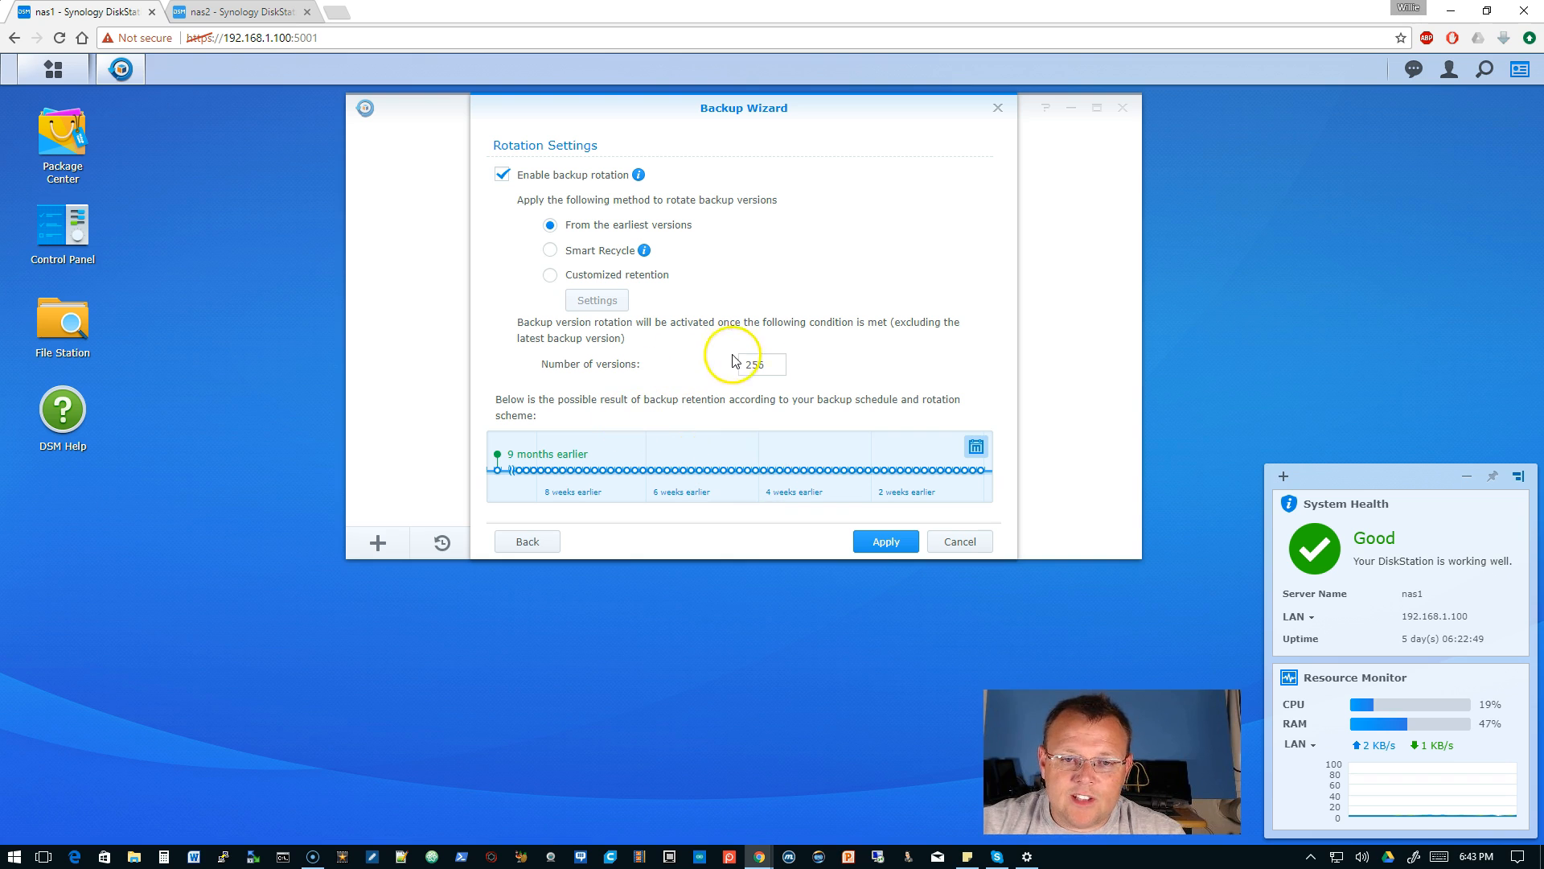
pyautogui.click(758, 364)
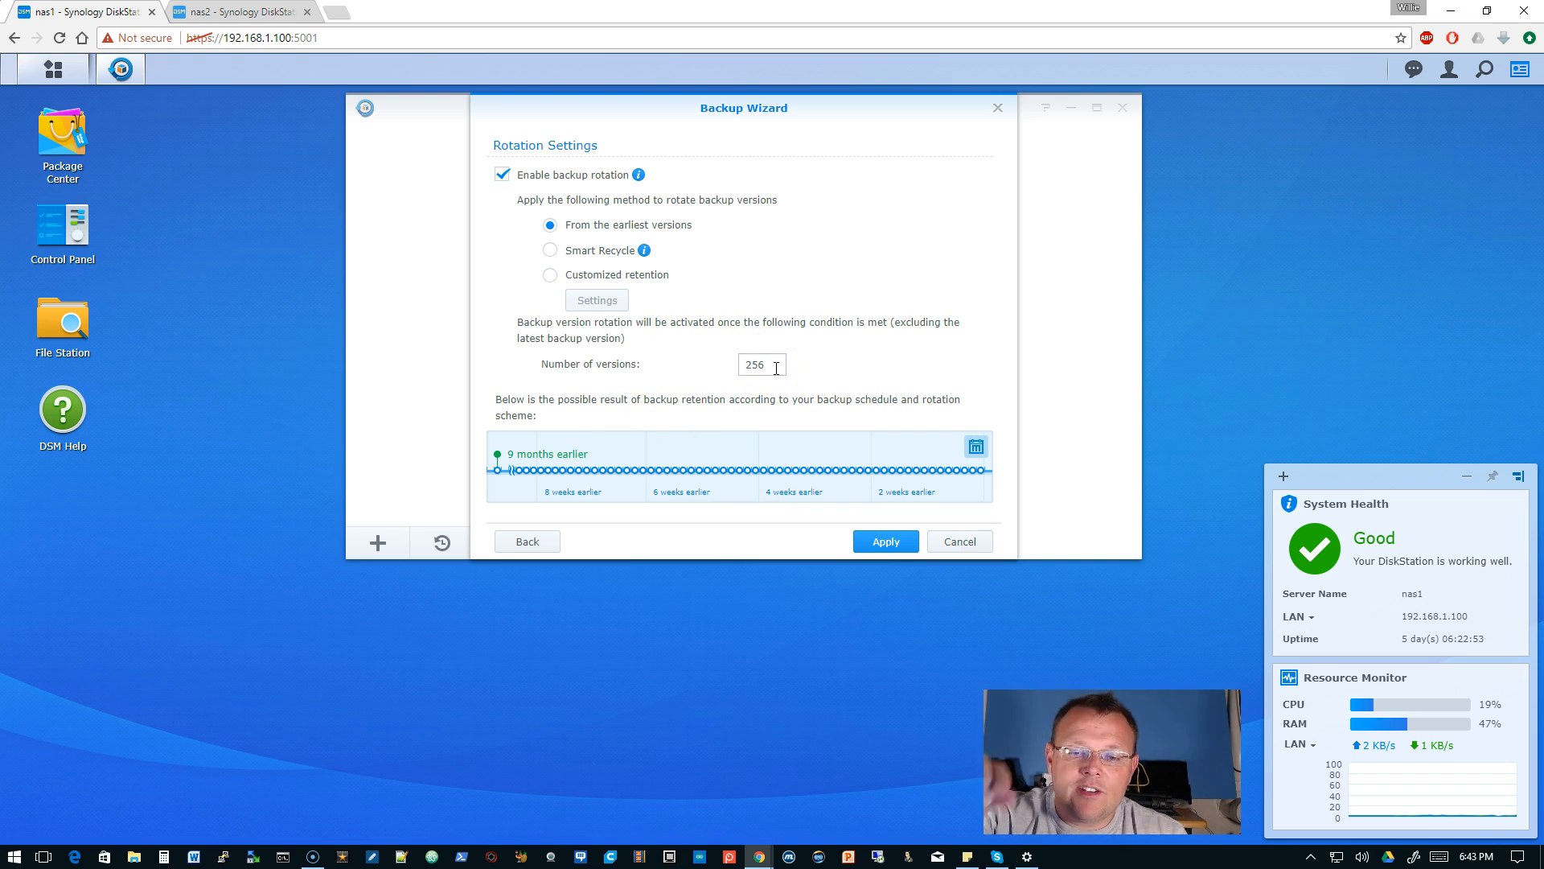
pyautogui.moveTo(805, 205)
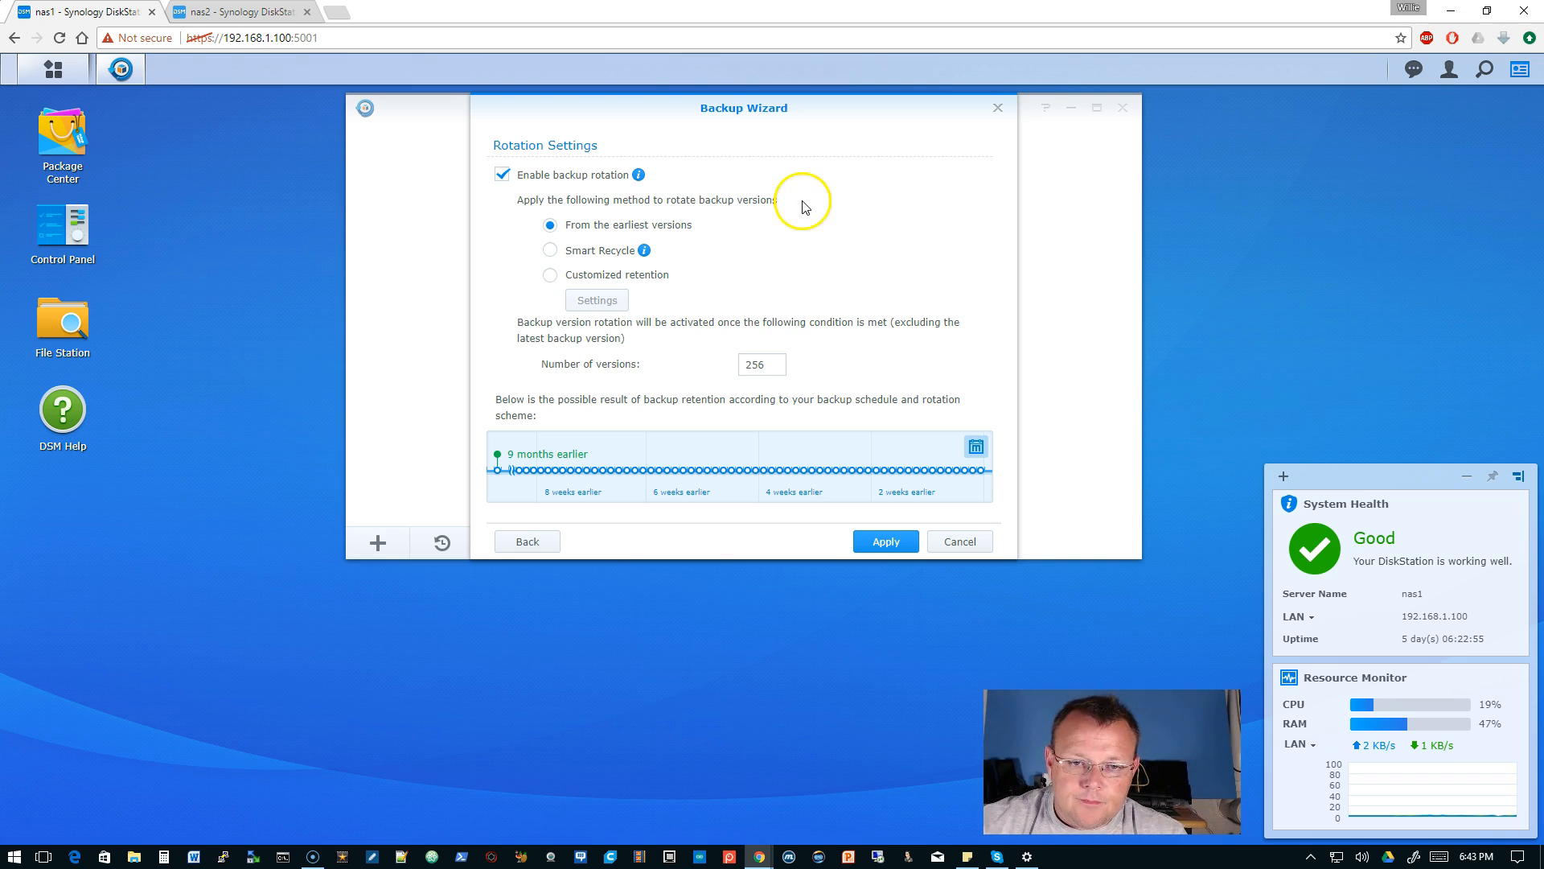
pyautogui.moveTo(645, 250)
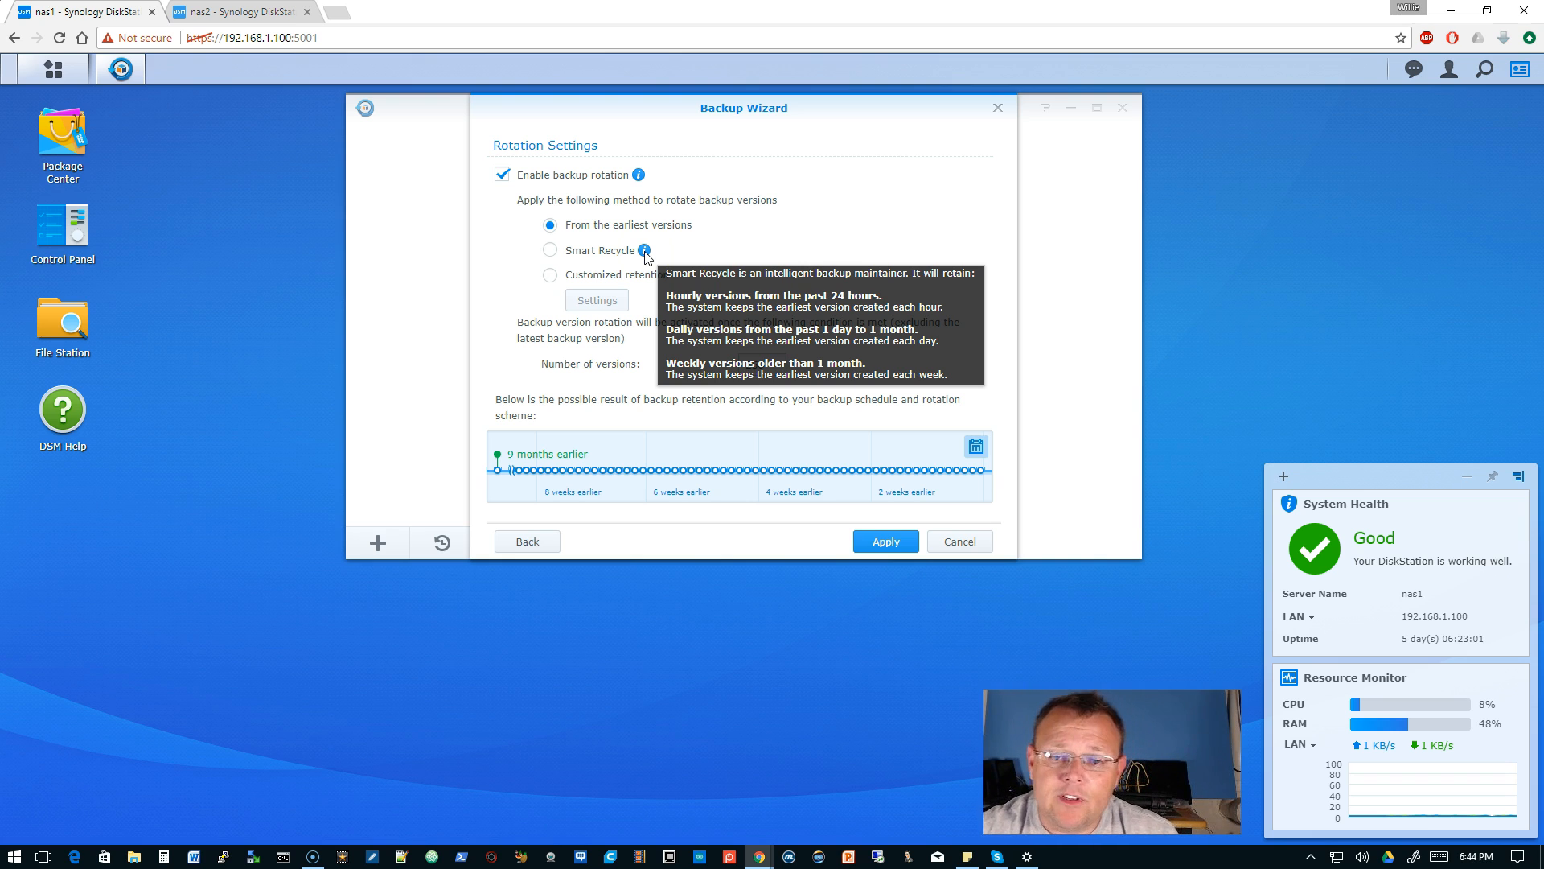
pyautogui.moveTo(727, 258)
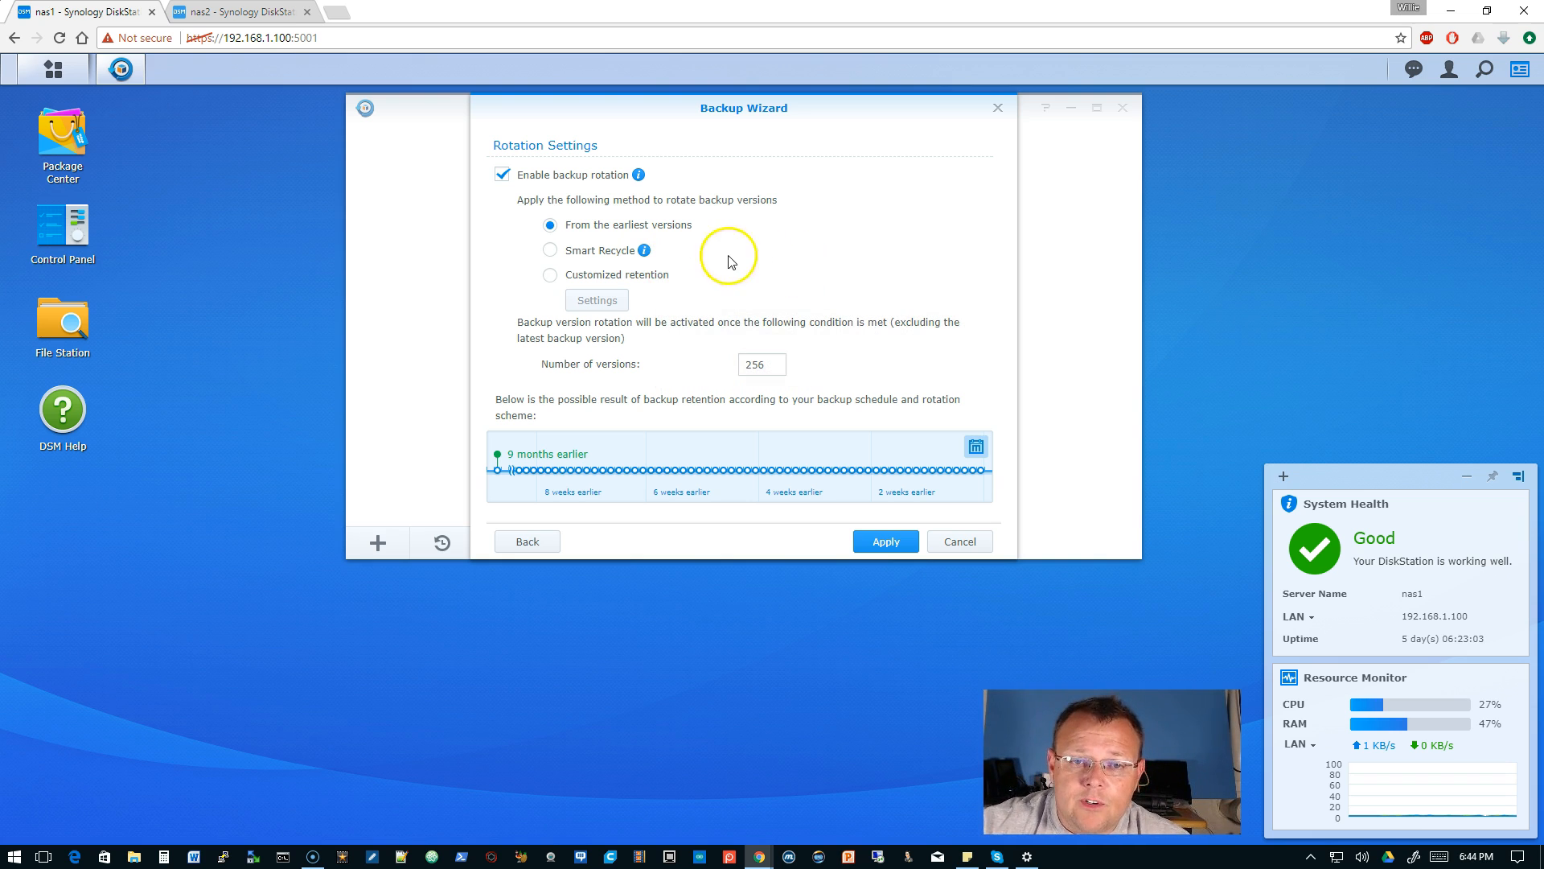
pyautogui.moveTo(645, 250)
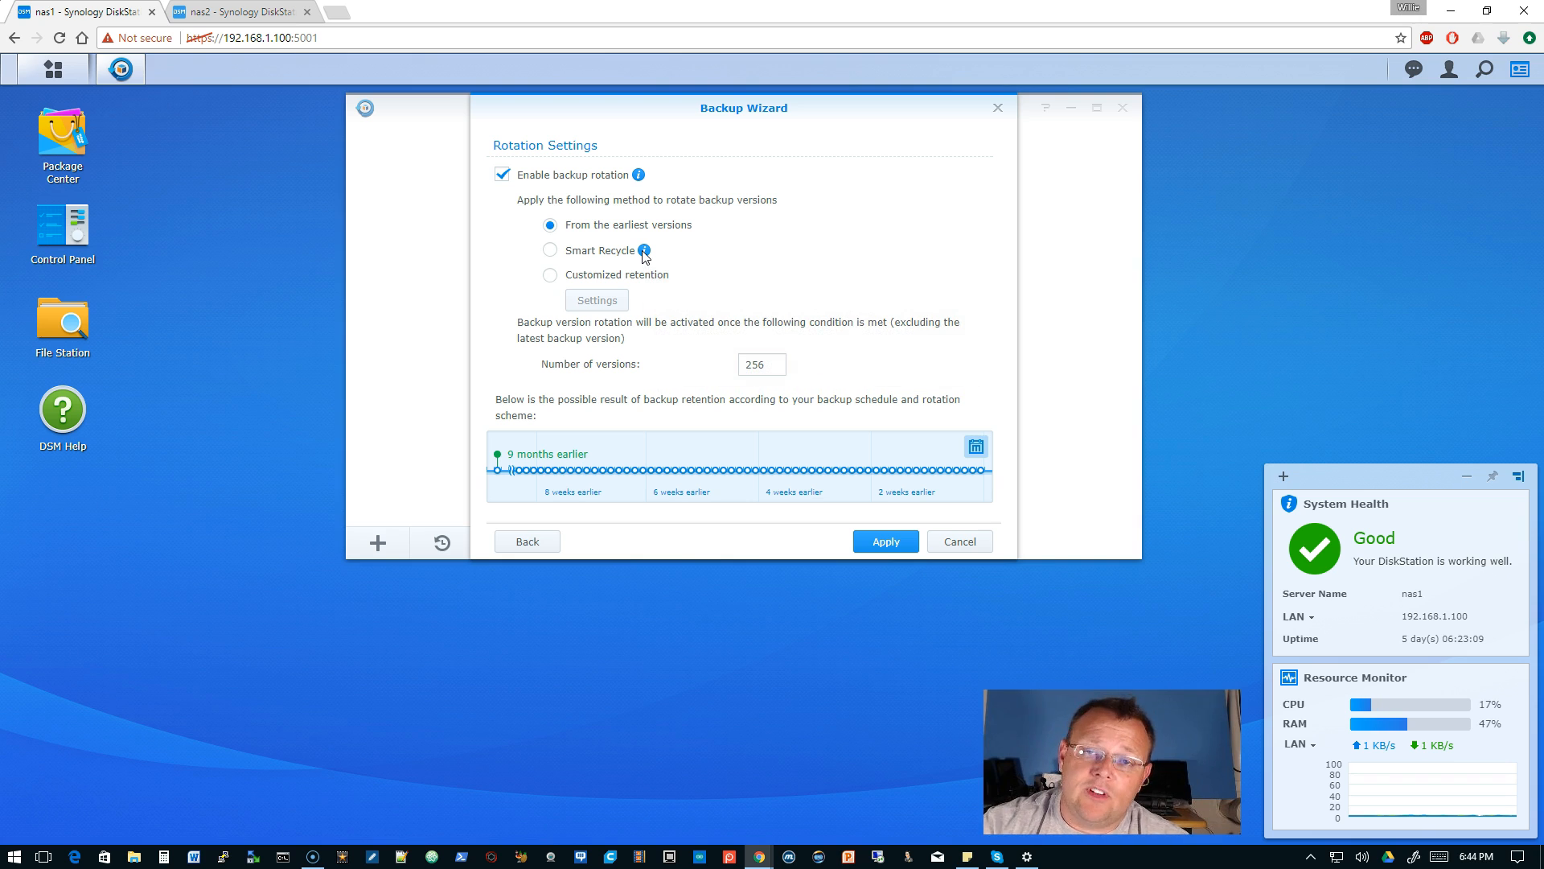
pyautogui.moveTo(645, 250)
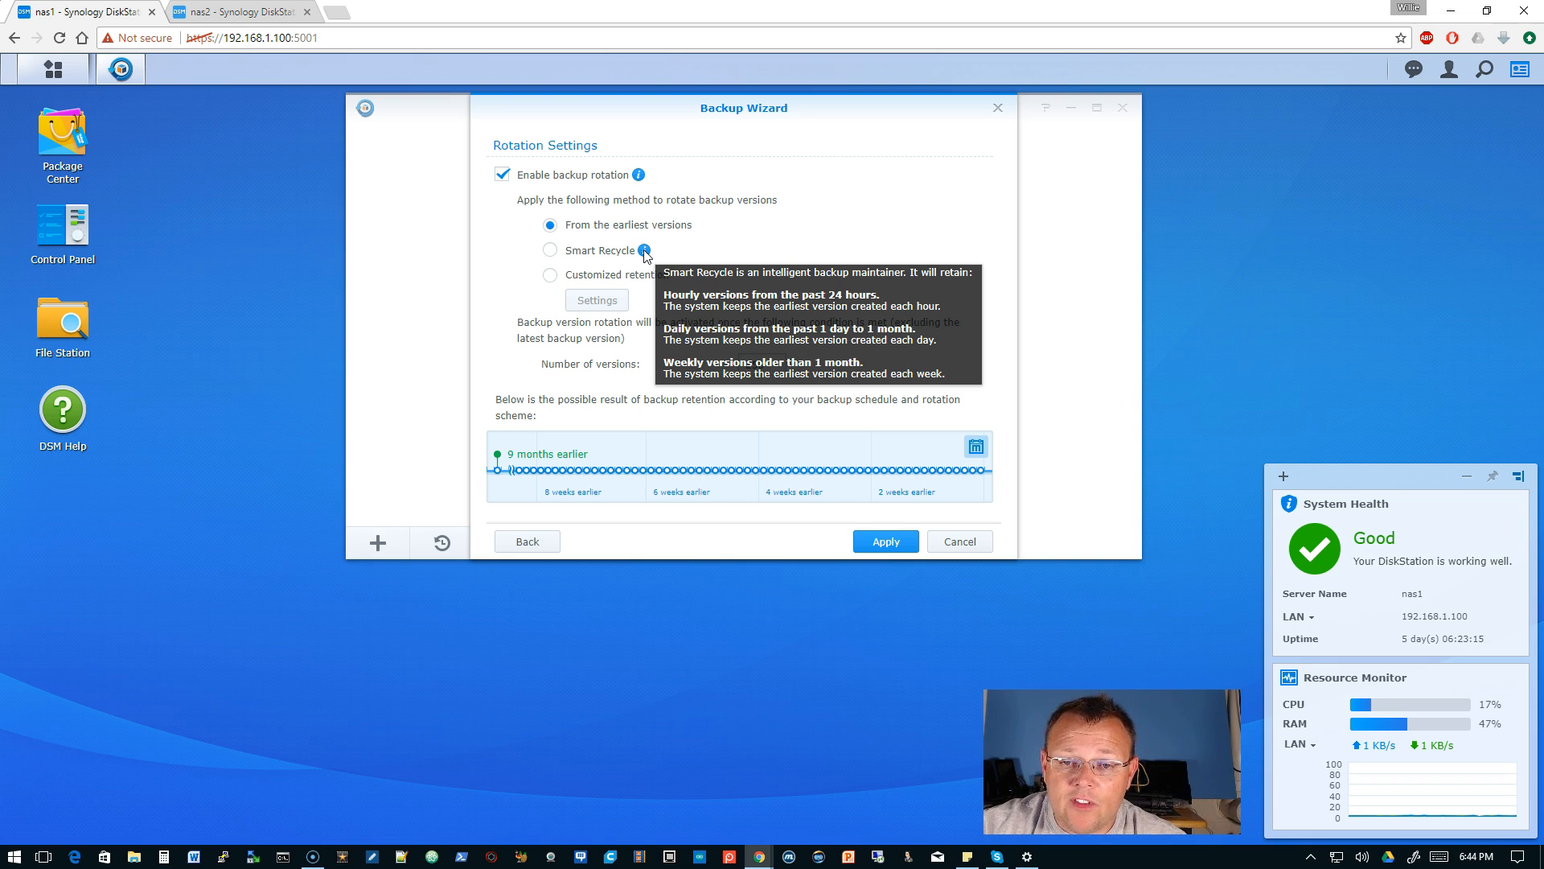
pyautogui.moveTo(645, 250)
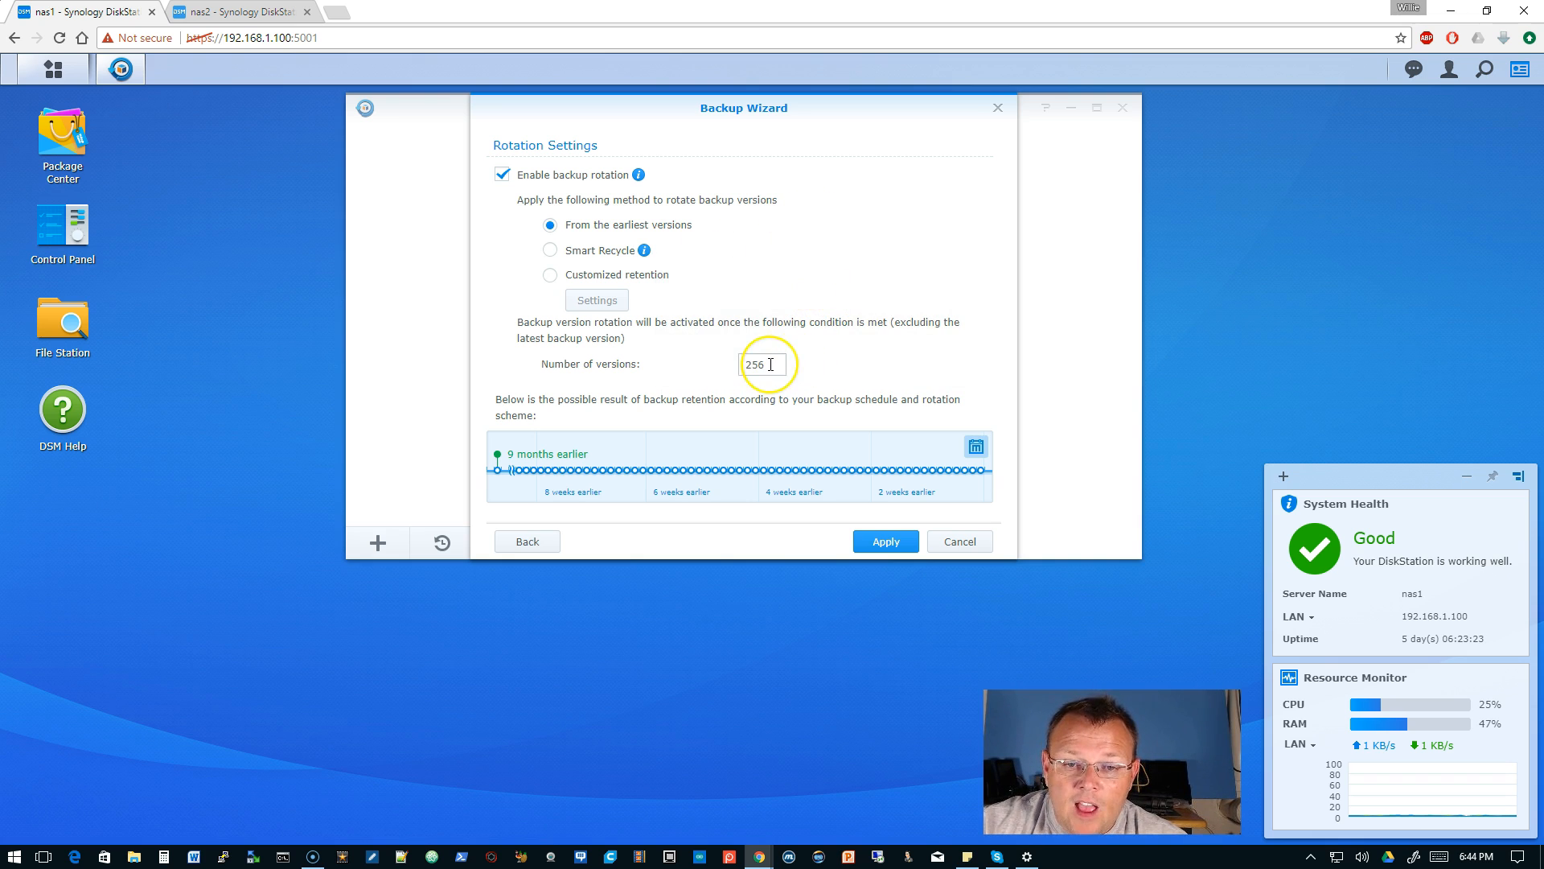
pyautogui.tripleClick(762, 363)
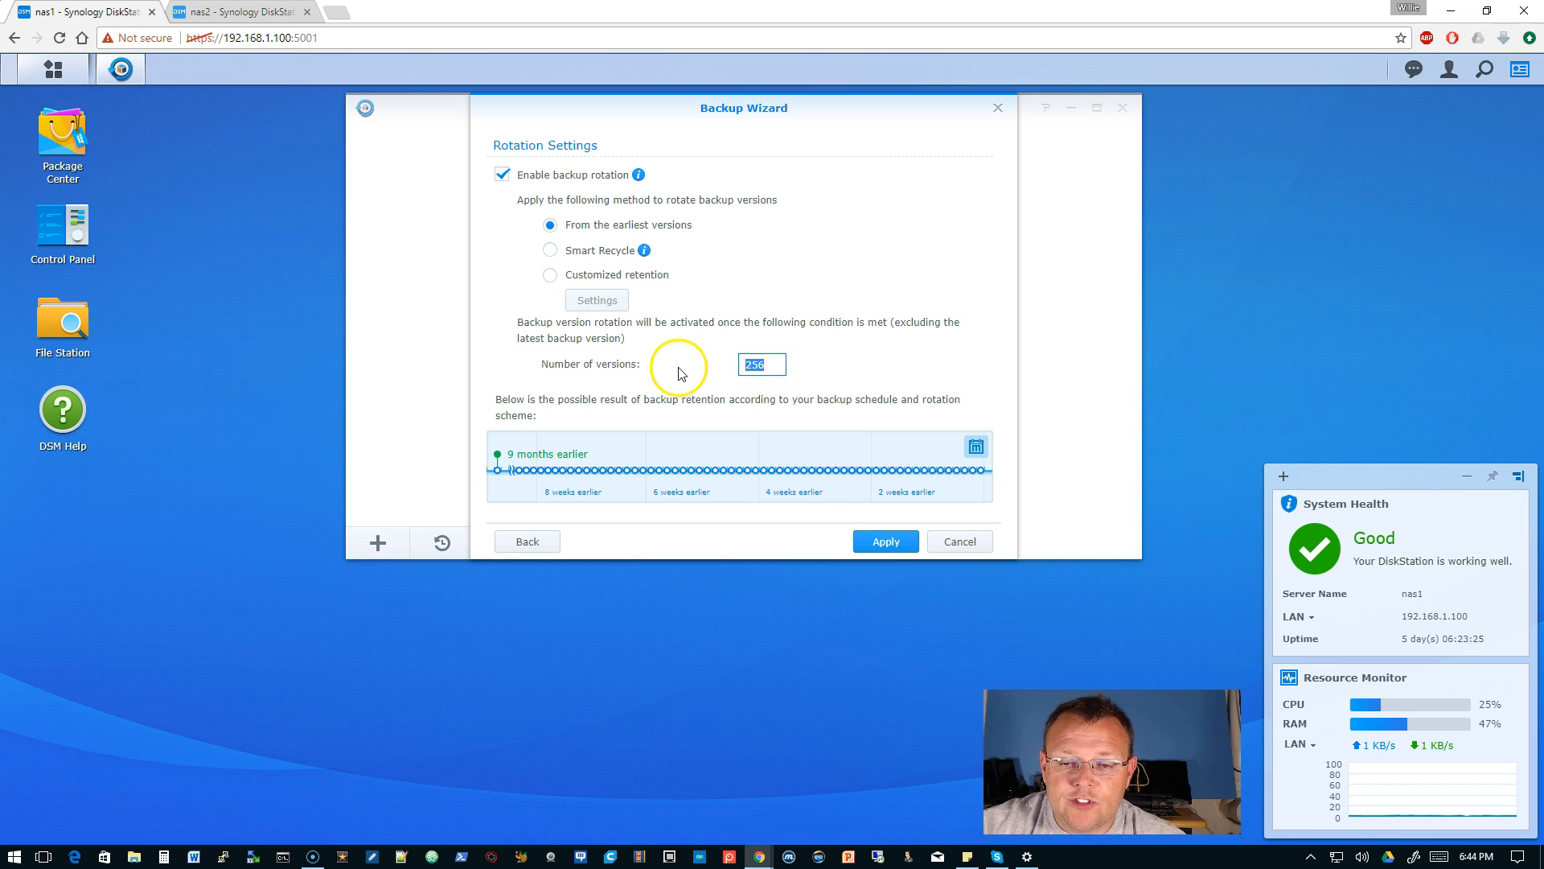
pyautogui.moveTo(817, 490)
pyautogui.write('90')
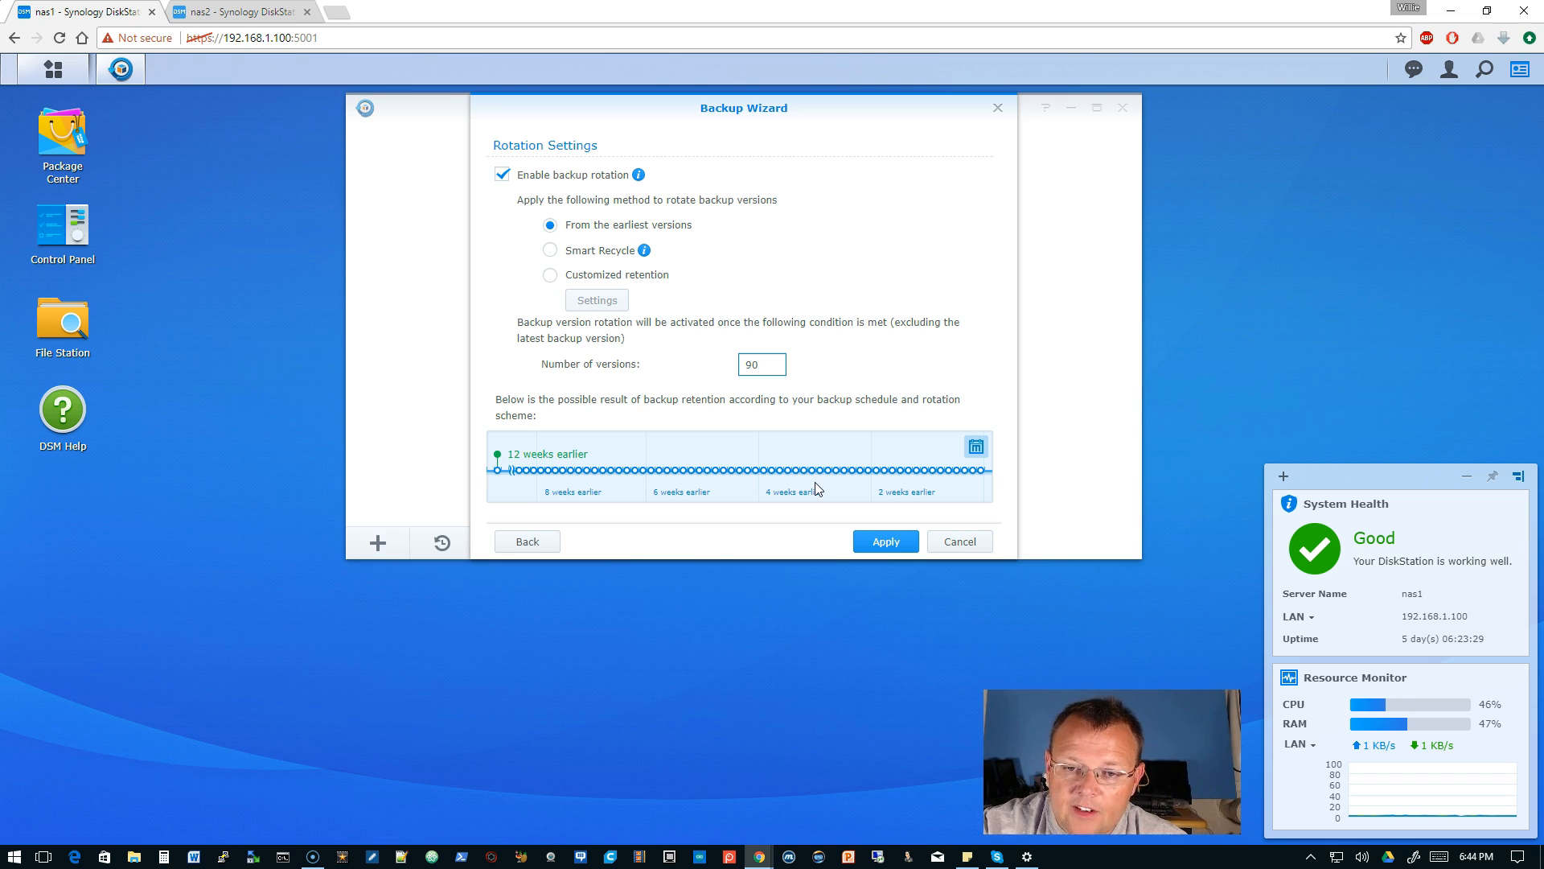
pyautogui.click(762, 364)
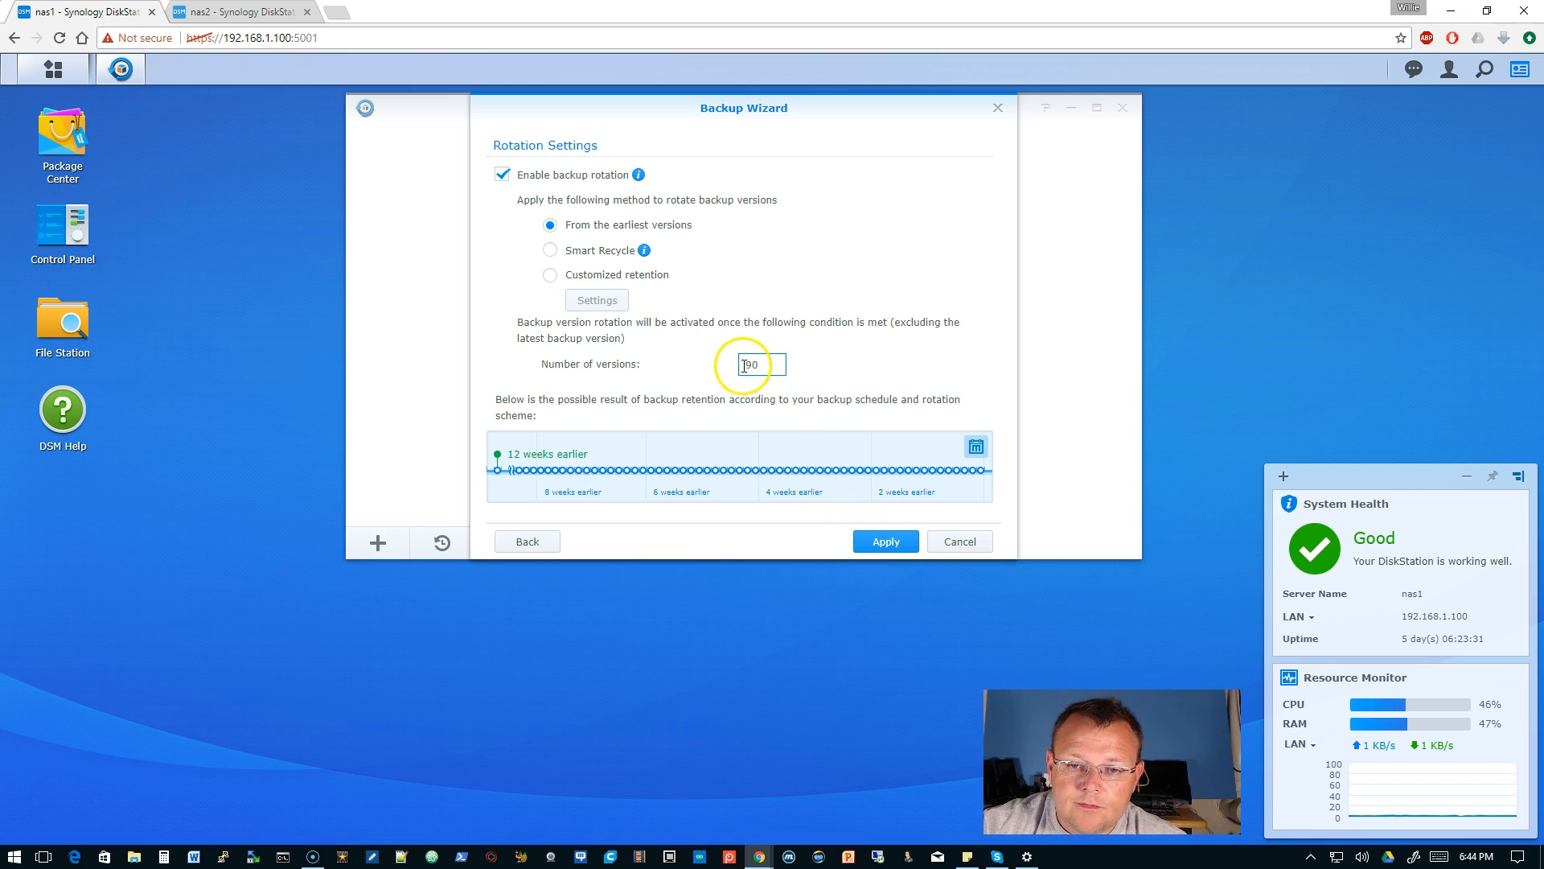
pyautogui.write('90')
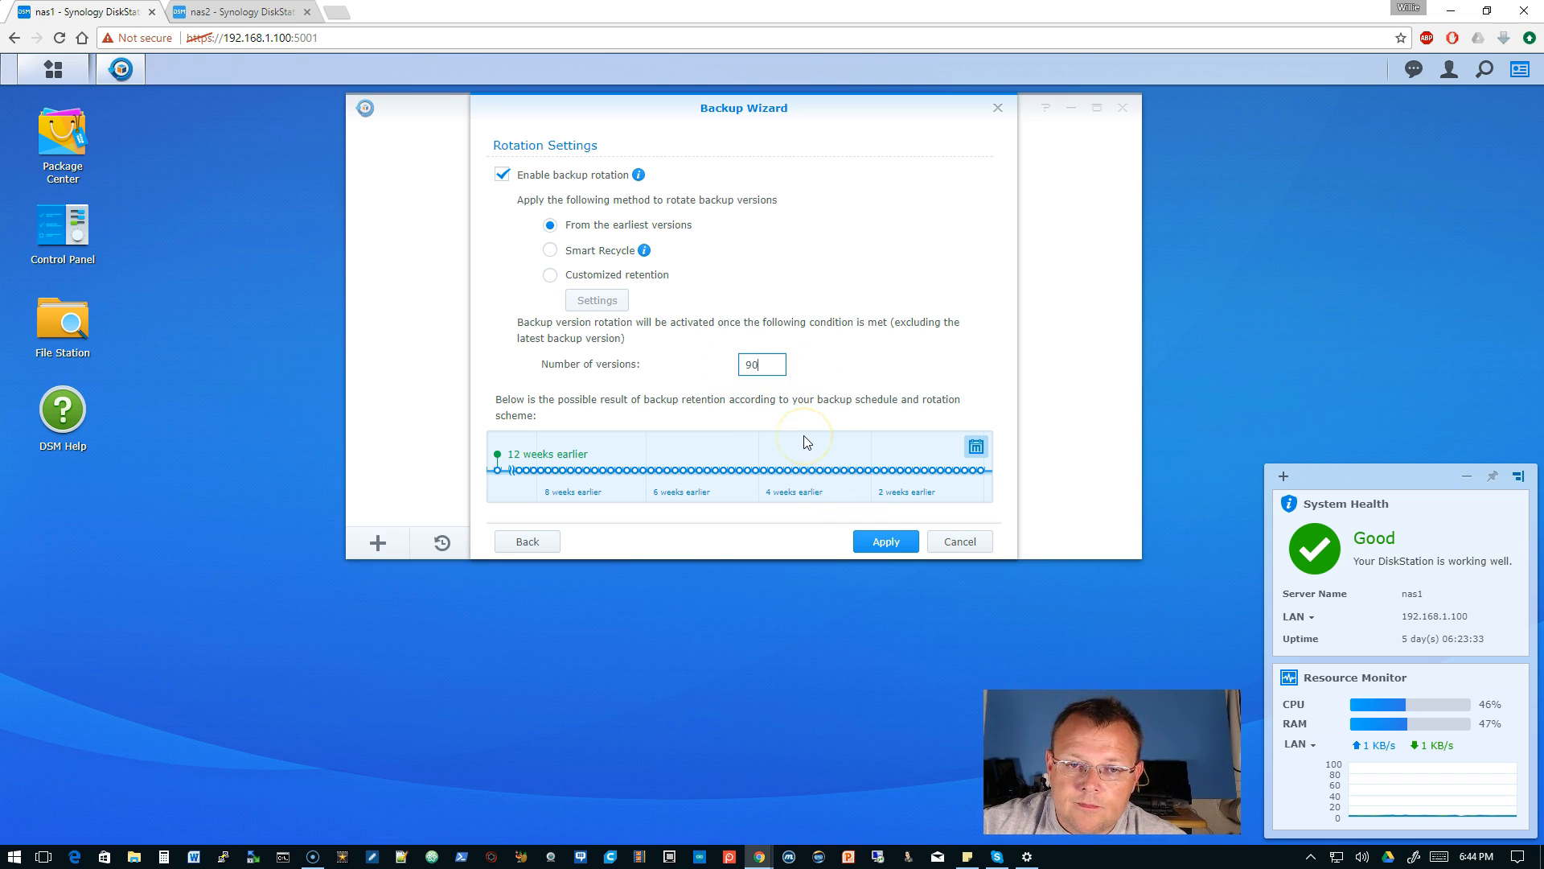
pyautogui.moveTo(806, 441)
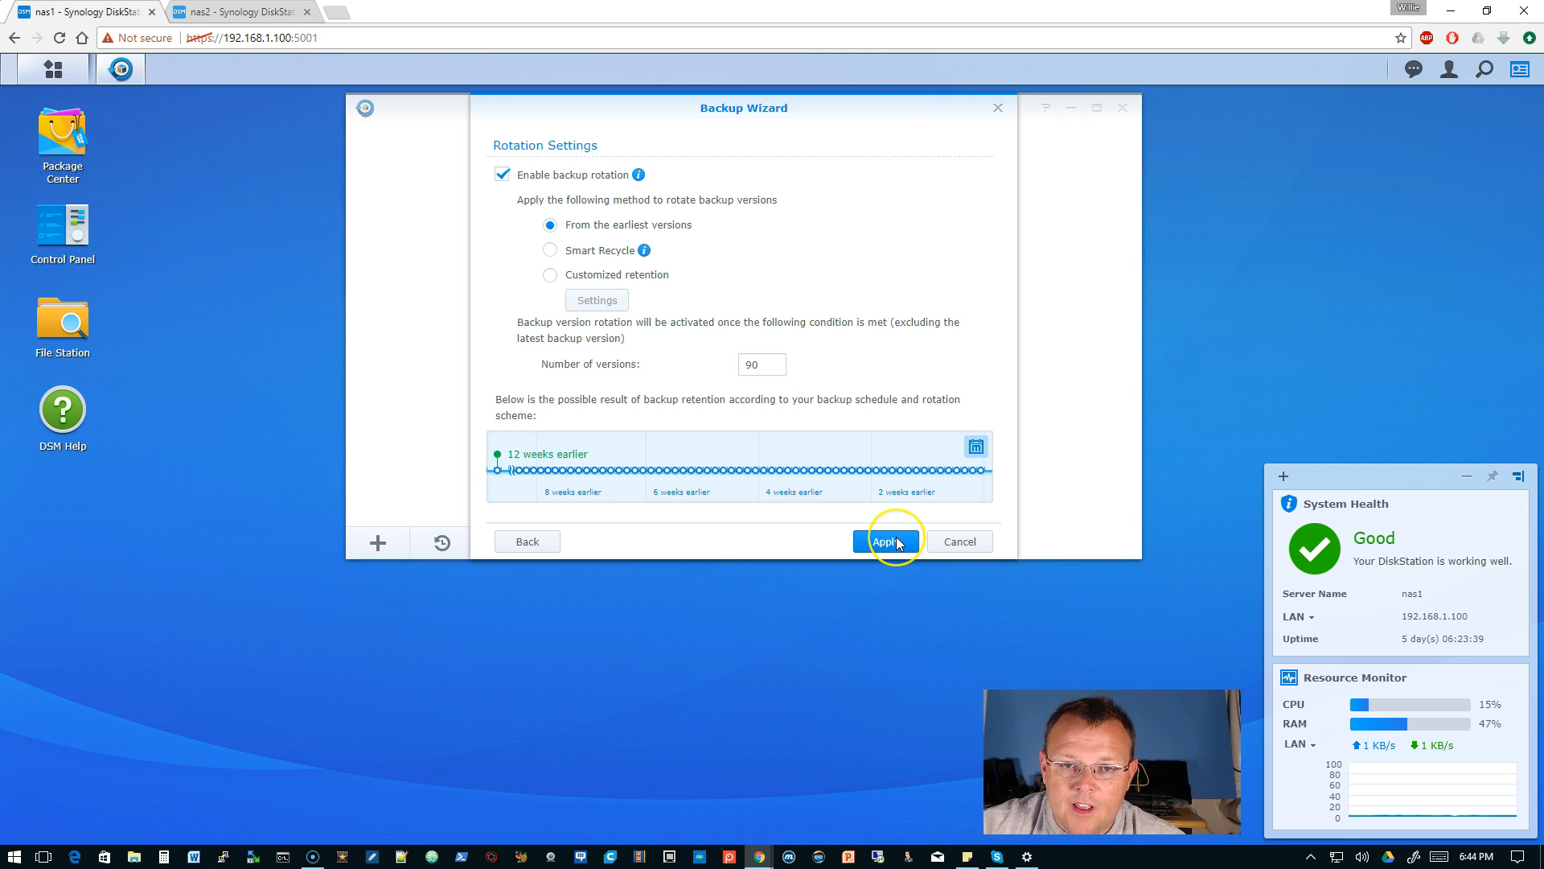
pyautogui.click(883, 540)
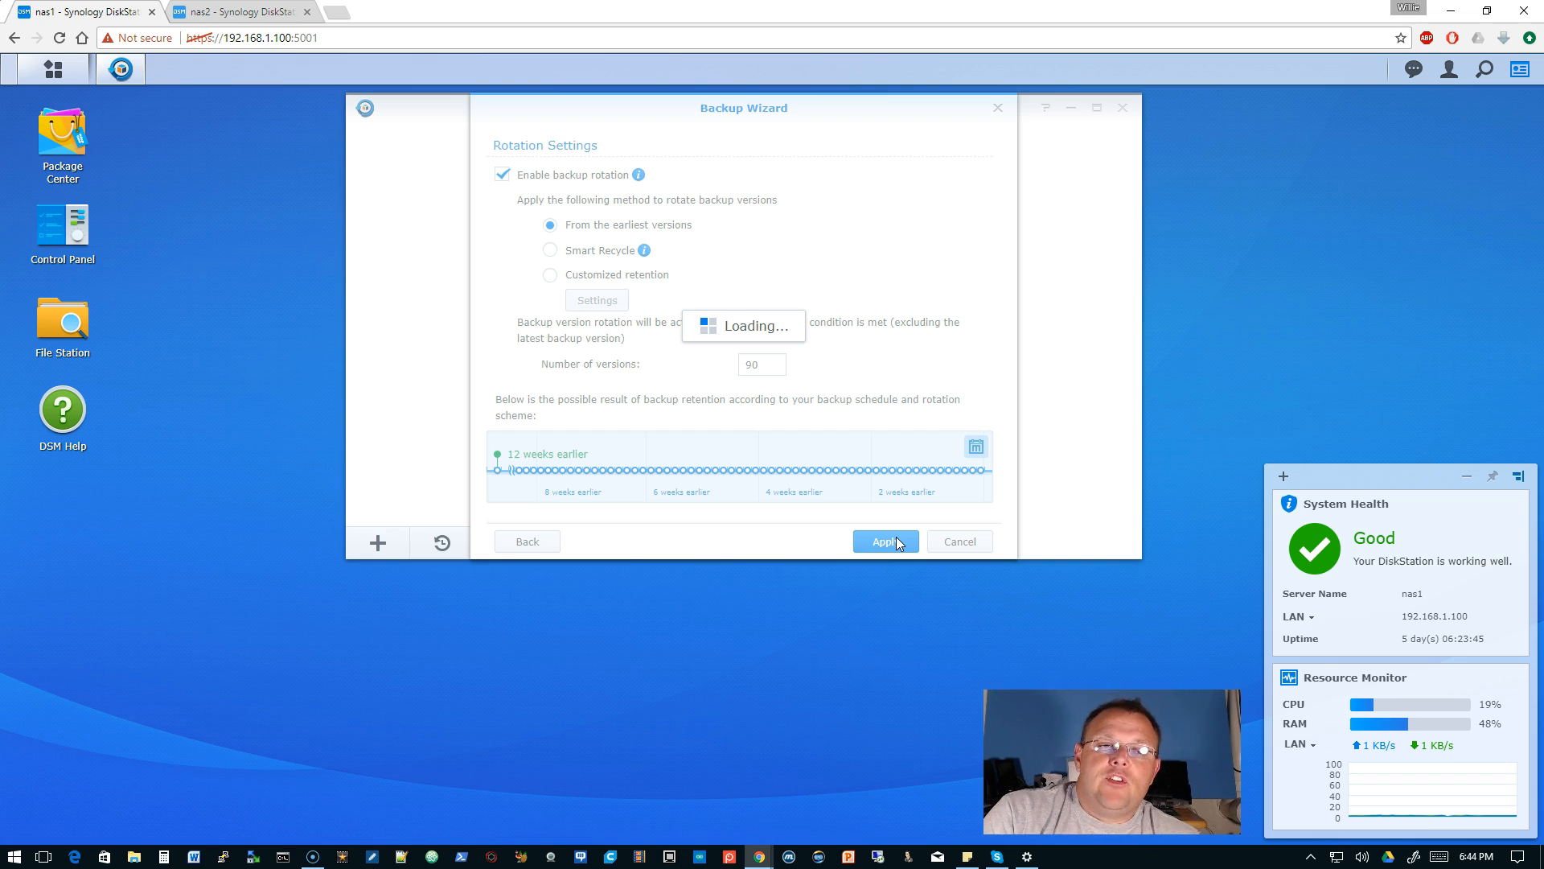
# Step: Confirm the NAS Replication task and agree to back up now
pyautogui.click(883, 542)
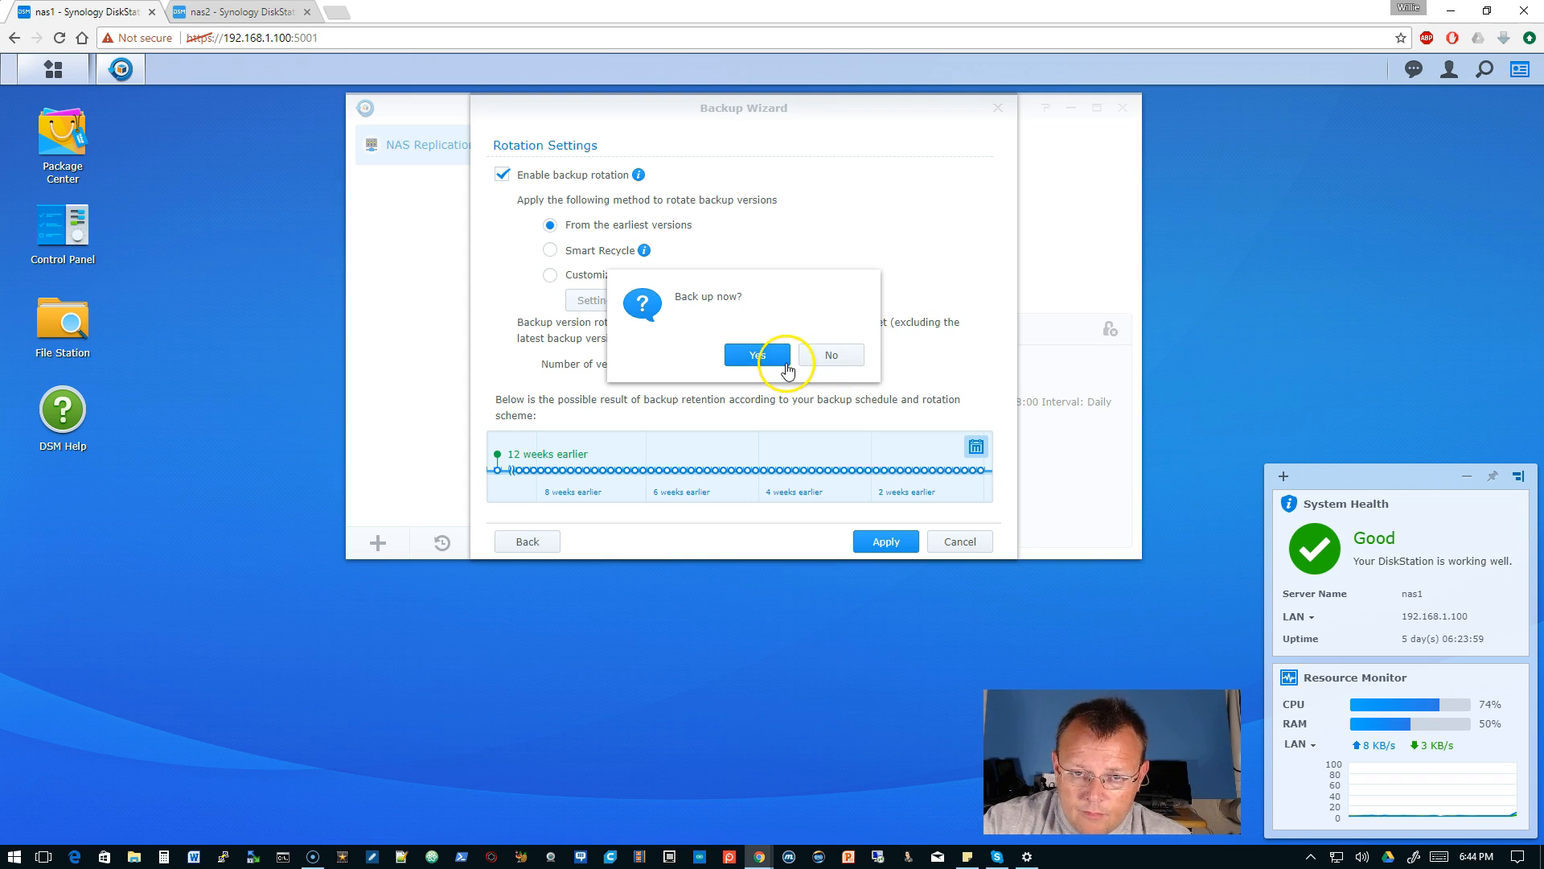
pyautogui.click(755, 354)
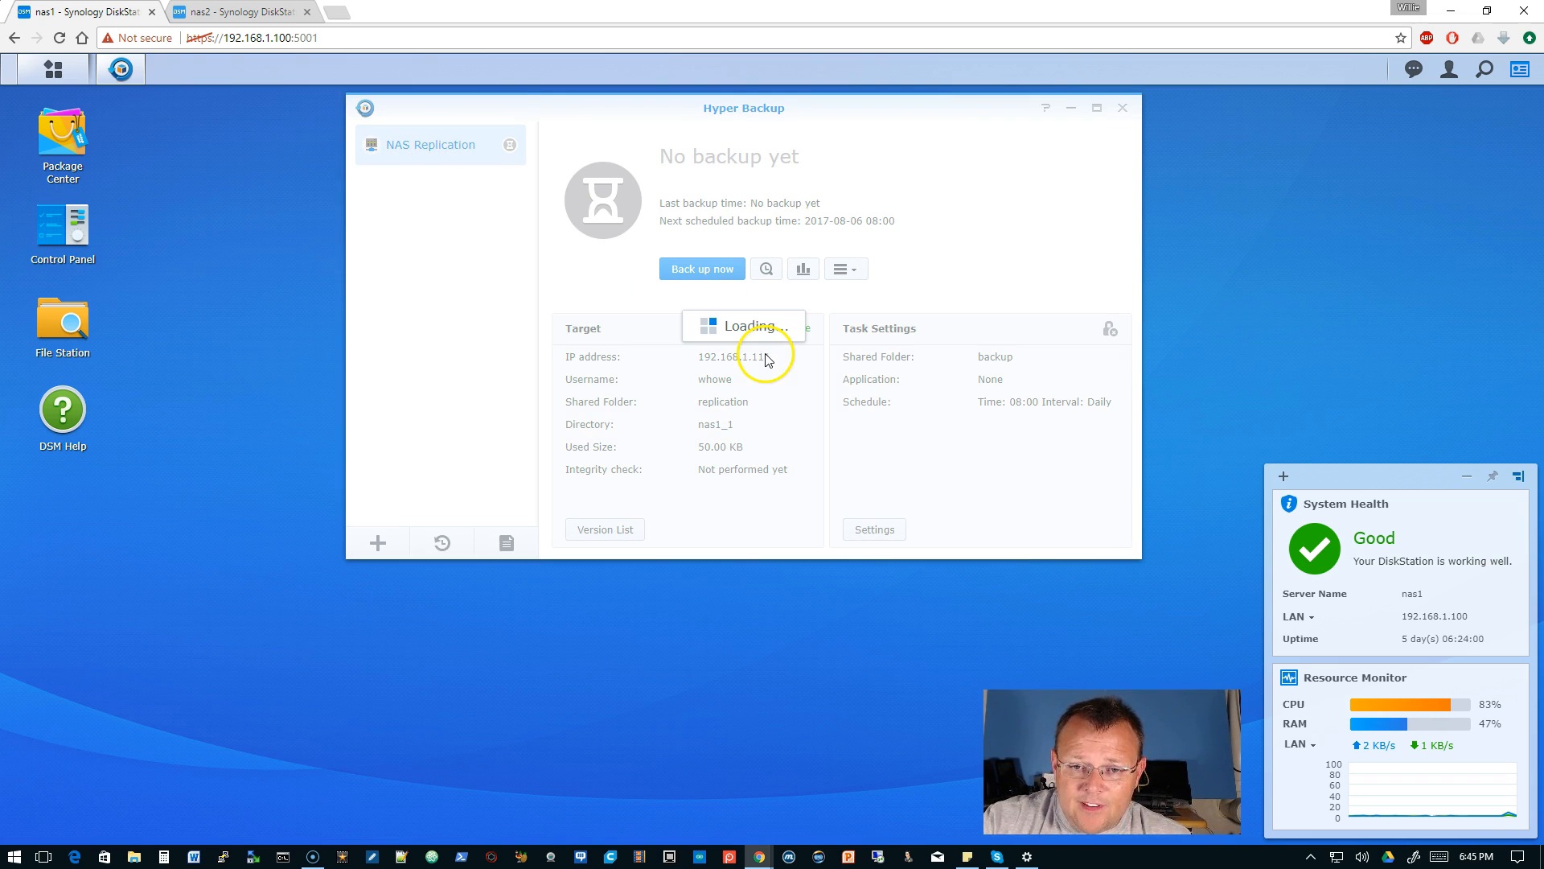
pyautogui.moveTo(815, 426)
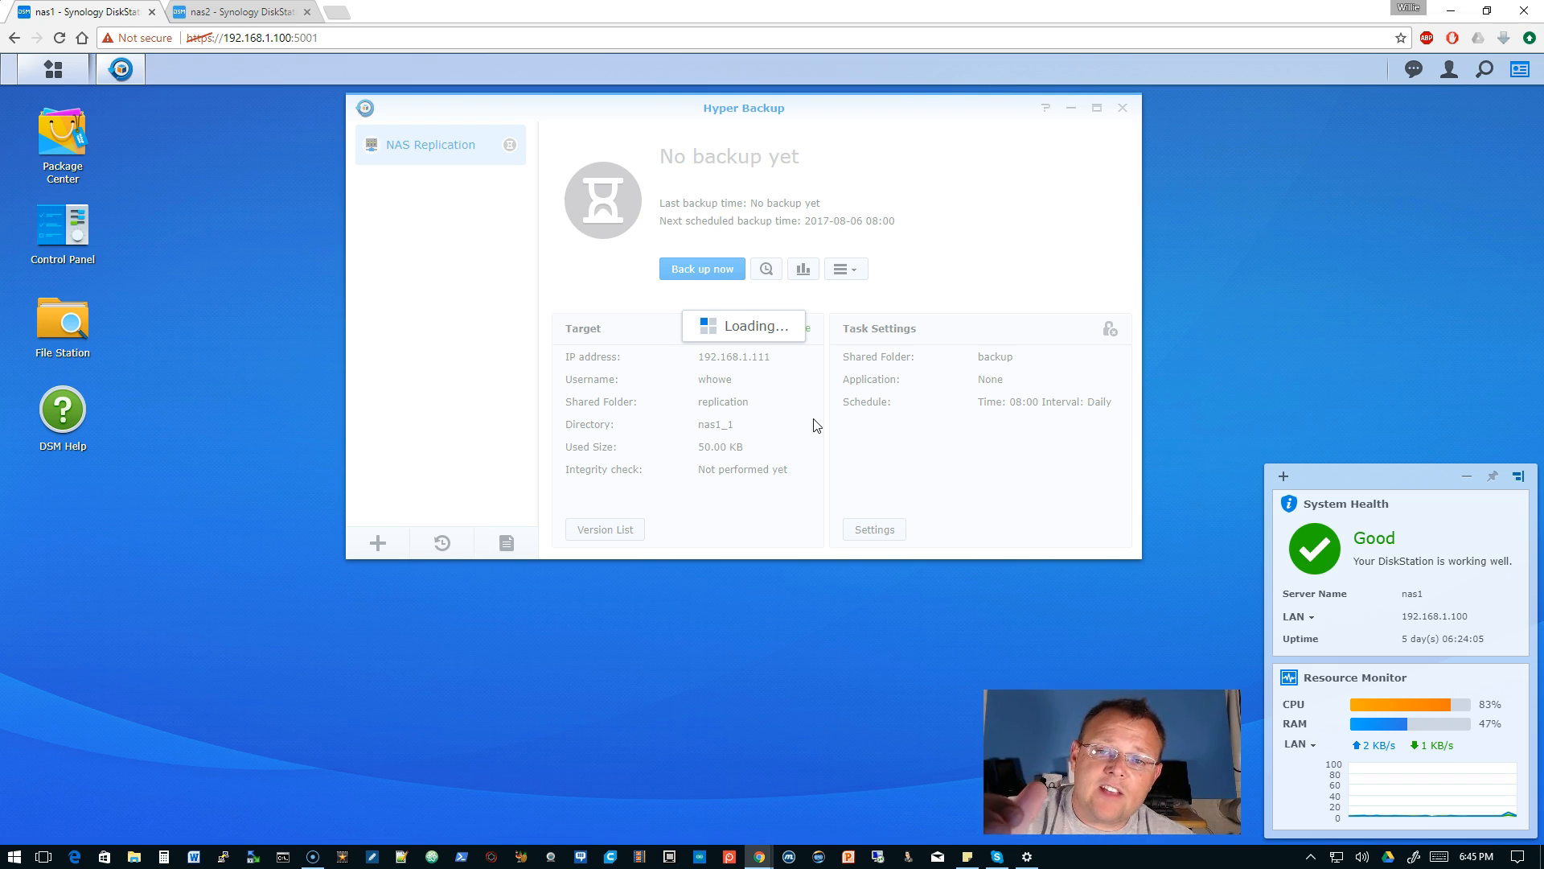
pyautogui.click(701, 268)
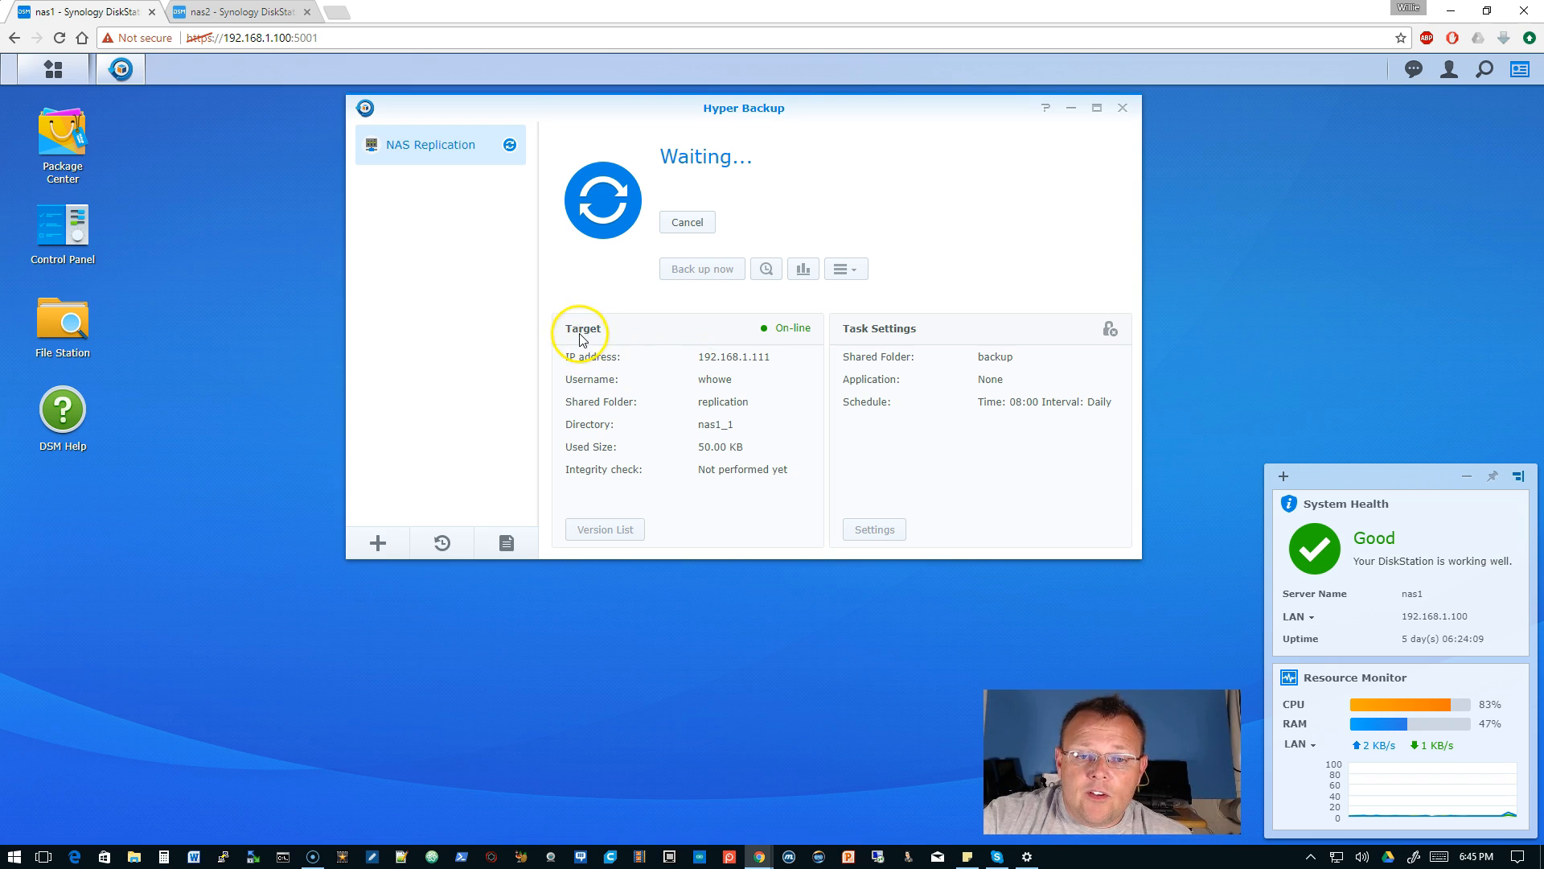
pyautogui.moveTo(772, 332)
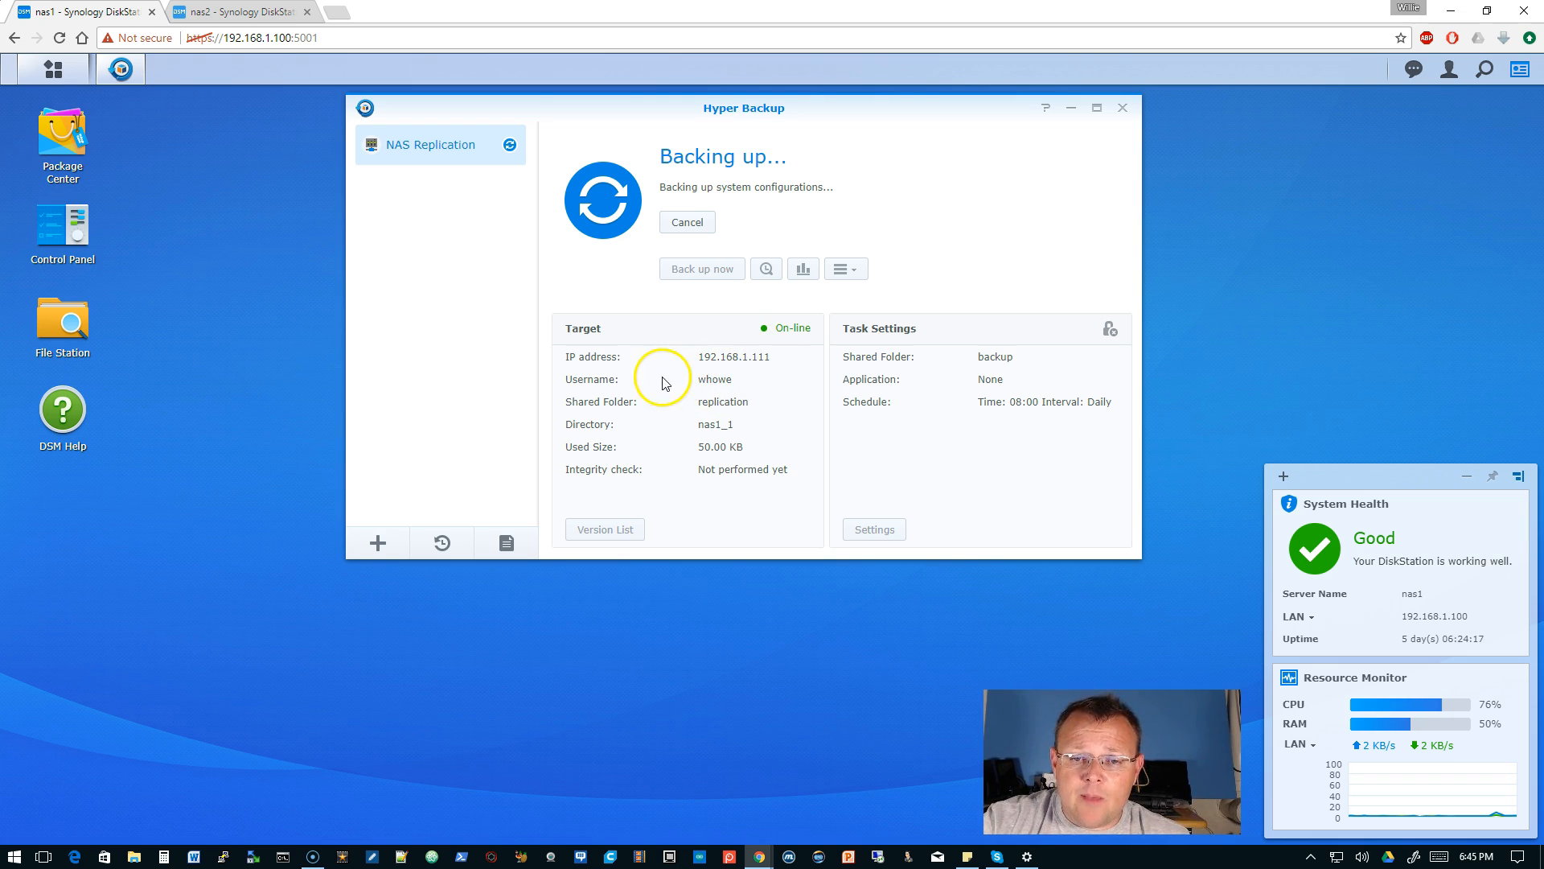
pyautogui.moveTo(648, 438)
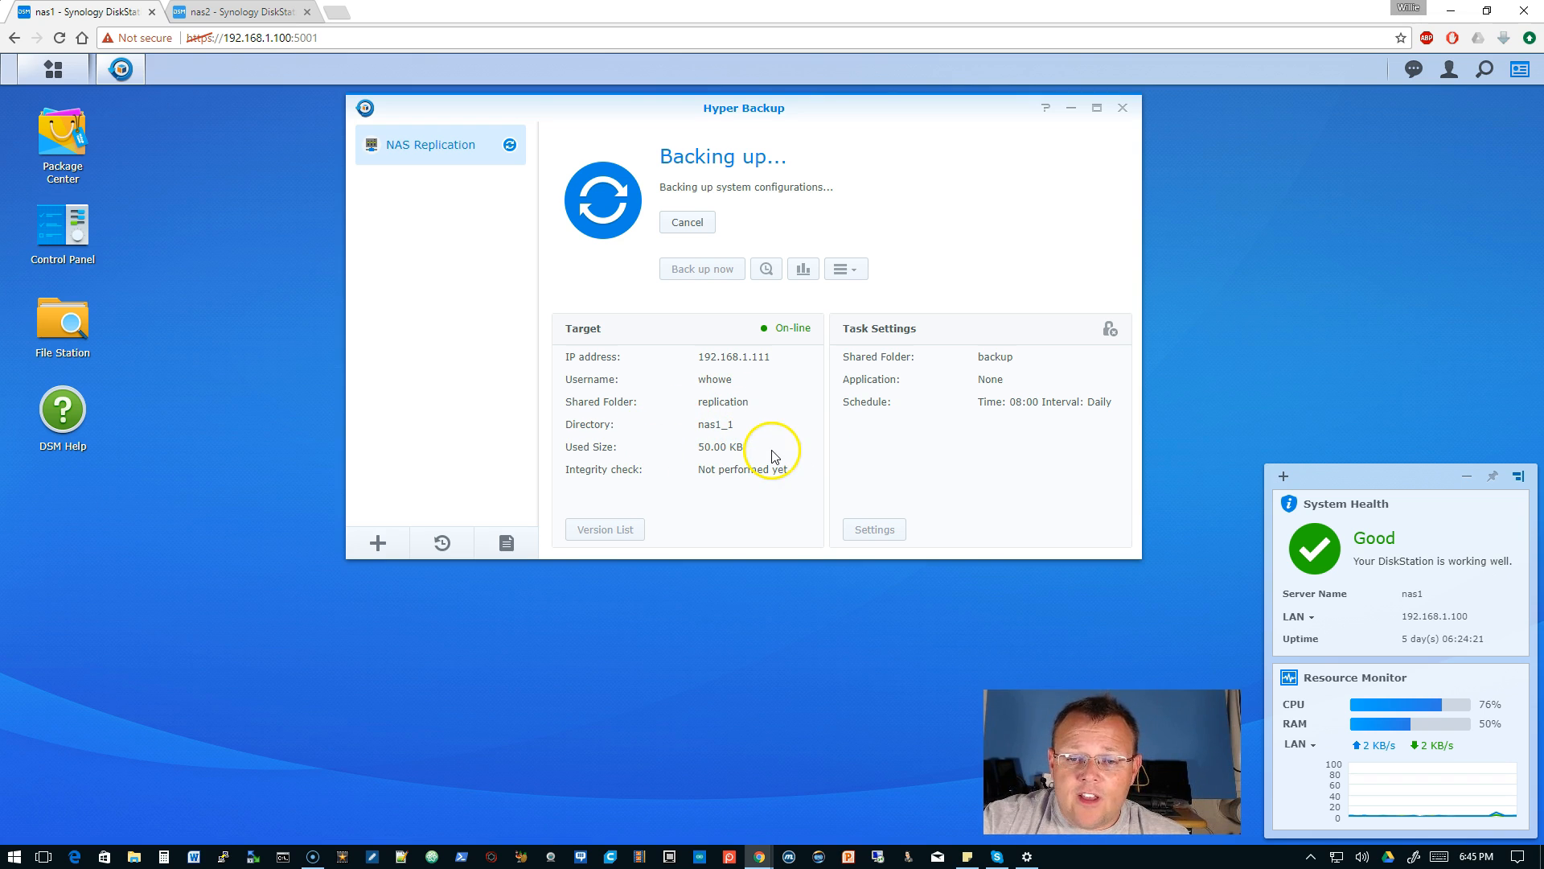
pyautogui.moveTo(719, 446)
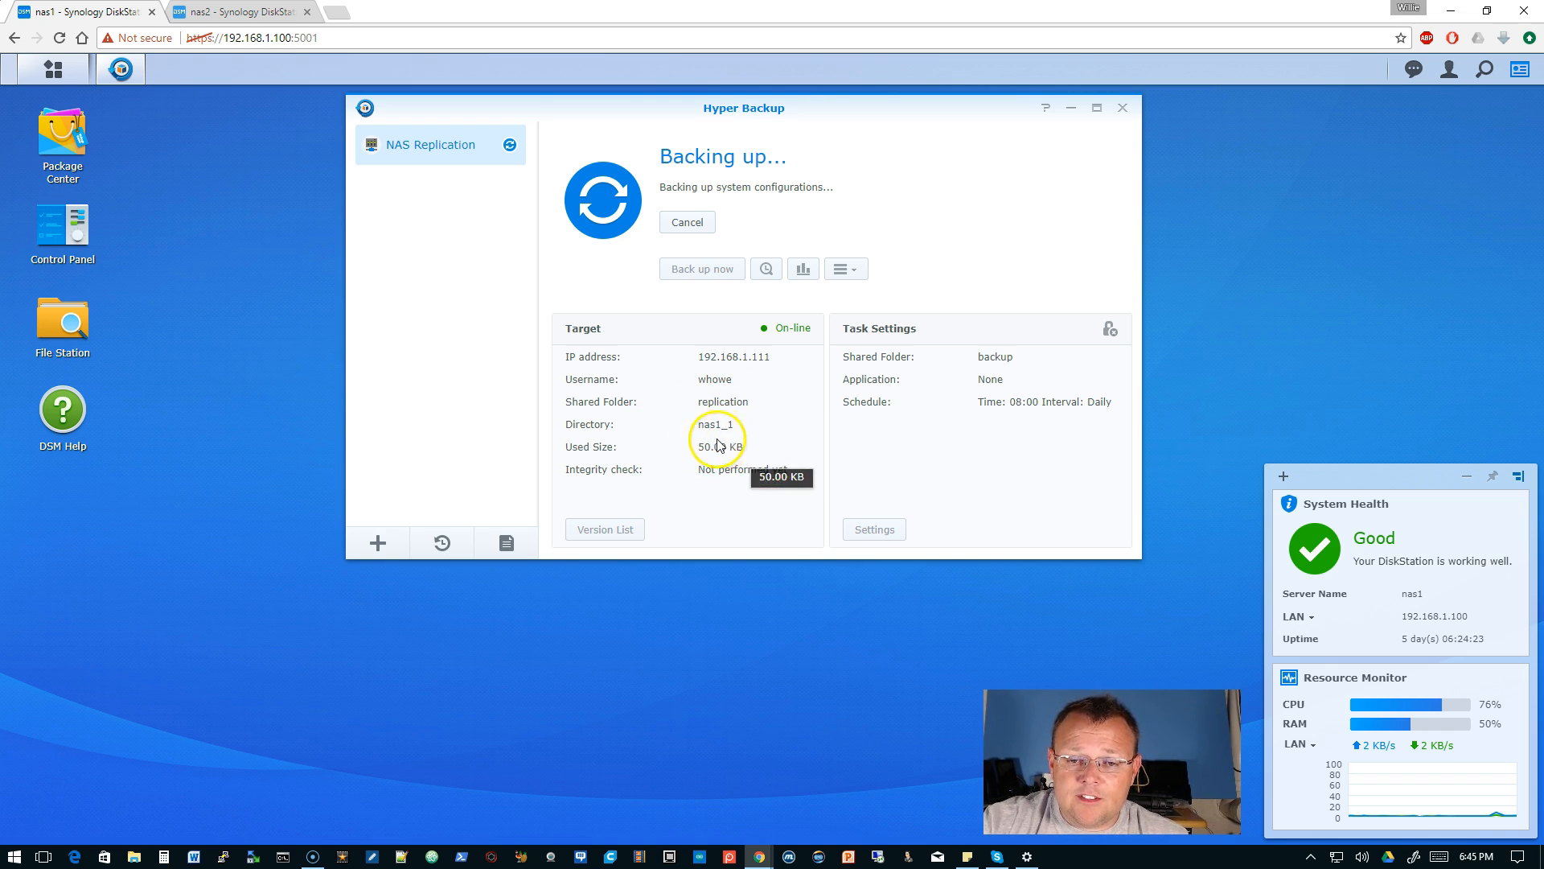
pyautogui.moveTo(659, 450)
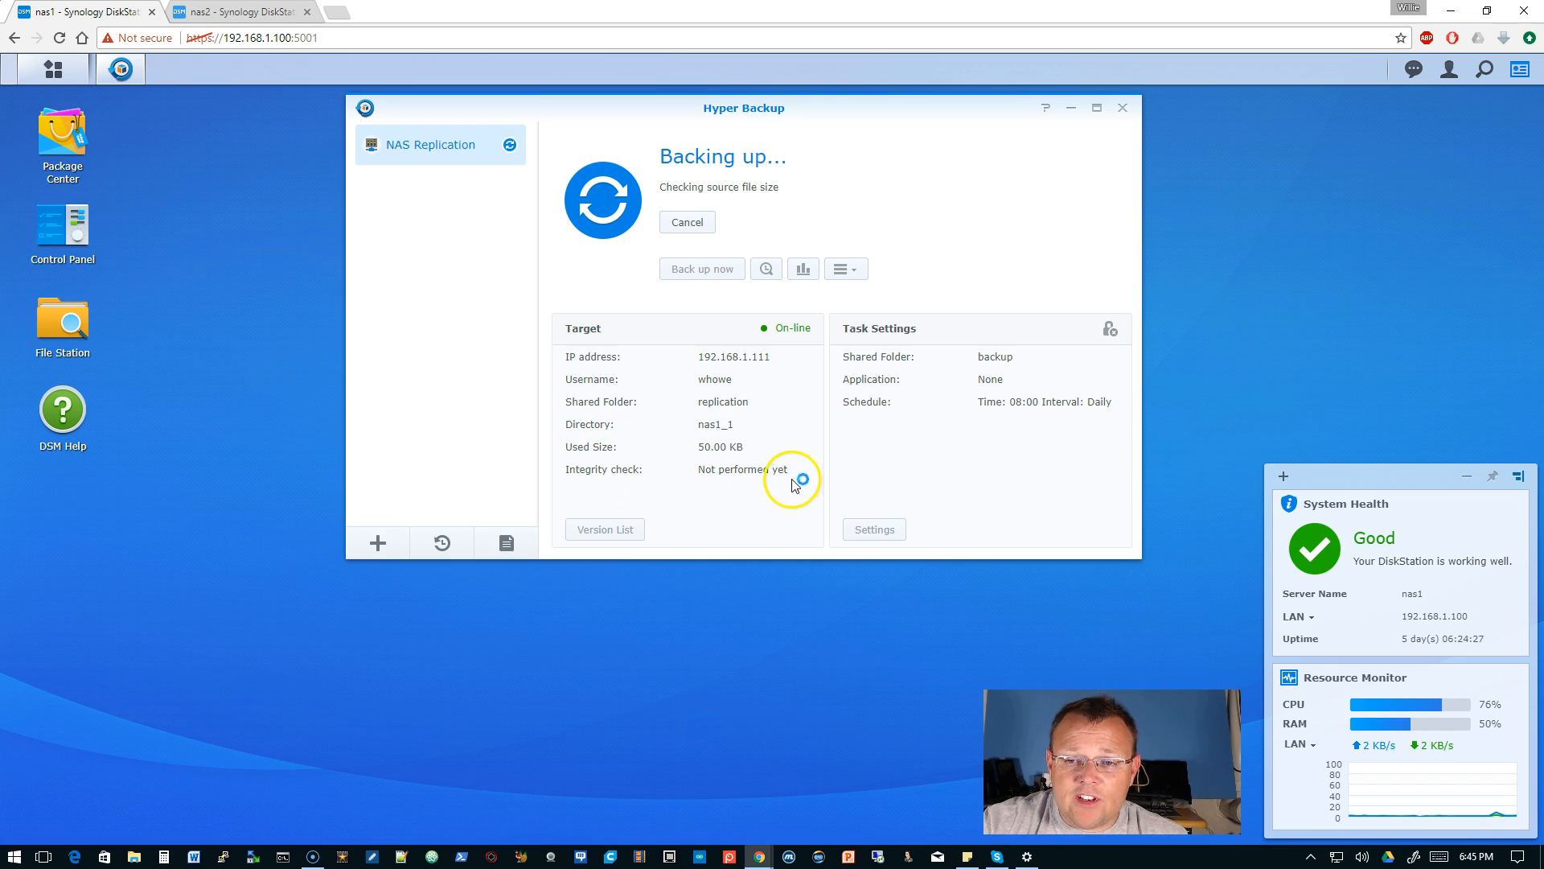
pyautogui.moveTo(772, 483)
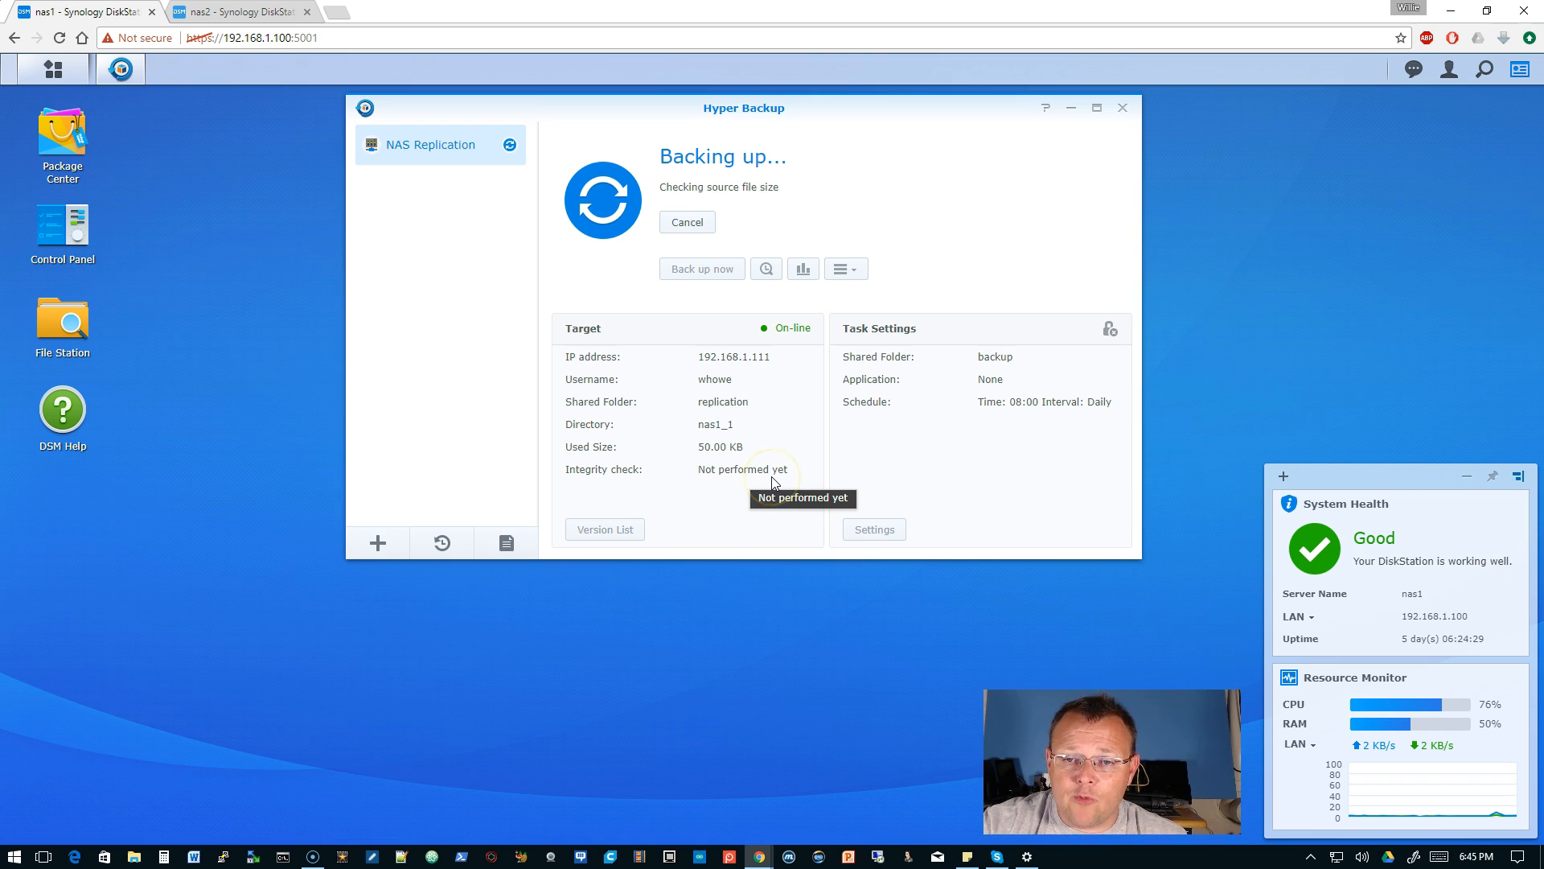
pyautogui.moveTo(977, 368)
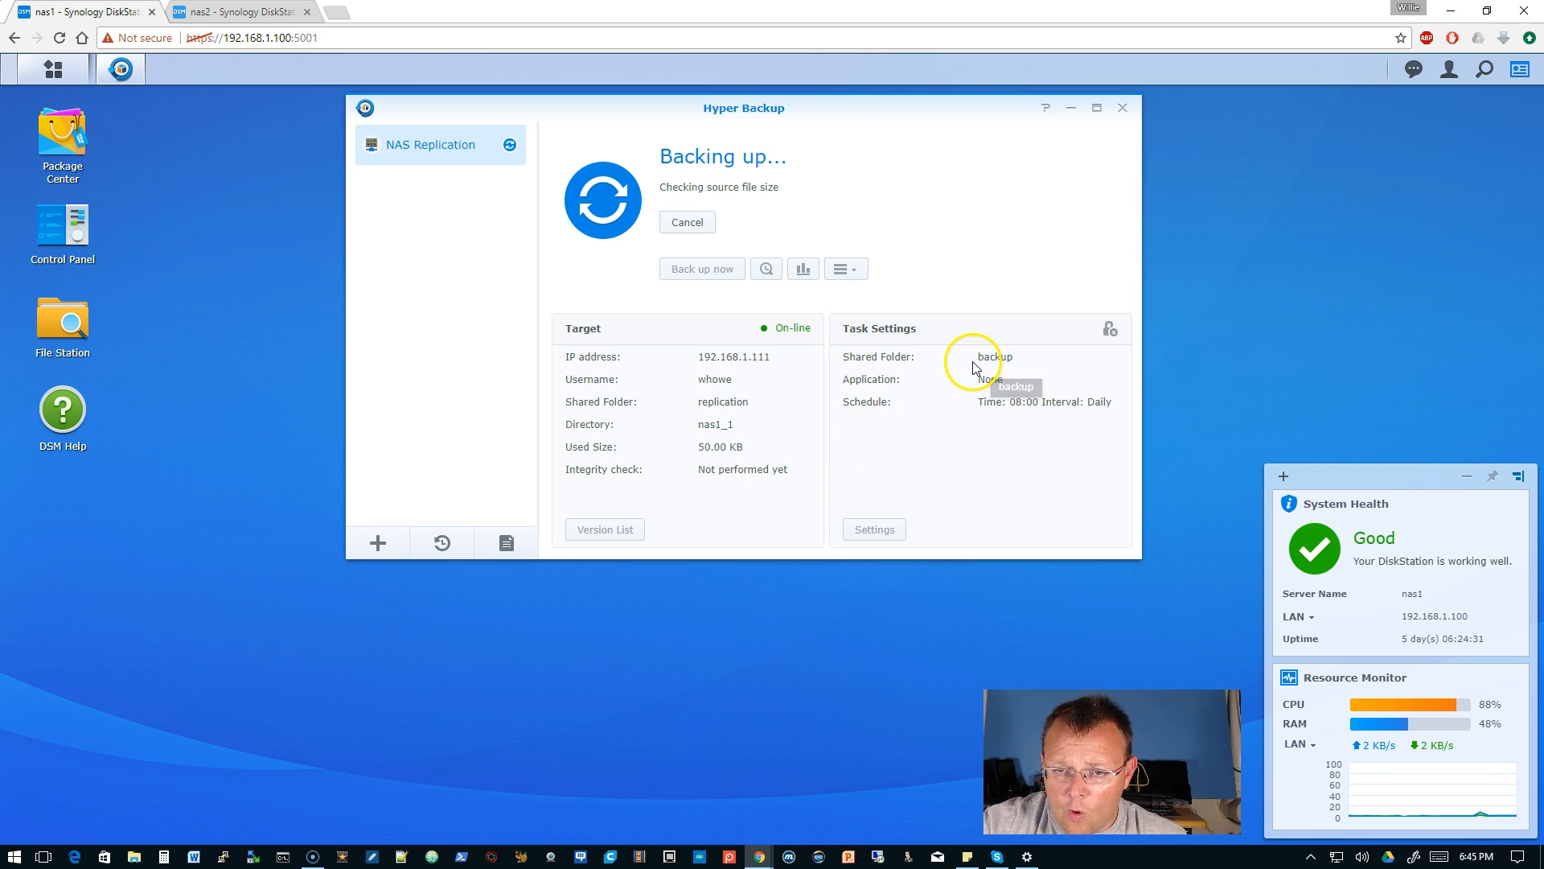
pyautogui.moveTo(1030, 367)
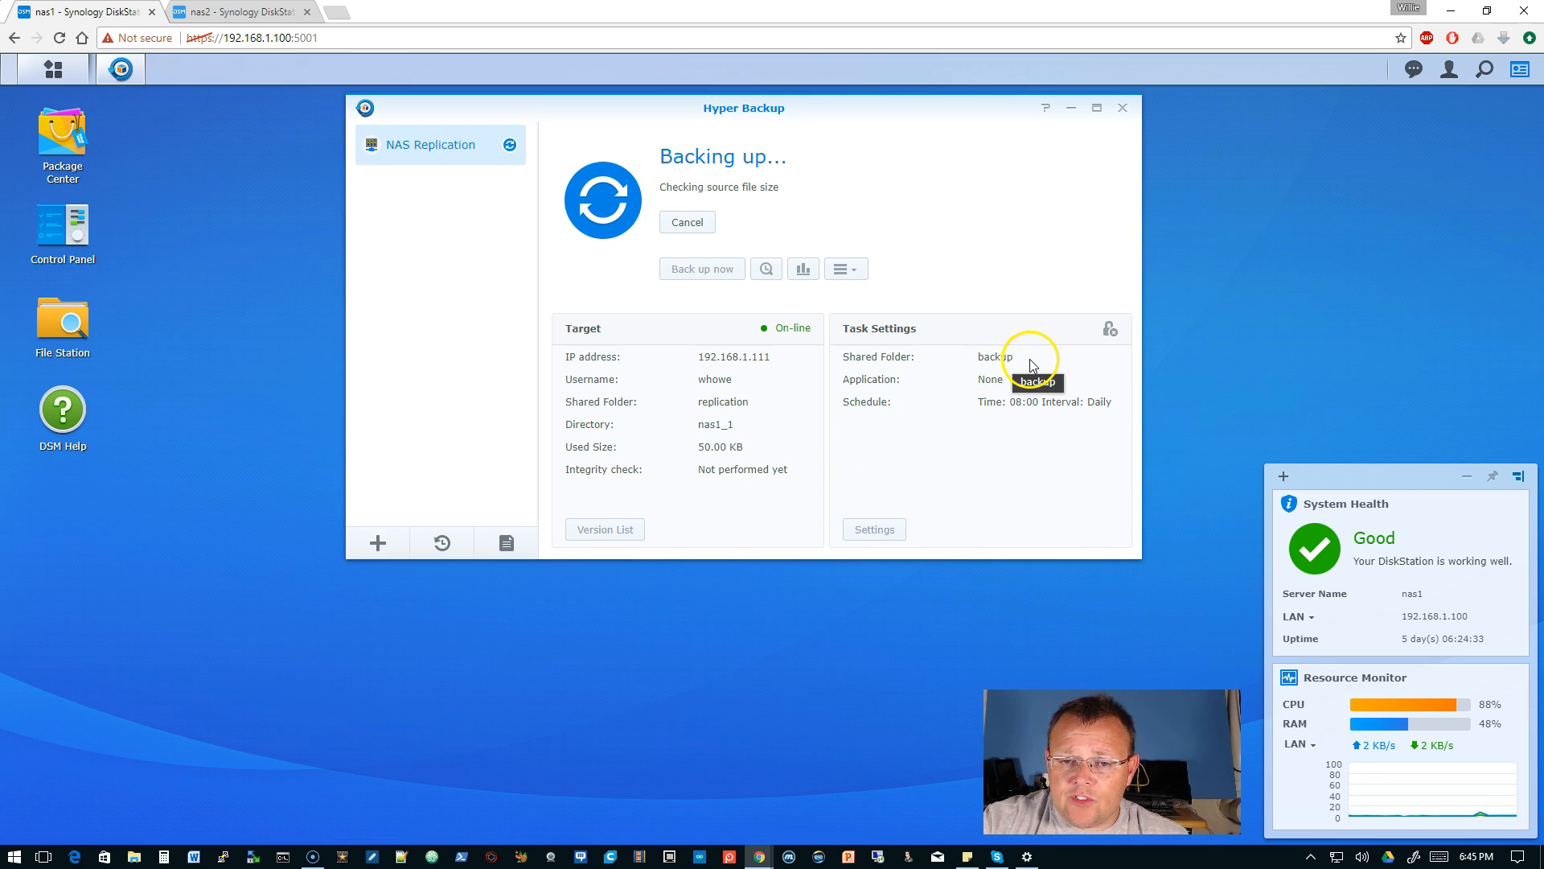
pyautogui.moveTo(947, 382)
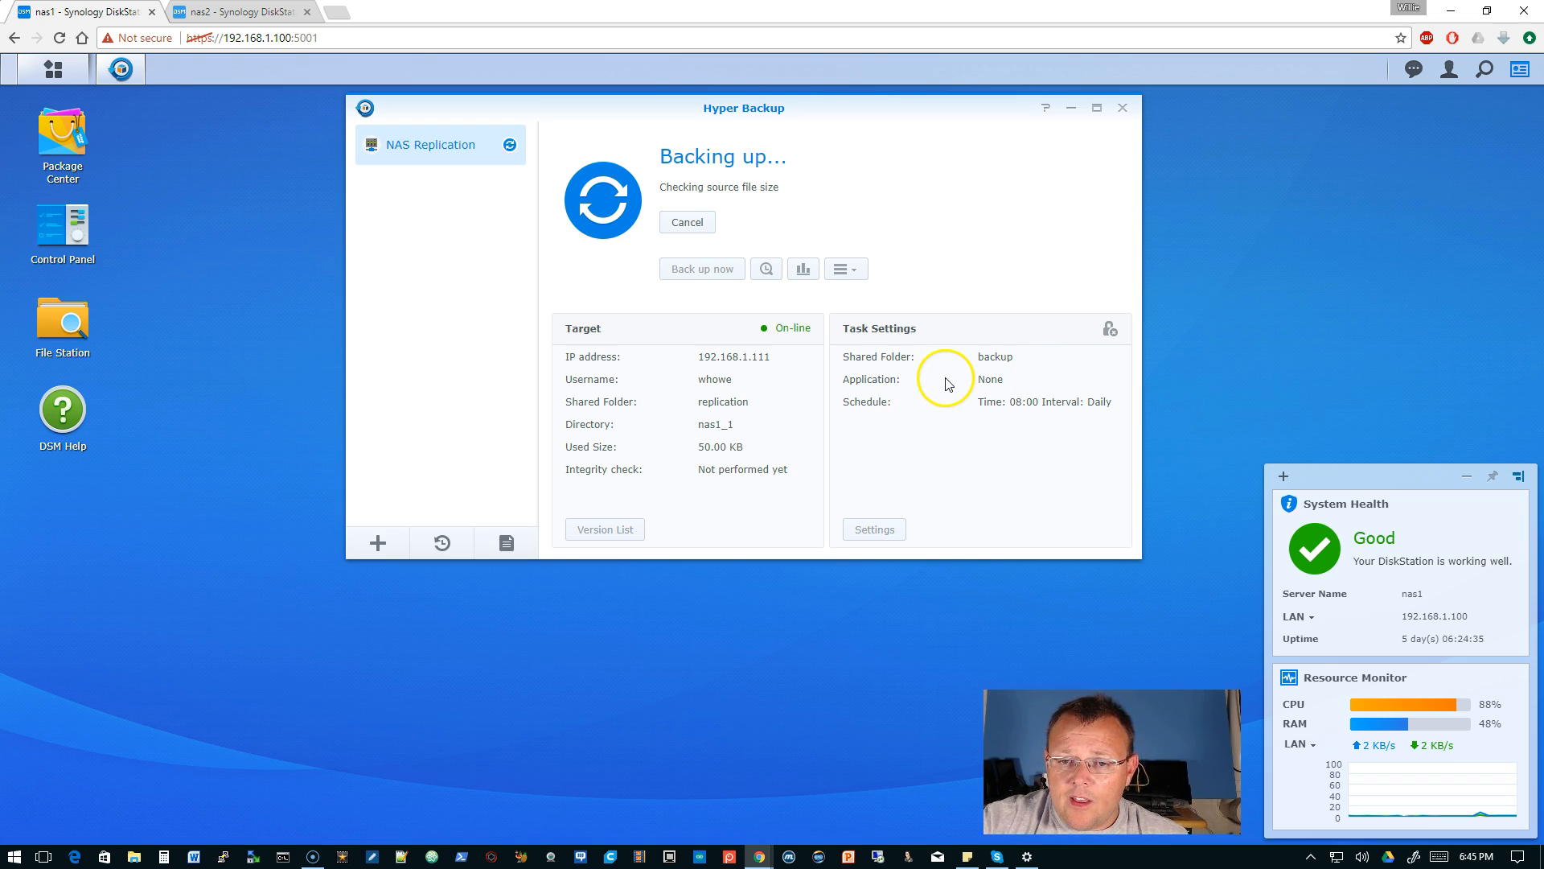
pyautogui.moveTo(1039, 418)
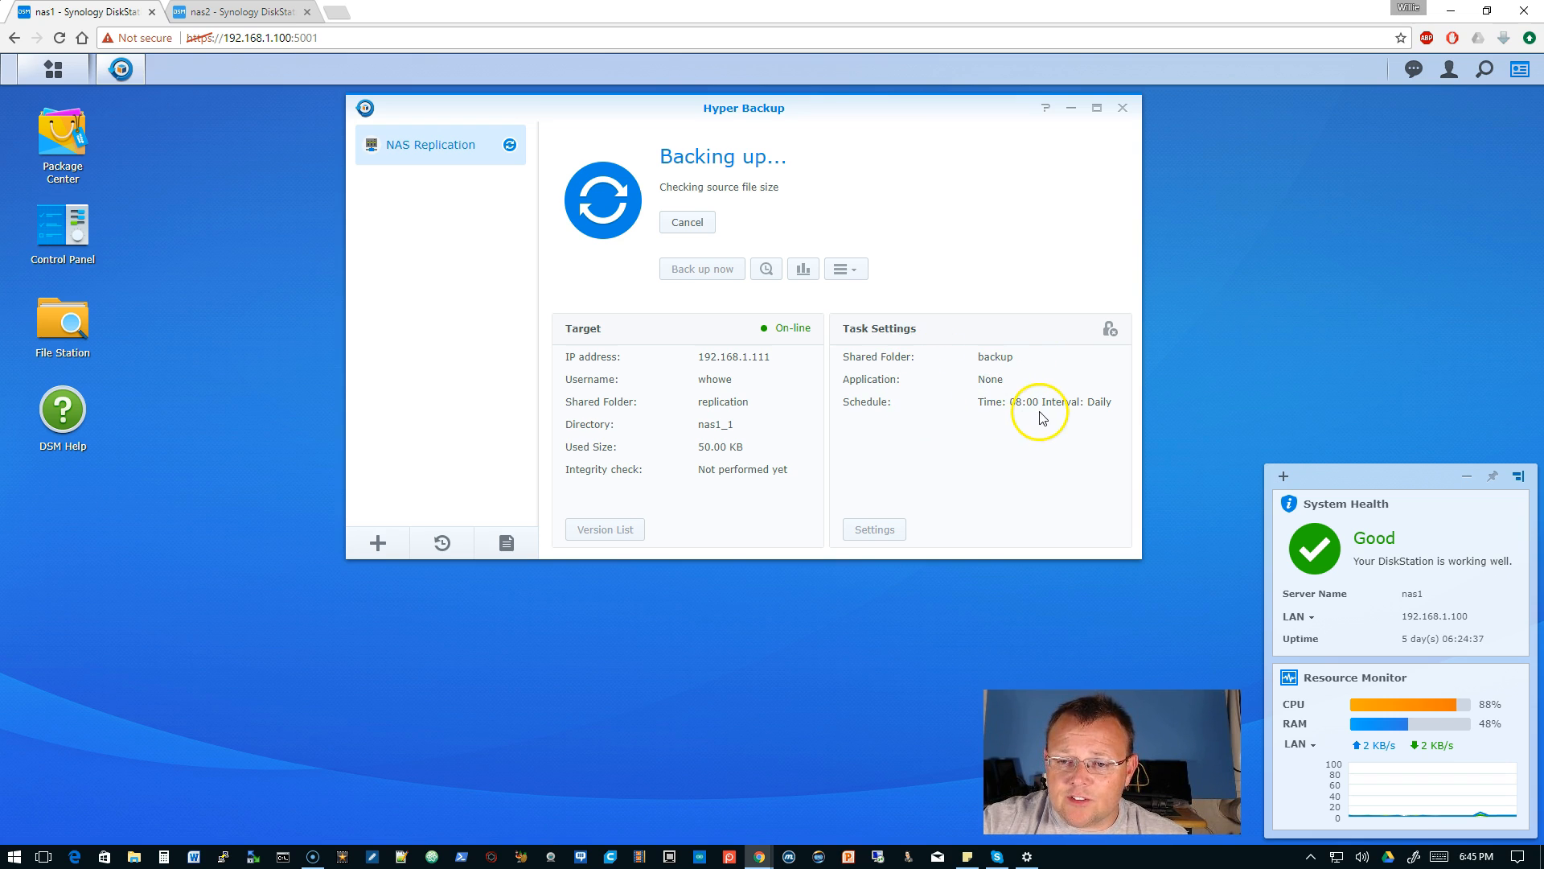
pyautogui.moveTo(1120, 421)
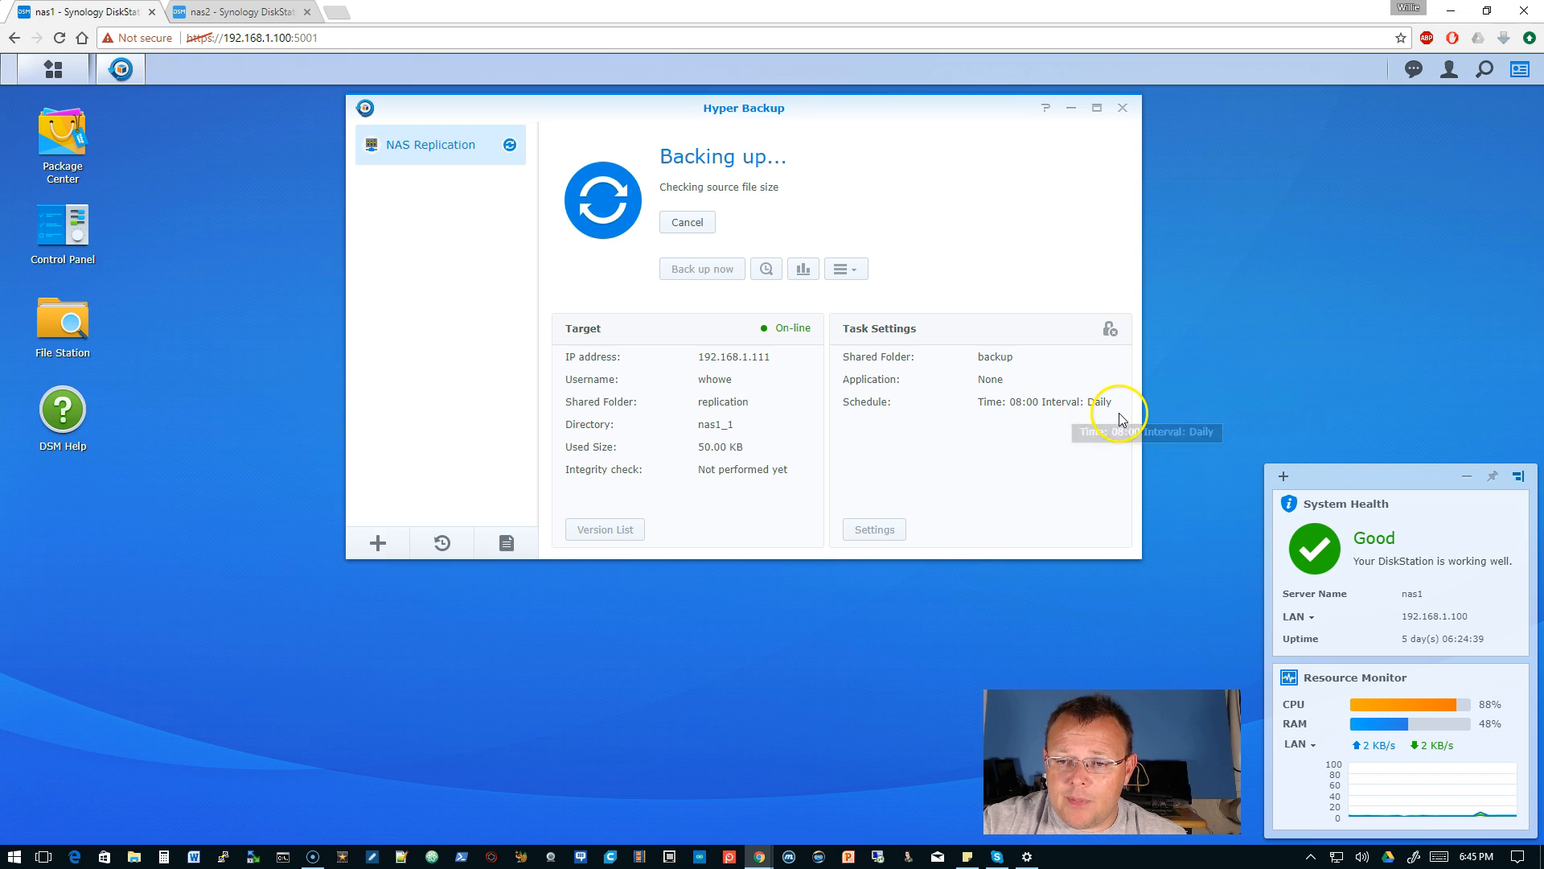
pyautogui.moveTo(1048, 407)
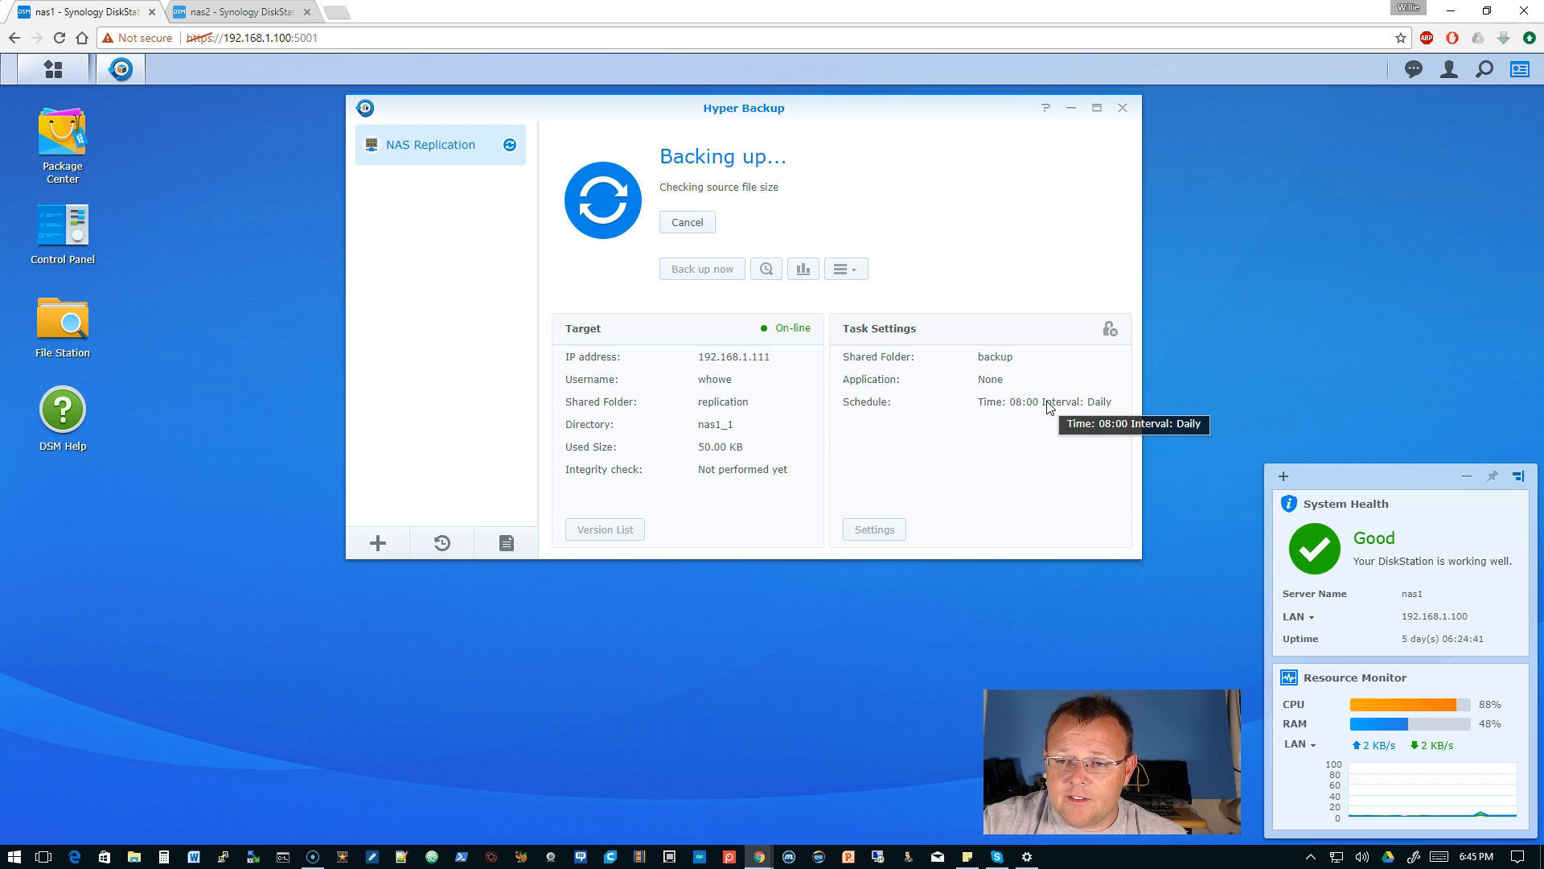
pyautogui.moveTo(838, 254)
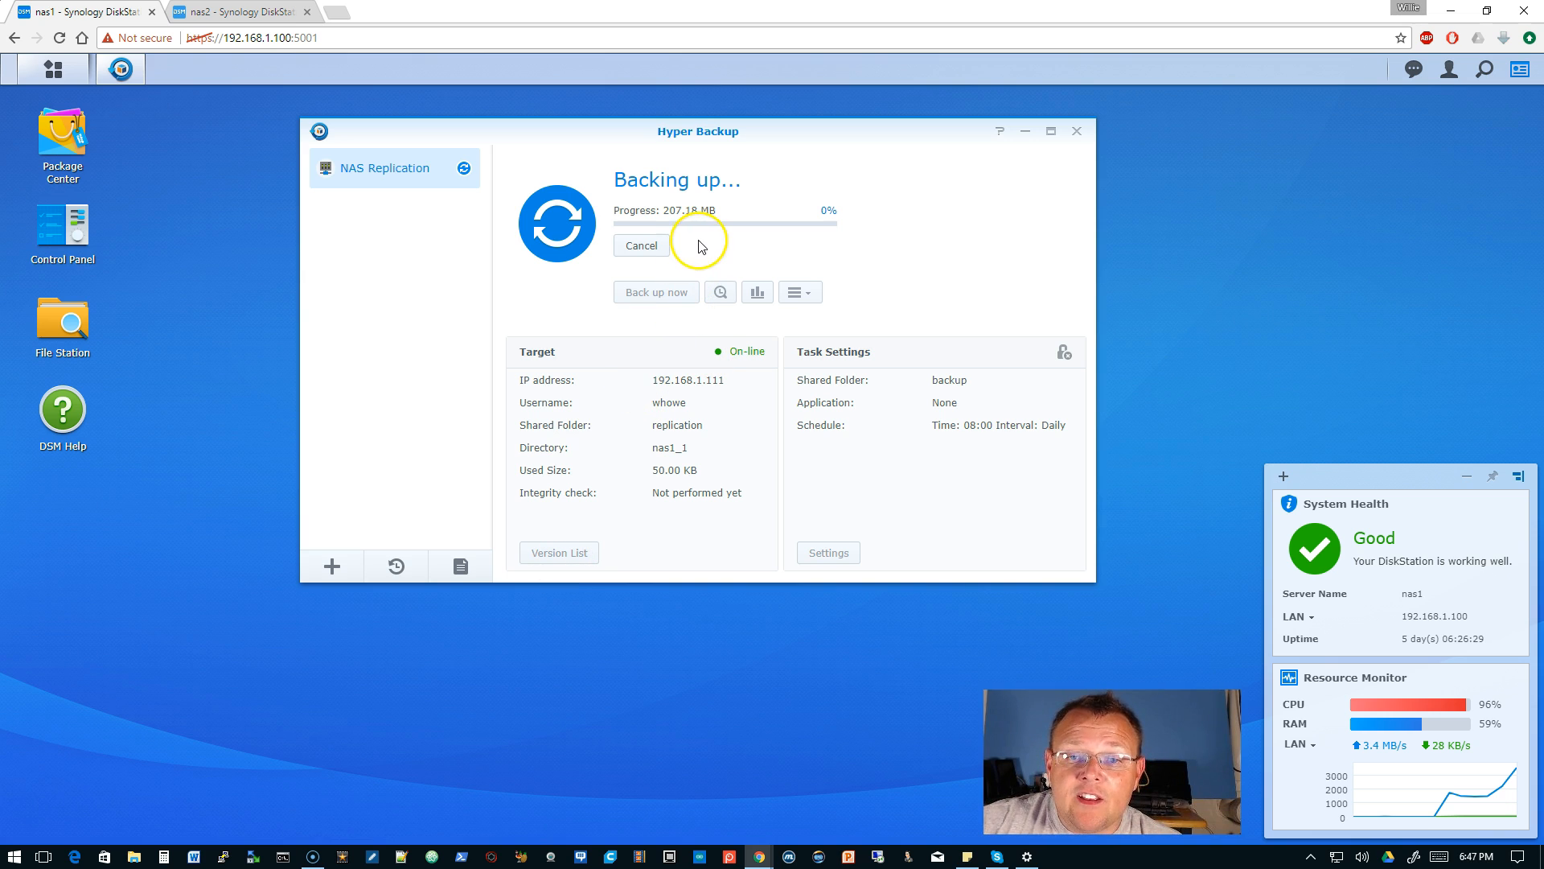
pyautogui.moveTo(683, 223)
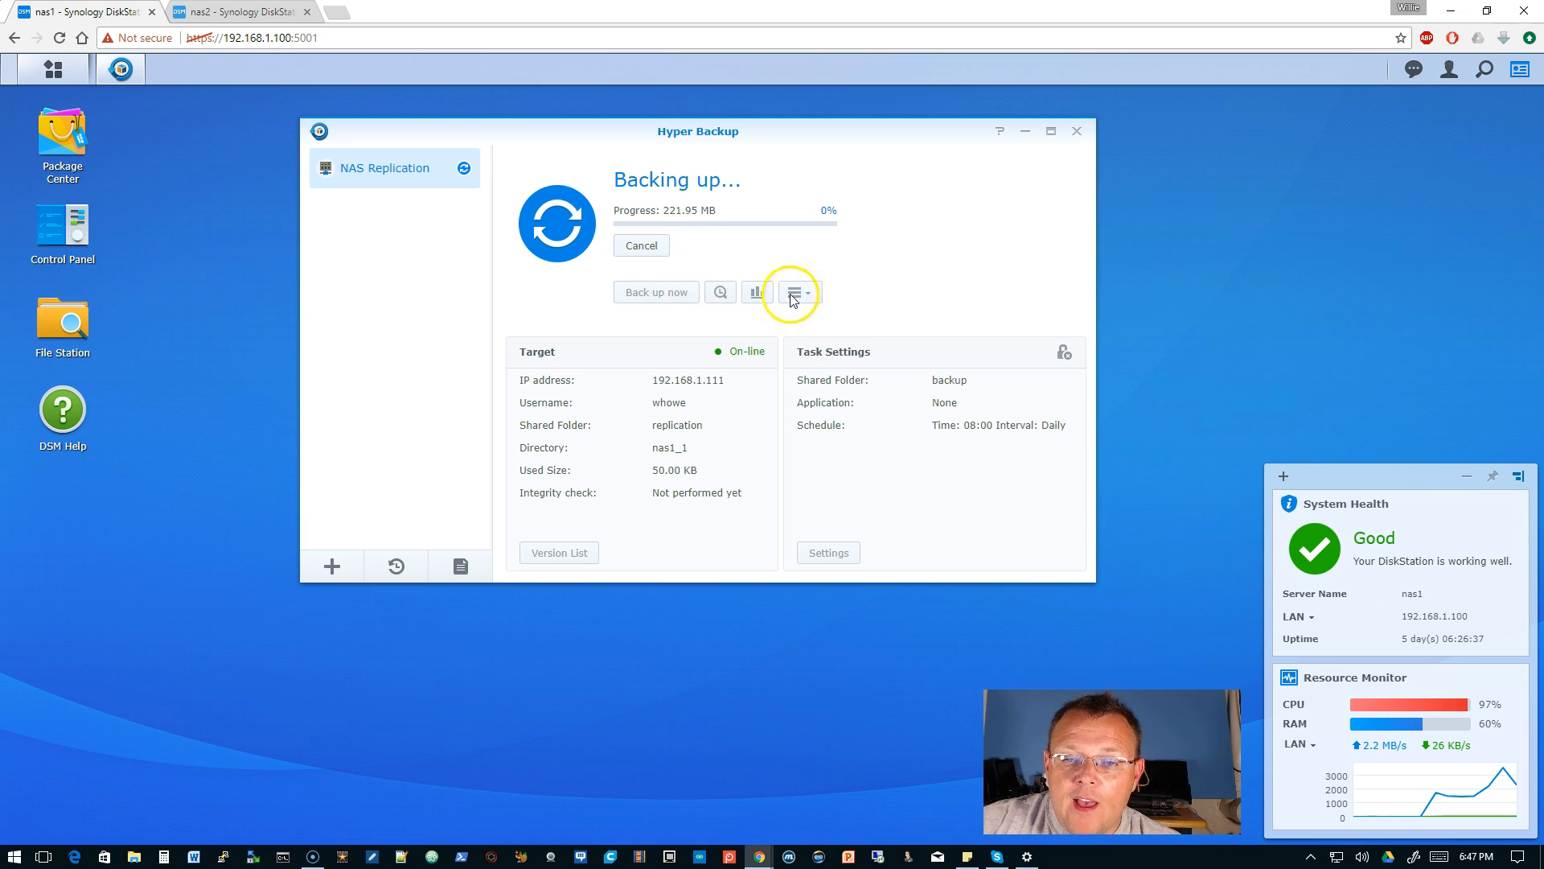
pyautogui.moveTo(815, 294)
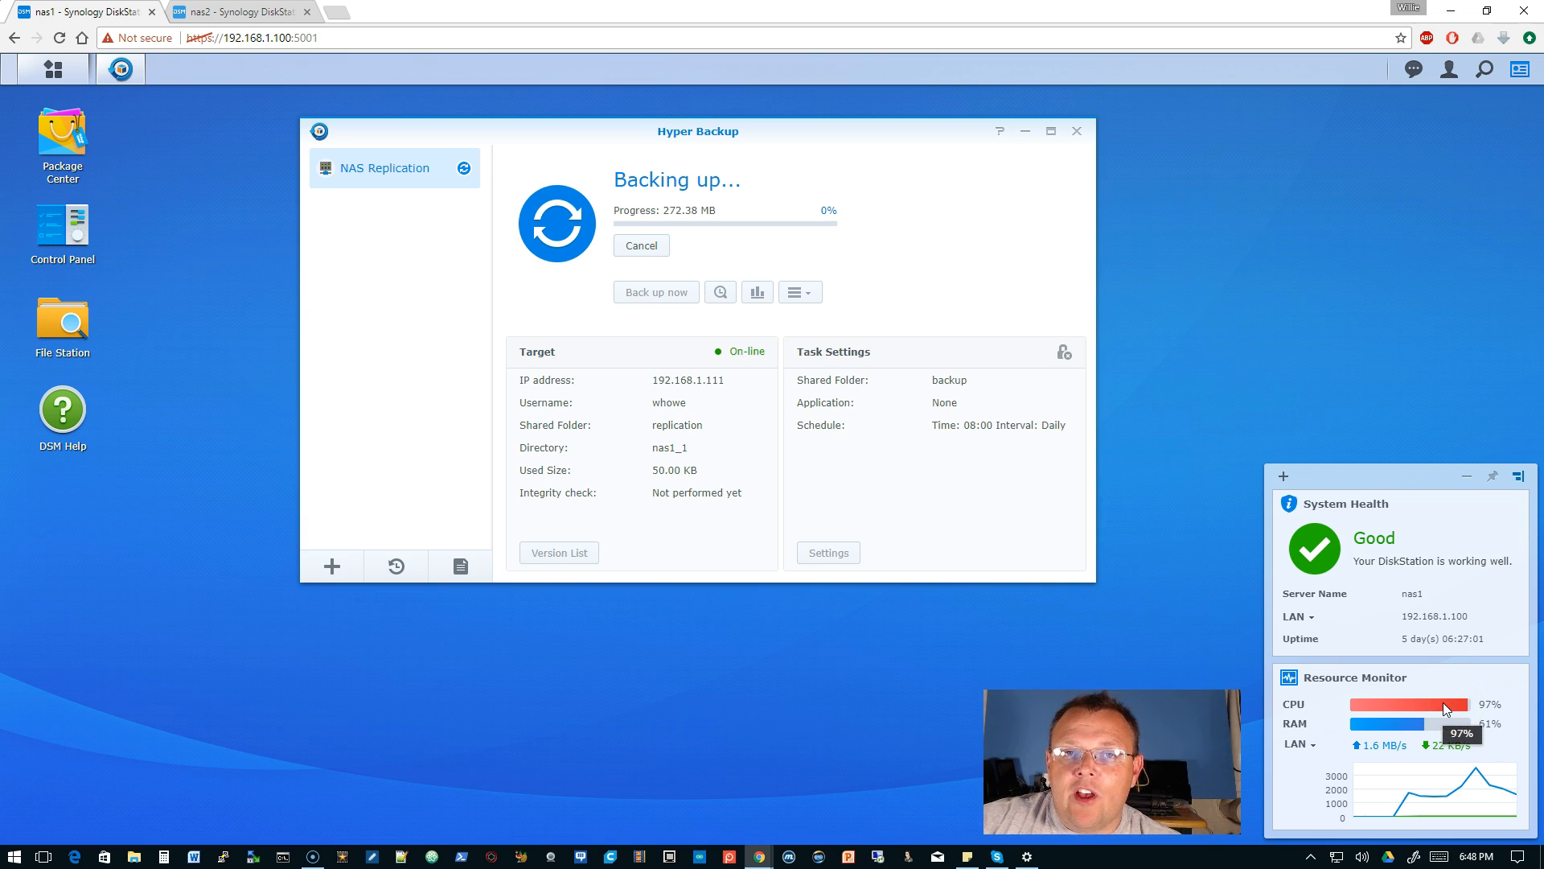
pyautogui.moveTo(1444, 709)
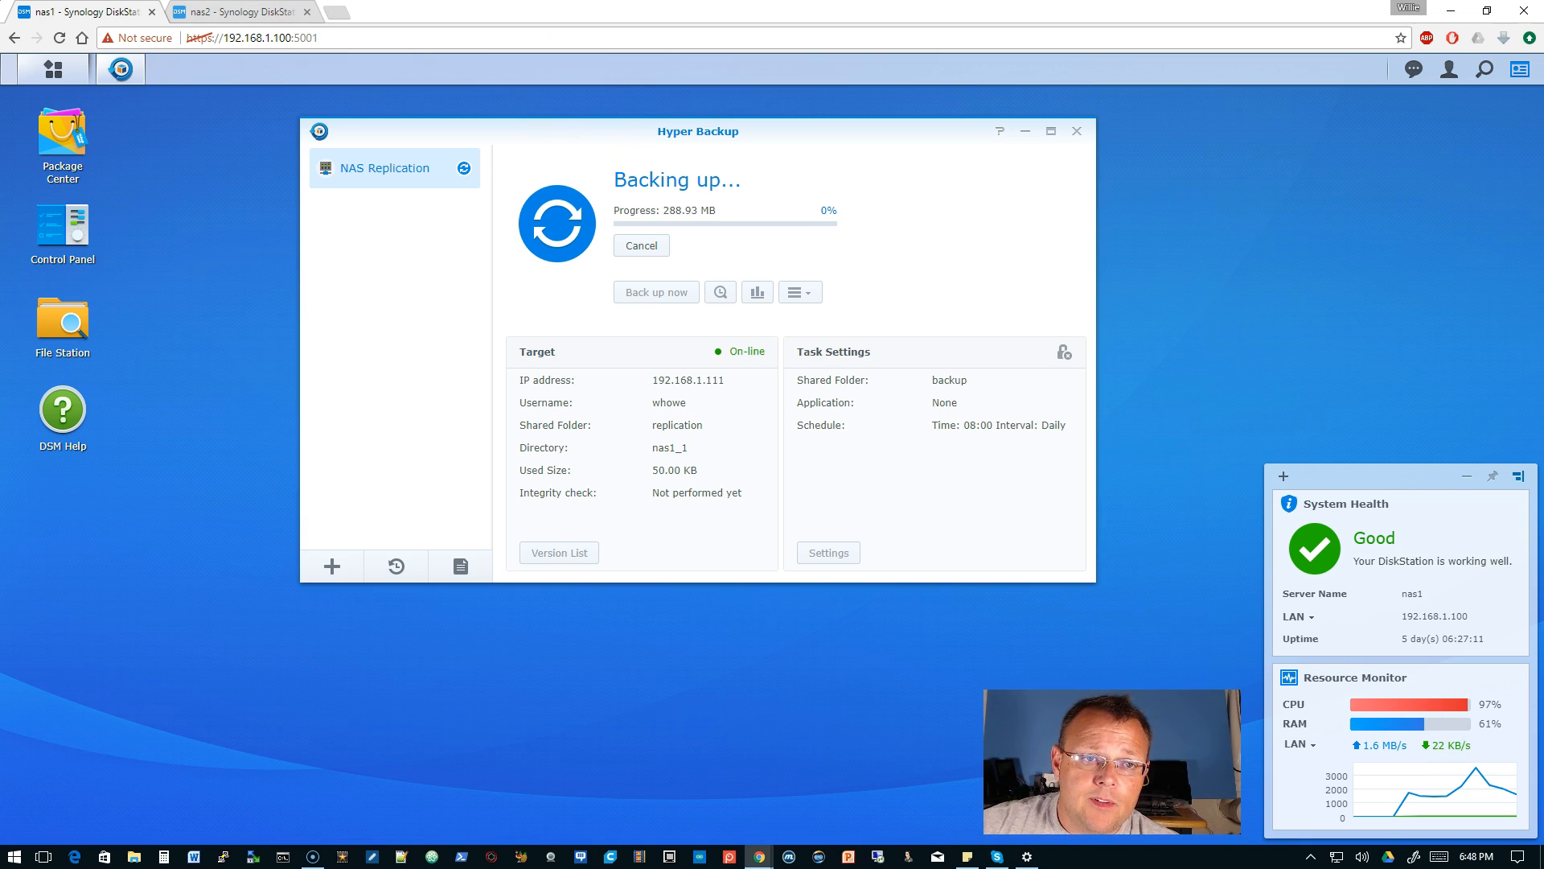
# Step: Let the NAS Replication backup reach 288.93 MB, then view nas2's DiskStation
pyautogui.click(236, 11)
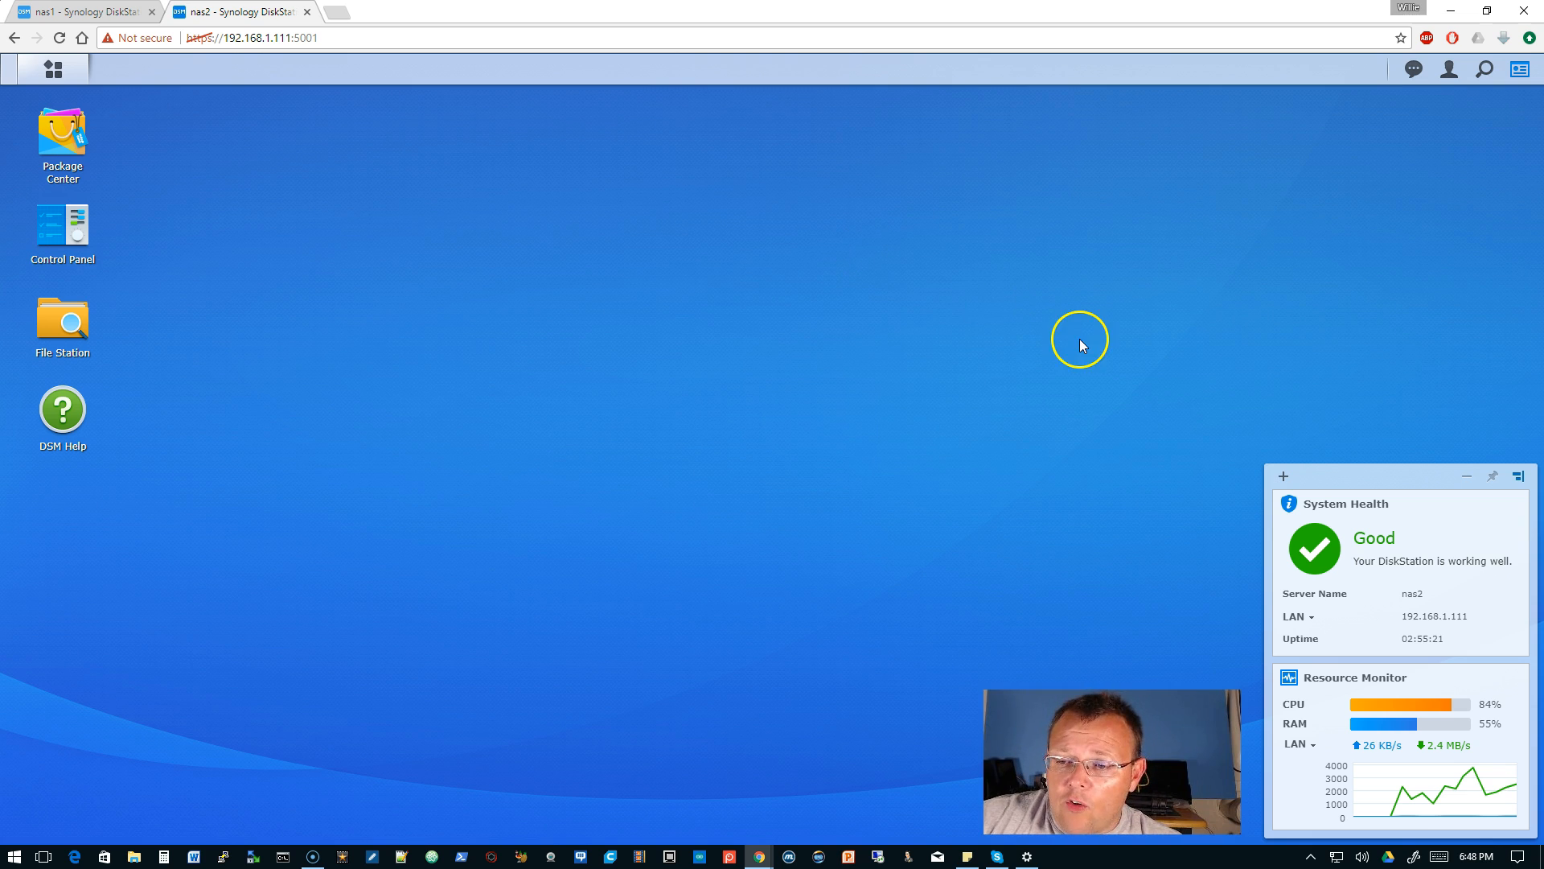
pyautogui.moveTo(1310, 710)
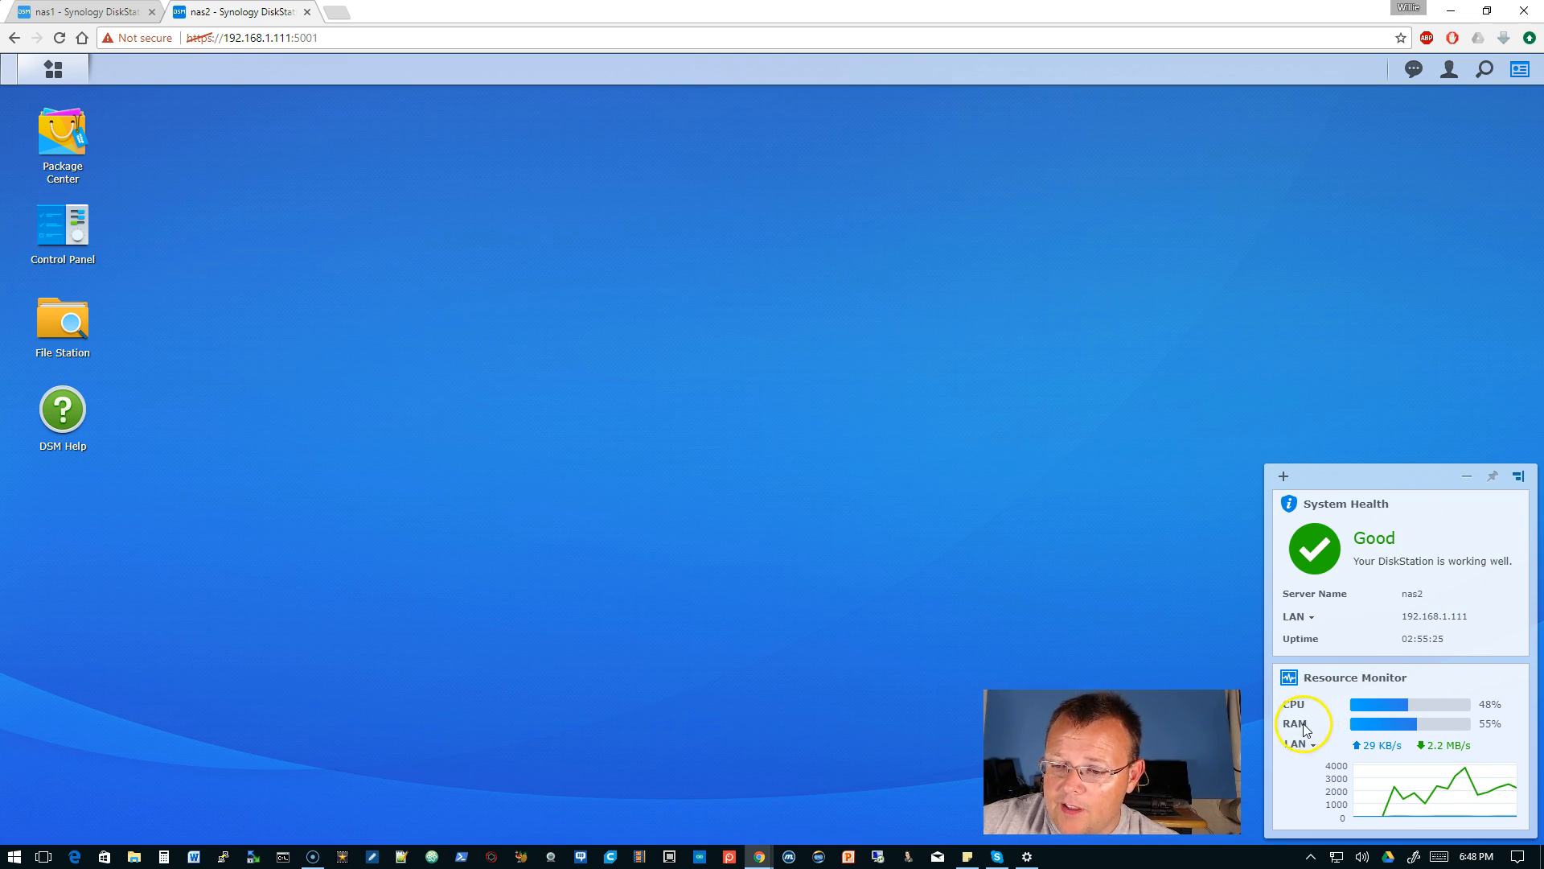
pyautogui.moveTo(1442, 756)
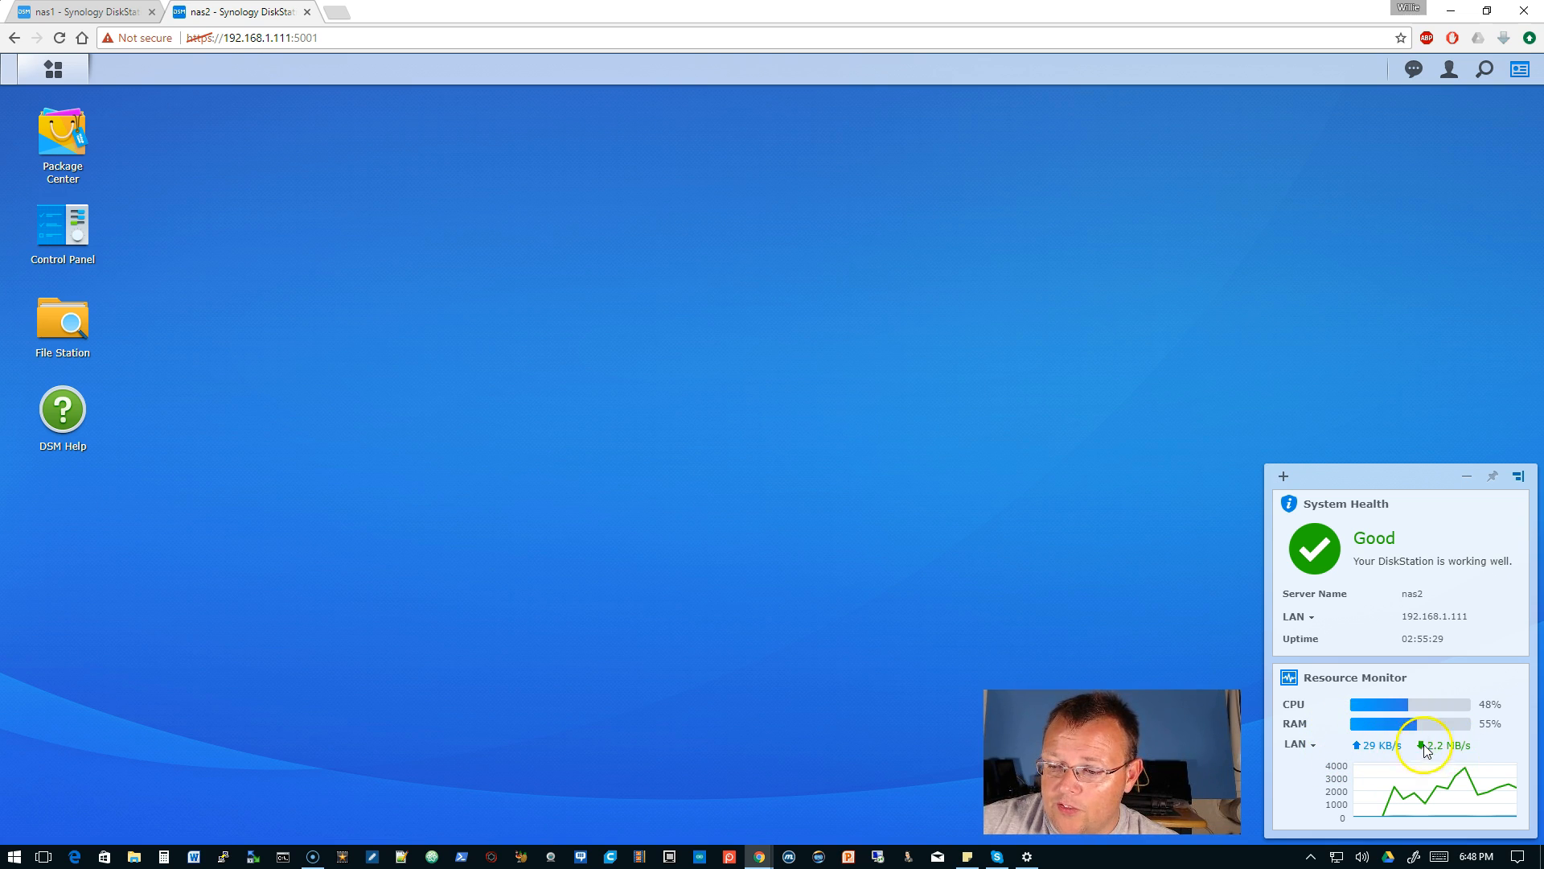
pyautogui.moveTo(1263, 474)
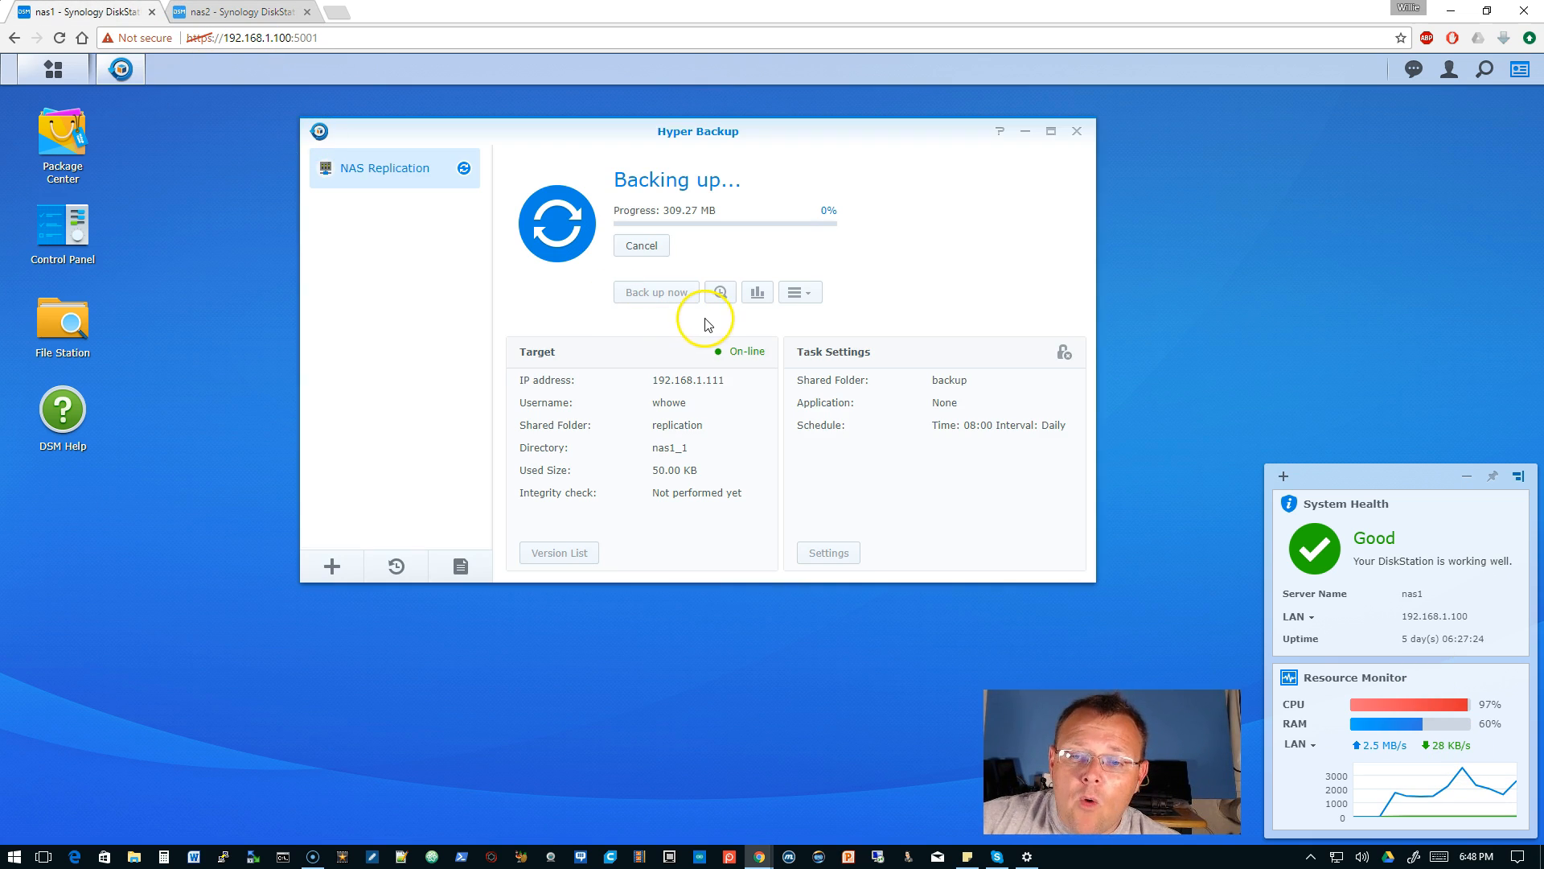
pyautogui.moveTo(719, 326)
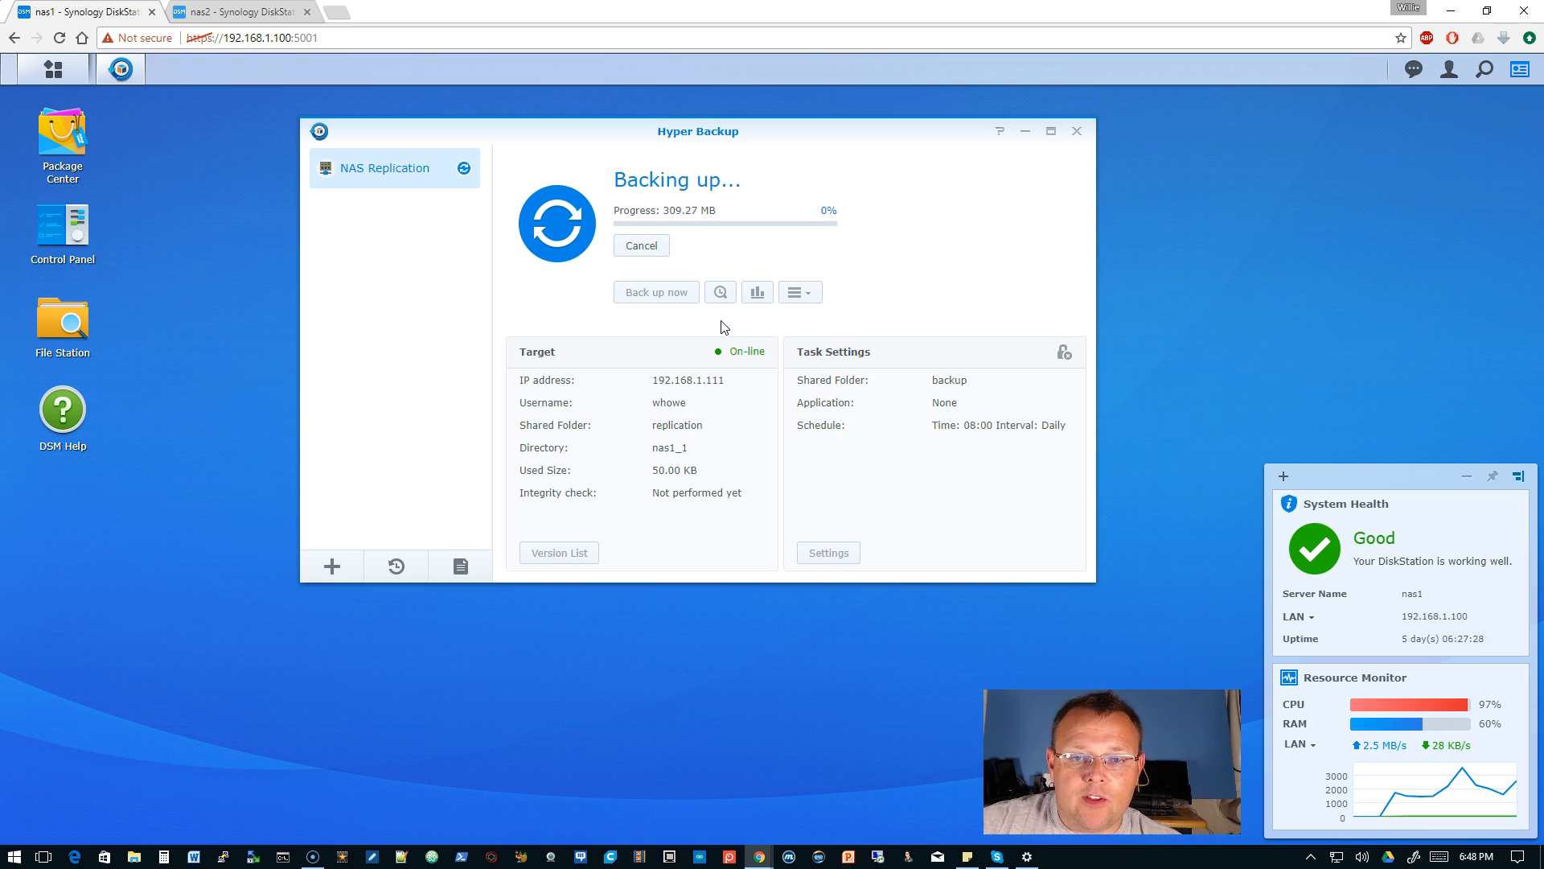
pyautogui.moveTo(756, 293)
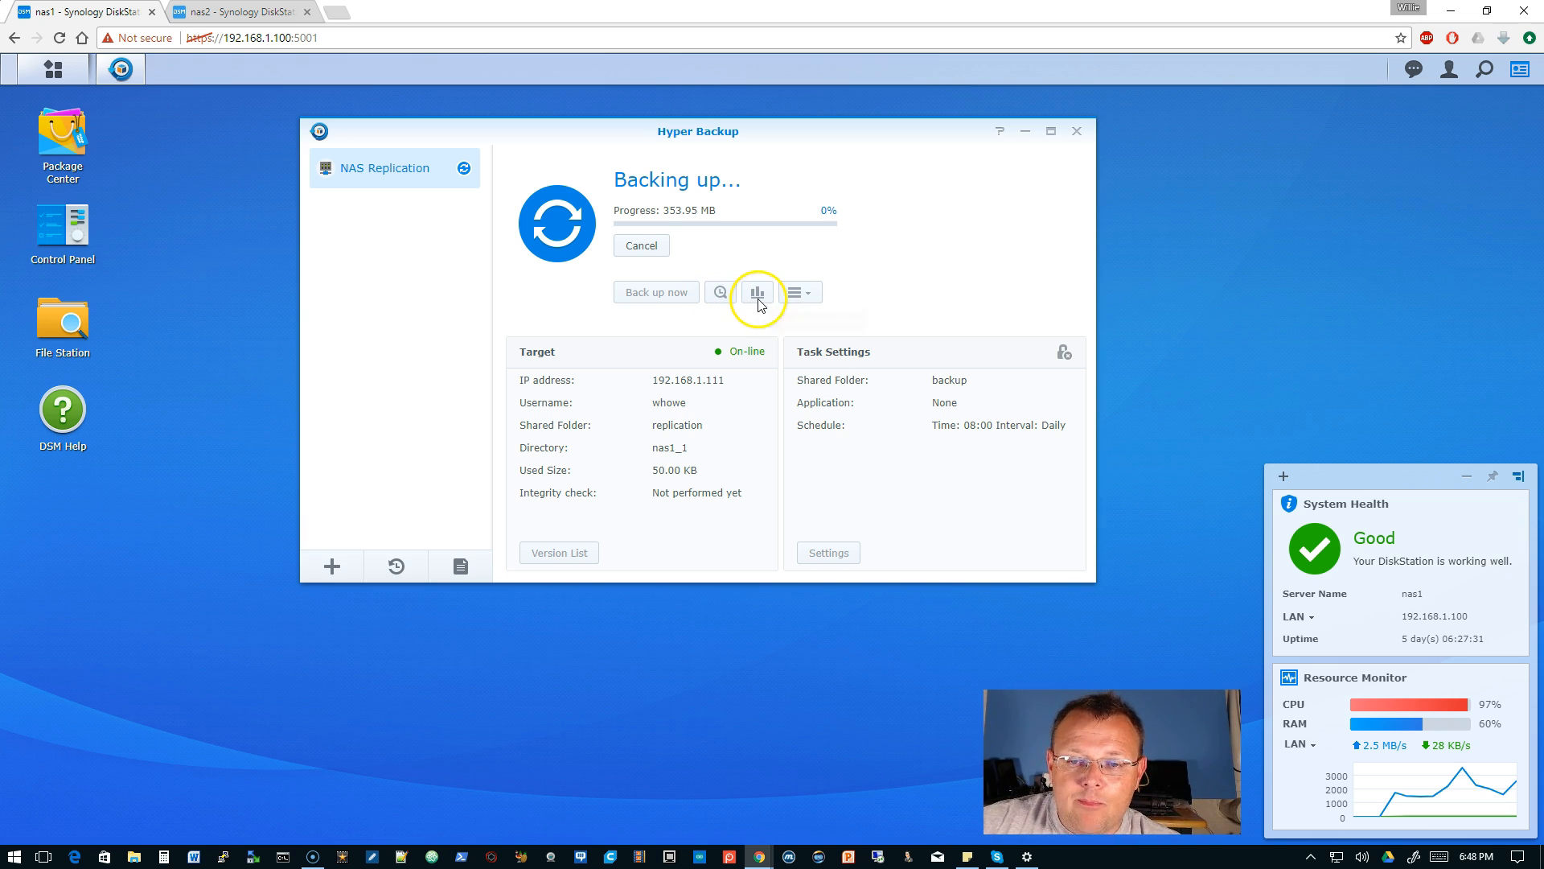
pyautogui.moveTo(752, 298)
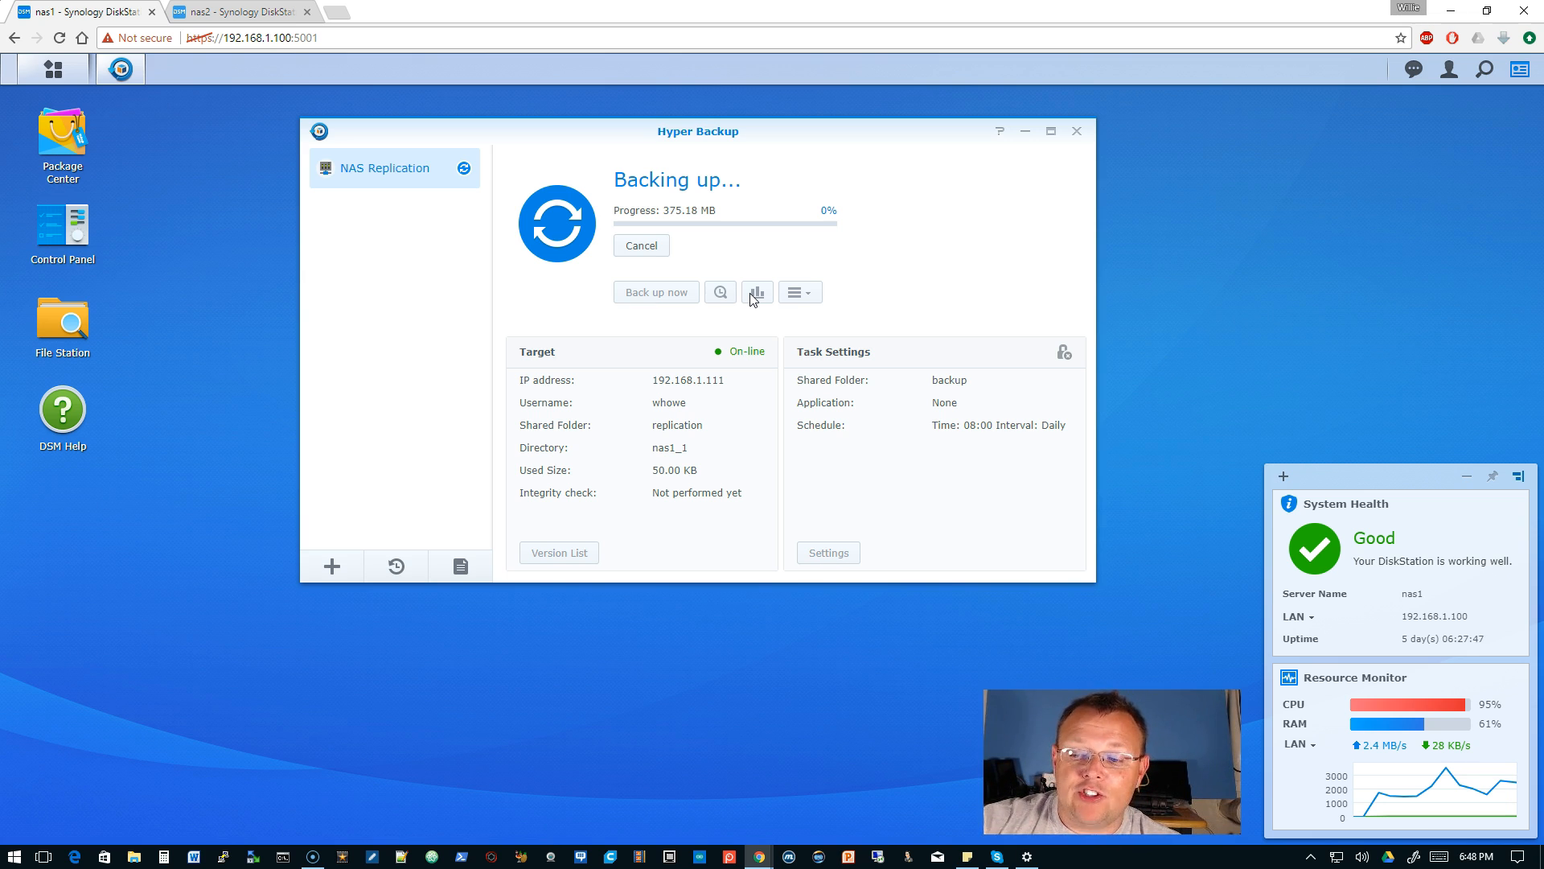
pyautogui.moveTo(675, 515)
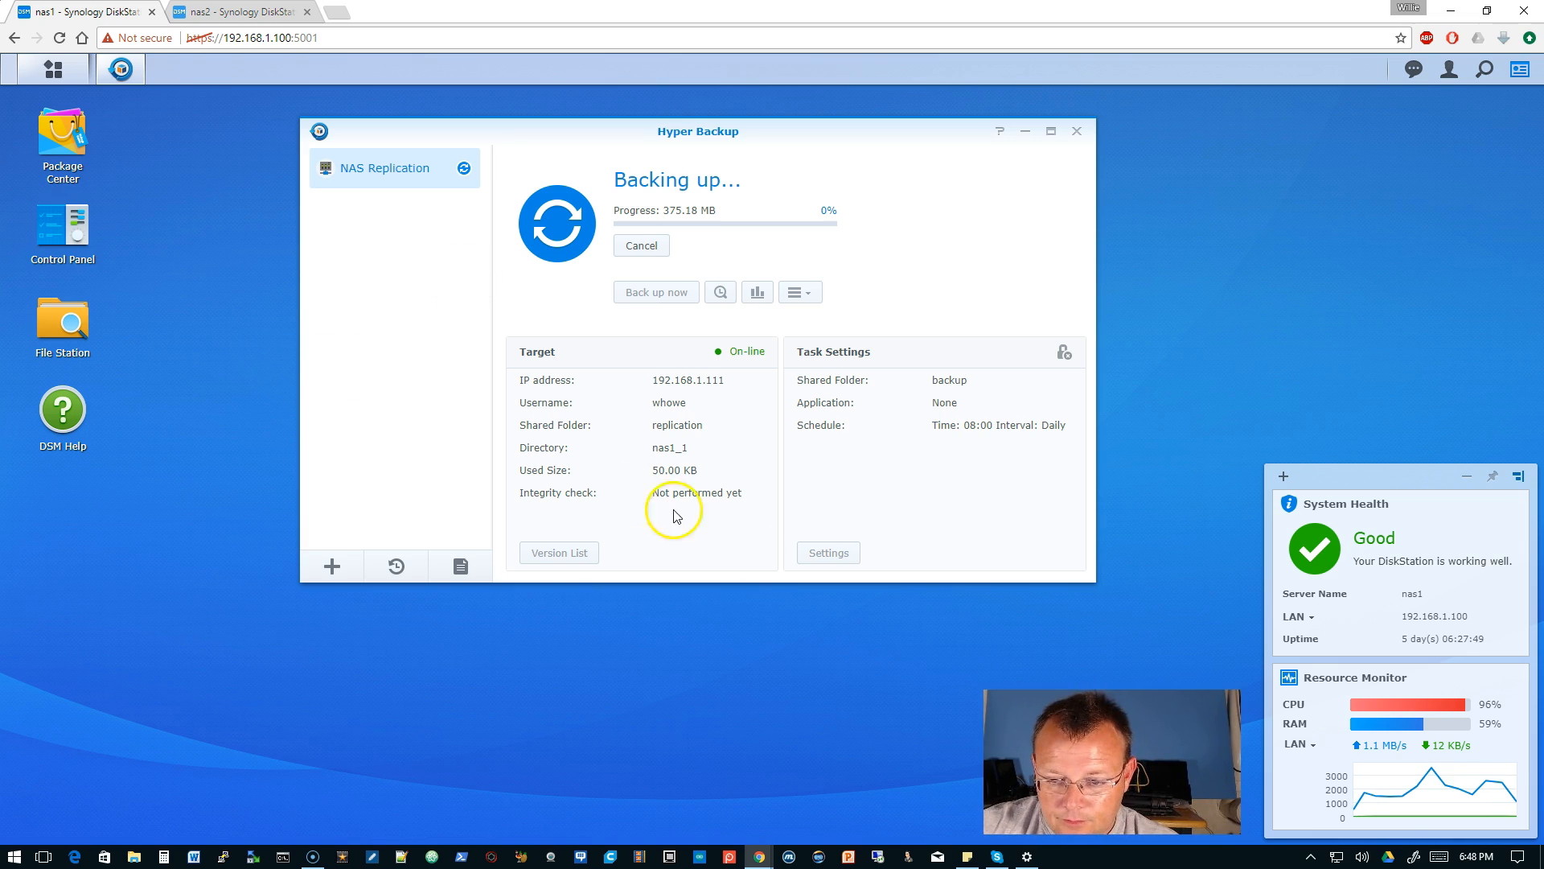